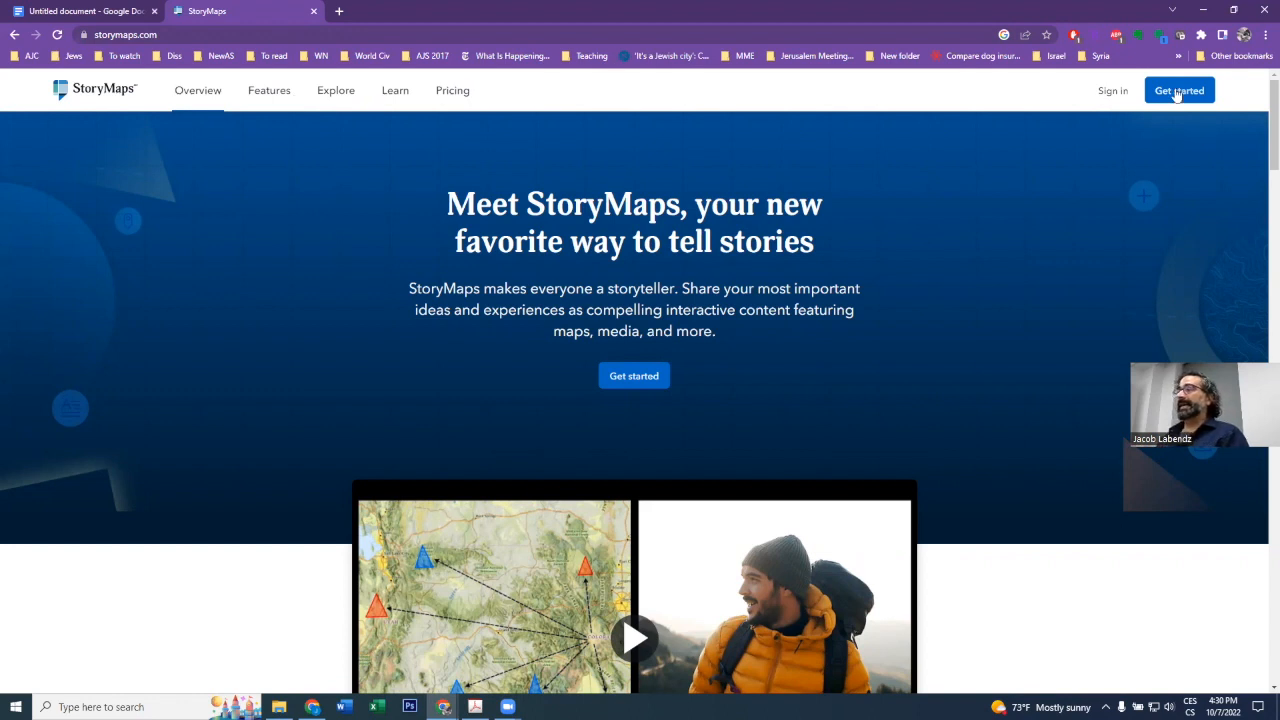
Step: Sign in to ArcGIS StoryMaps with the saved email and password, reaching the stories list
click(1180, 90)
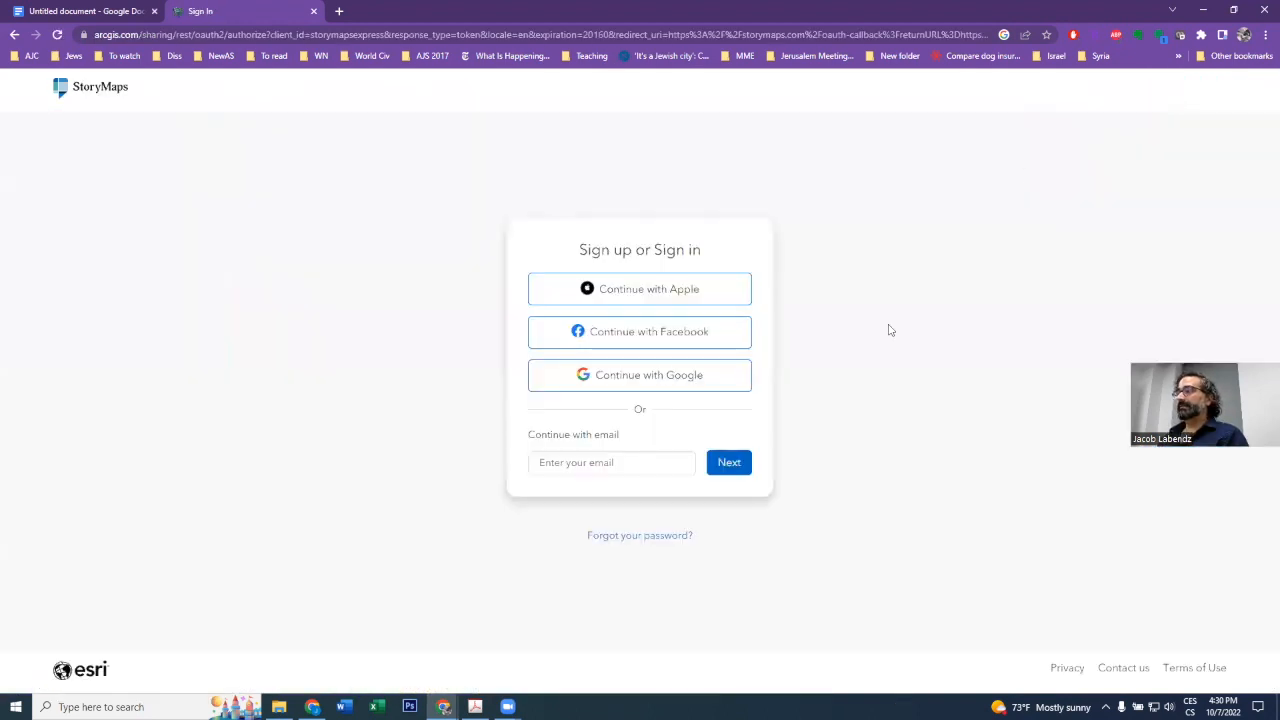
click(612, 462)
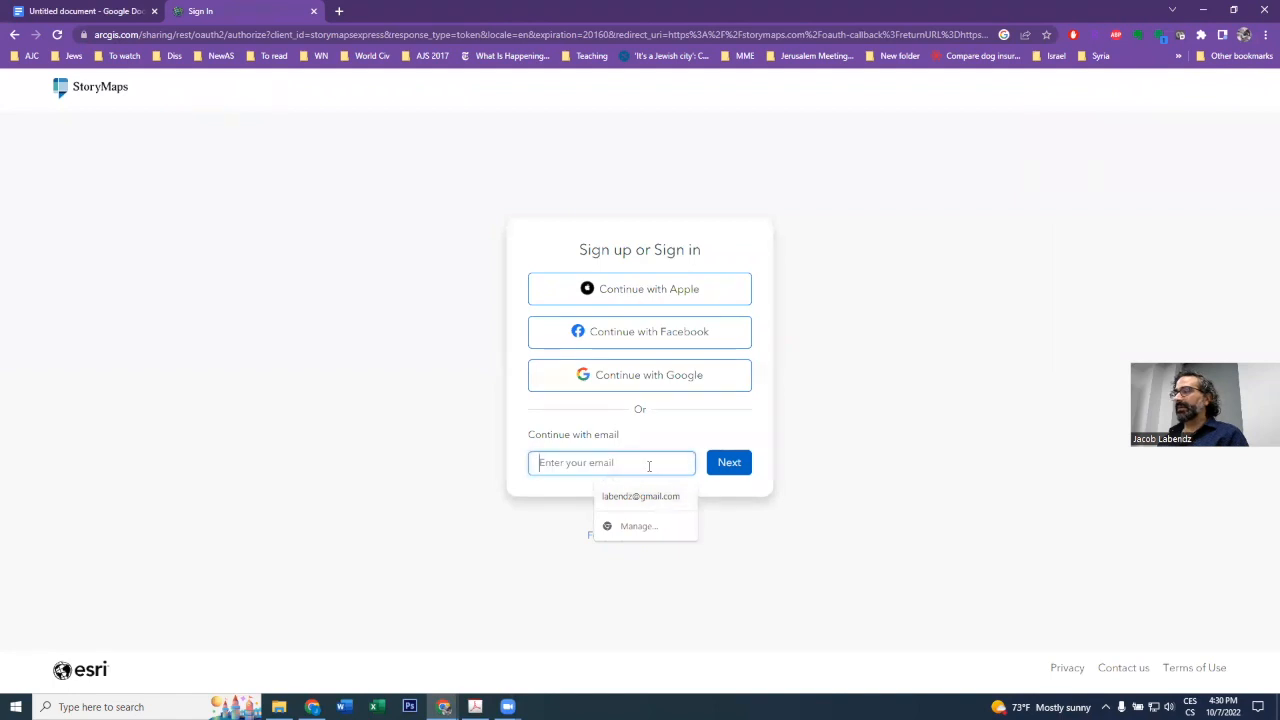
text(j)
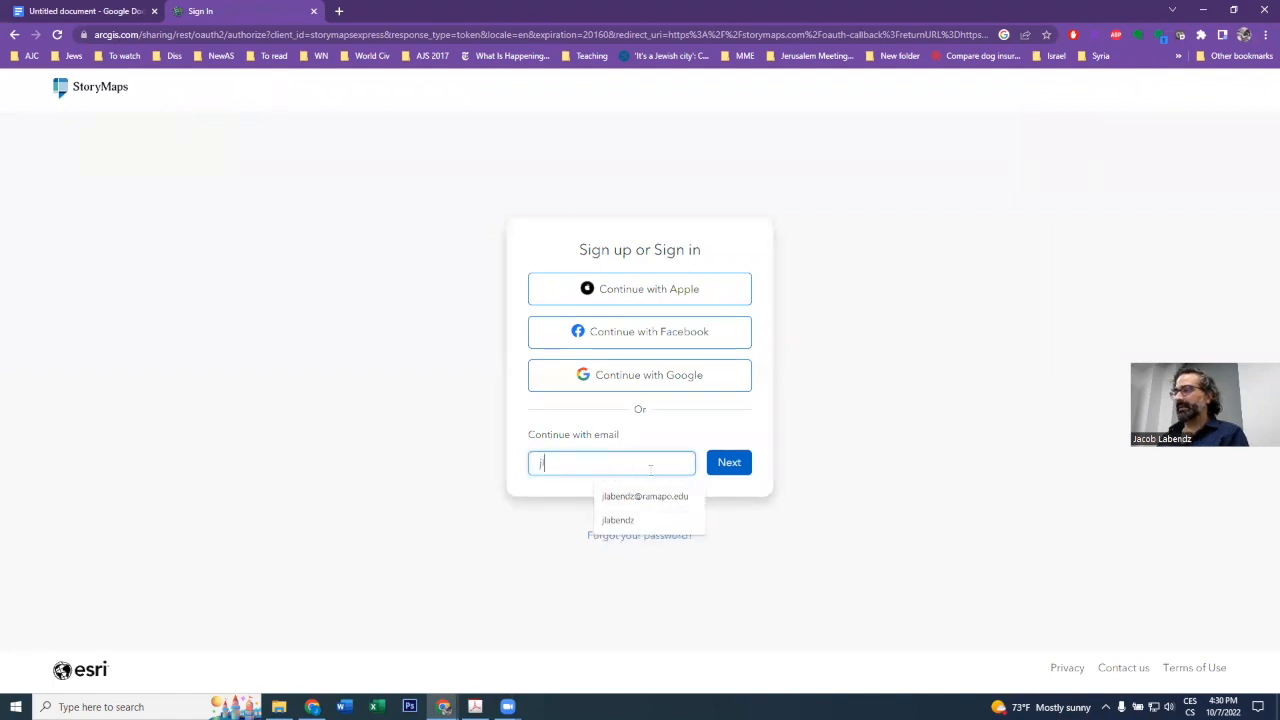
click(728, 462)
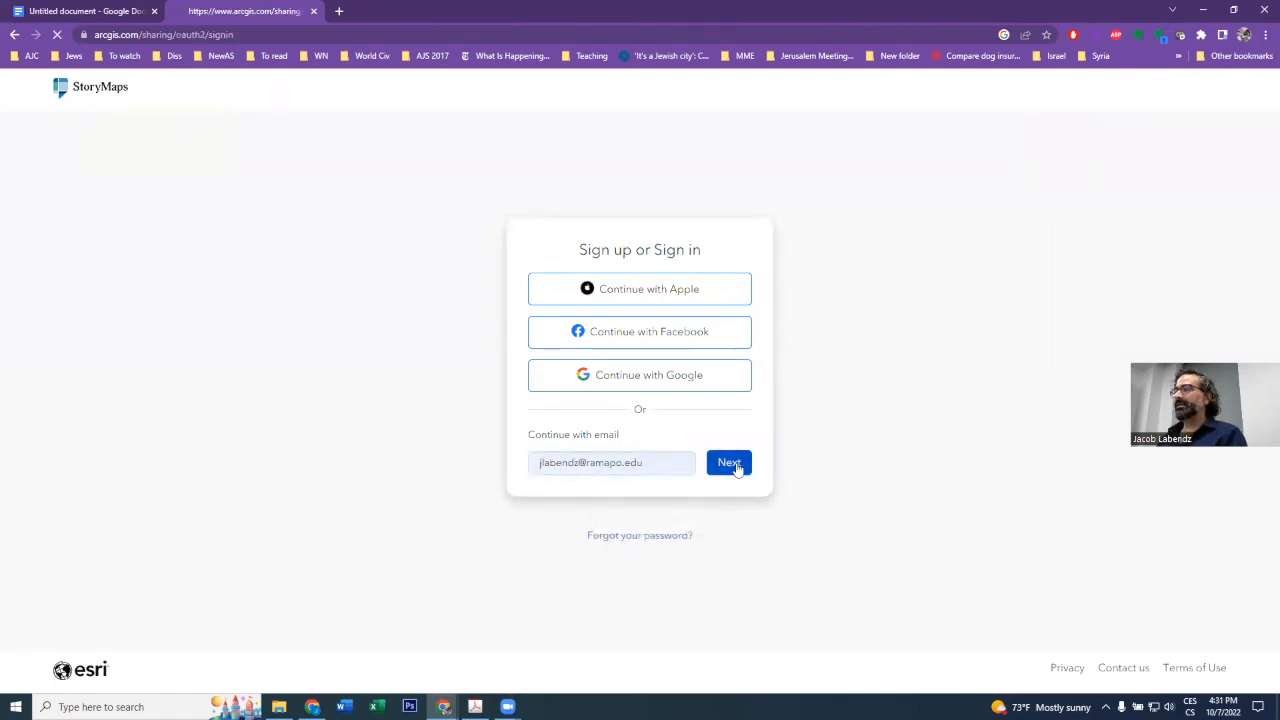
click(728, 462)
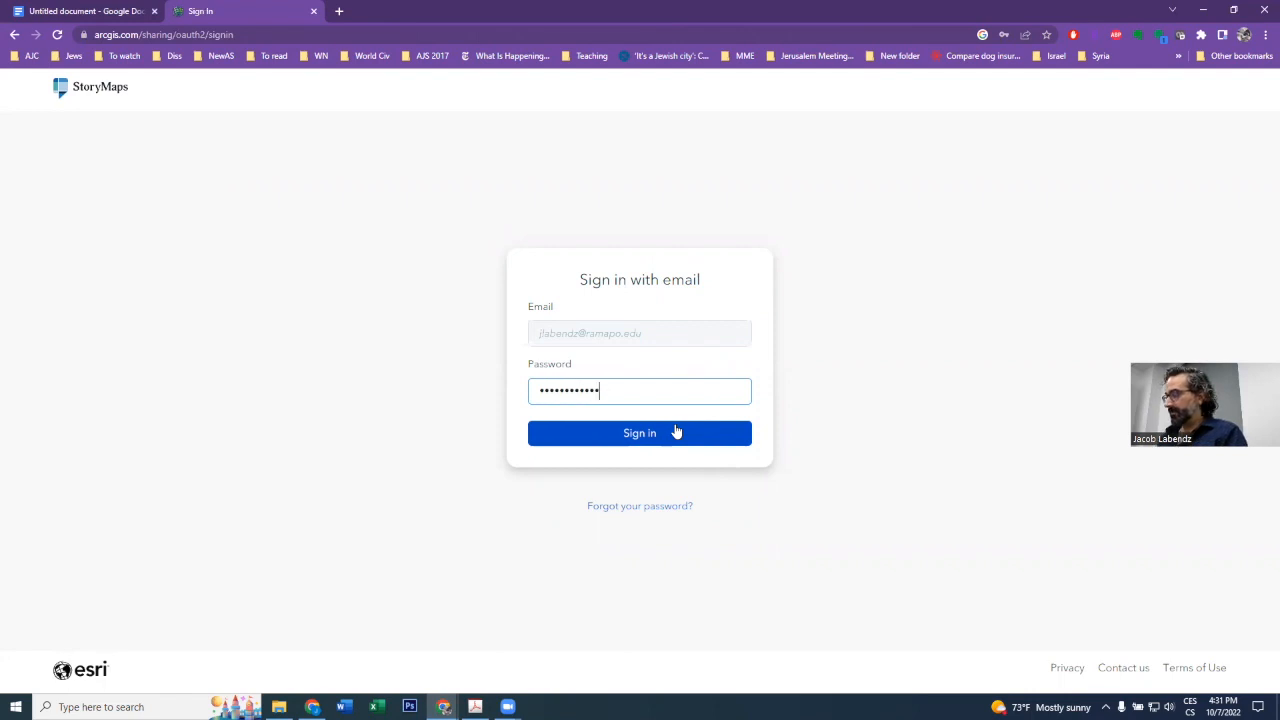
click(640, 432)
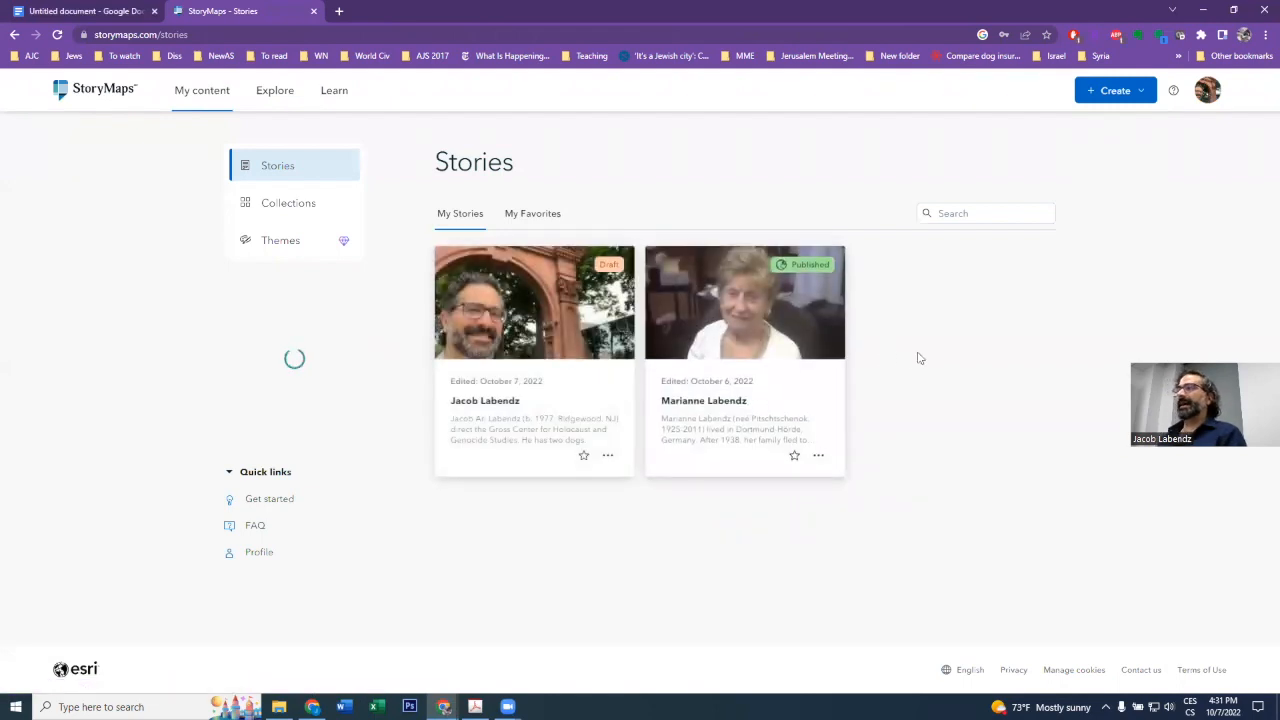
click(608, 450)
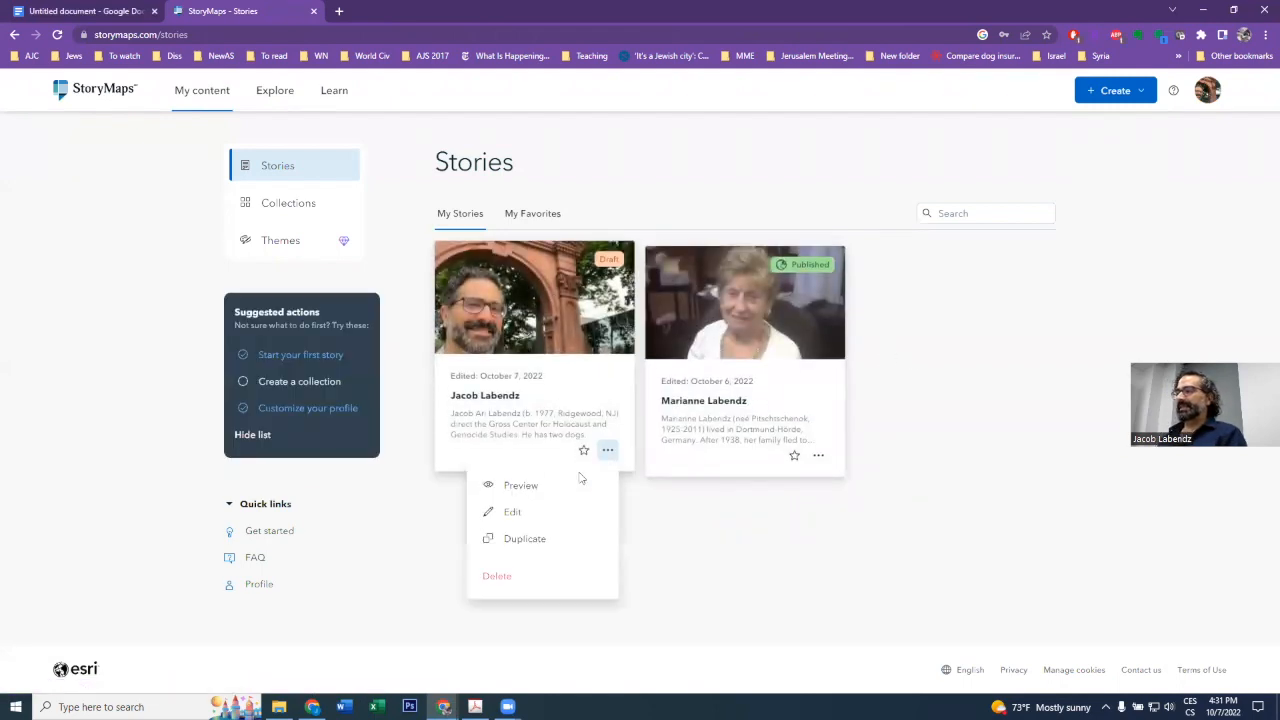
click(496, 576)
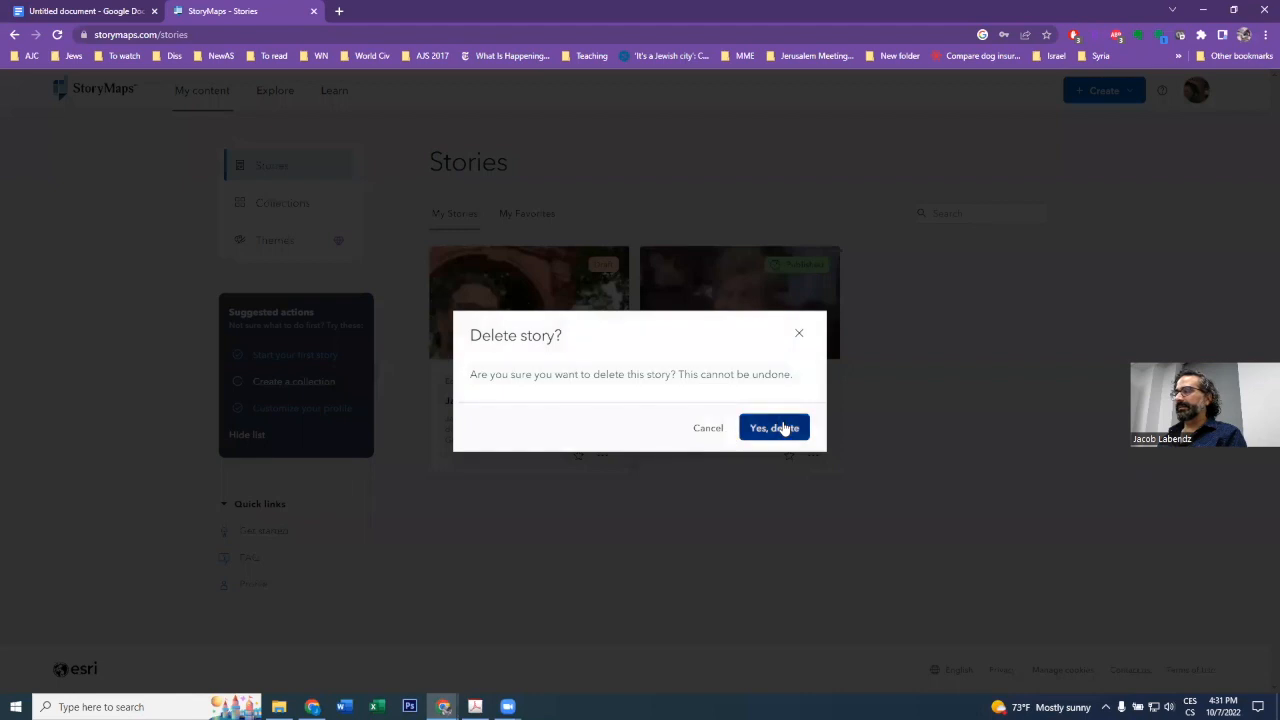
click(772, 428)
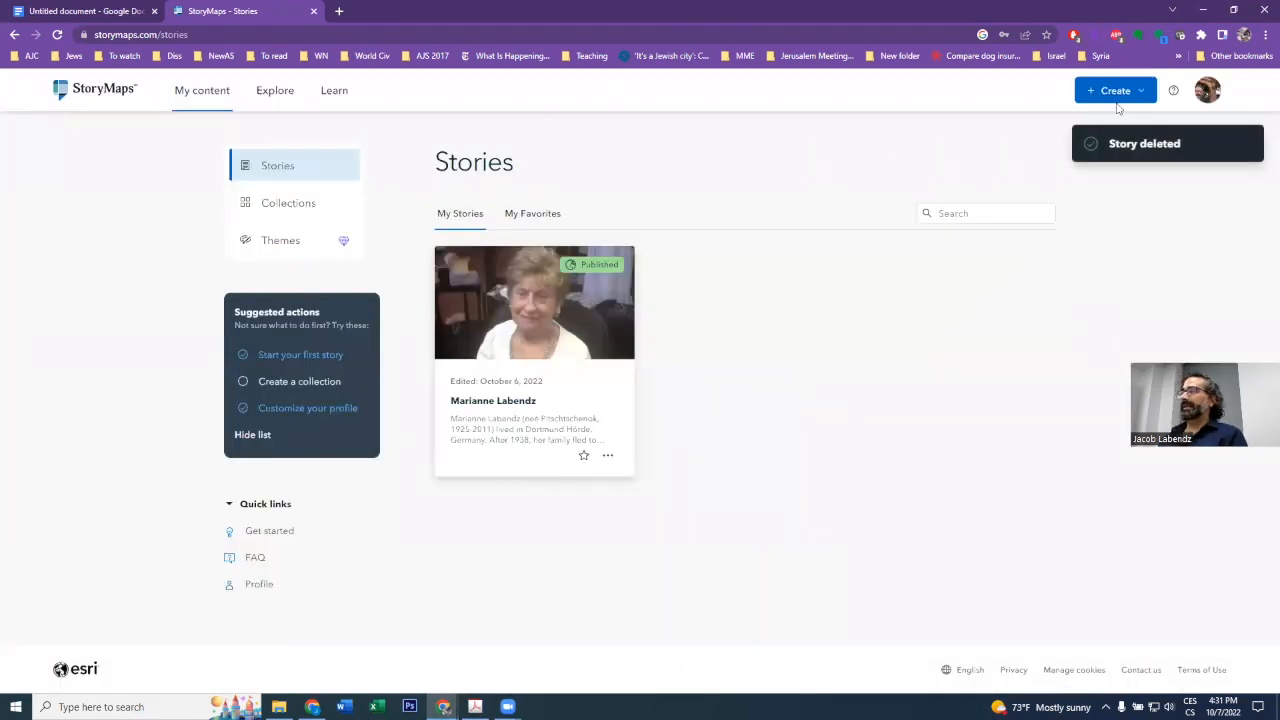
click(1116, 90)
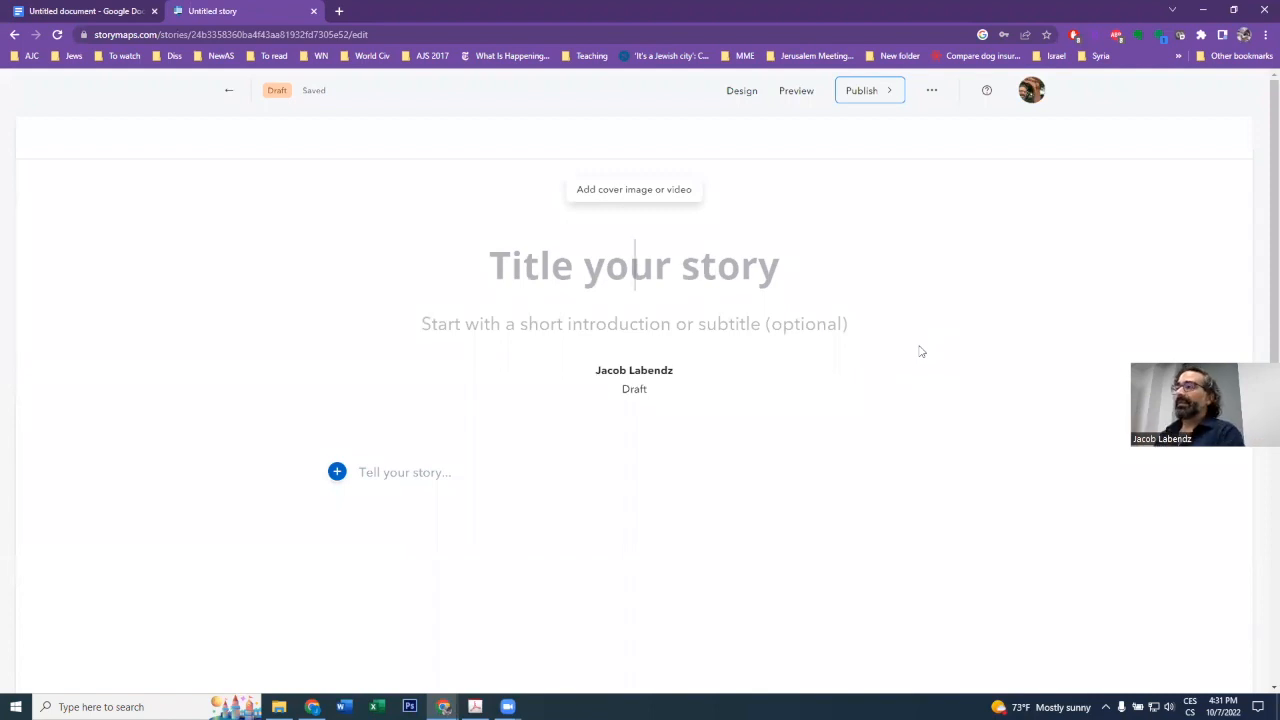
mouse_move(1016, 408)
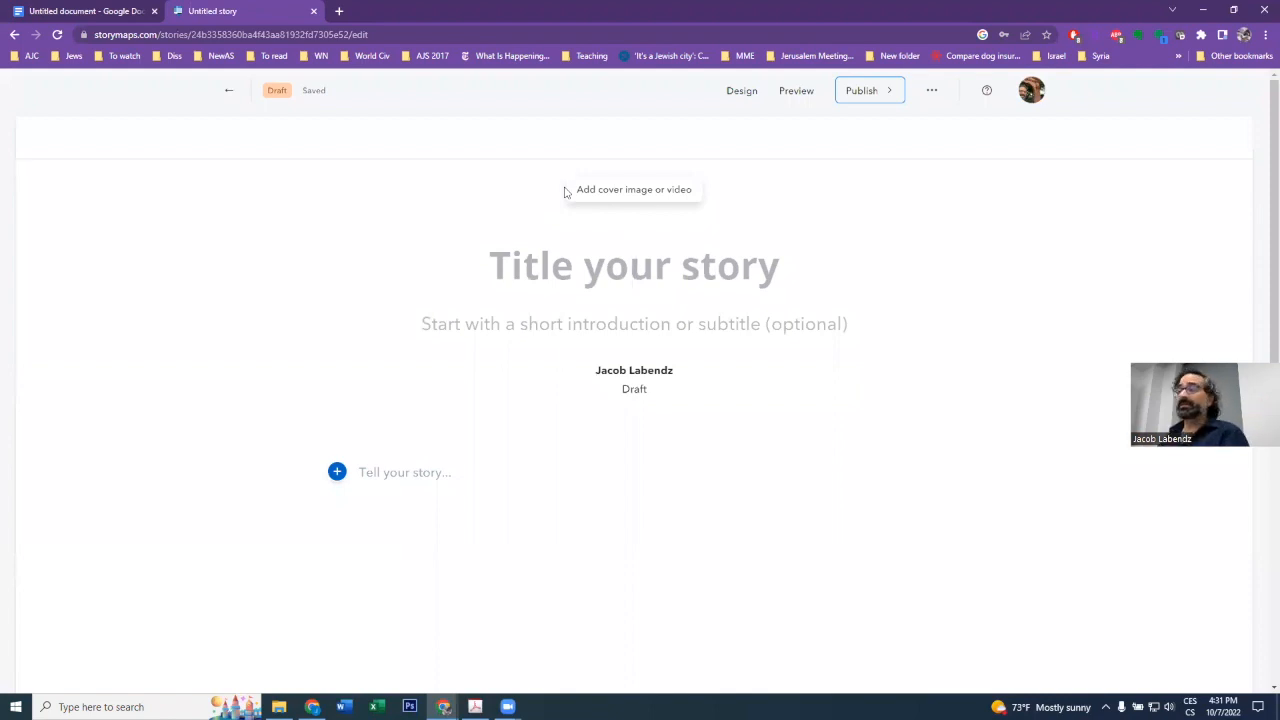
mouse_move(556, 206)
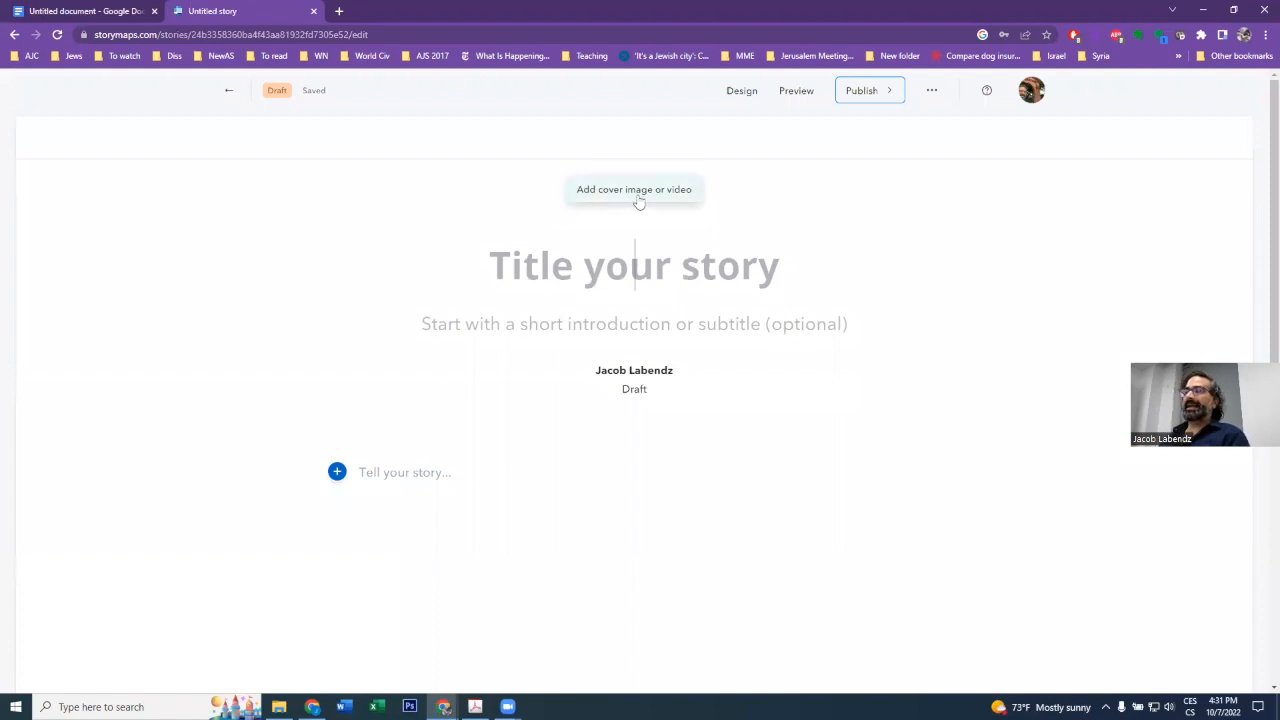
Step: Upload the informal headshot photo from the computer as the story's cover image
click(634, 188)
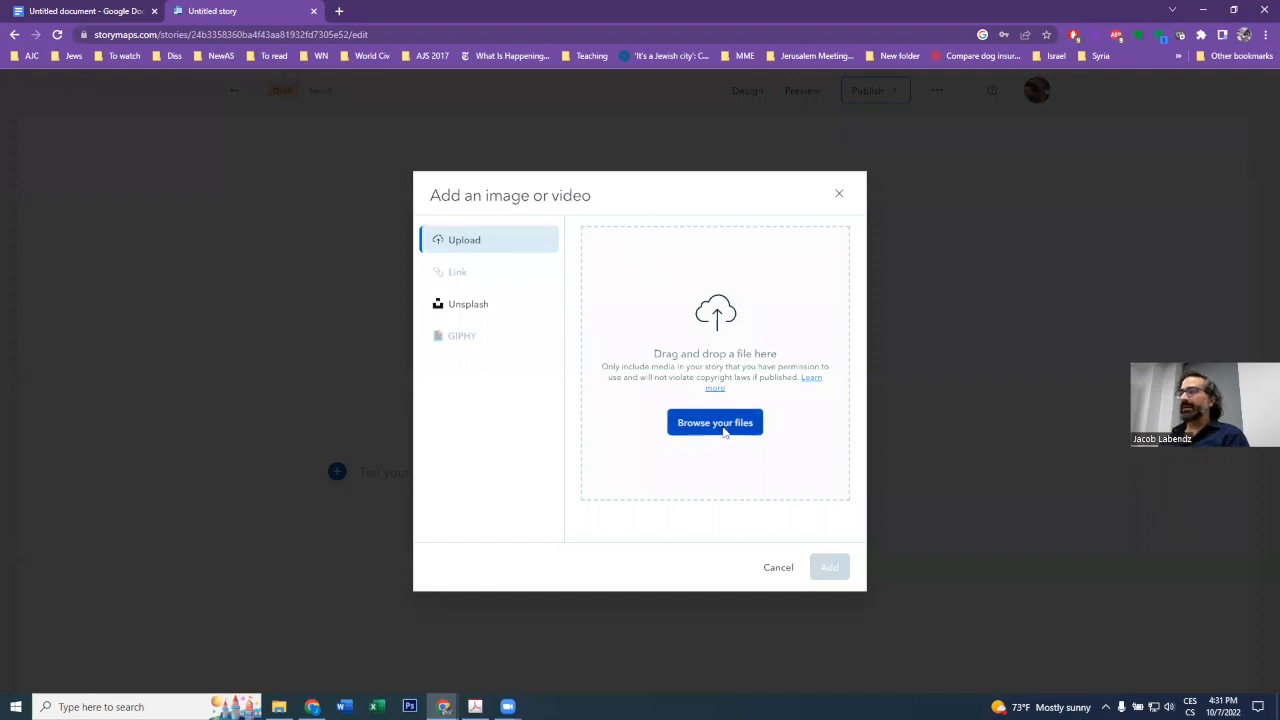
click(714, 422)
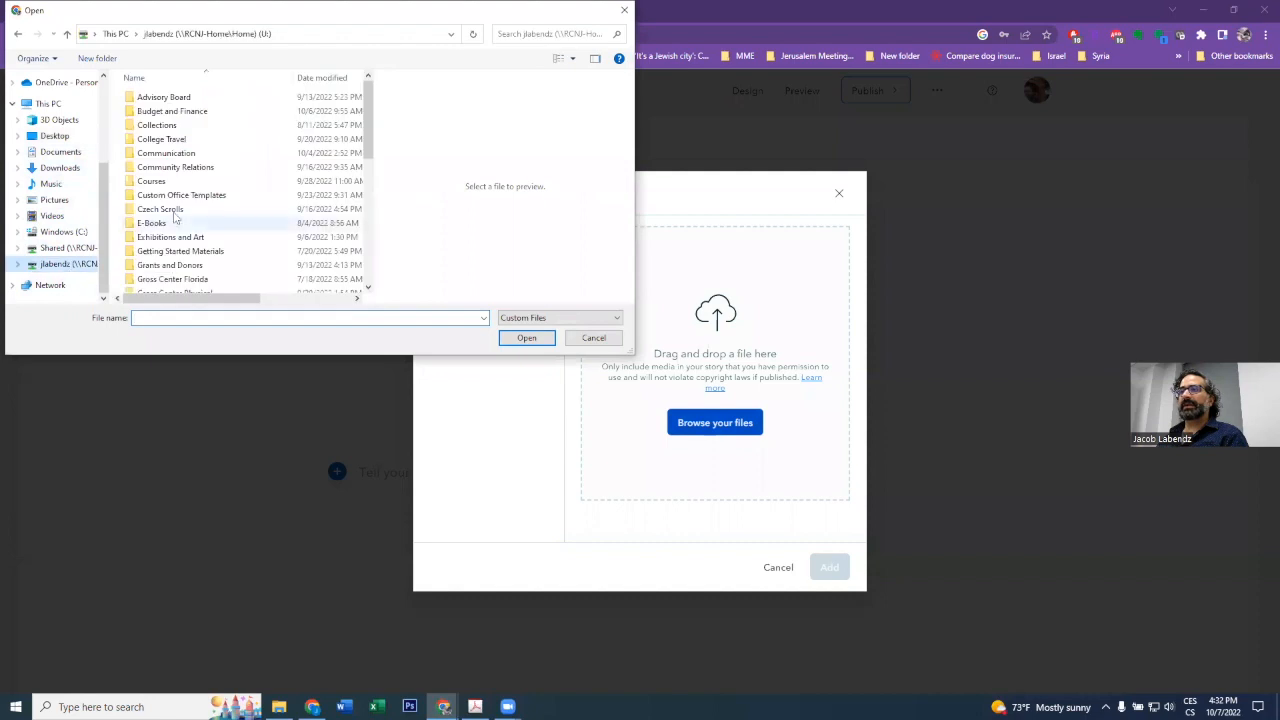
click(556, 32)
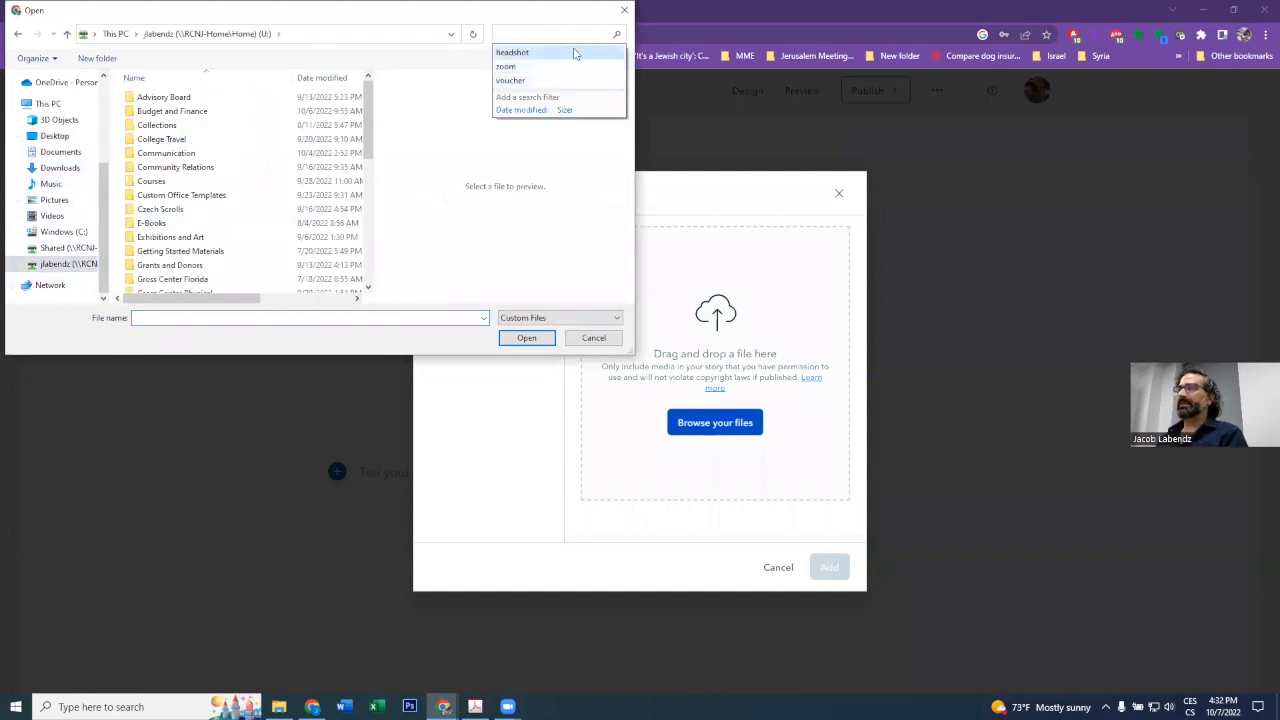
click(512, 52)
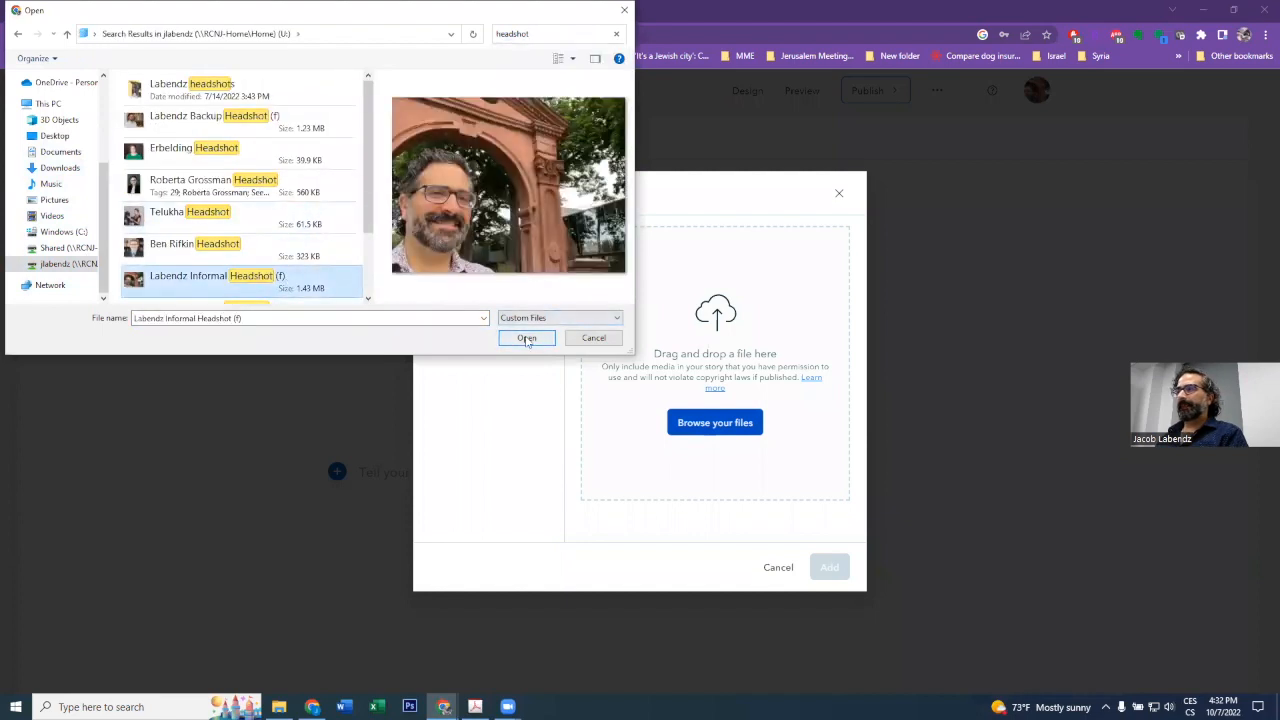
click(526, 338)
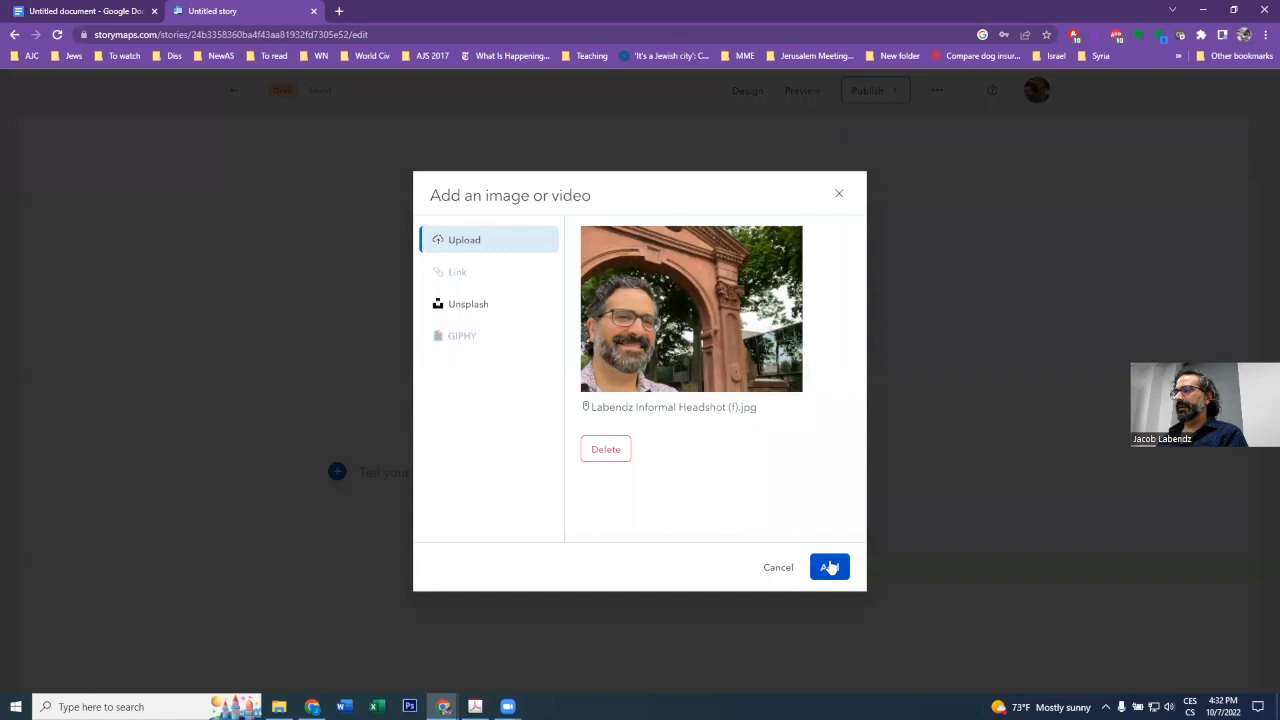
click(828, 568)
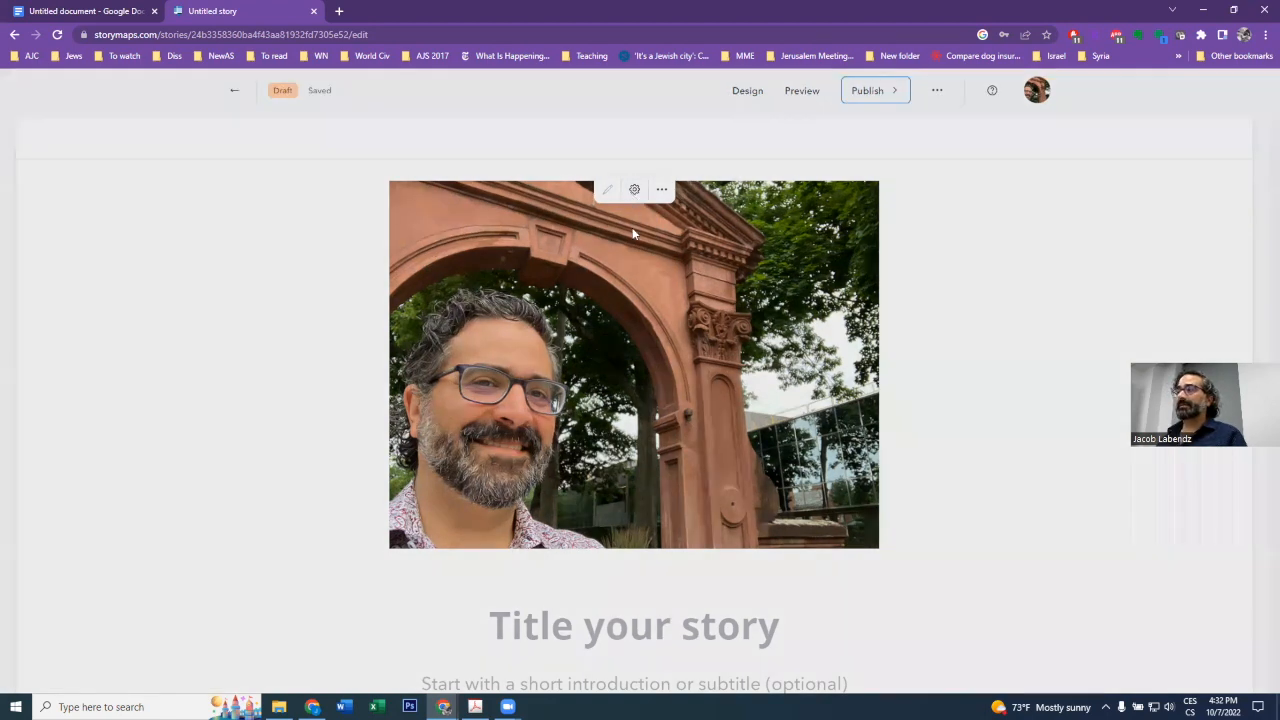
click(634, 188)
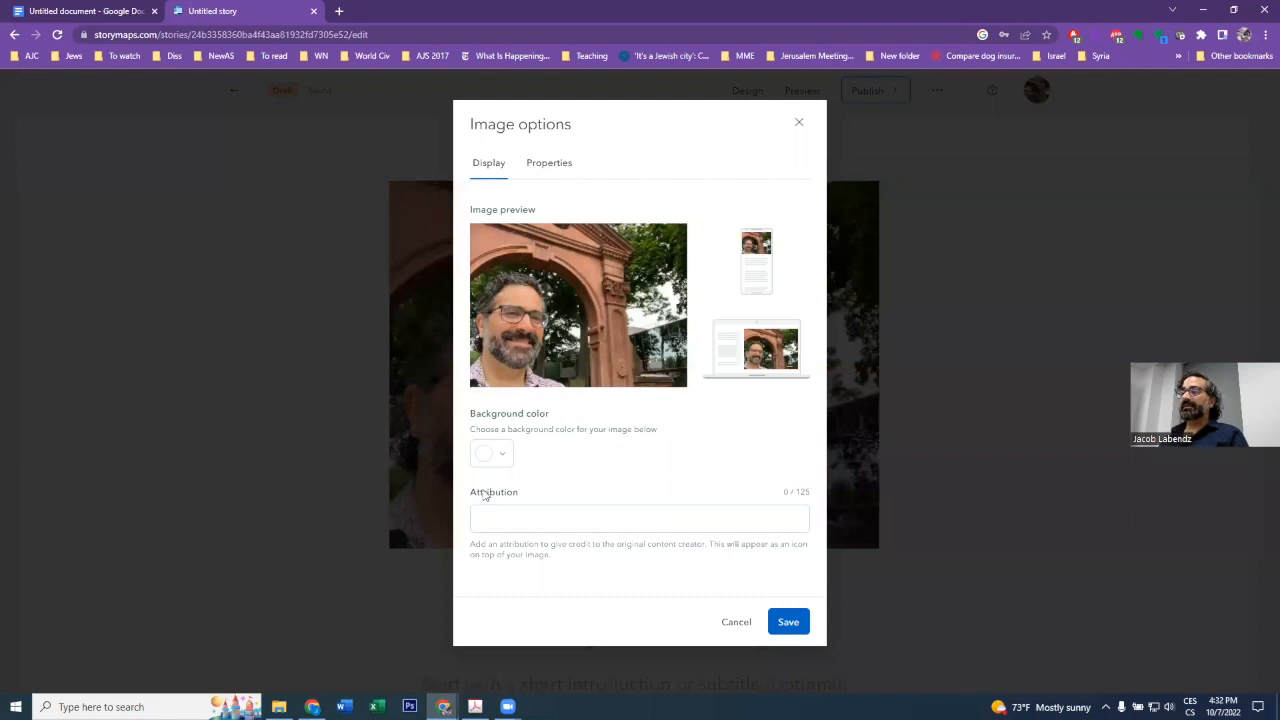
click(640, 518)
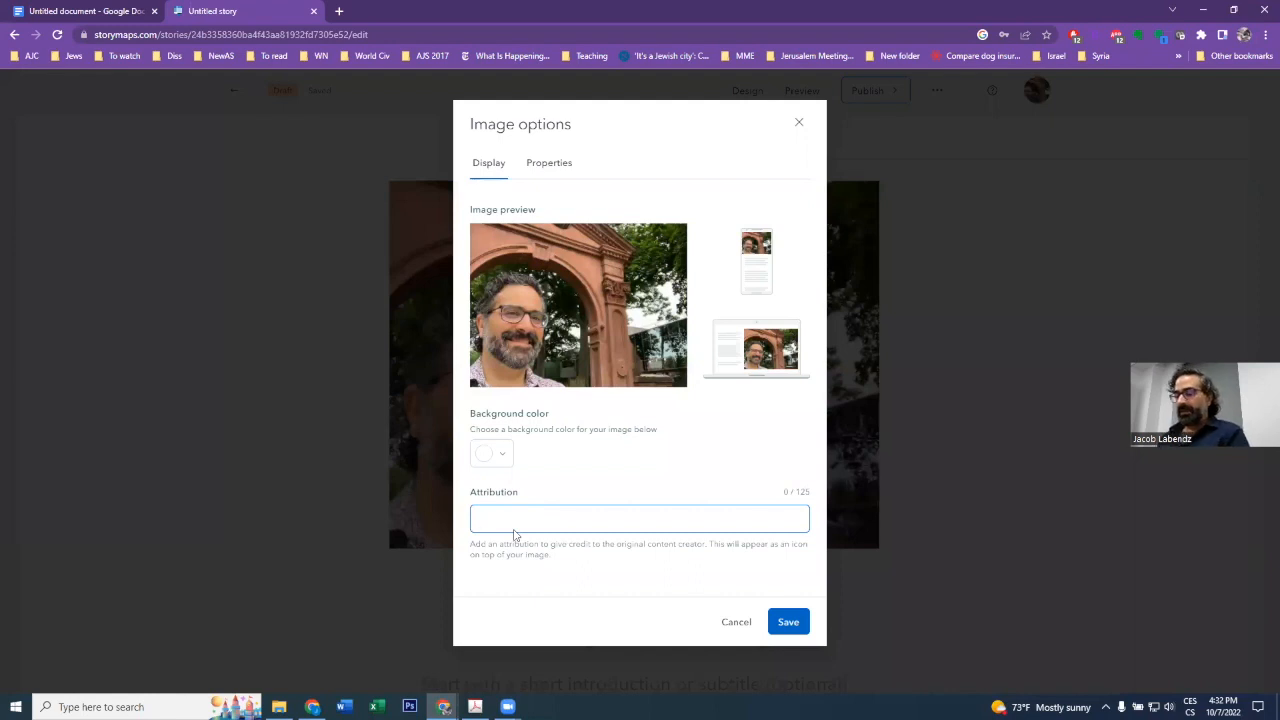
text(Pic)
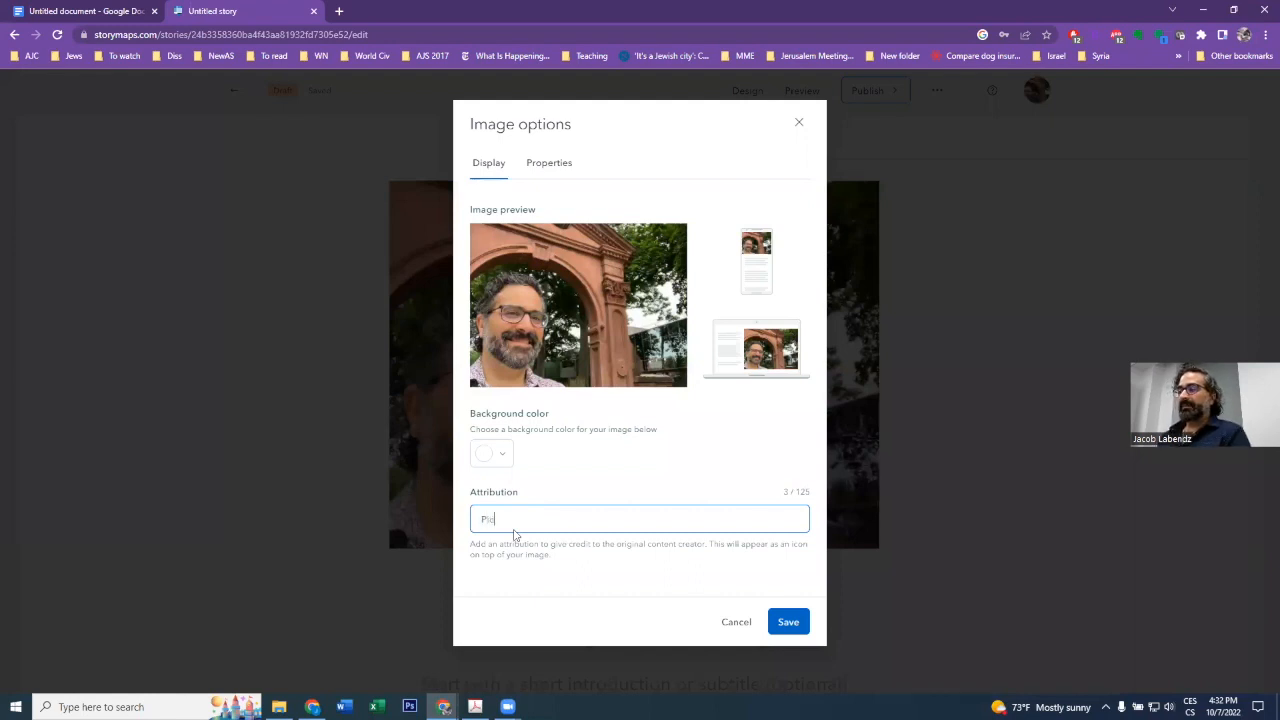
text(Picture taken by)
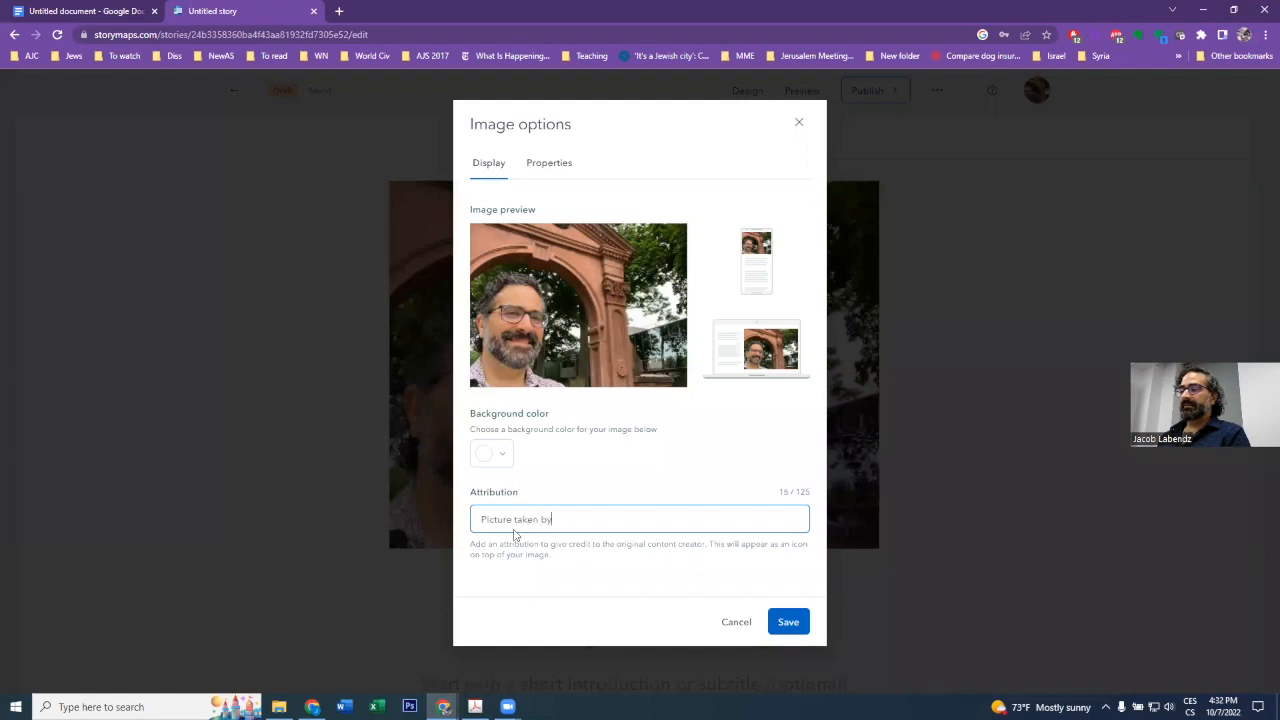
text(Jacob Labendz)
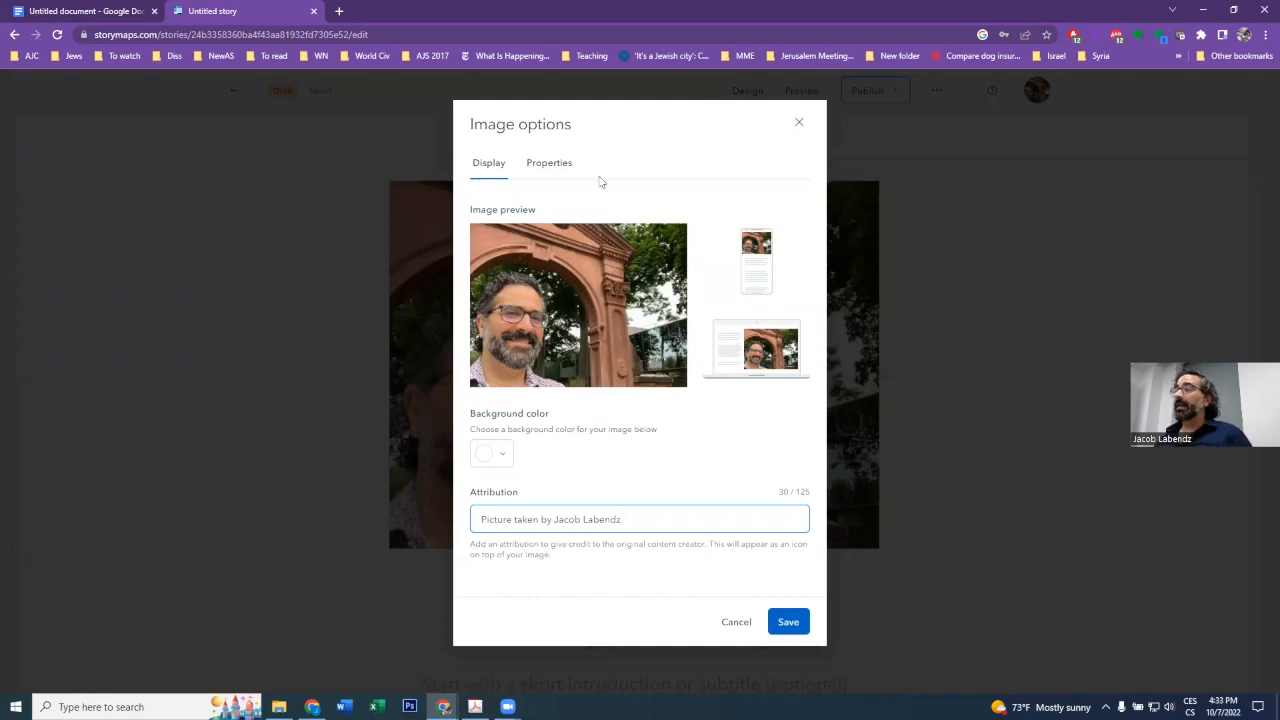
Step: Add alt text 'Headshot of Jacob Labendz in front of the Ramapo Arch' and save the image options
click(548, 162)
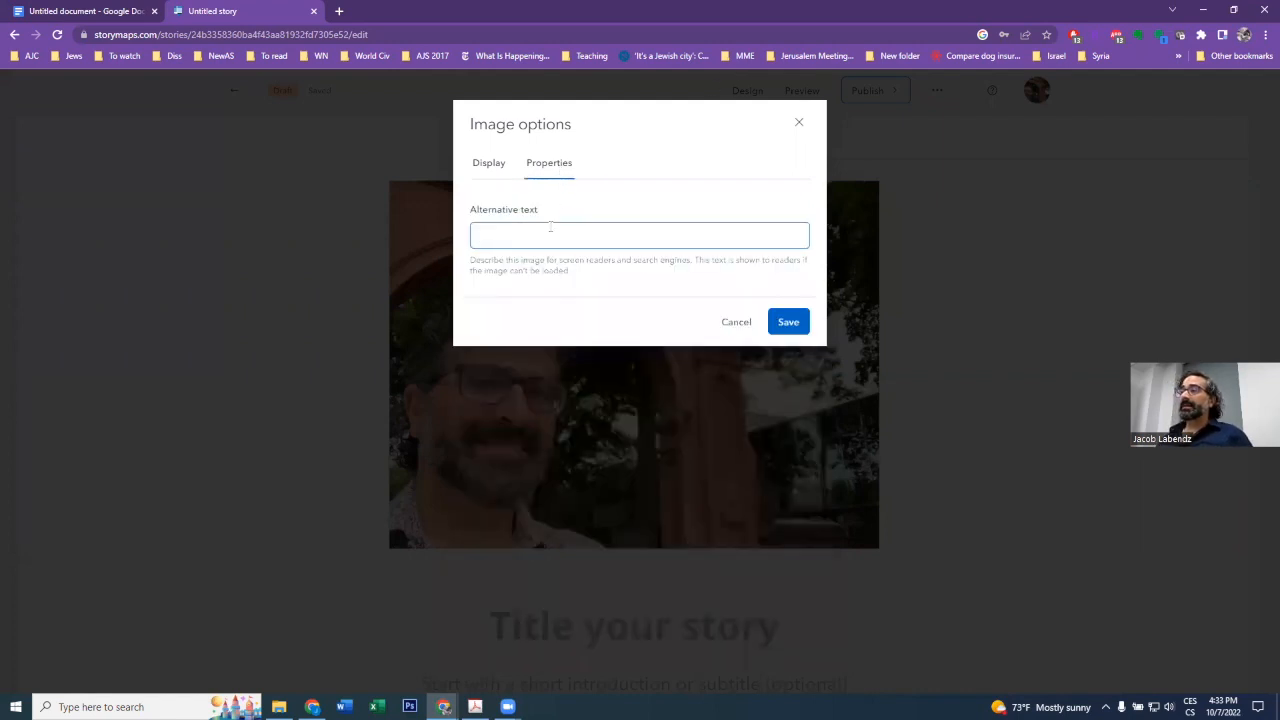
click(640, 236)
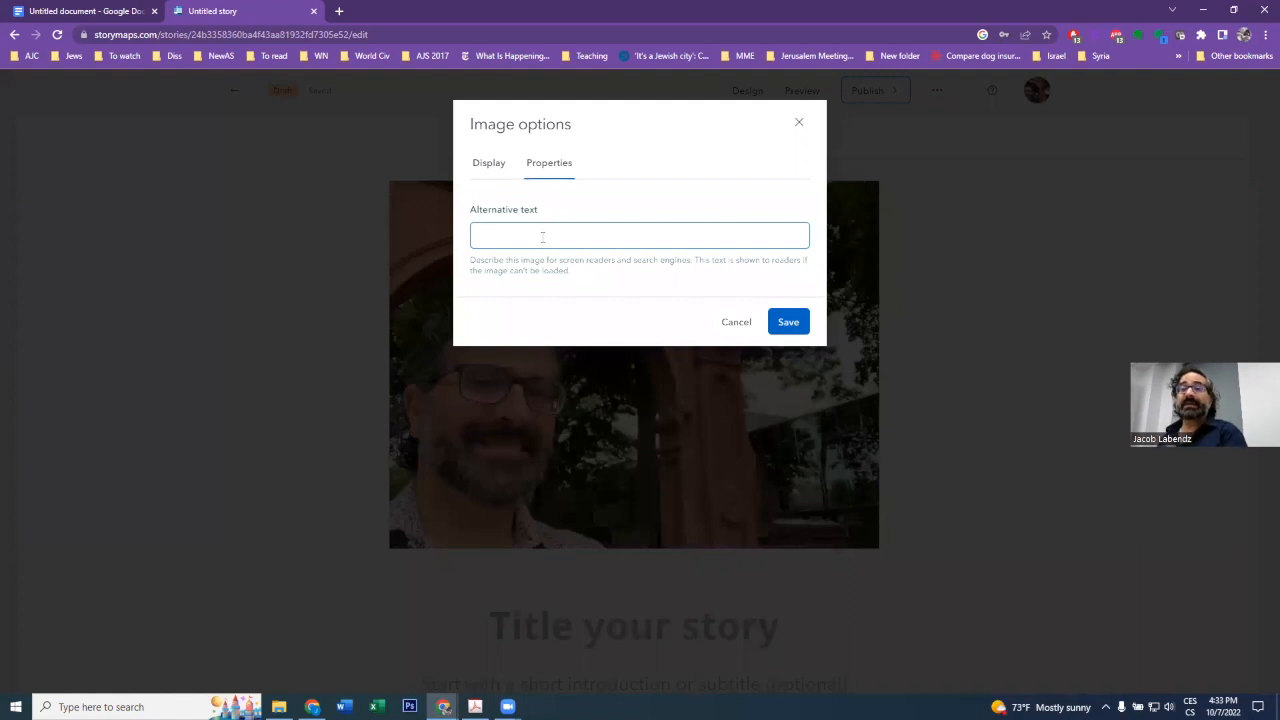
click(640, 236)
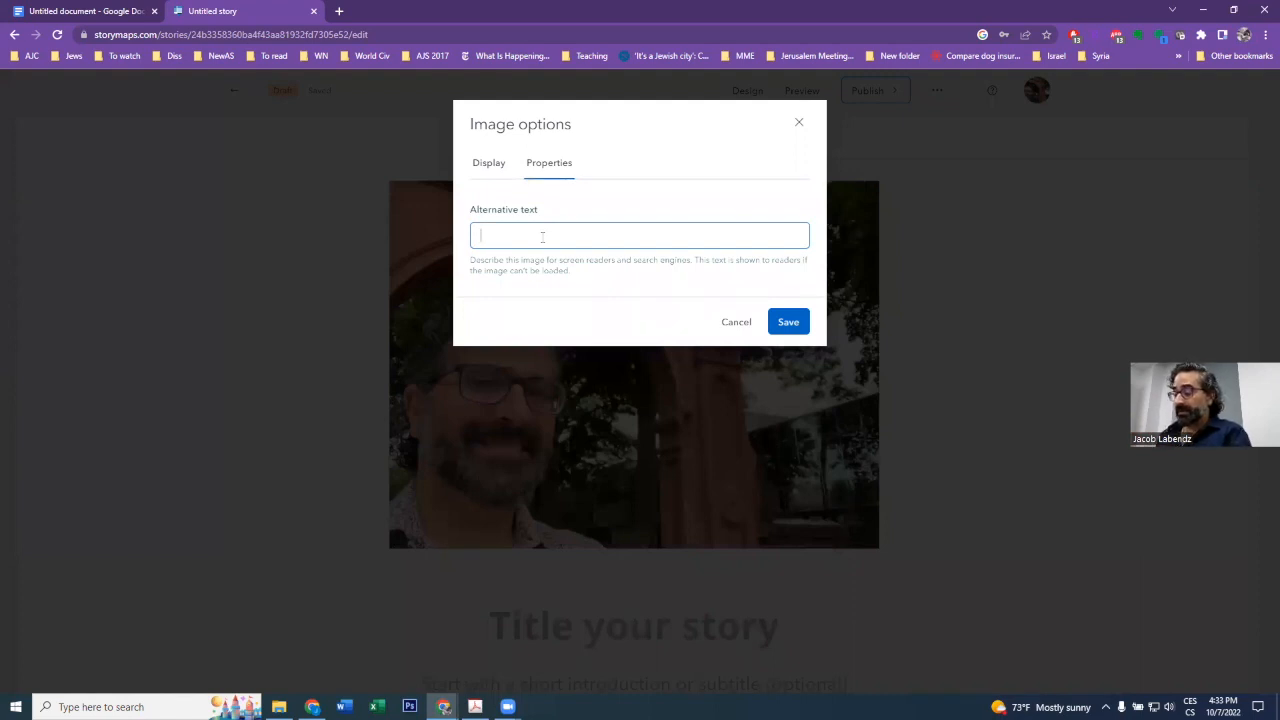
text(Headshot of Jacob Labendz)
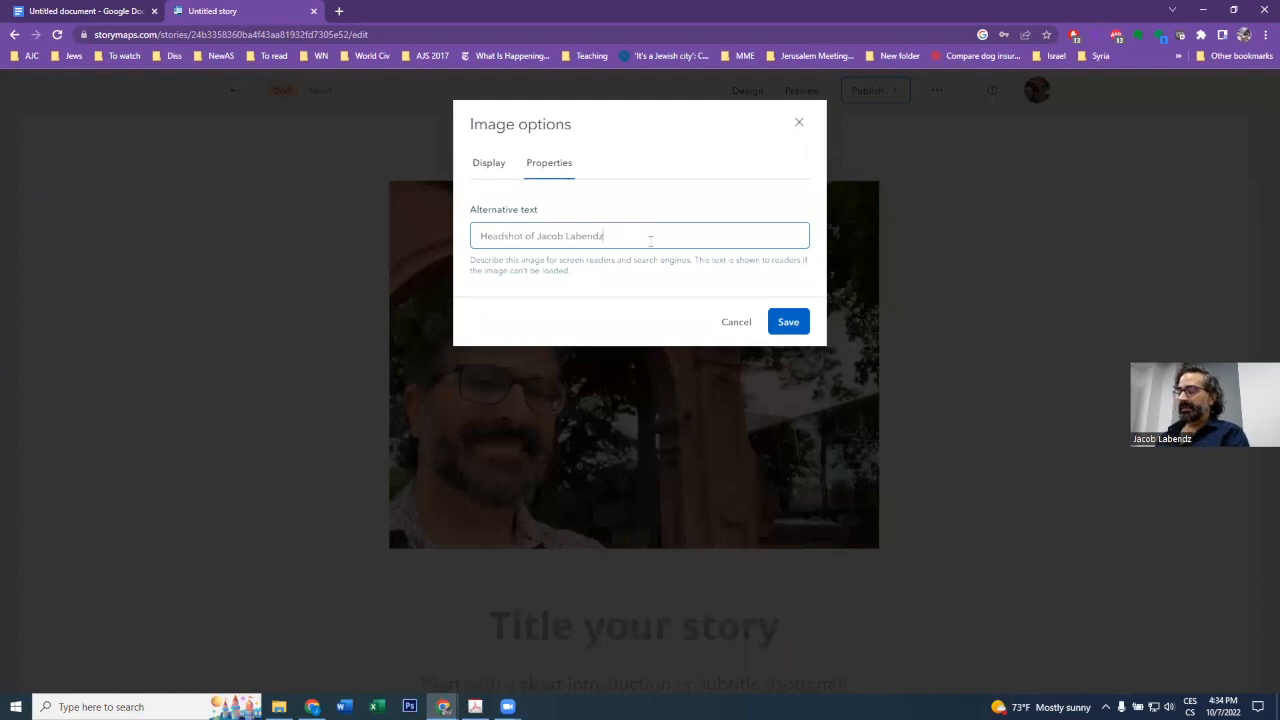
text(in front of the)
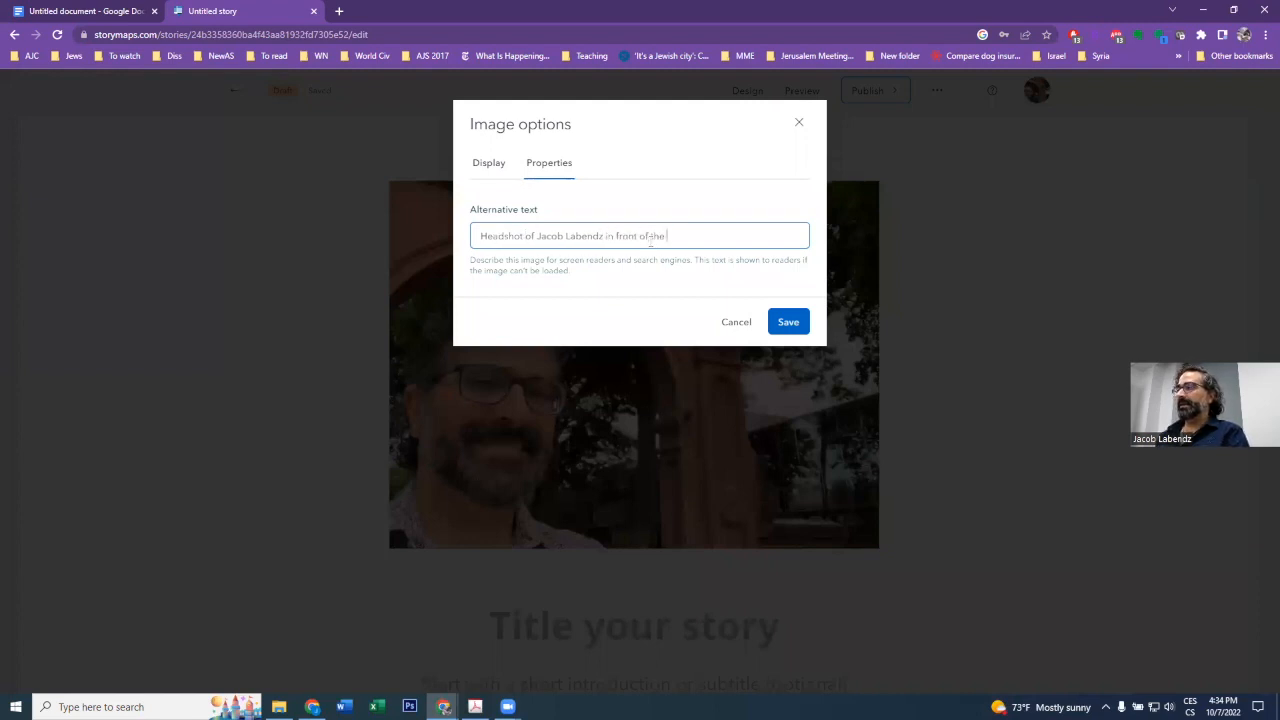
text(Ramapo Arch)
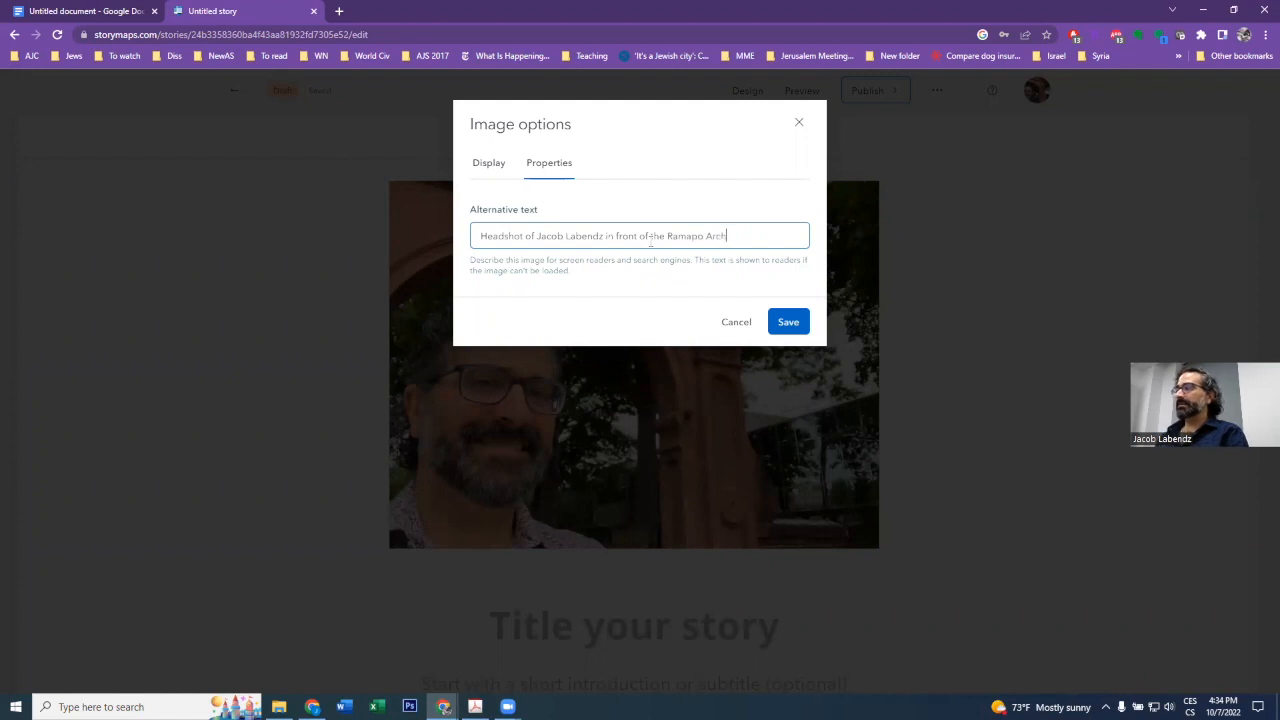
click(788, 320)
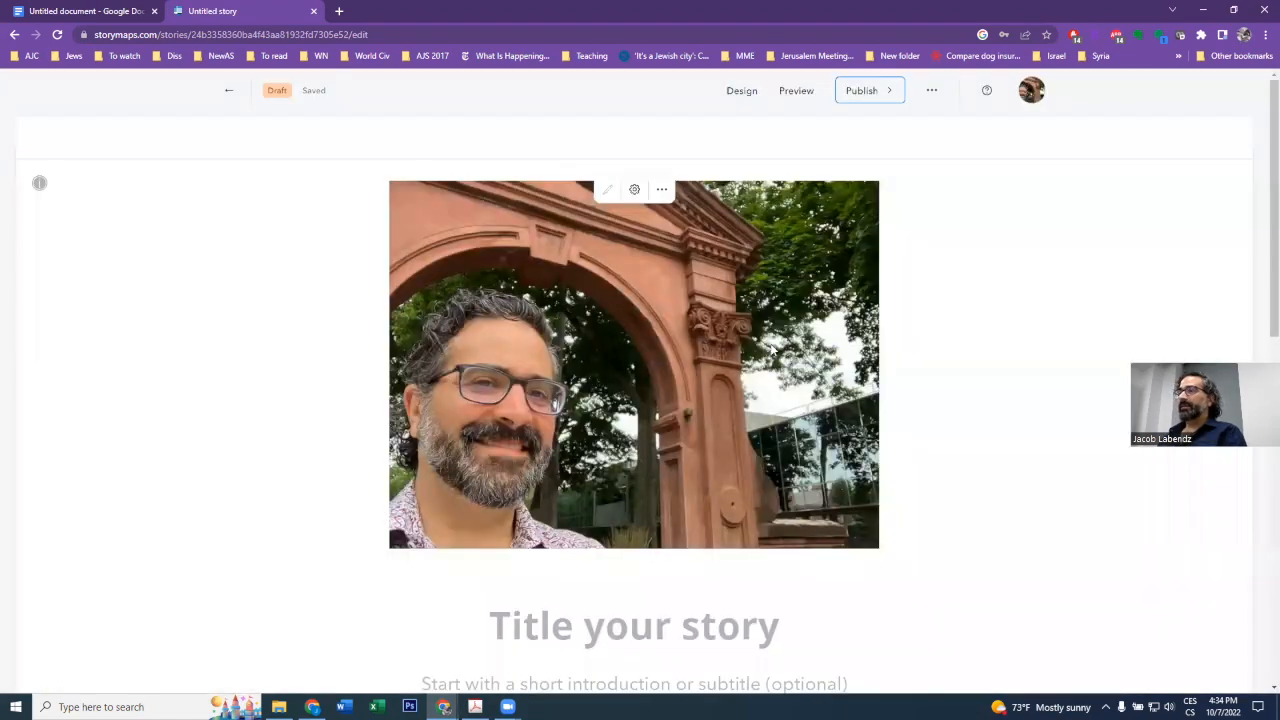
mouse_move(40, 184)
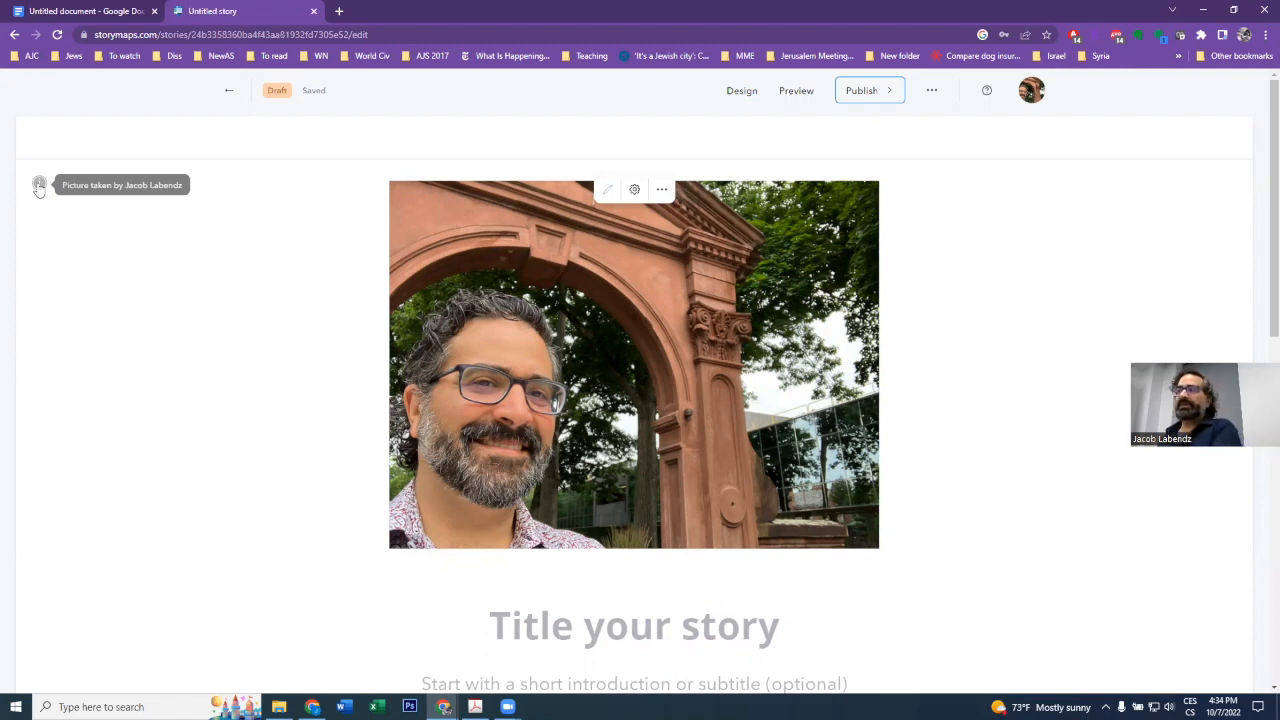
mouse_move(740, 134)
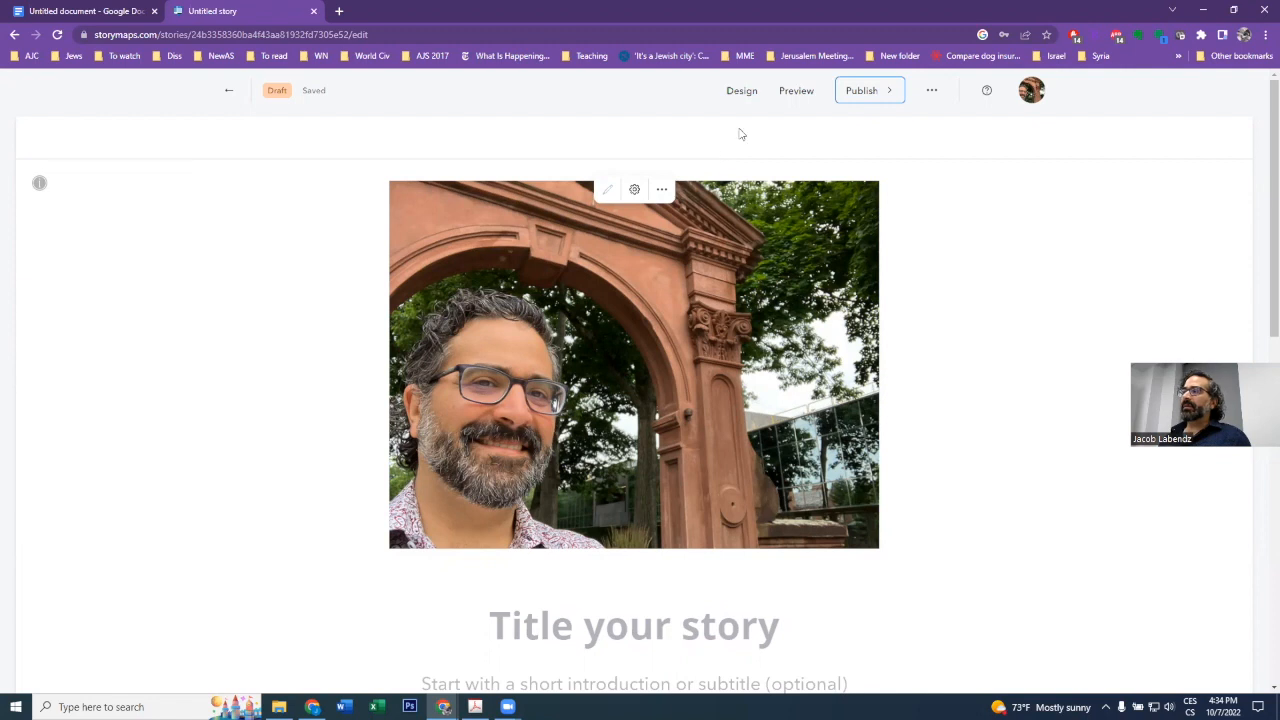
Step: Set the cover image background colour to red and save it
click(634, 190)
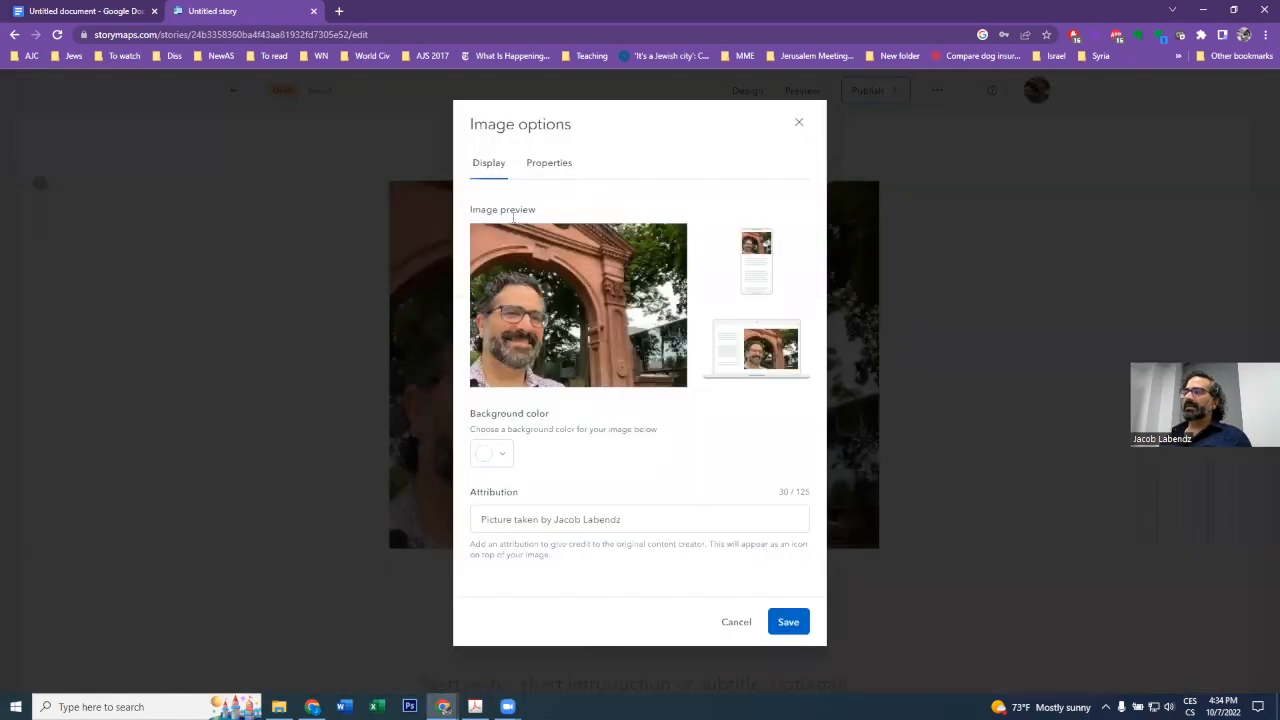
click(492, 452)
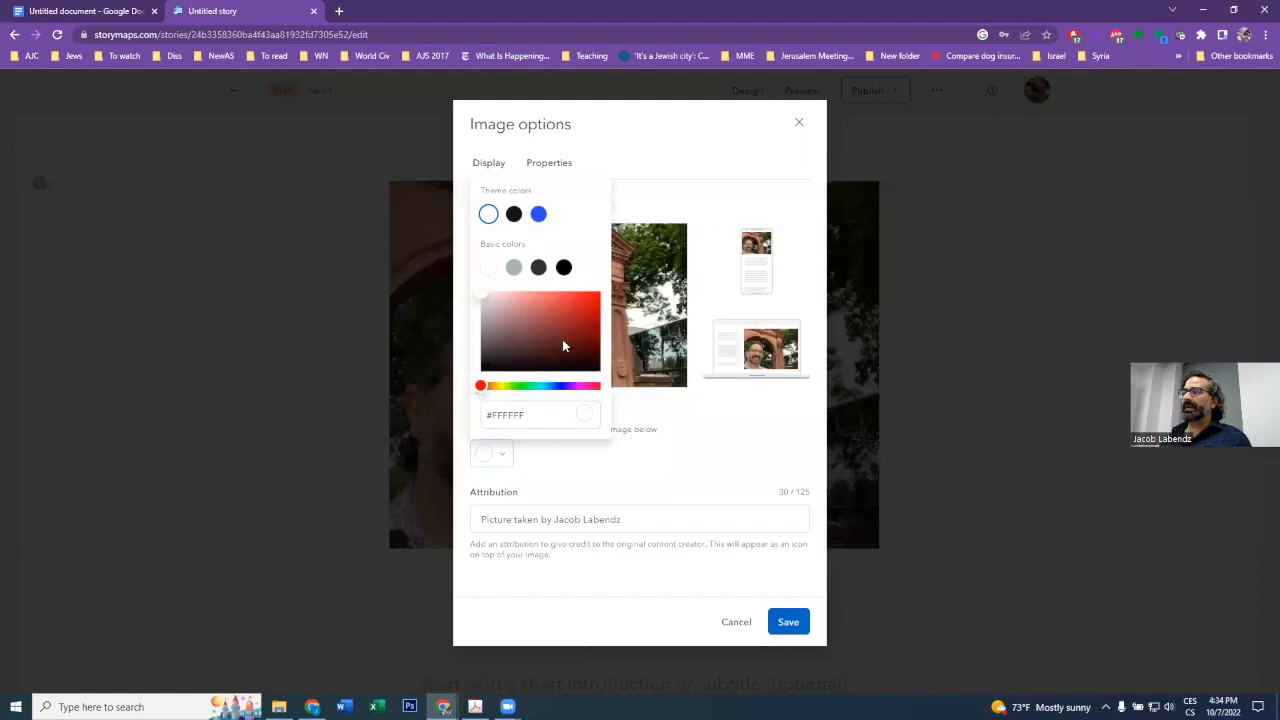
click(592, 312)
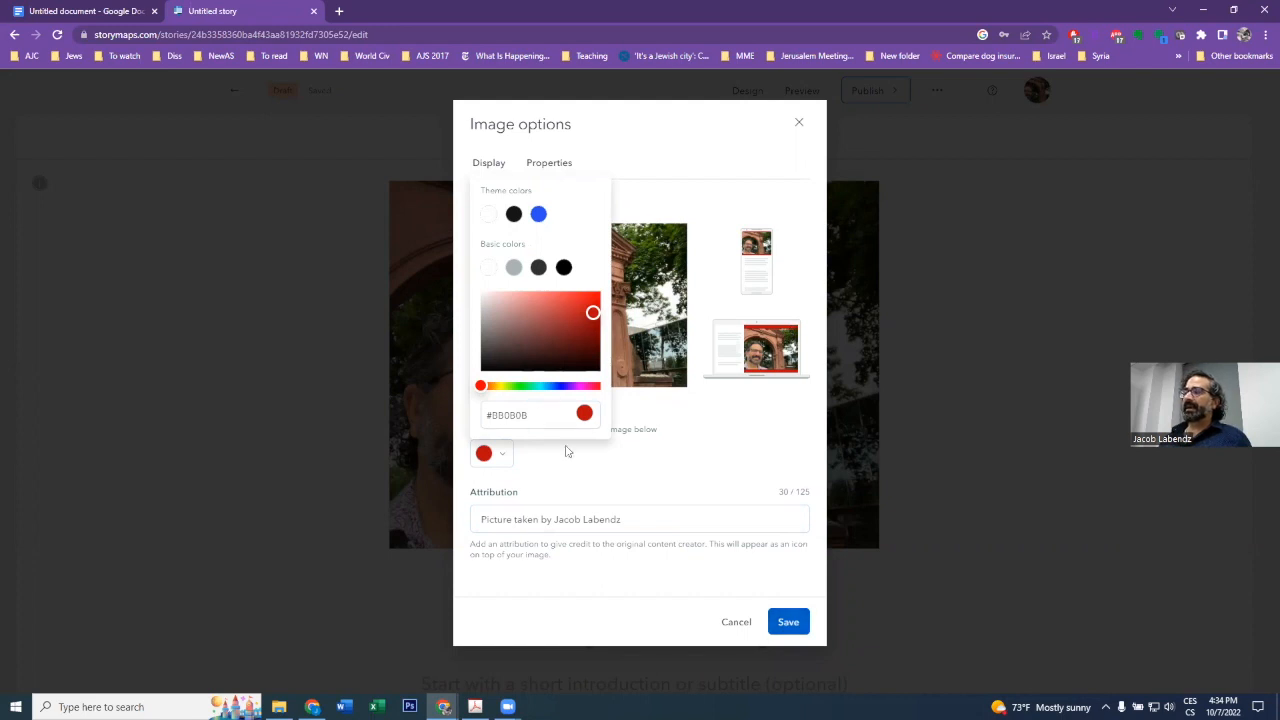
click(484, 452)
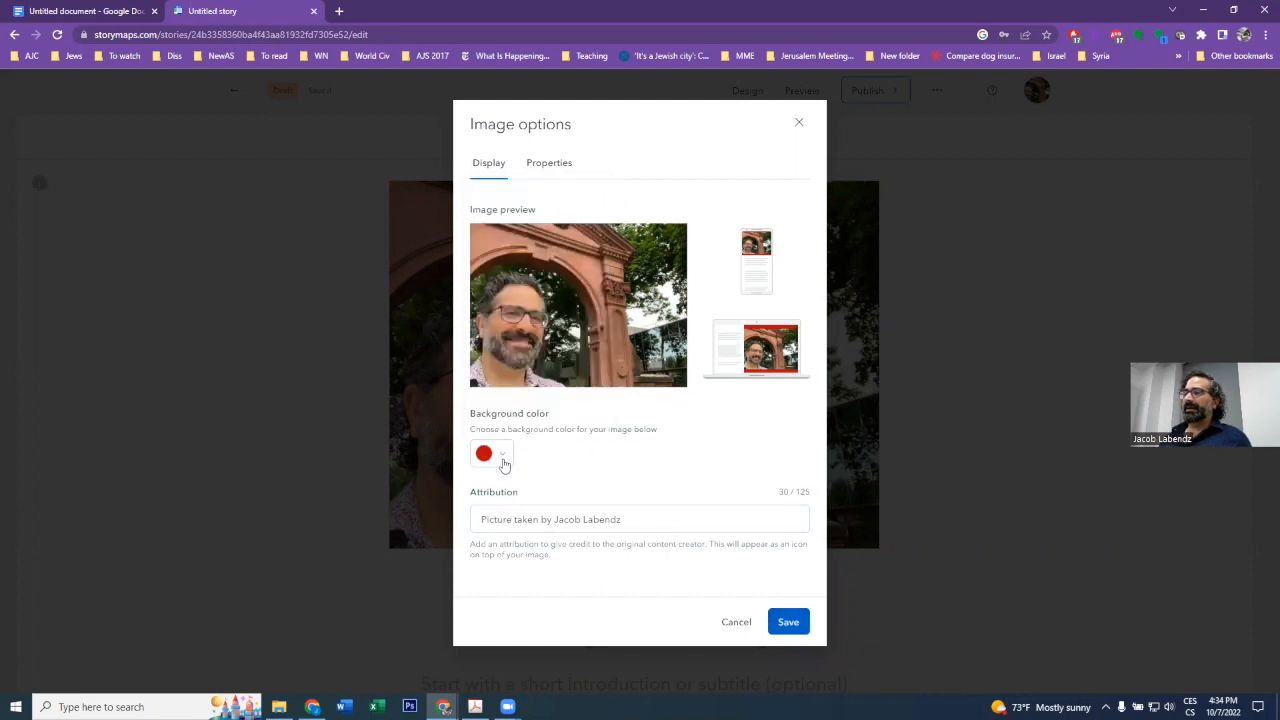
click(788, 620)
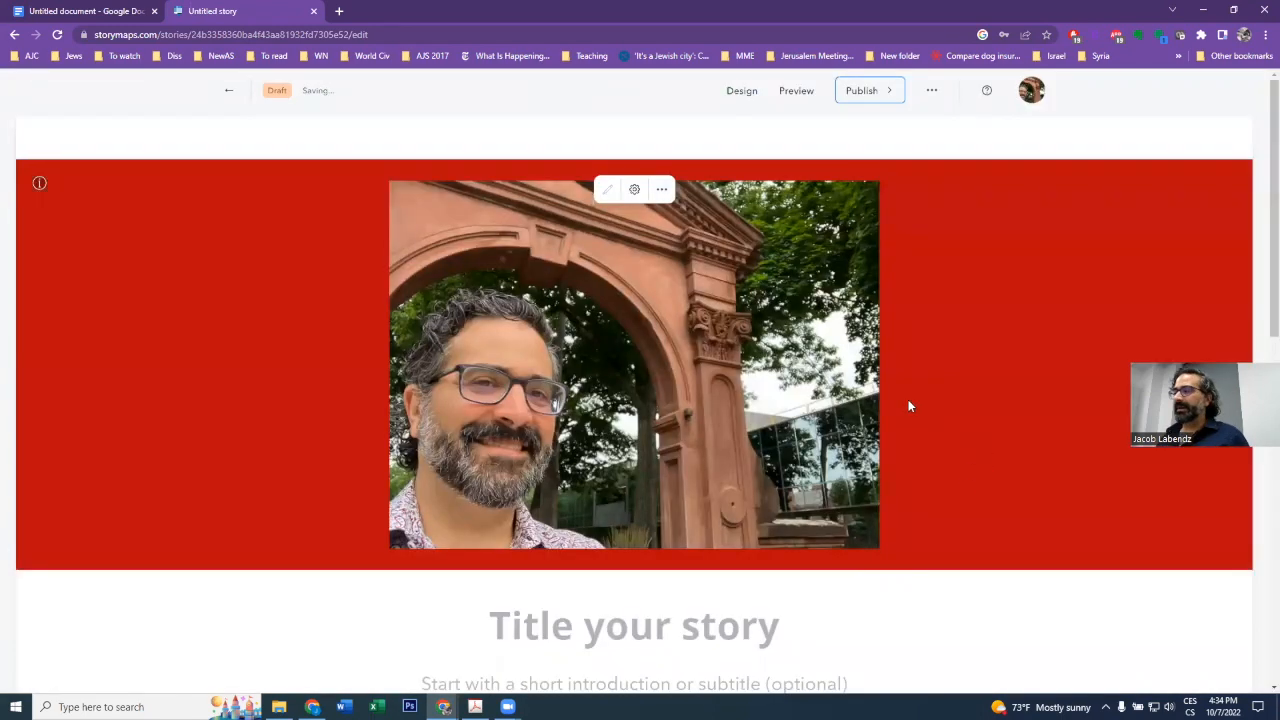
Step: Title the story 'Jacob Ari Labendz'
scroll(down, 3)
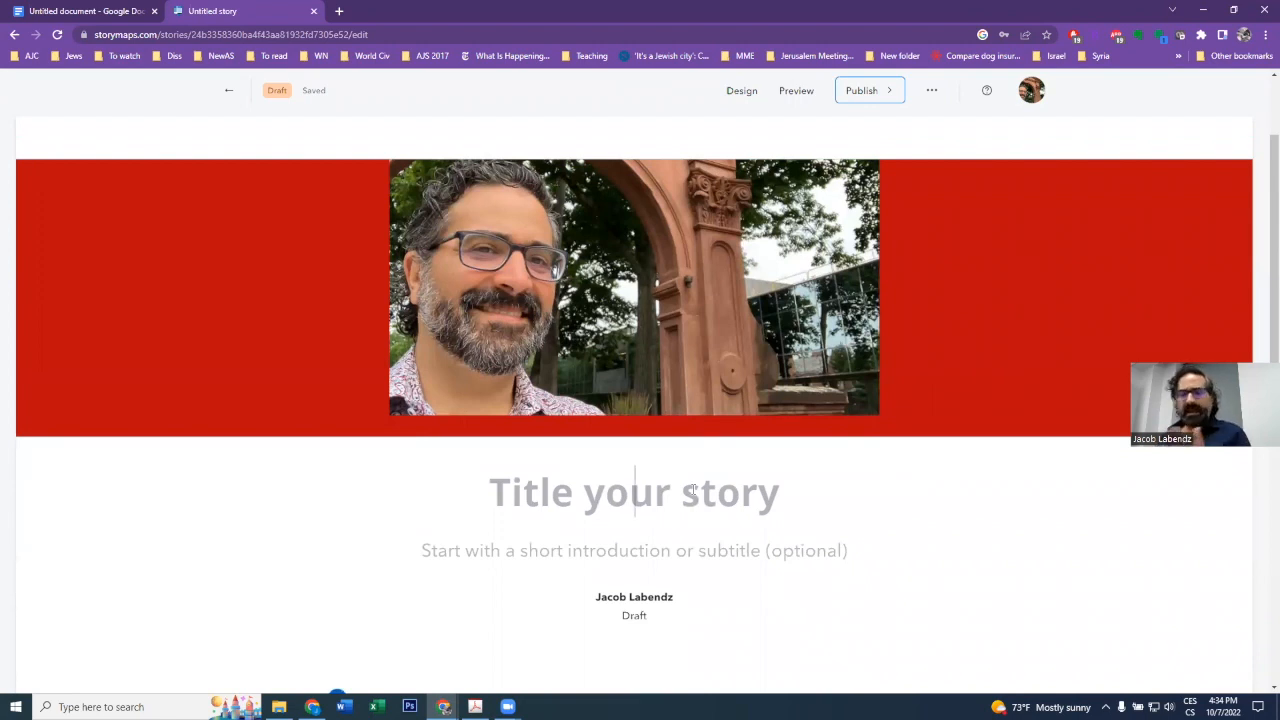
text(J)
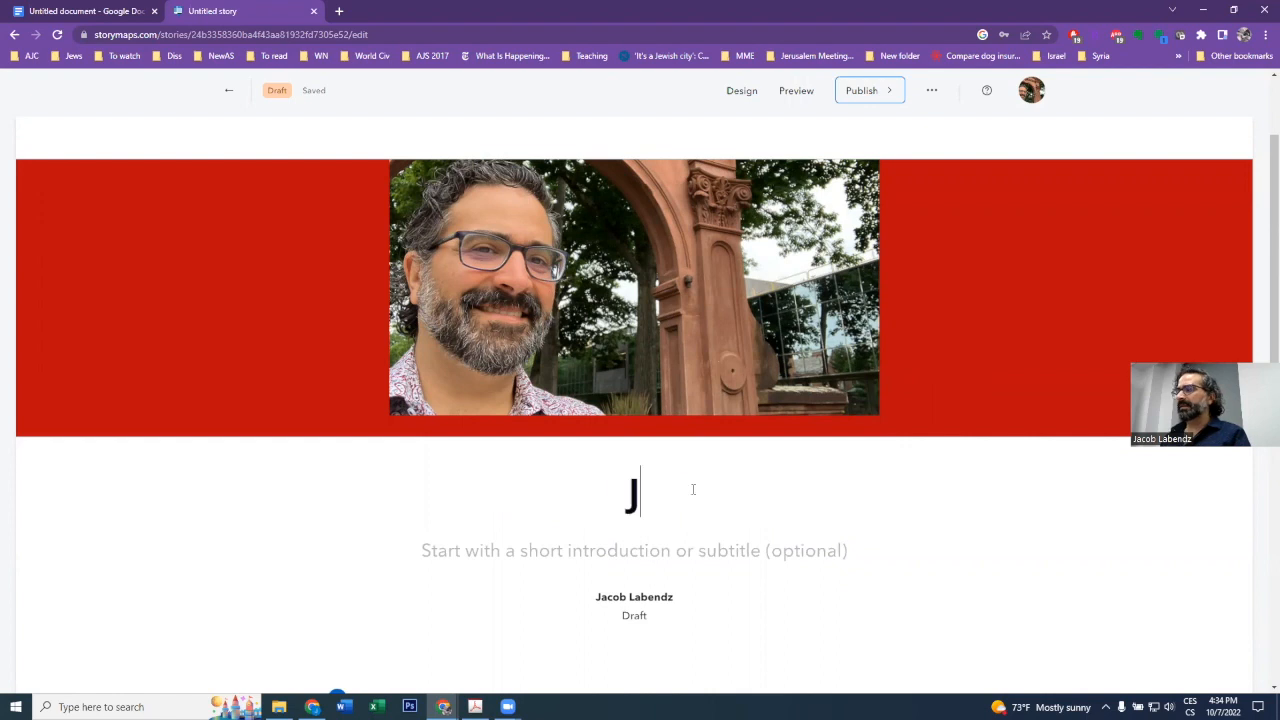
text(acob Ari Labe)
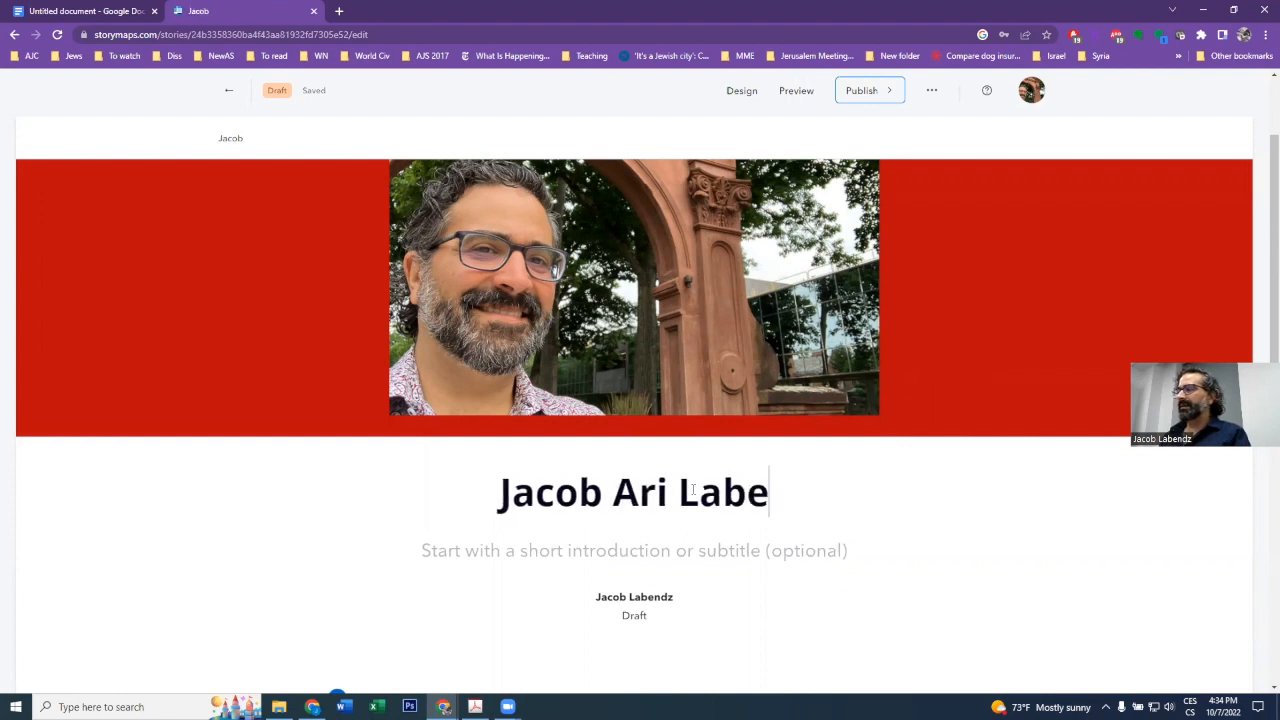
text(ndz)
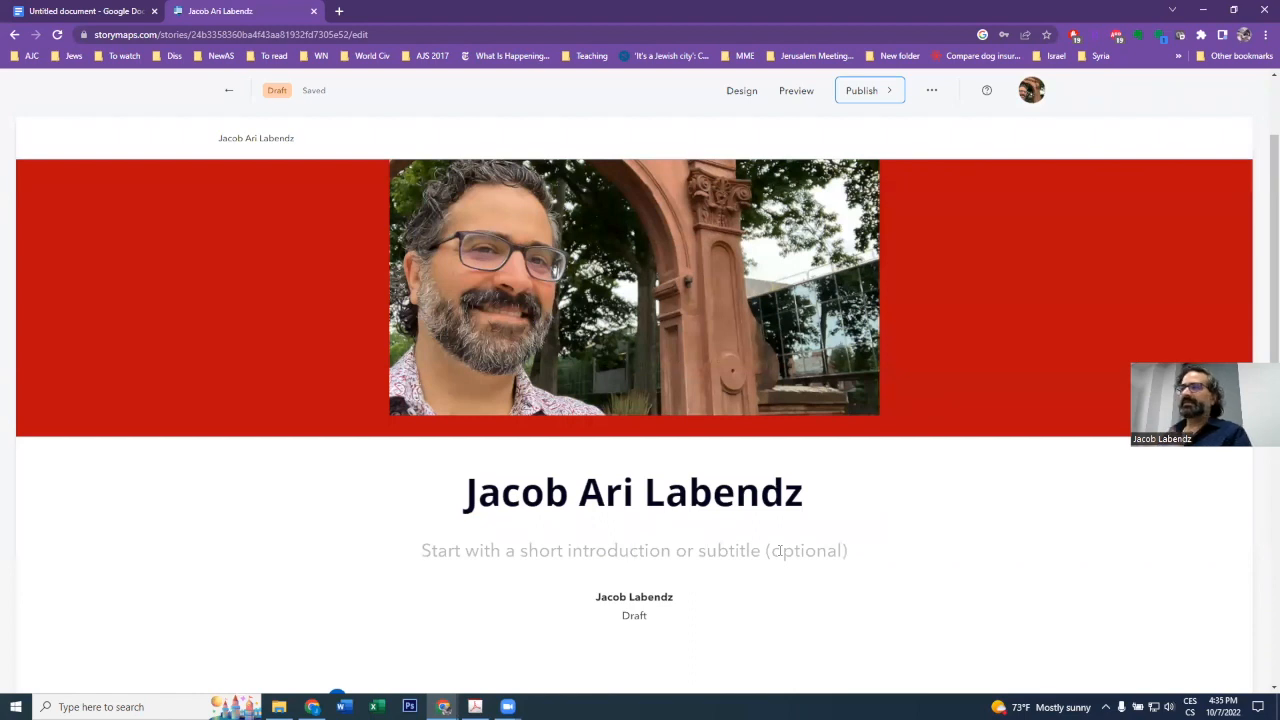
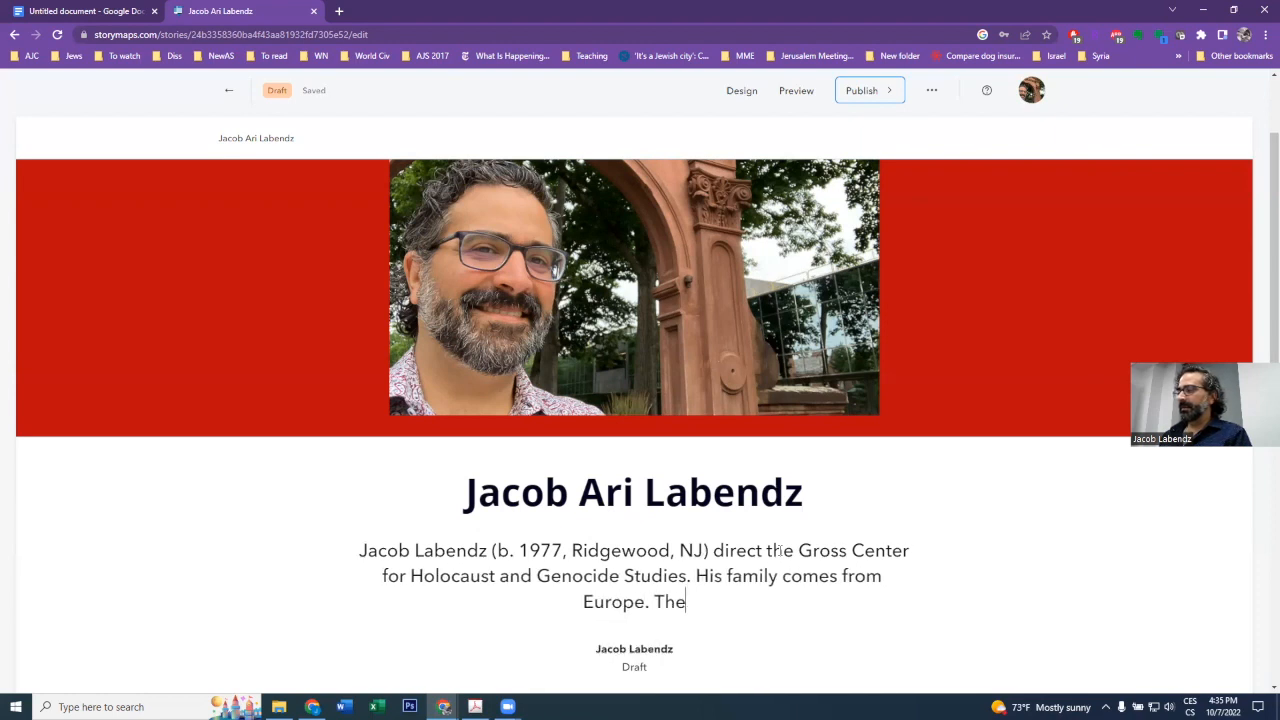
Step: Write the subtitle bio 'Jacob Labendz (b. 19.., Ridgewood, NJ)...' and remove the unfinished trailing word
key(Backspace)
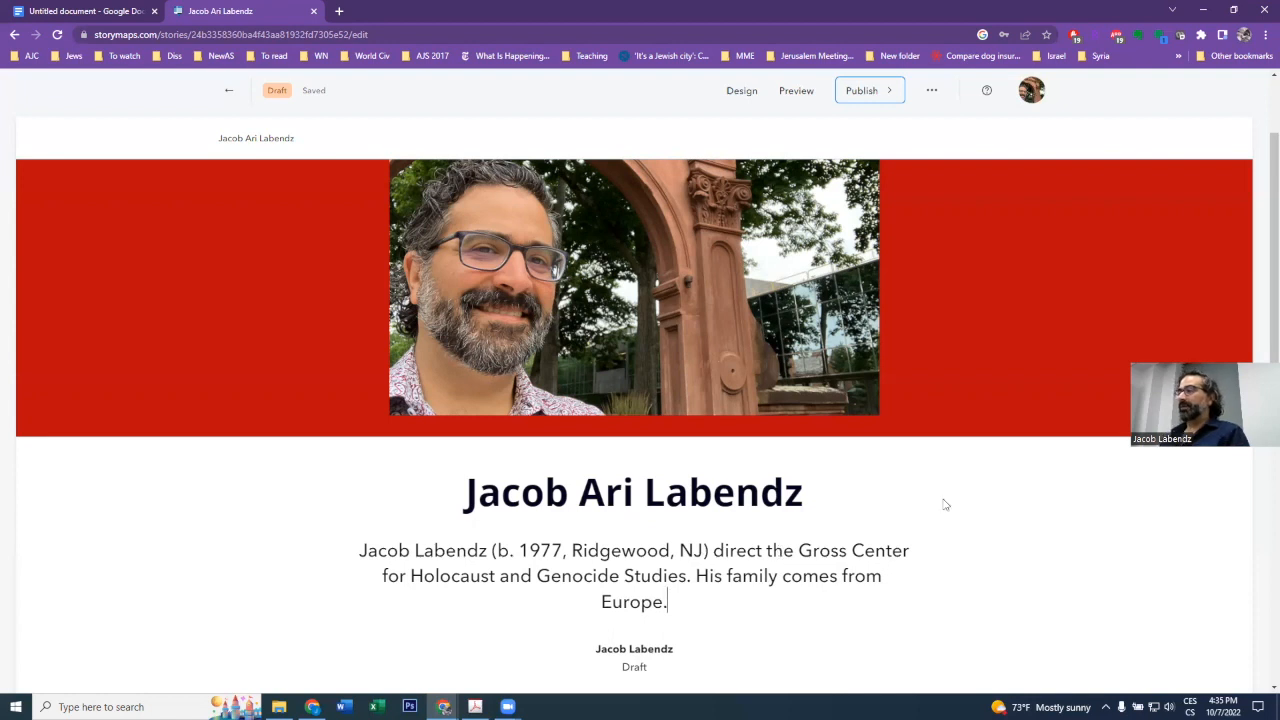
Step: Insert a guided, media-focused Map tour block below the introduction
scroll(down, 3)
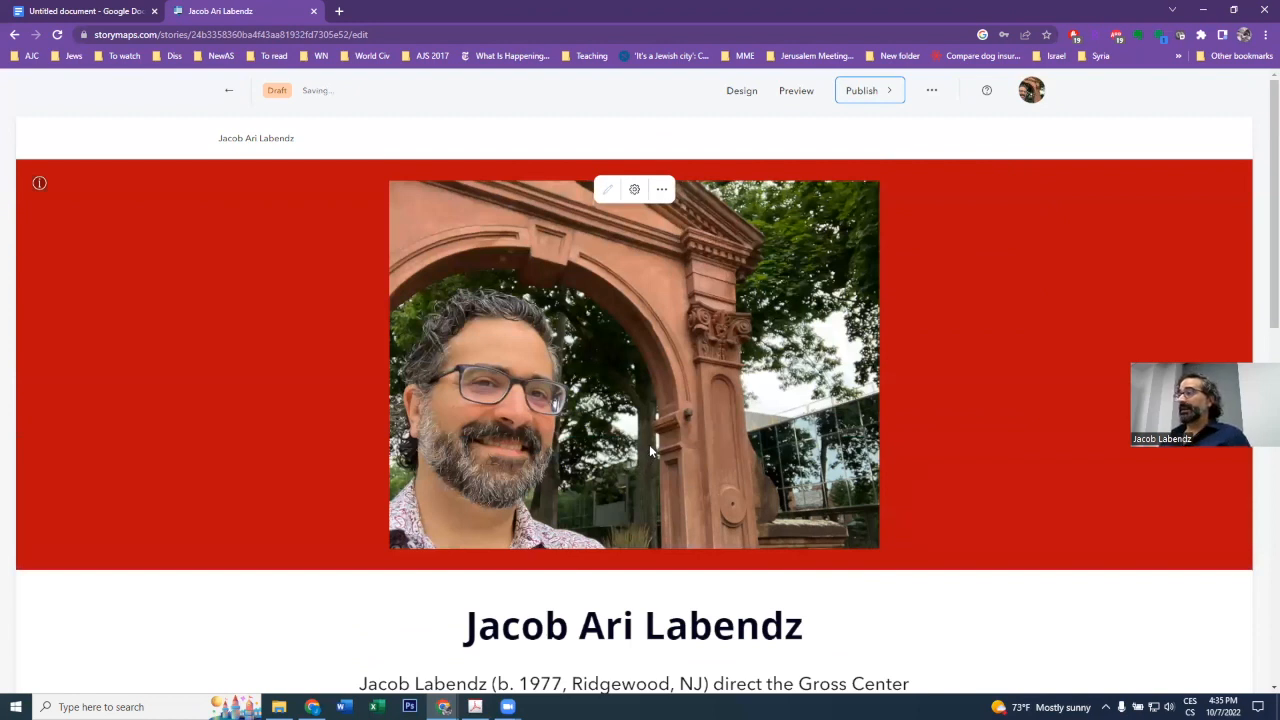
scroll(down, 3)
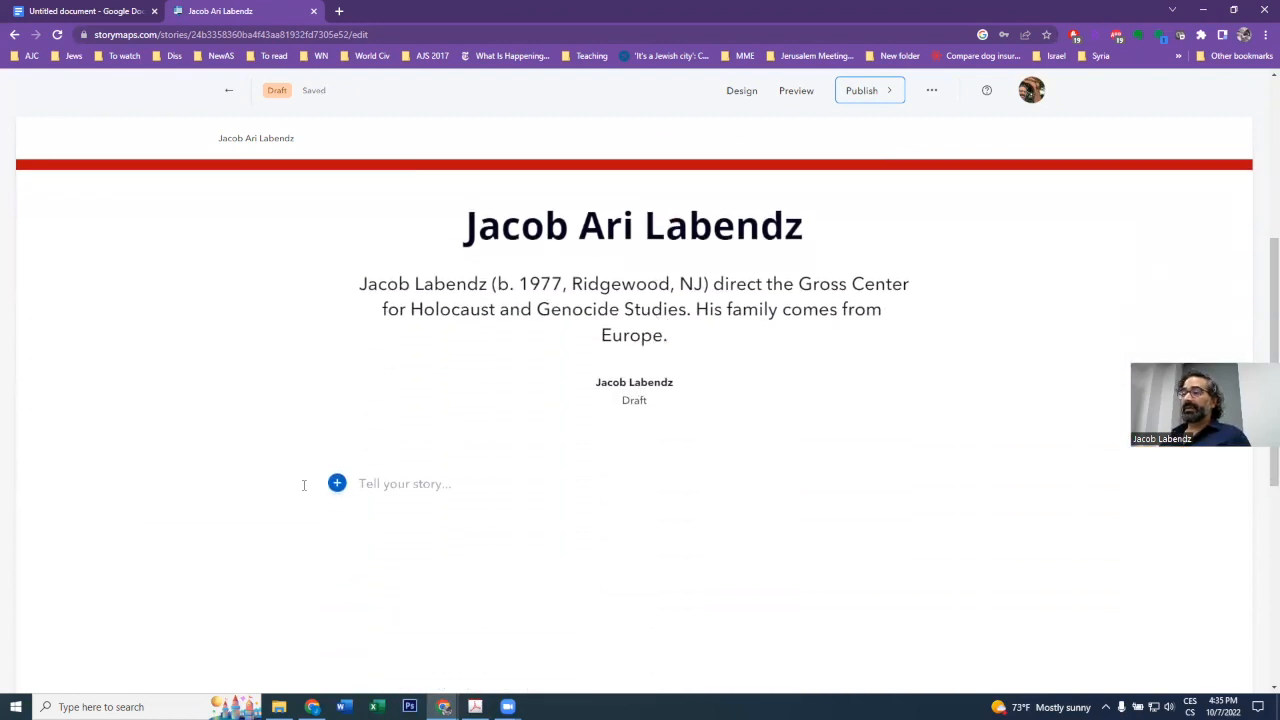
click(336, 482)
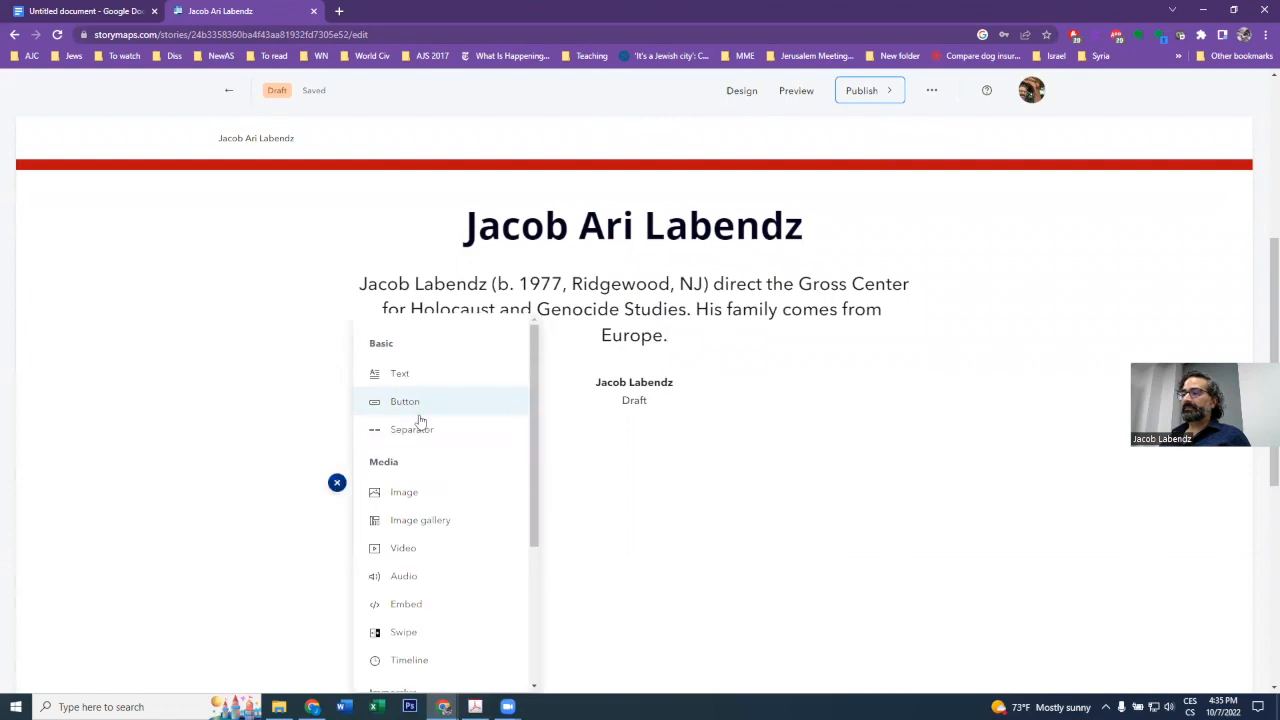
scroll(down, 3)
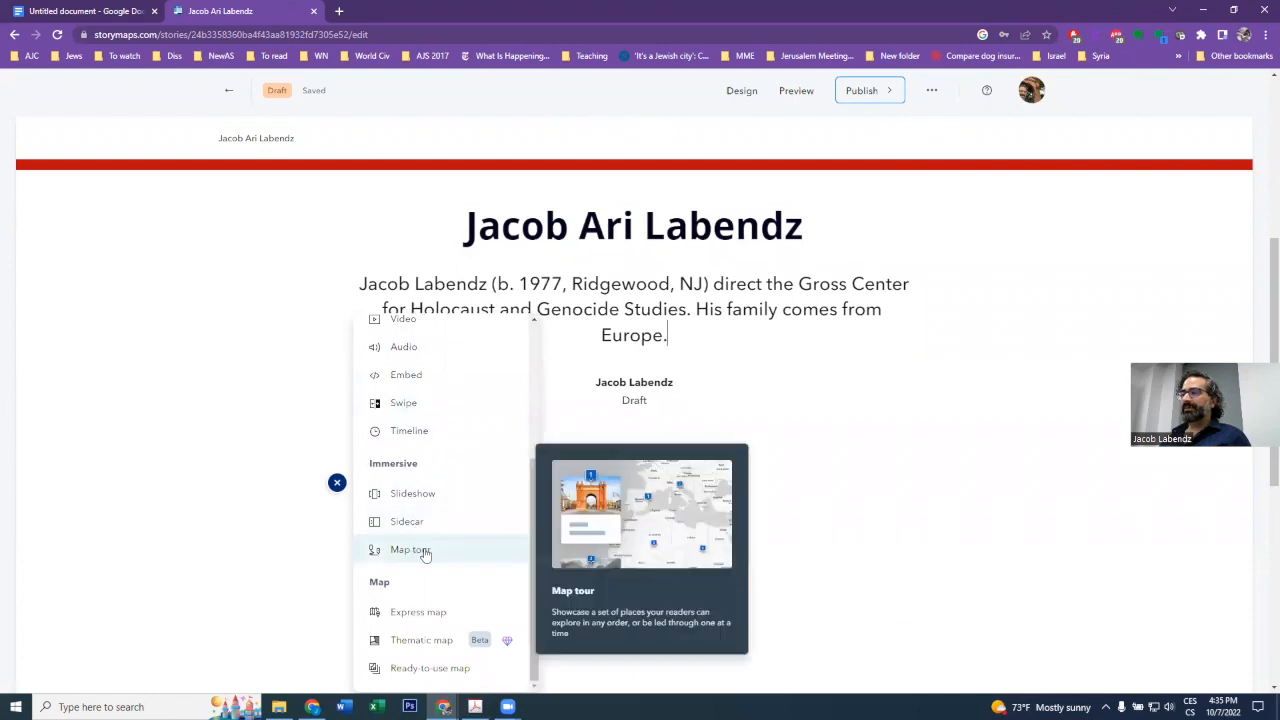
click(410, 548)
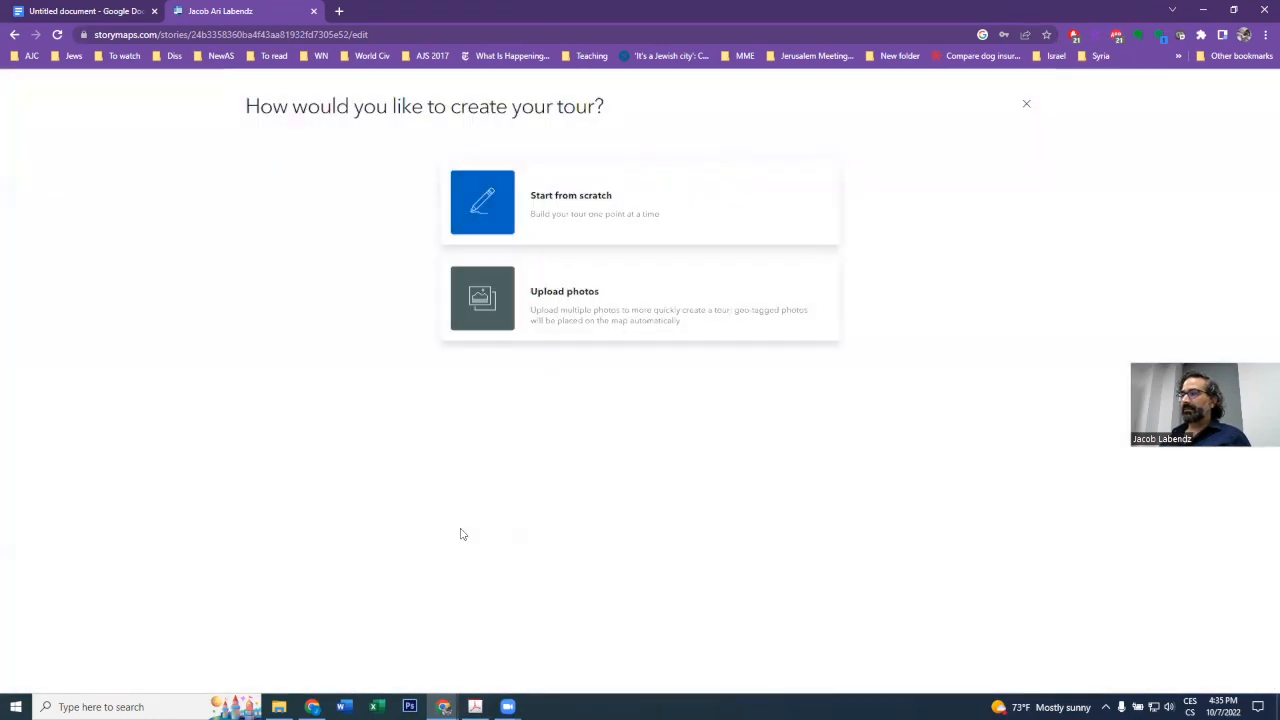
mouse_move(560, 224)
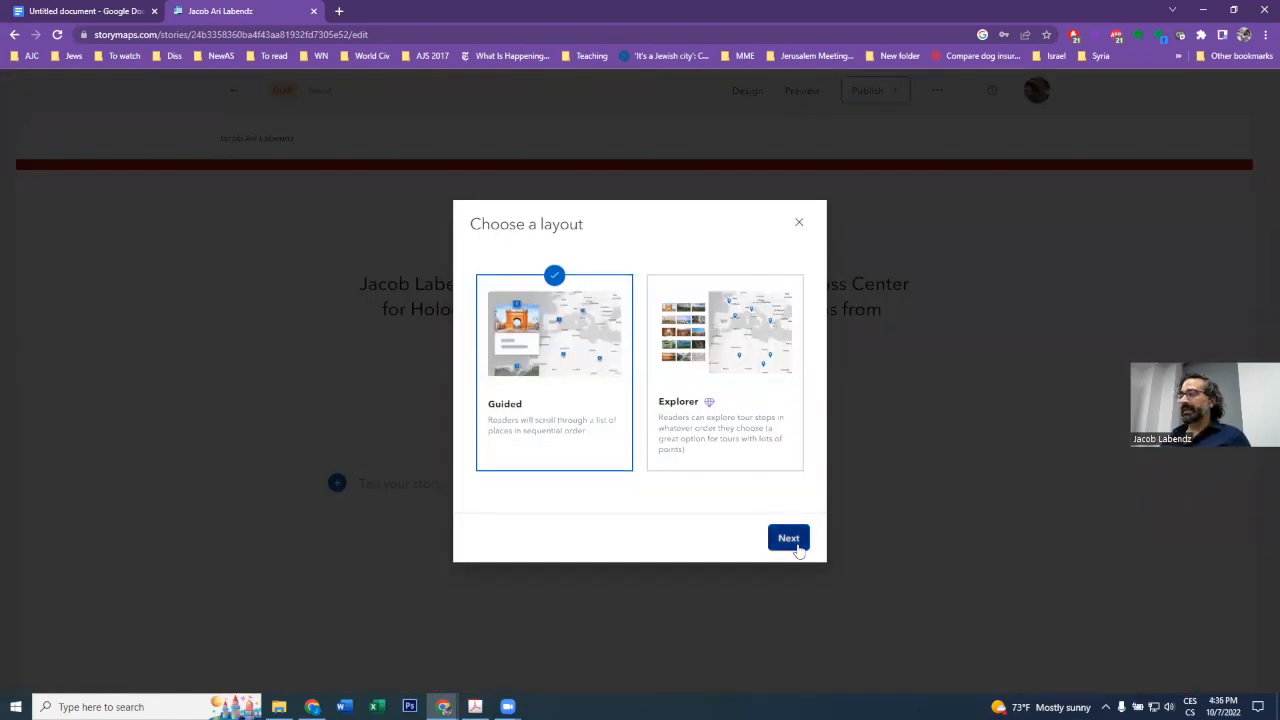
click(788, 536)
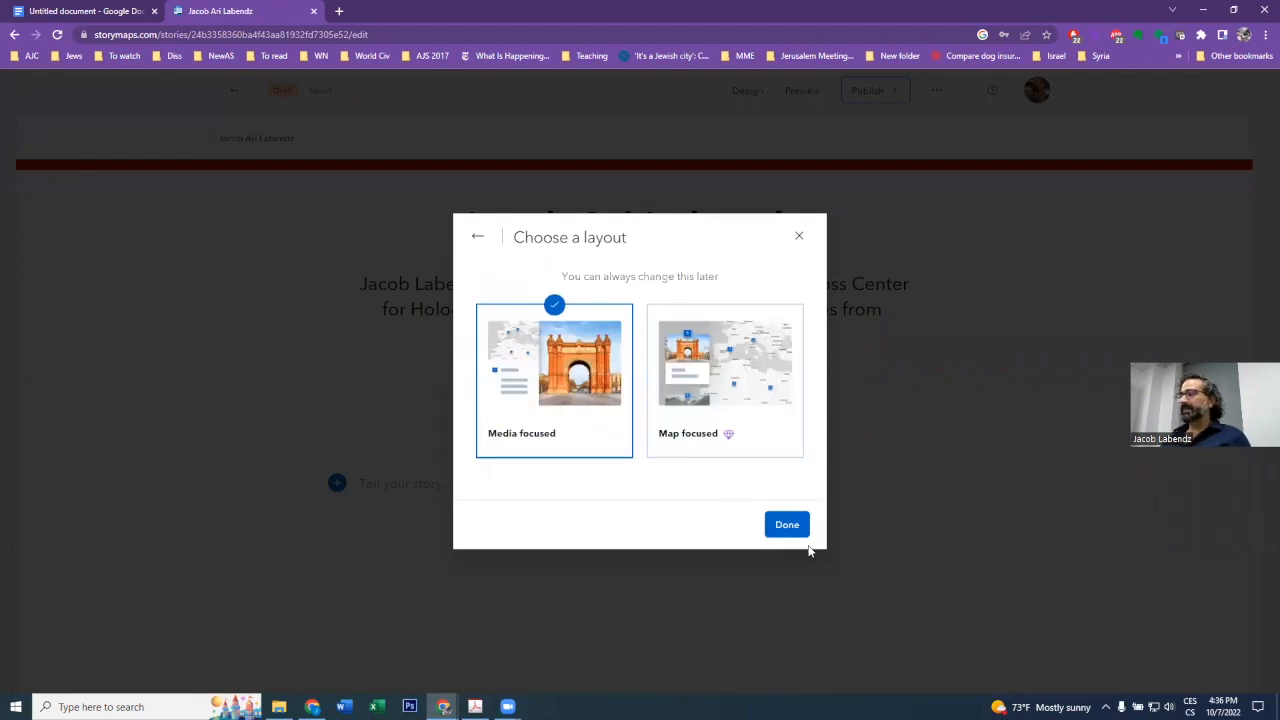
click(786, 524)
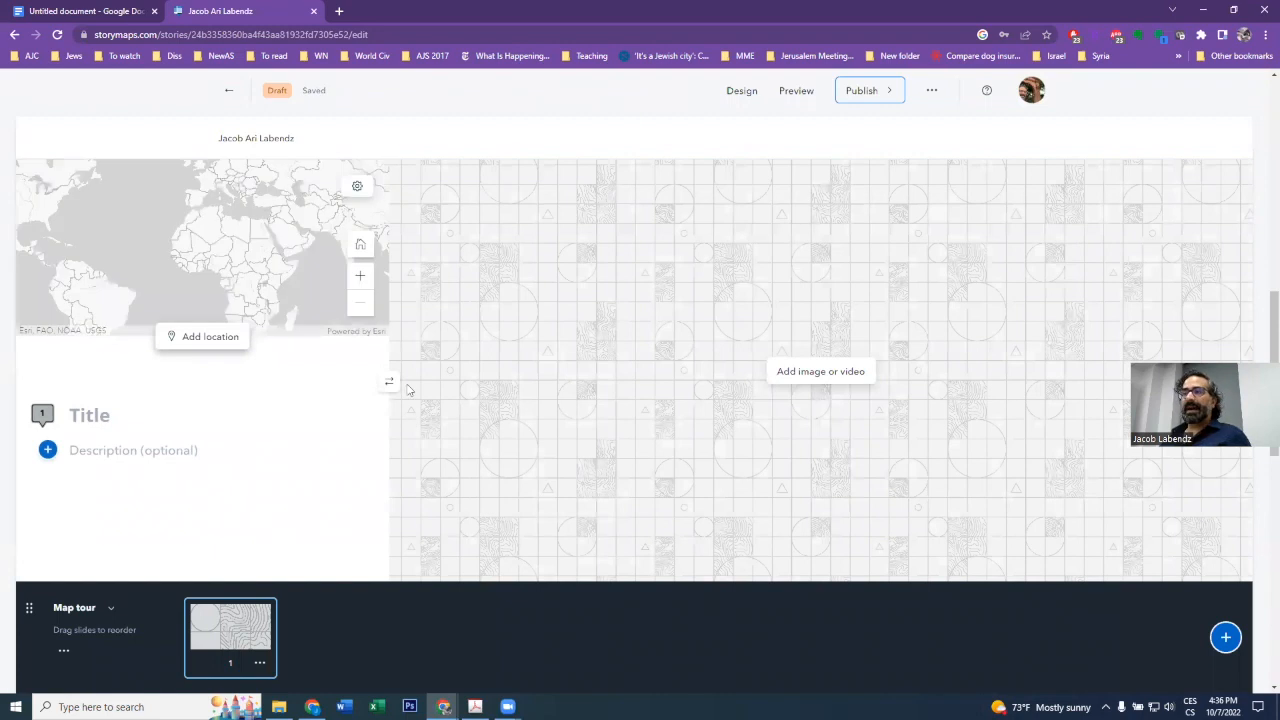
mouse_move(256, 362)
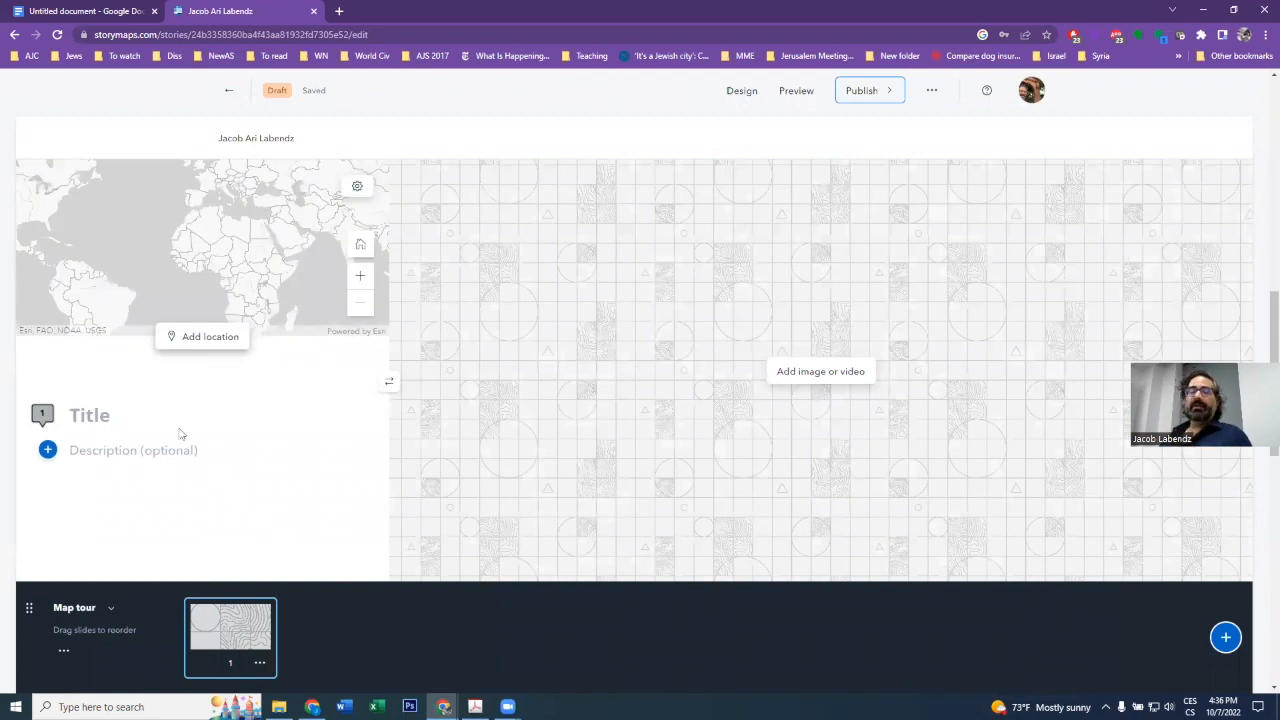
Step: Name the first tour slide 'Romanian Roots!'
click(88, 414)
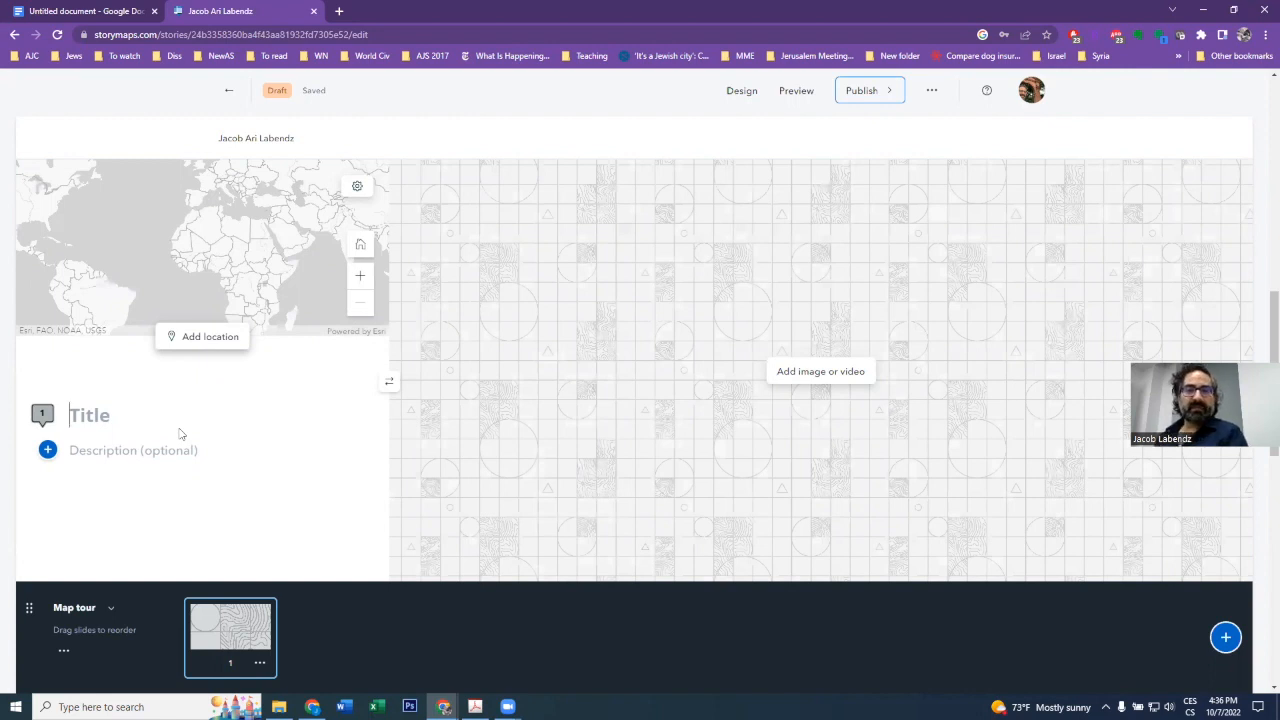
text(R)
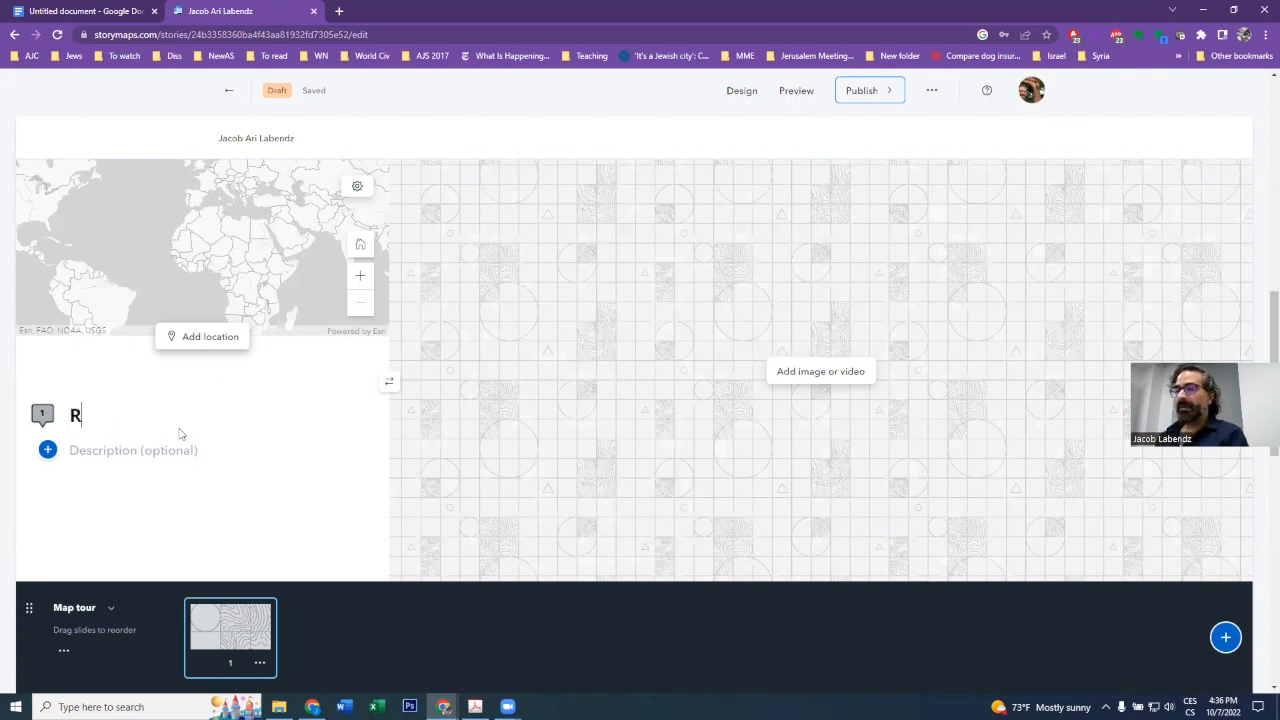
text(omanian)
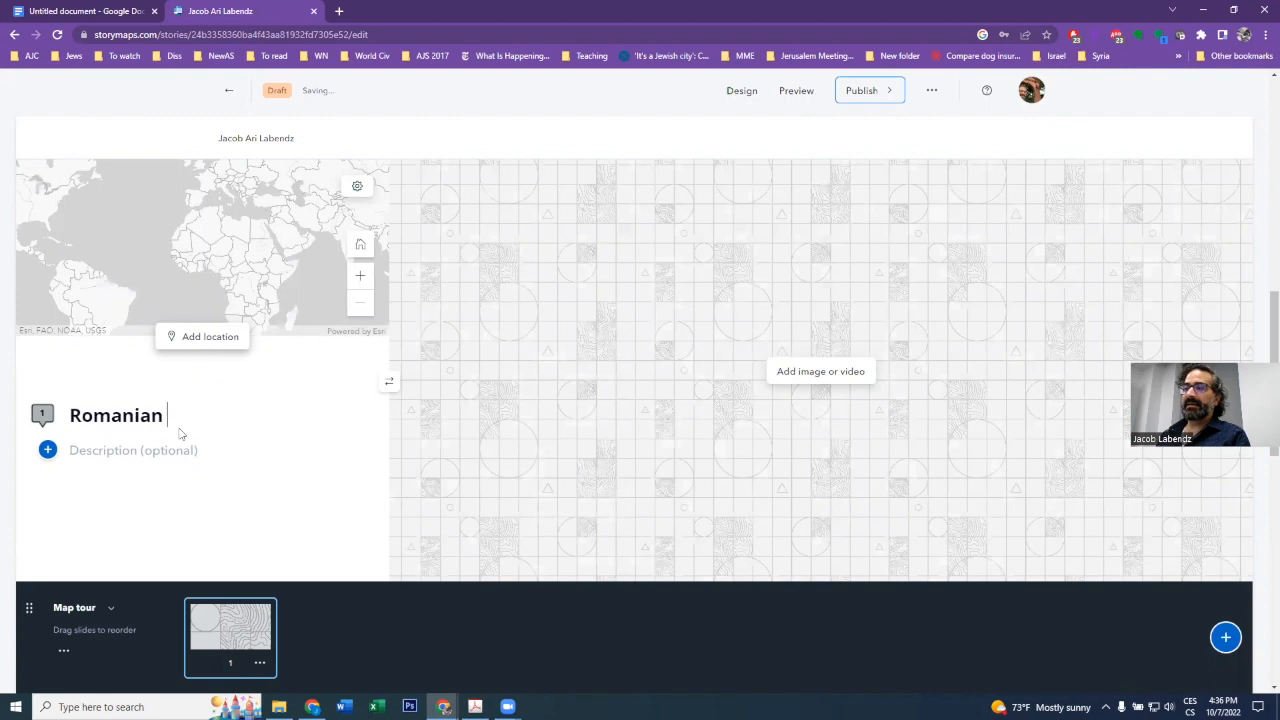
text(Roots!)
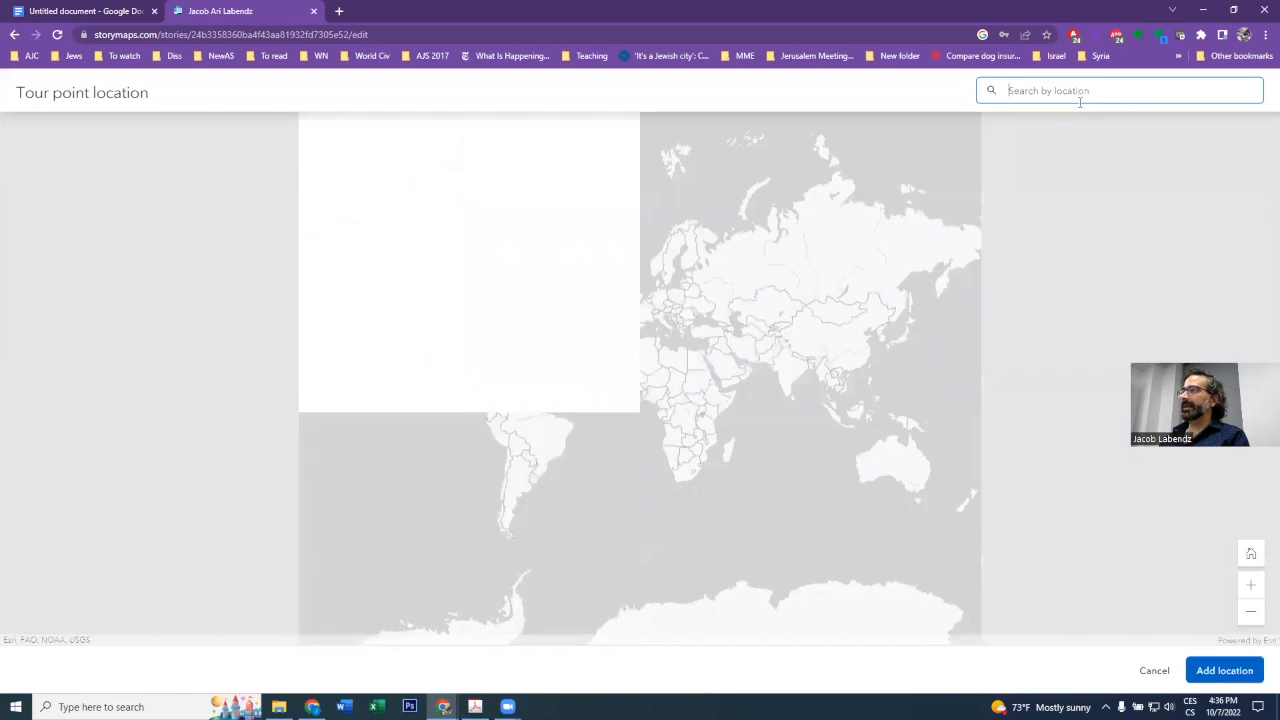
Step: Search 'kiliya Ukraine' and pin Kiliya, Odesa region as the first tour point's location
text(kili)
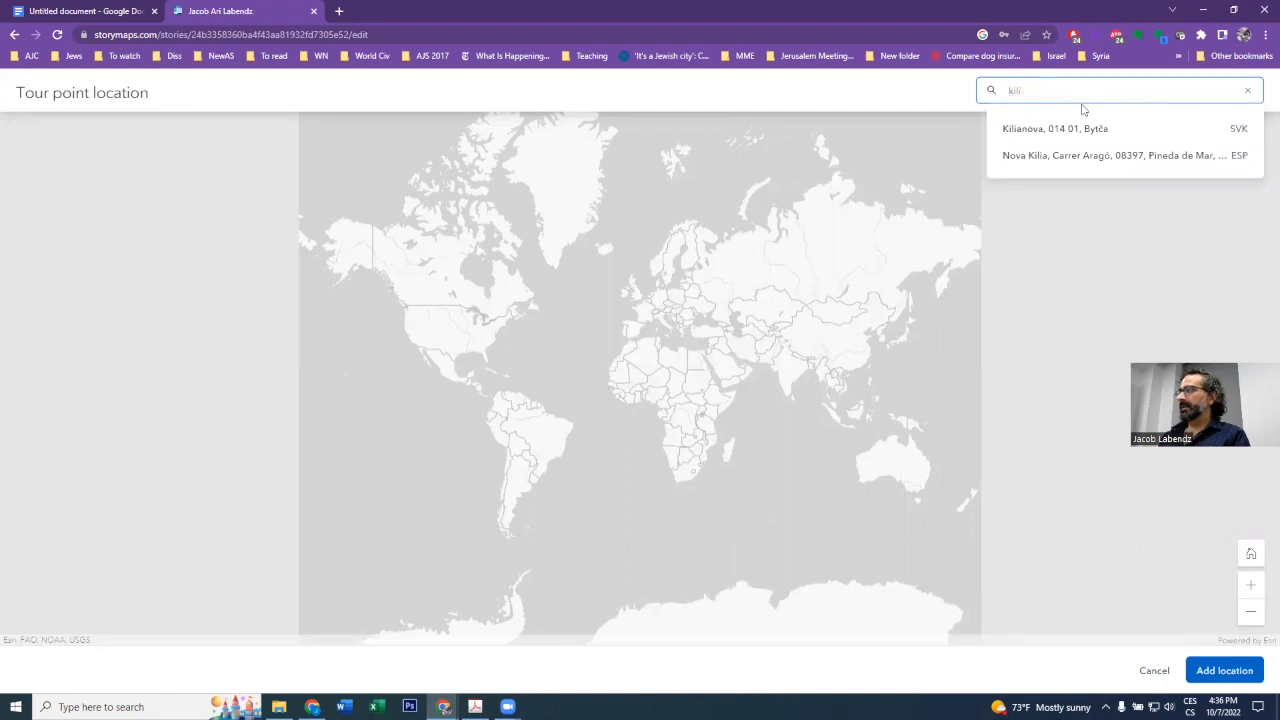
text(kiliya Ukraine)
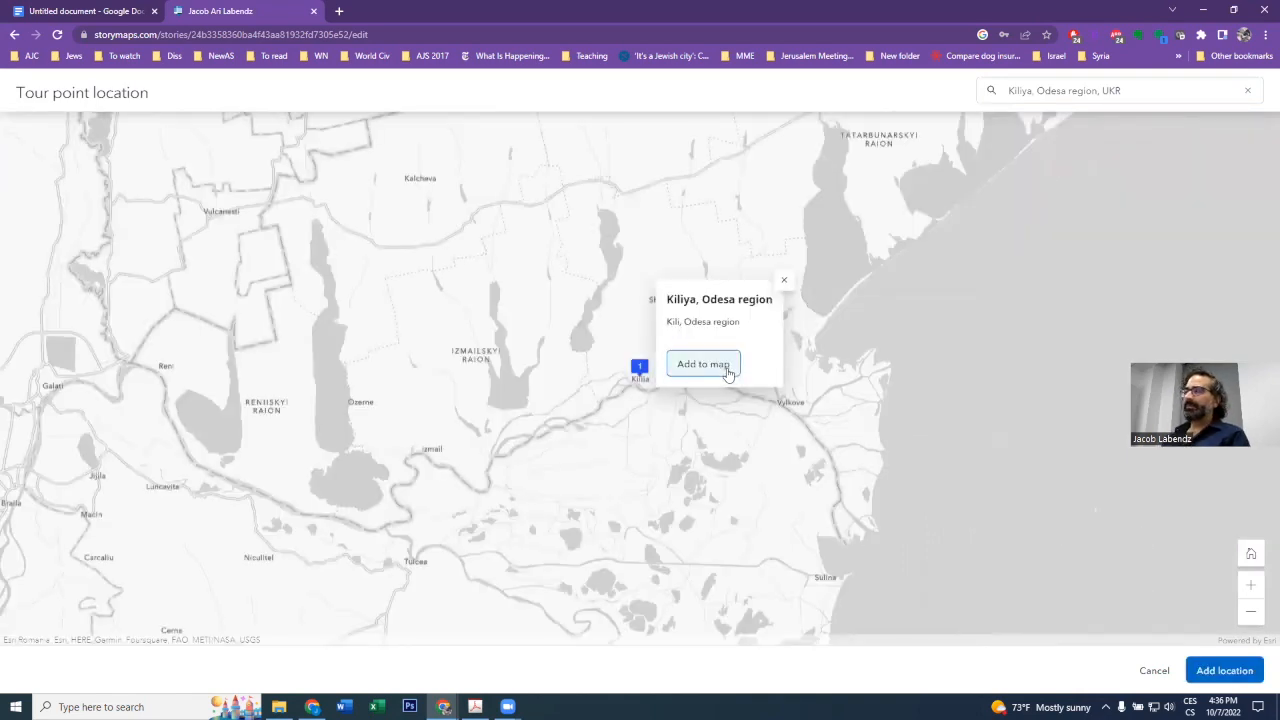
mouse_move(762, 346)
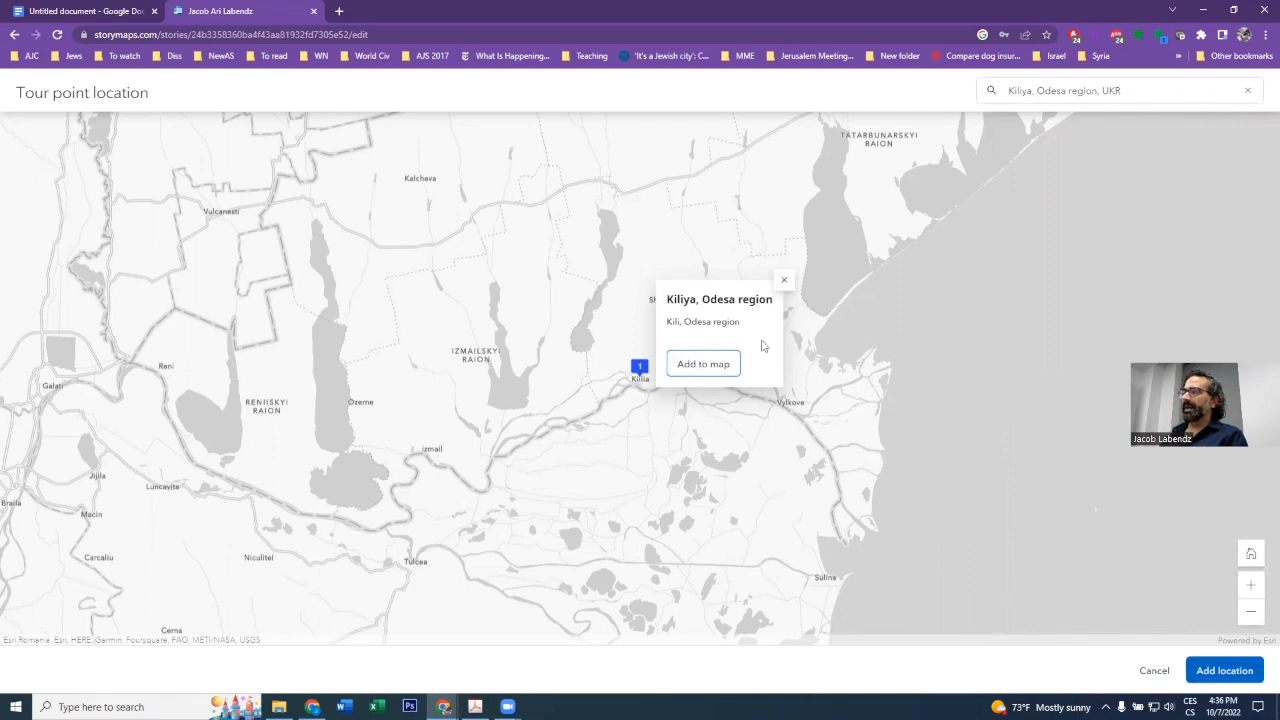
click(704, 364)
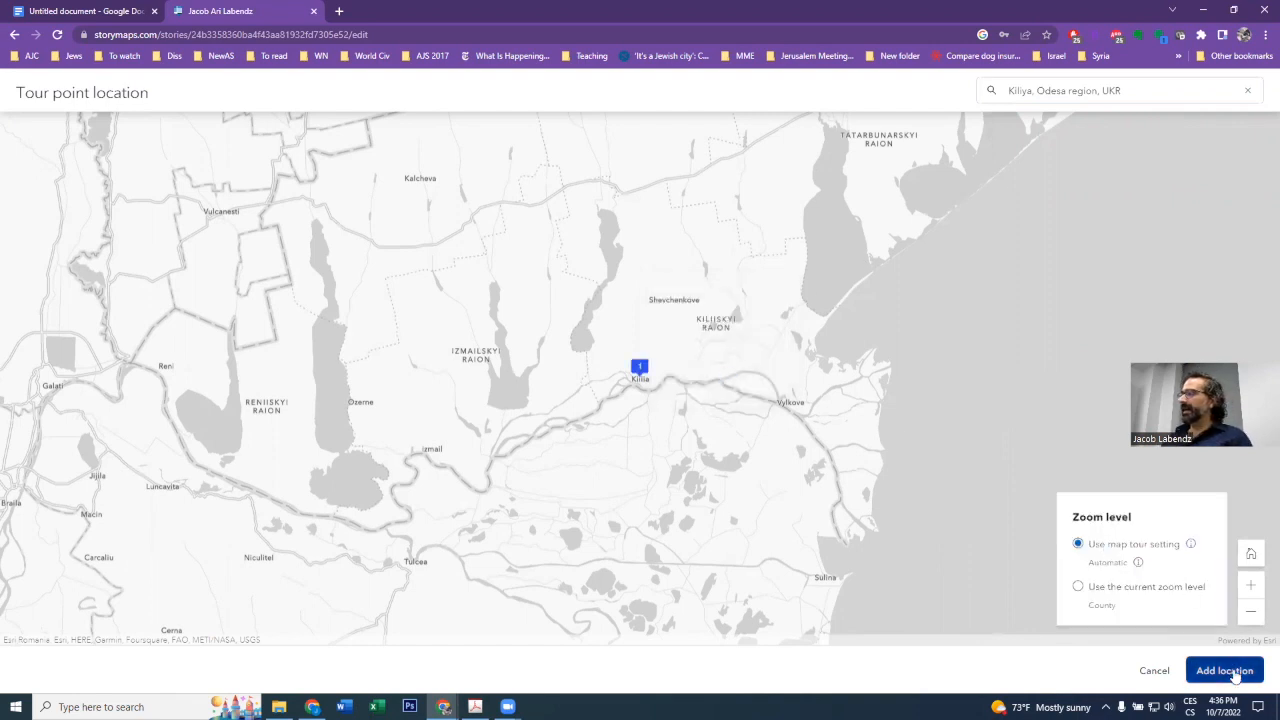
click(1224, 670)
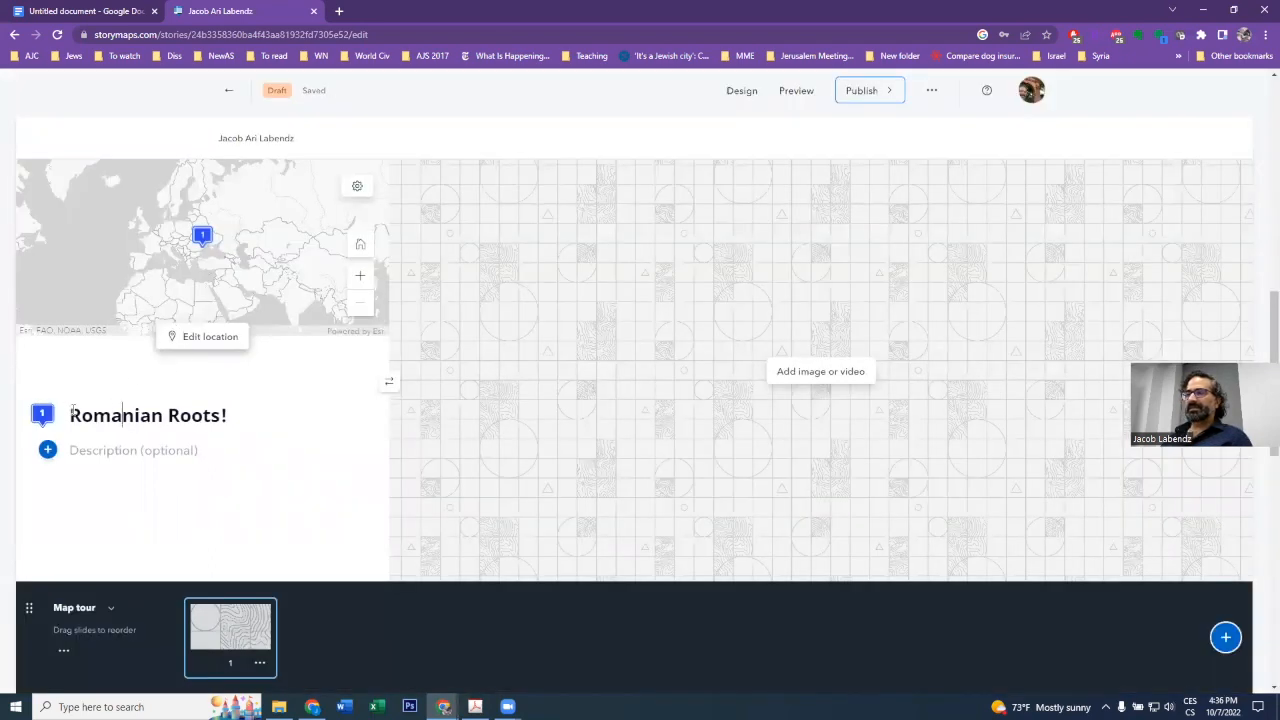
Step: Retitle the first slide 'Romanian/Ukrainian Roots!'
double_click(116, 414)
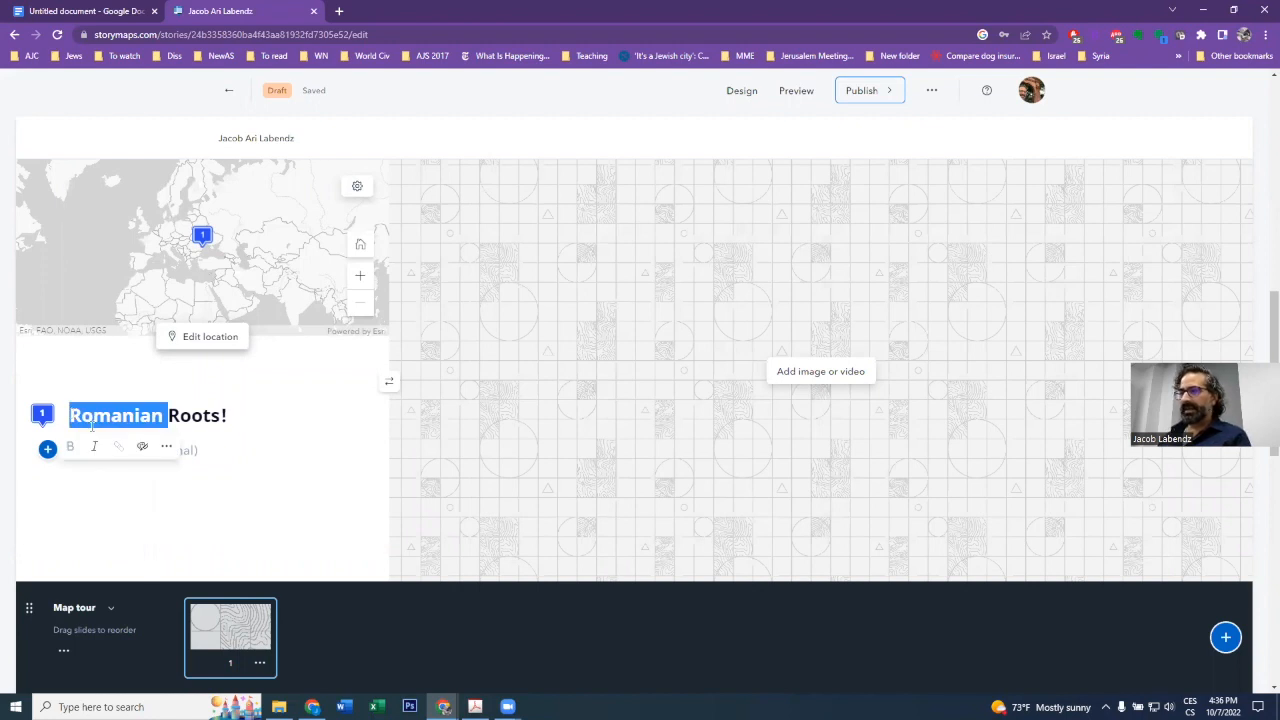
text(/Ukra)
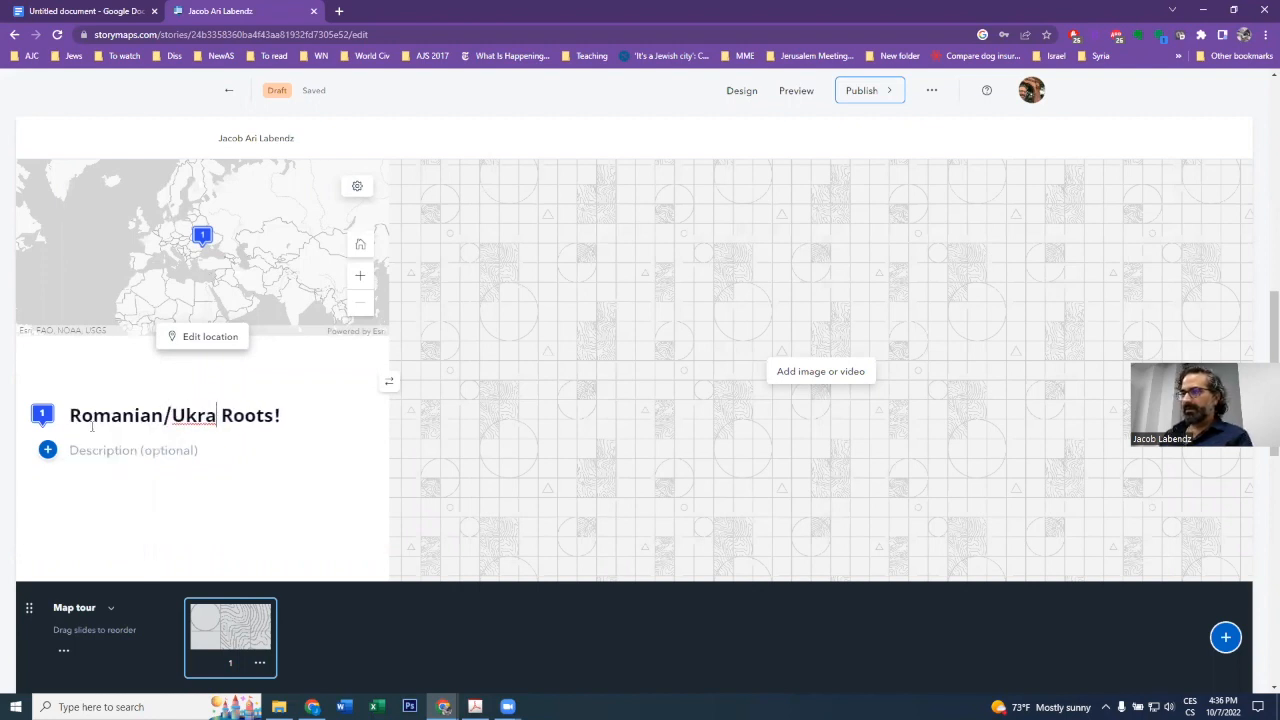
text(inian)
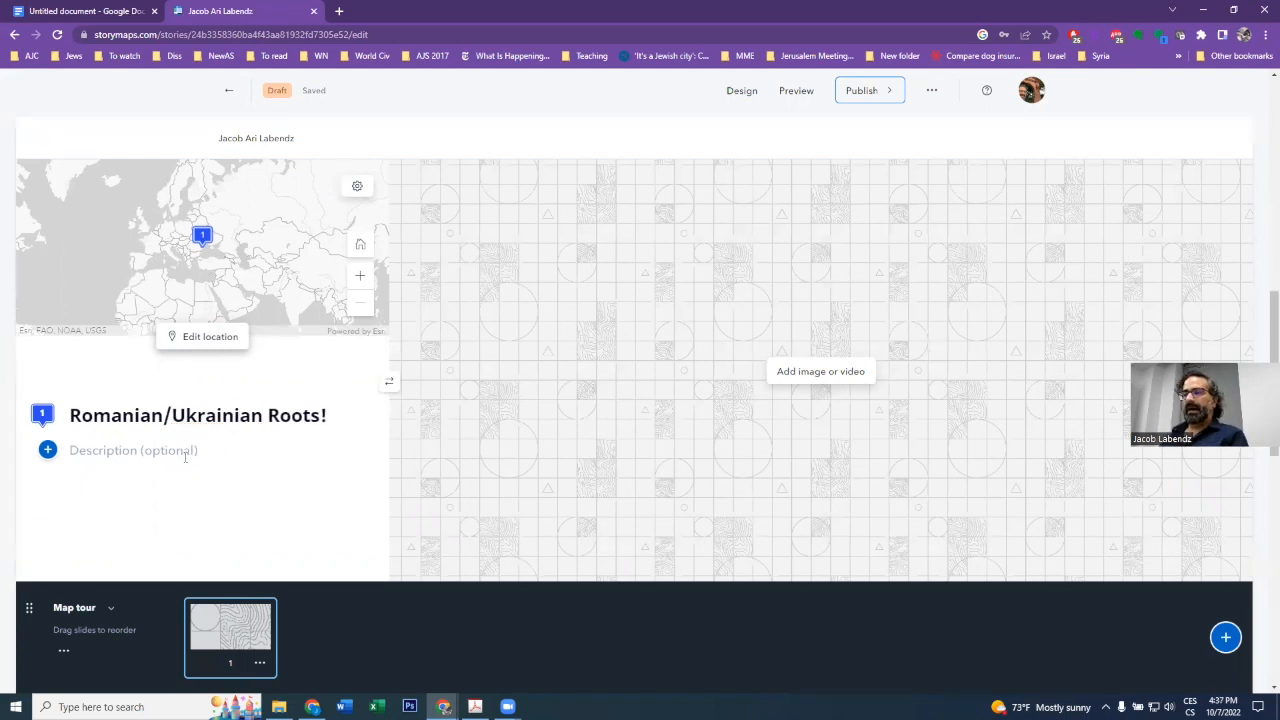
Step: Describe Jacob's family roots in Kiliya under the Russian Empire, then Romania, and Ukraine since WWII
click(132, 450)
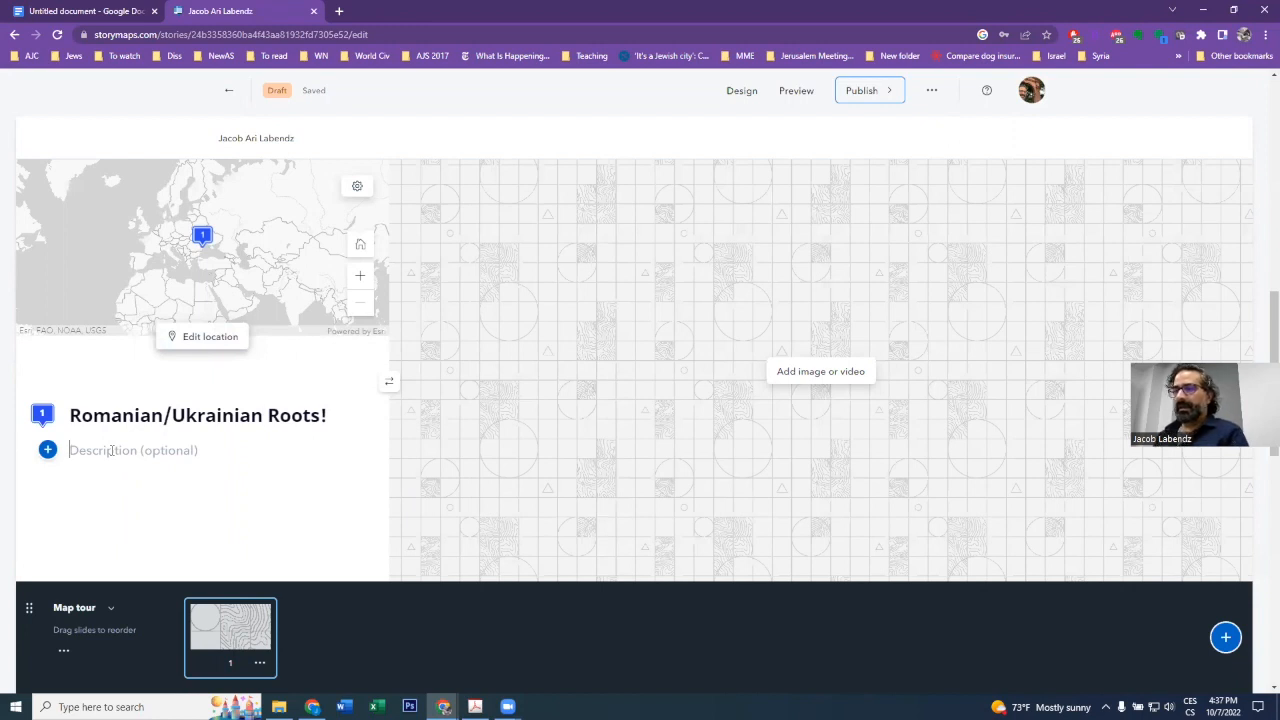
text(Jacob's mother's family)
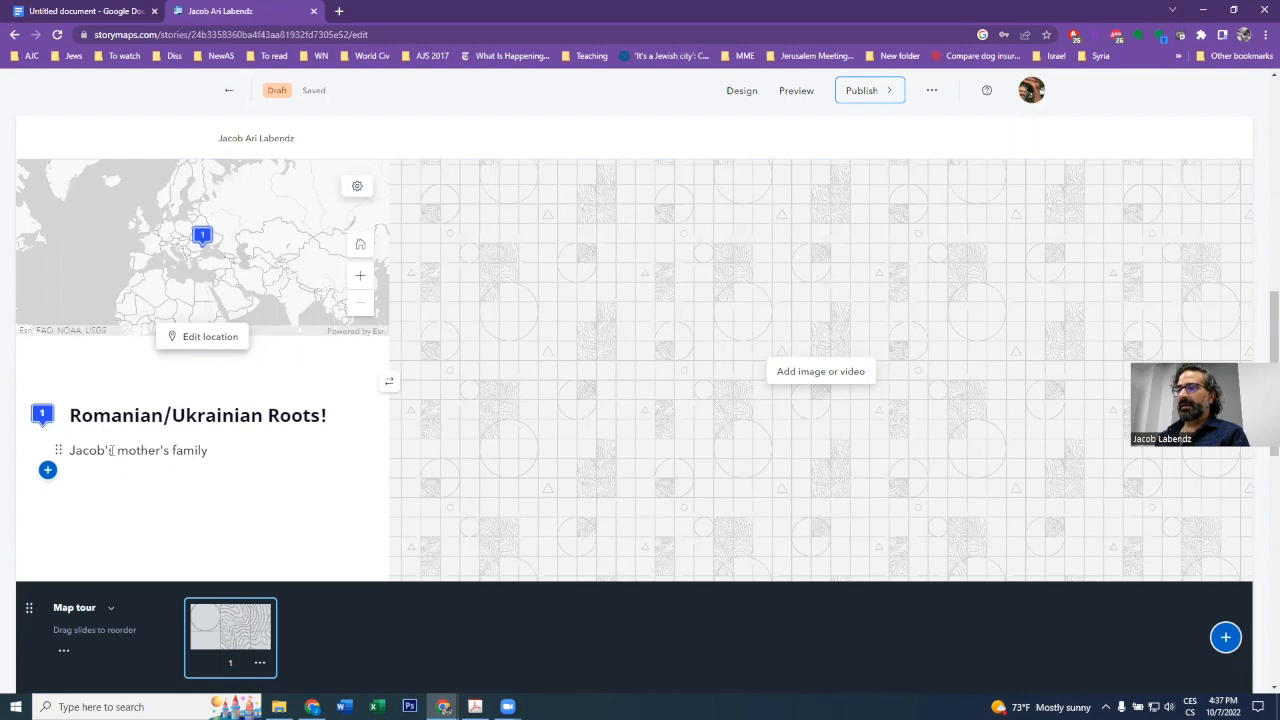
text(h)
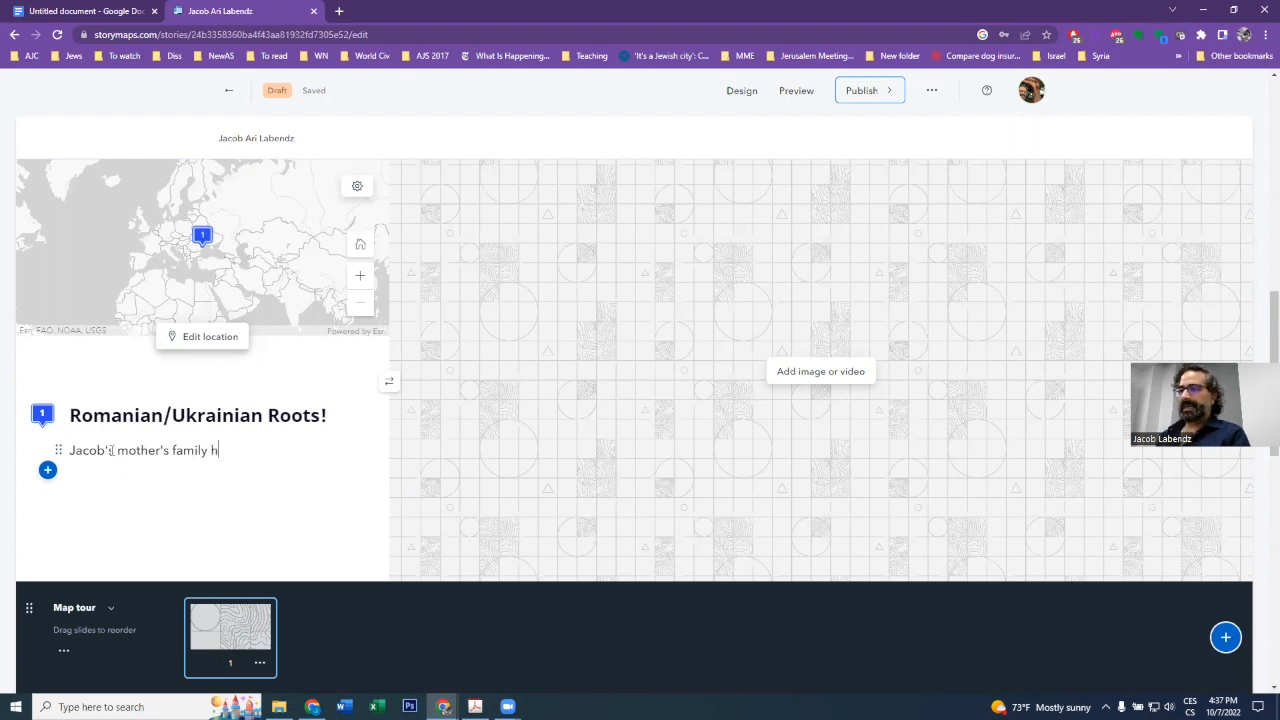
text(as roots in Kiliya, a town)
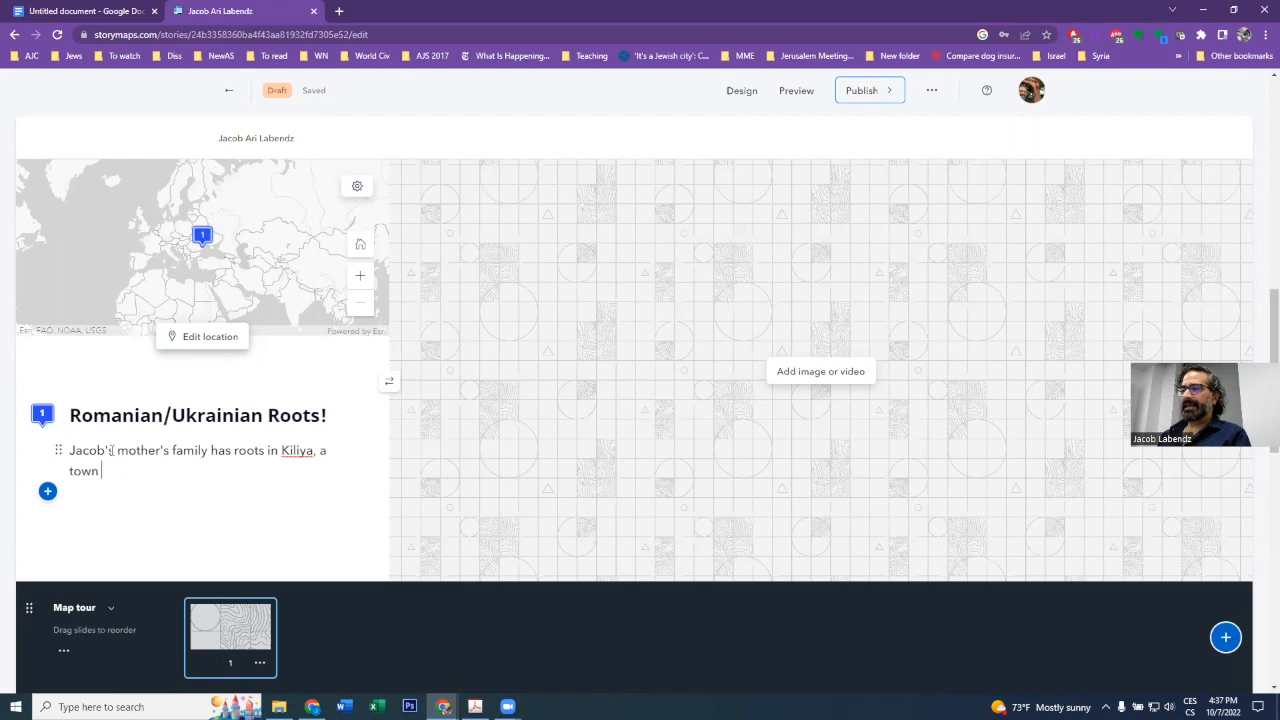
text(that was in th e)
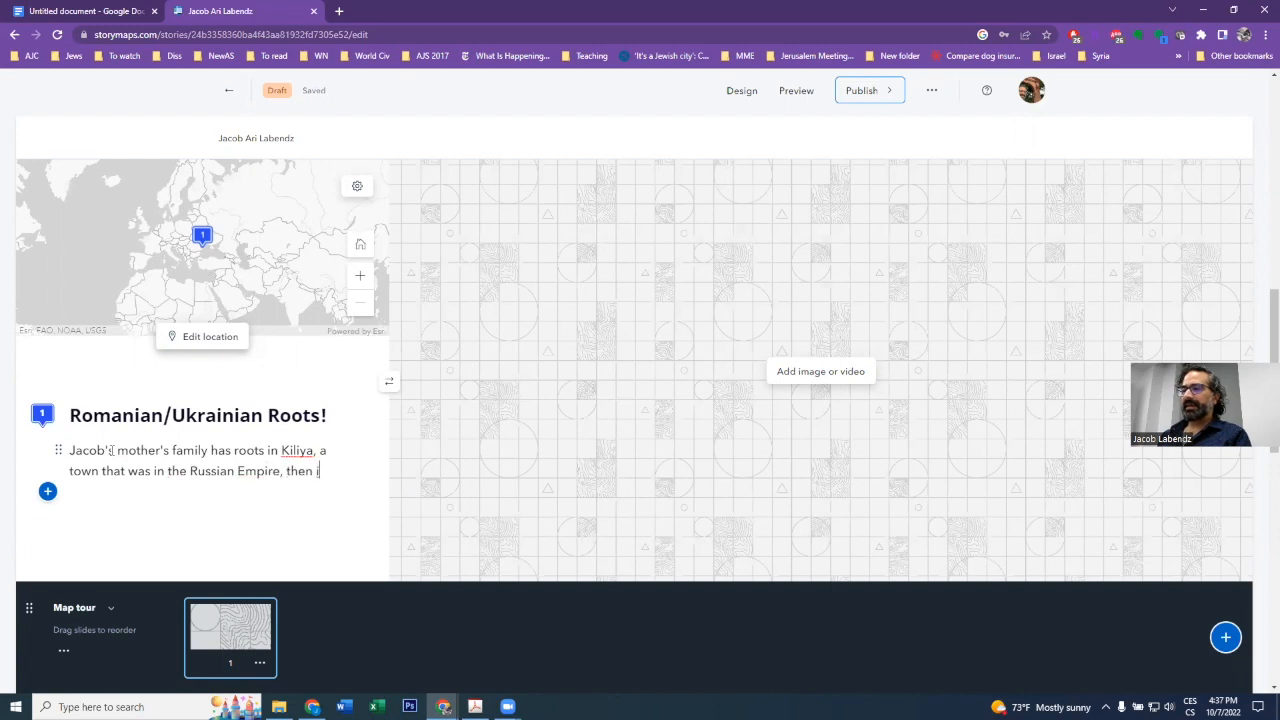
text(n)
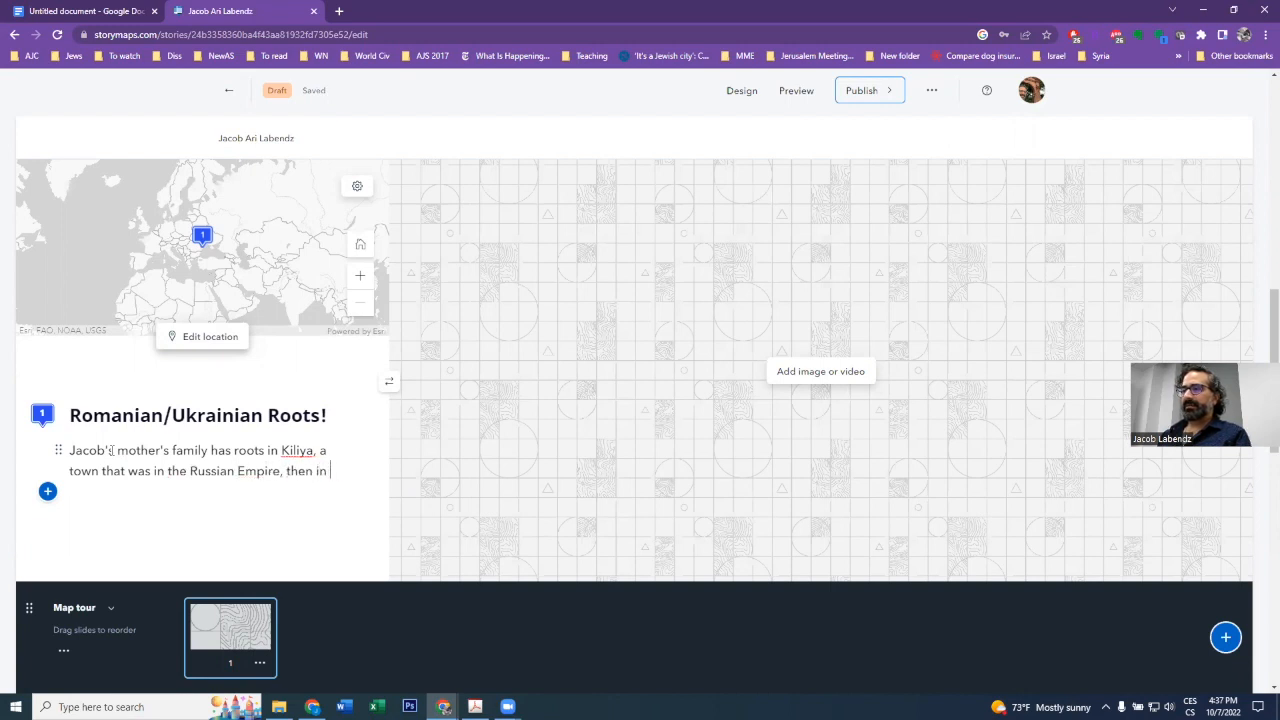
text(Romania, and)
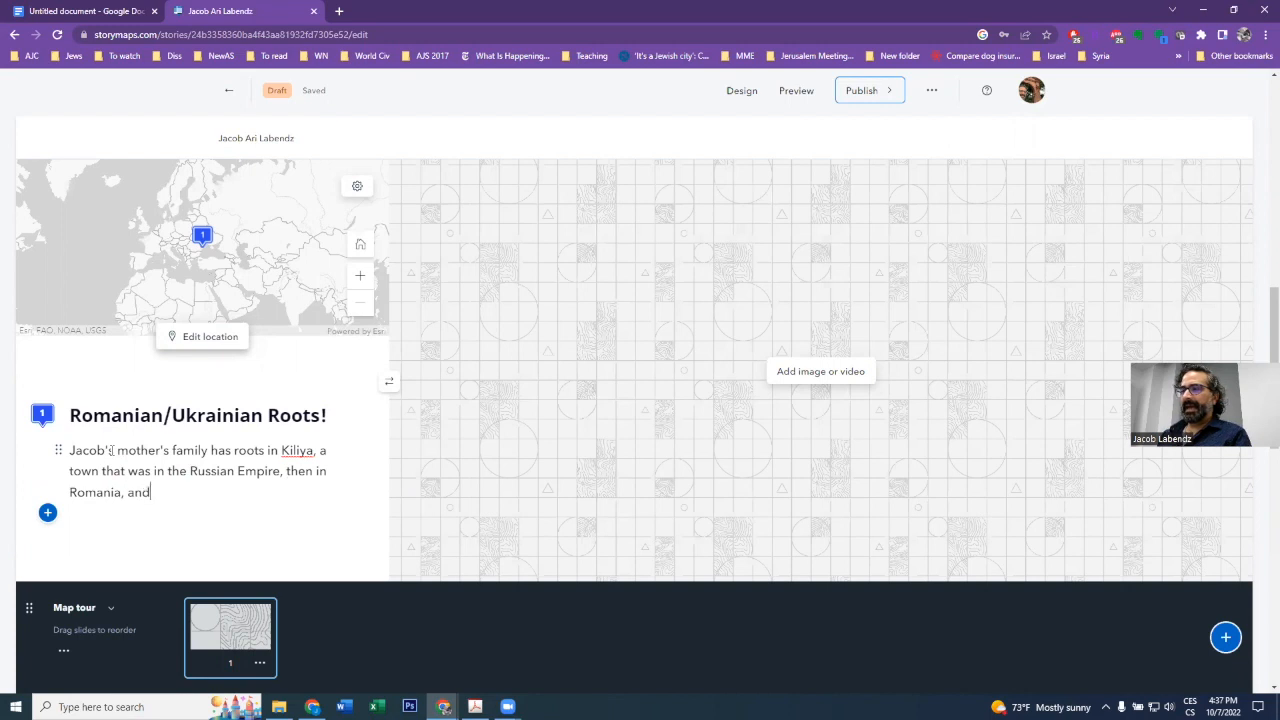
text(is)
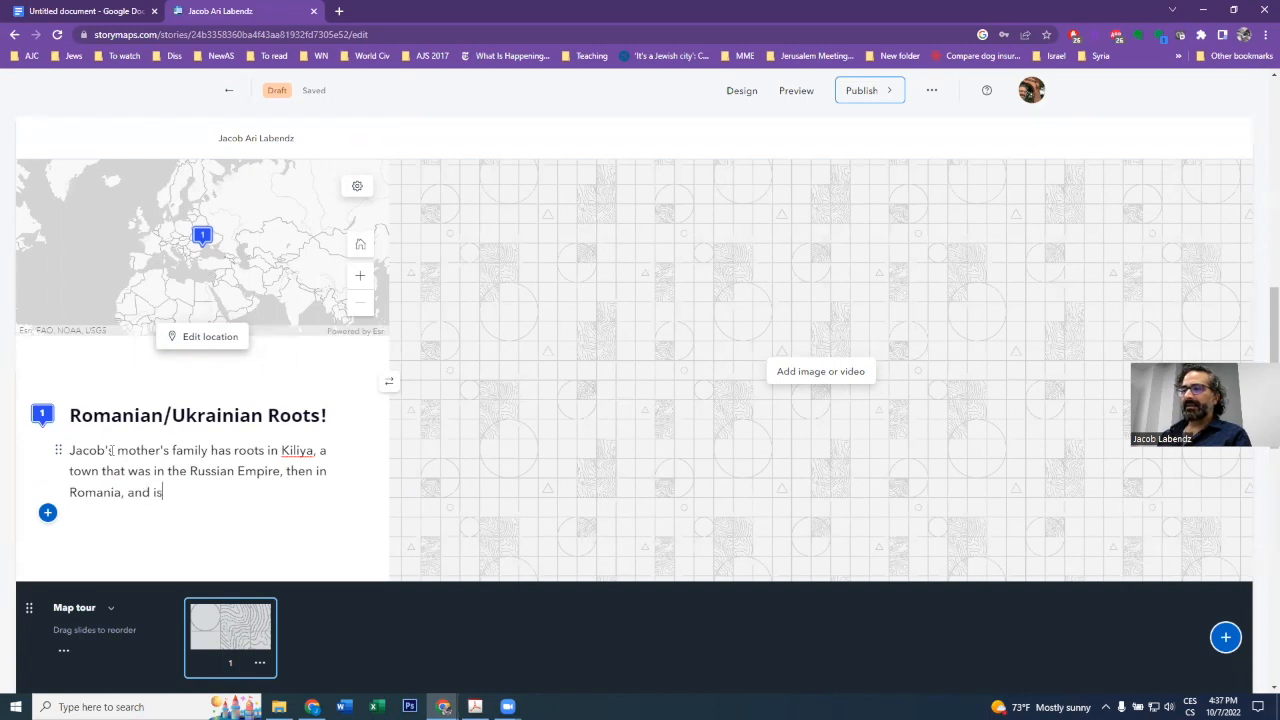
text(, since)
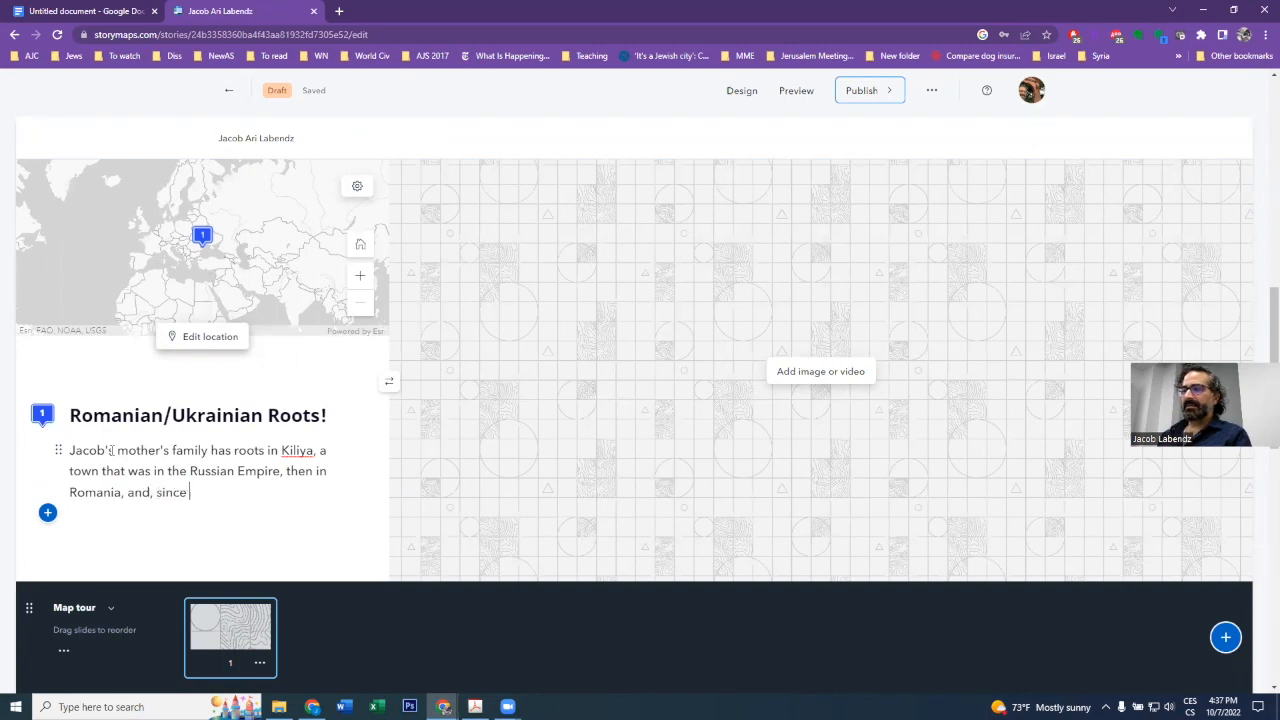
text(WWII, in Ukraine.)
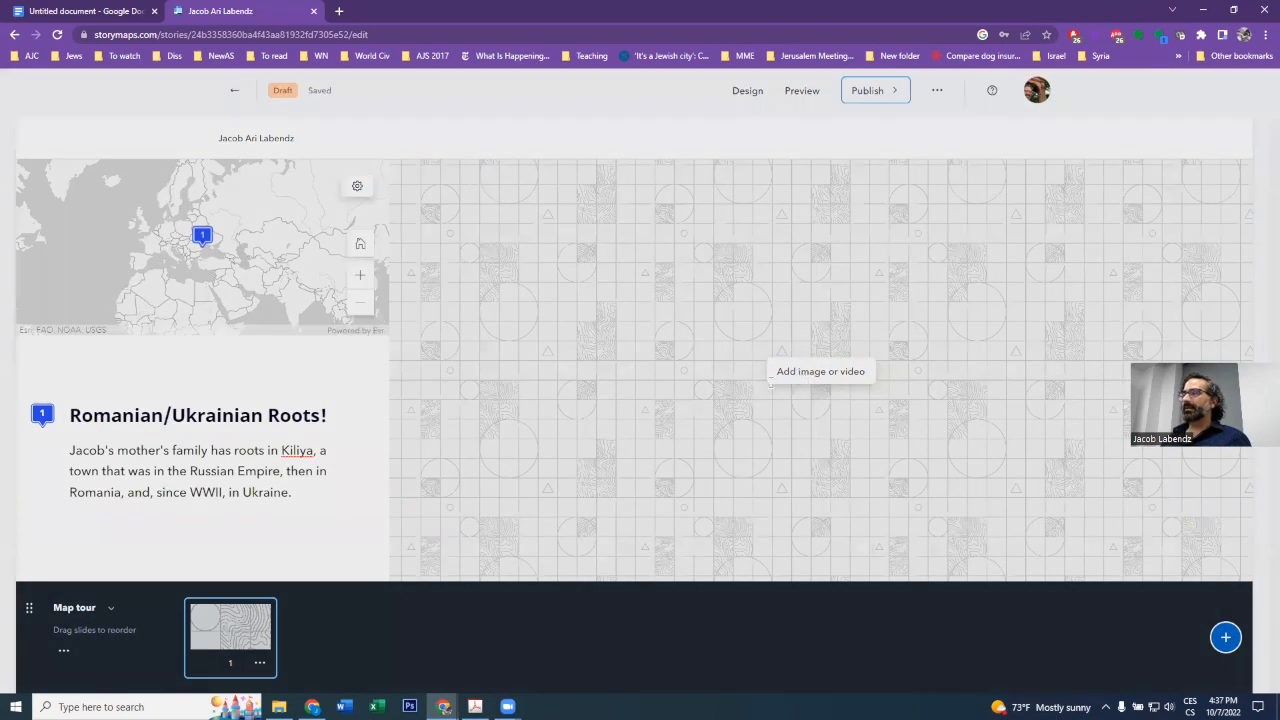
Step: Abandon the image dialog and search Google for 'kiliya ukraine' in a new tab
click(820, 370)
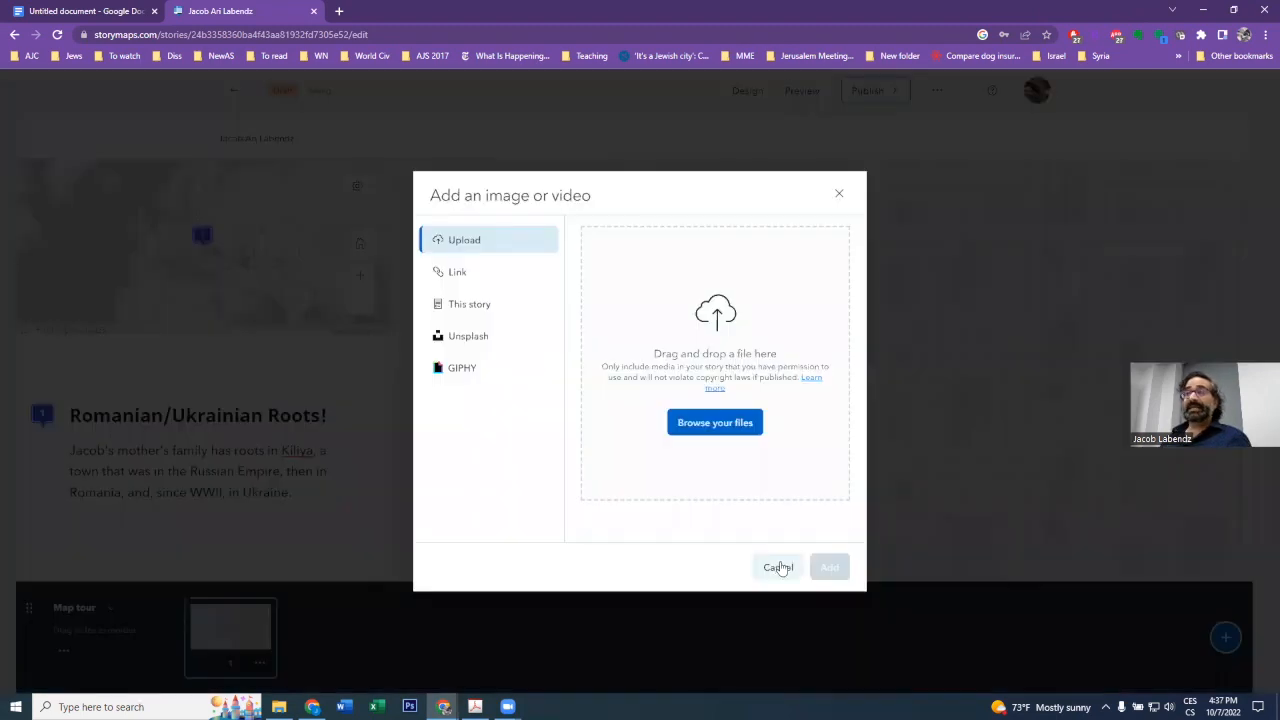
click(778, 568)
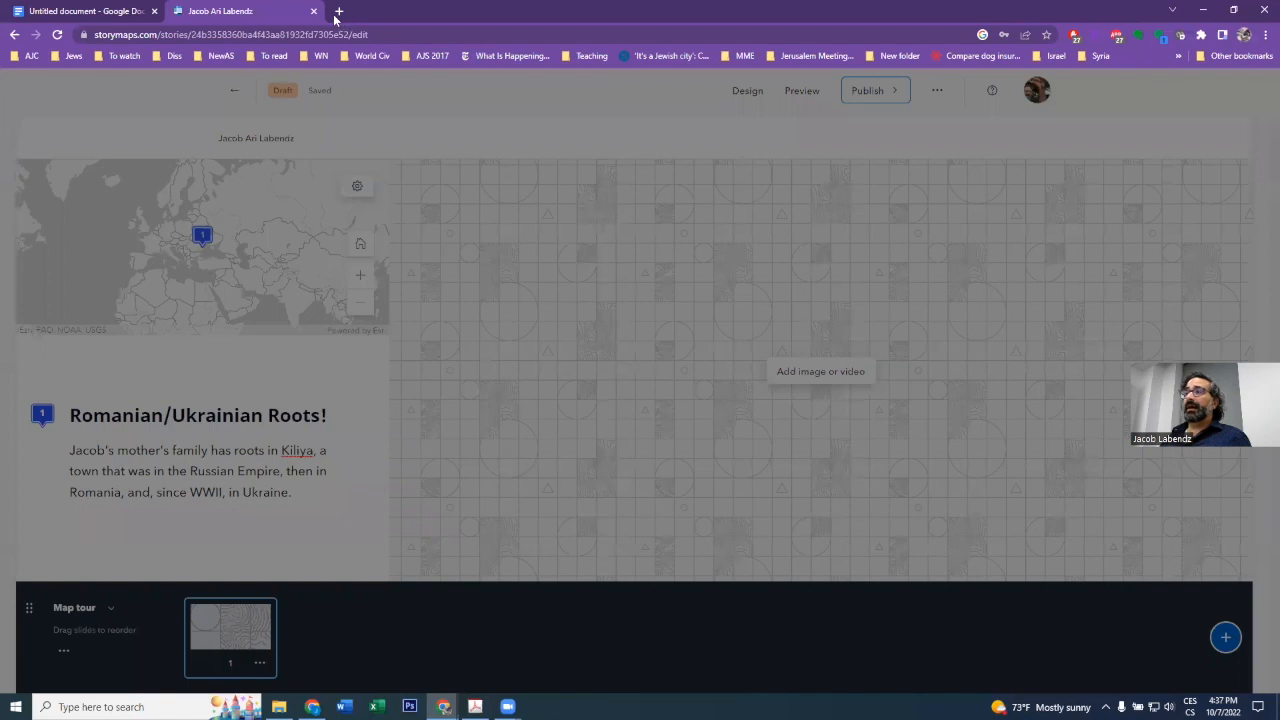
click(338, 12)
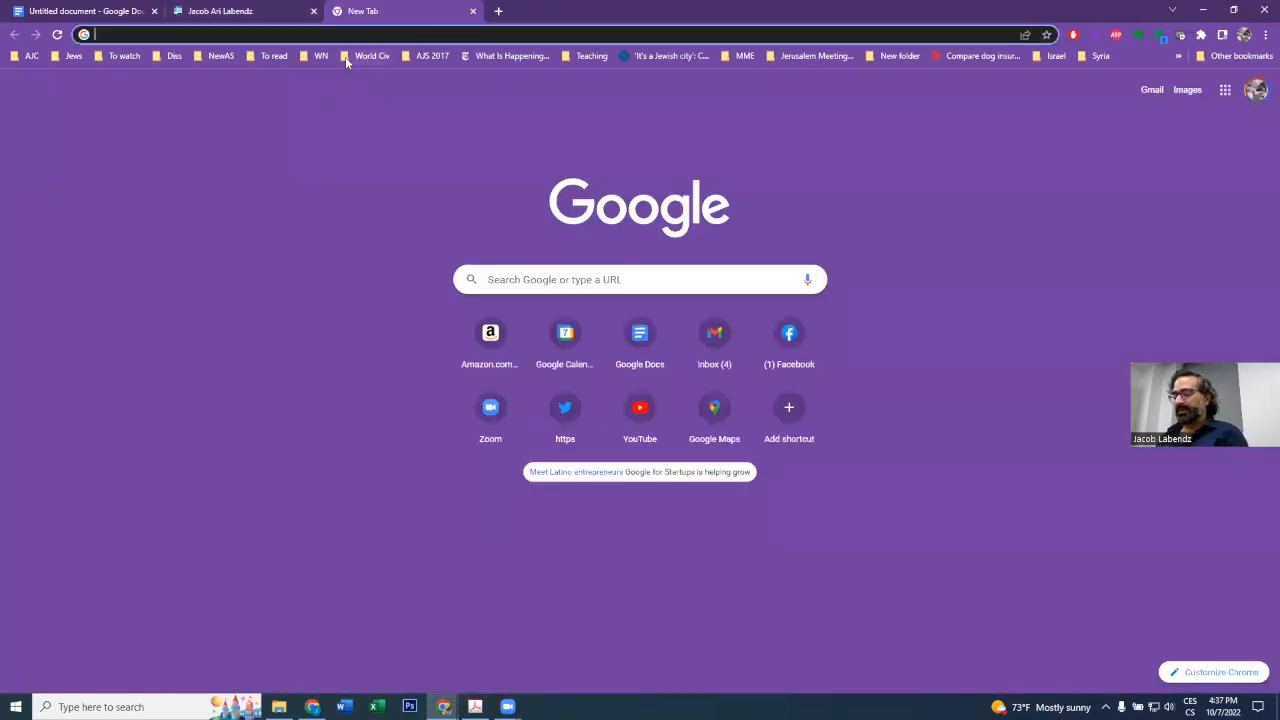
text(kilya no)
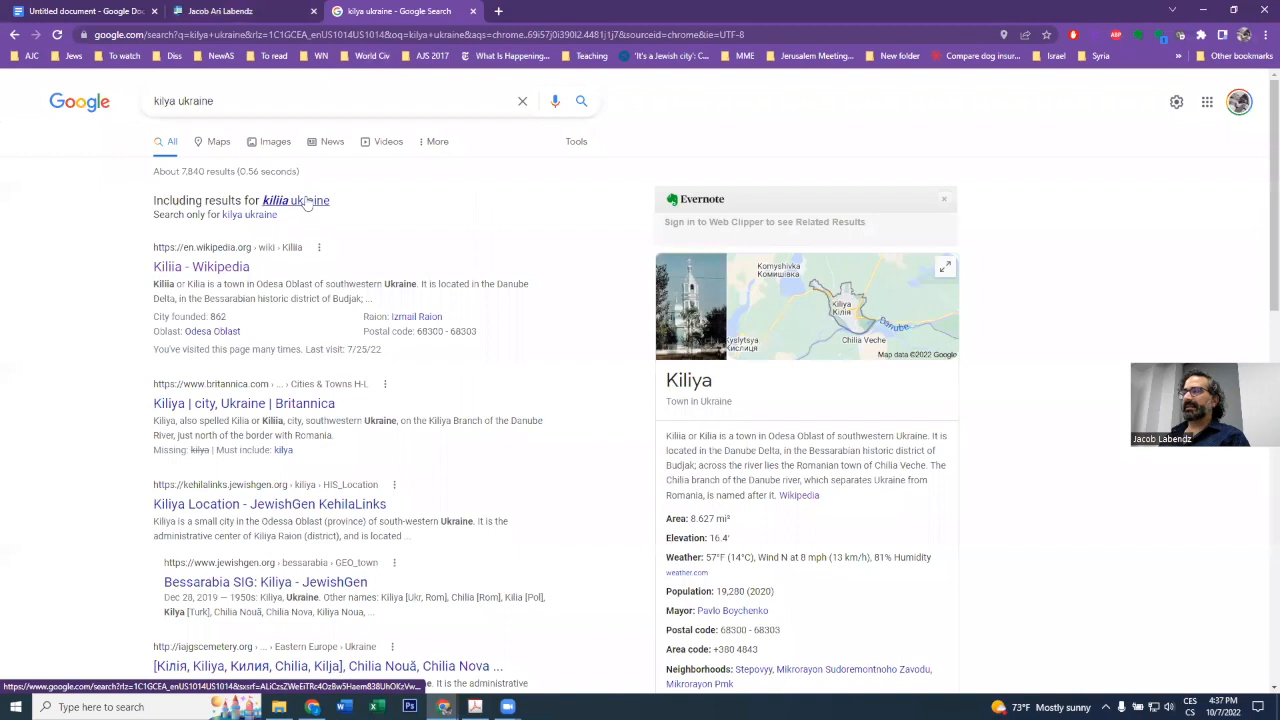
click(296, 200)
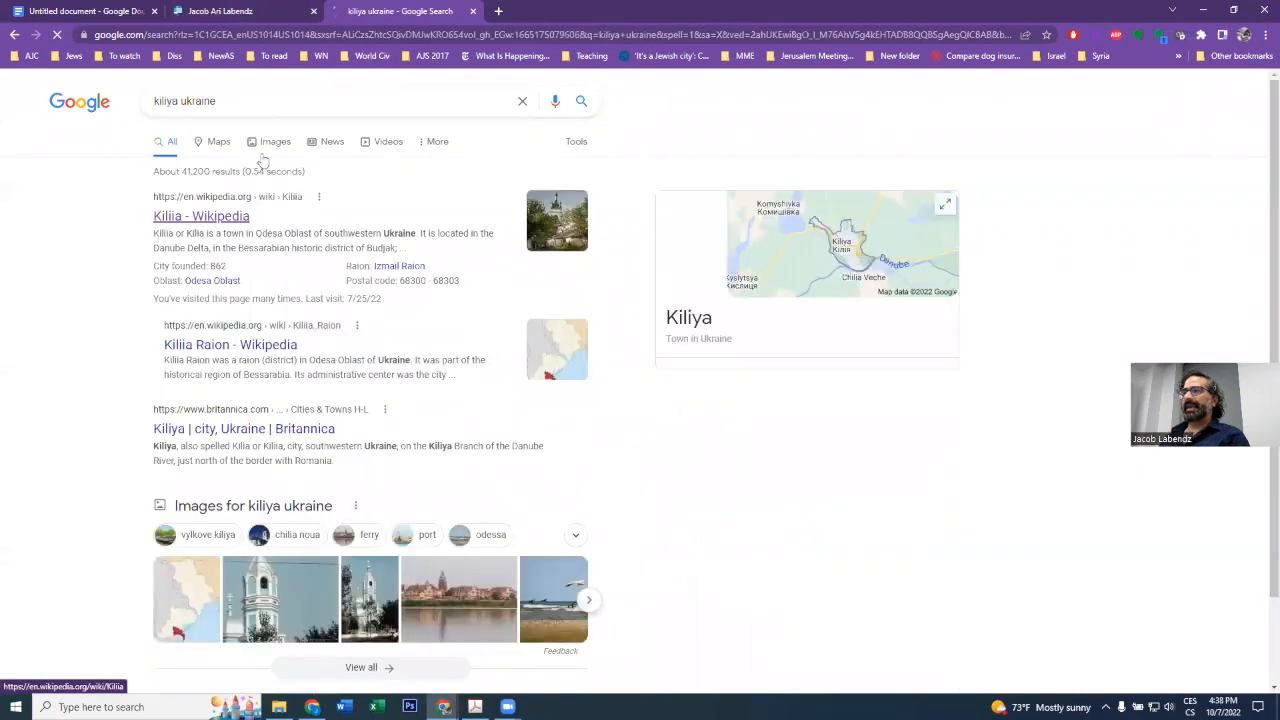
Step: Save the Kiliya Fortress drawing from Google Images to the computer as 'Kiliya Fort'
click(276, 140)
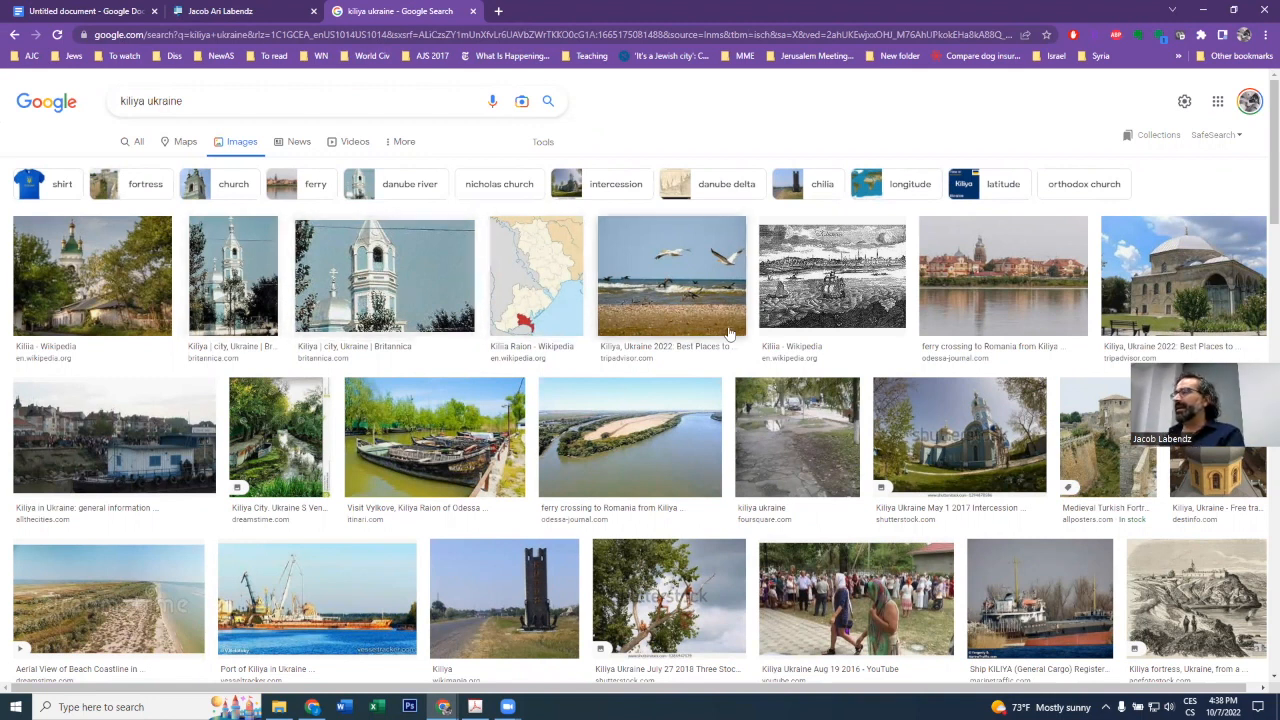
mouse_move(964, 324)
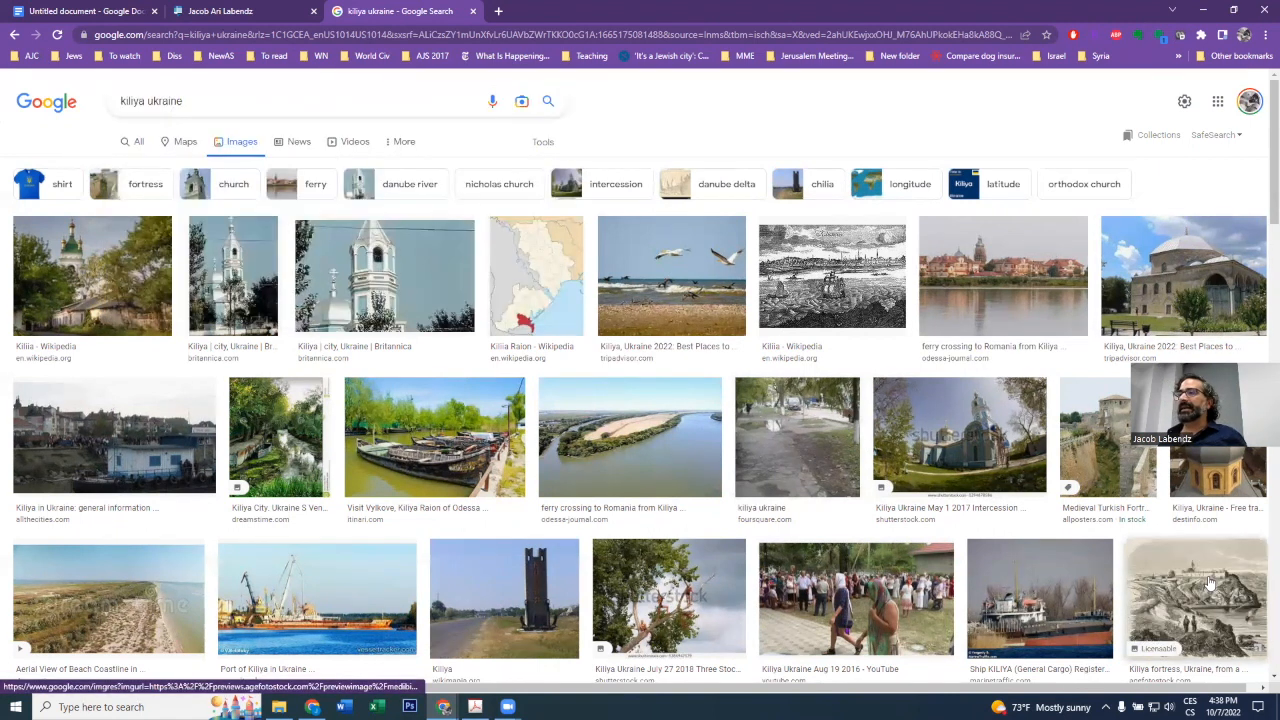
click(1196, 596)
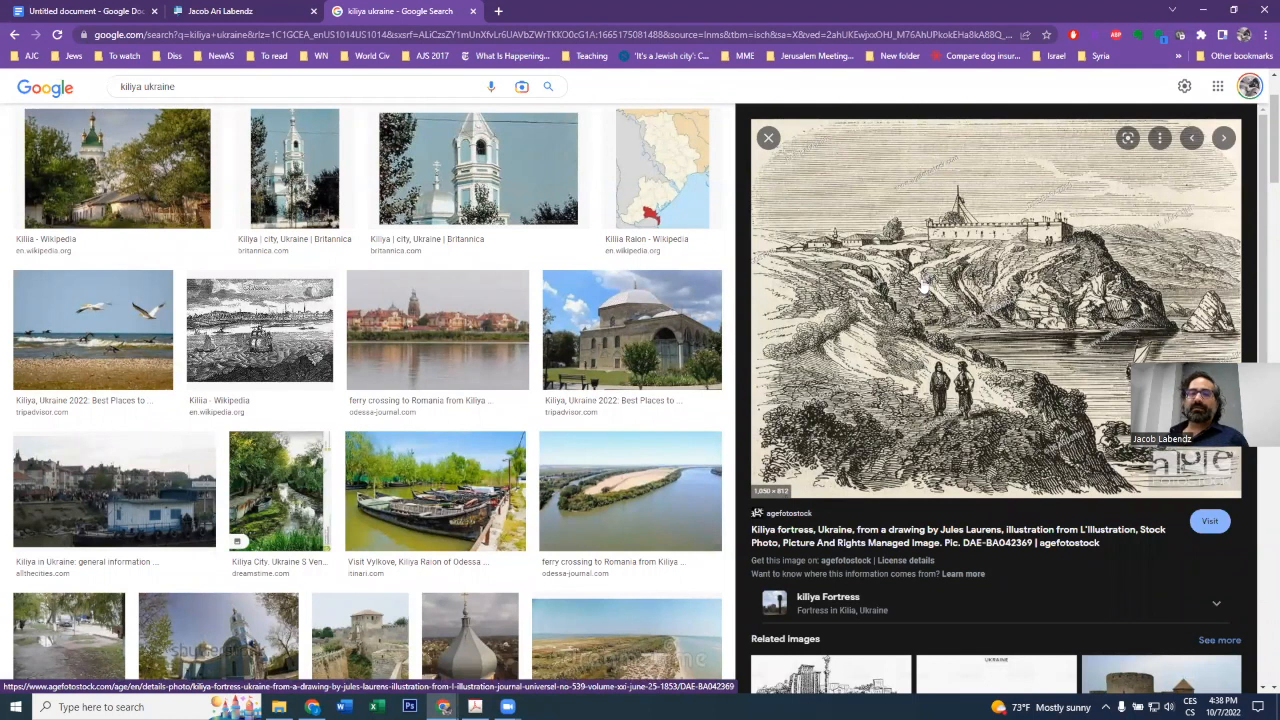
right_click(924, 290)
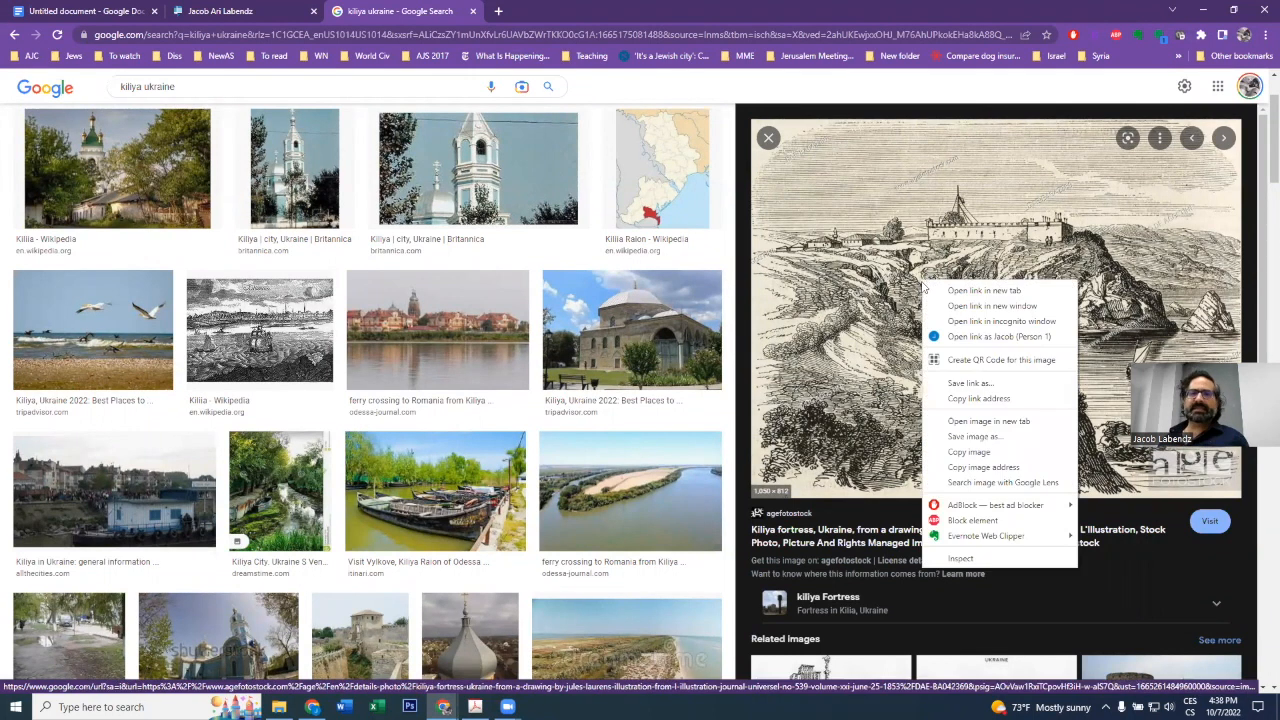
mouse_move(1004, 450)
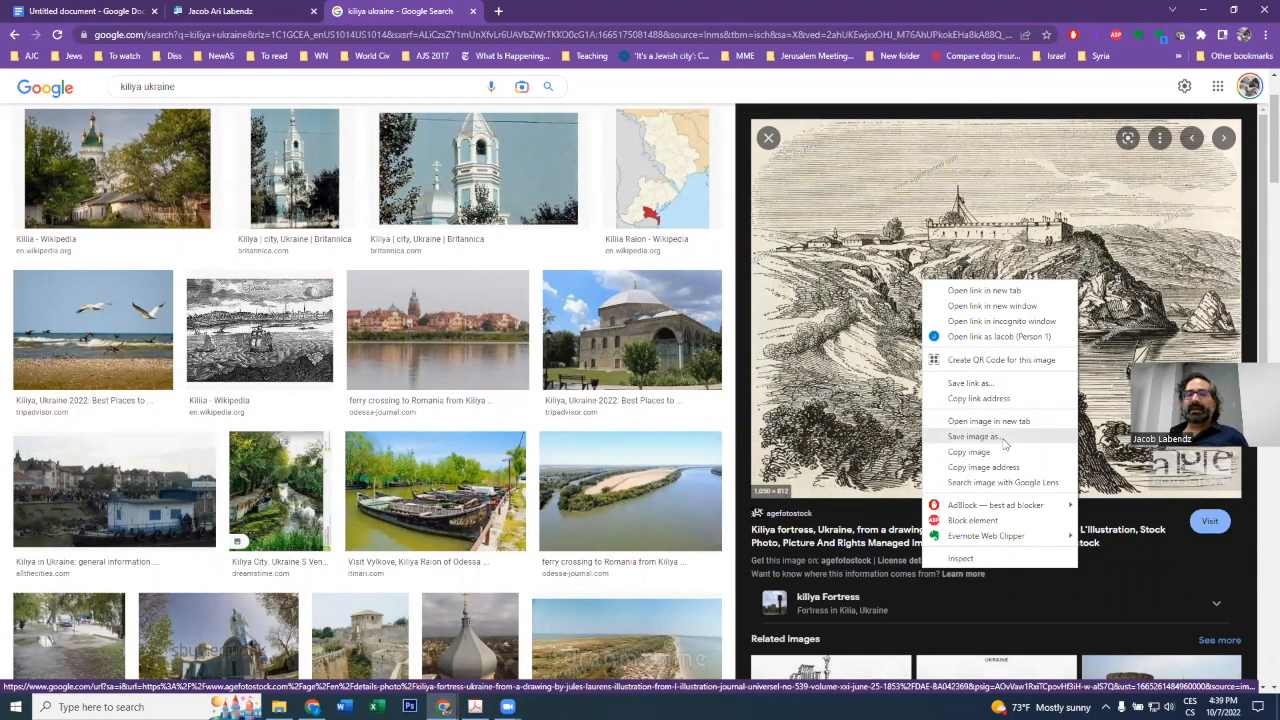
click(972, 436)
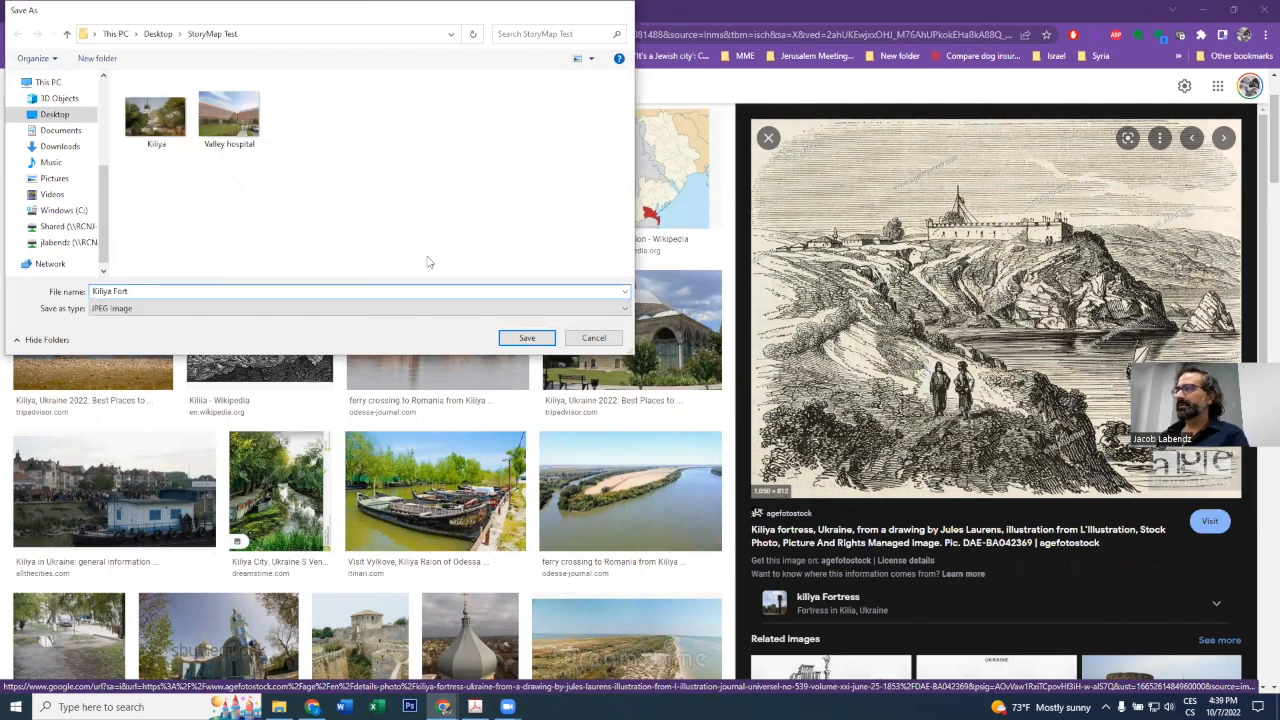
Step: Copy the fortress etching's source address from its large preview
click(526, 336)
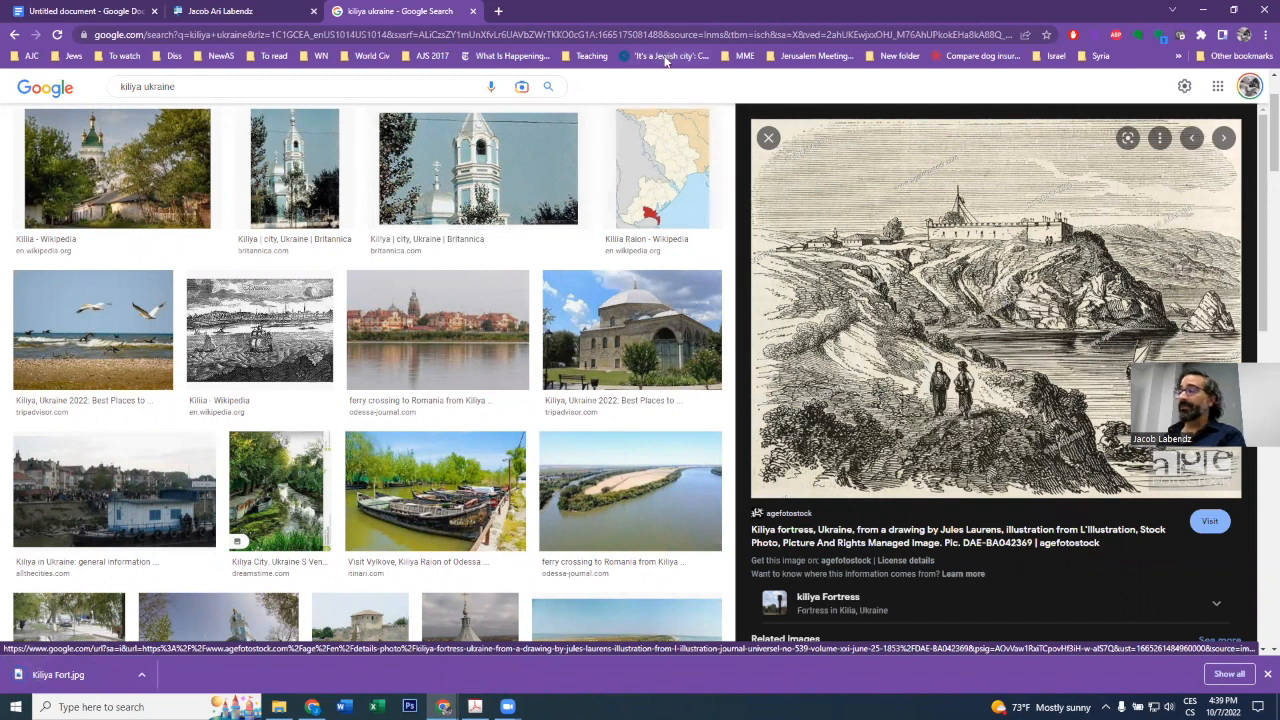
right_click(980, 300)
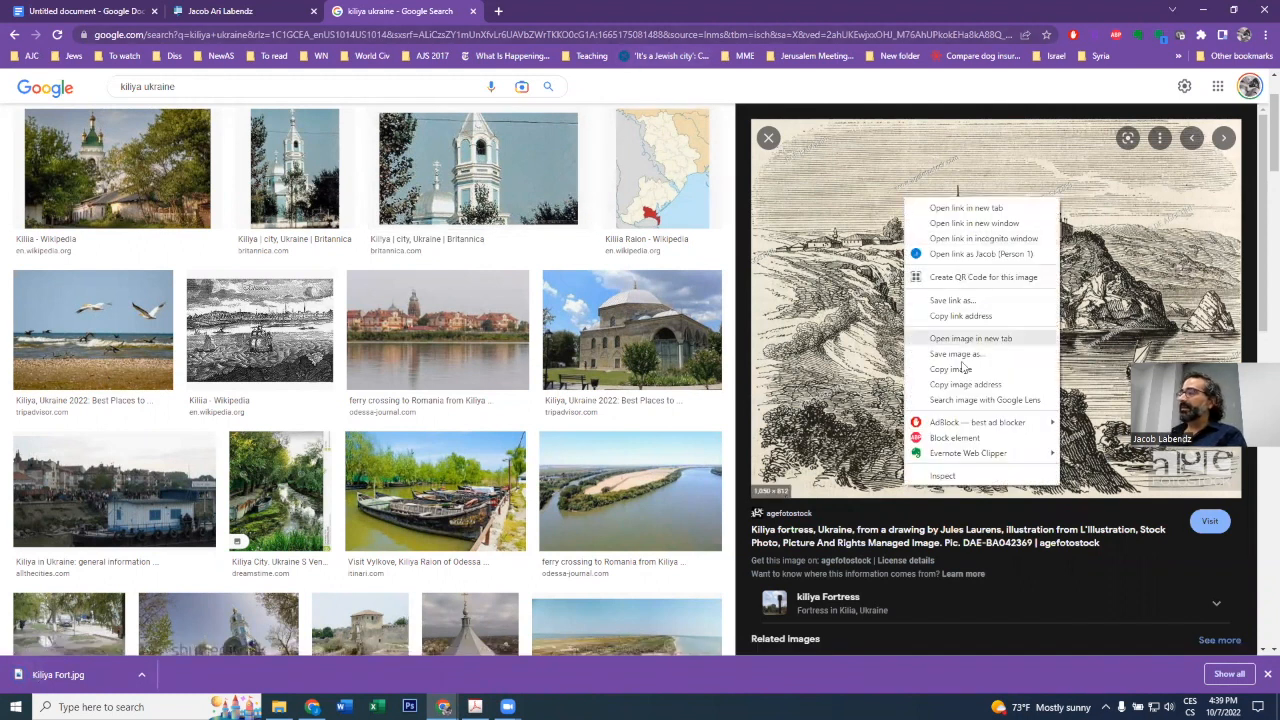
click(880, 296)
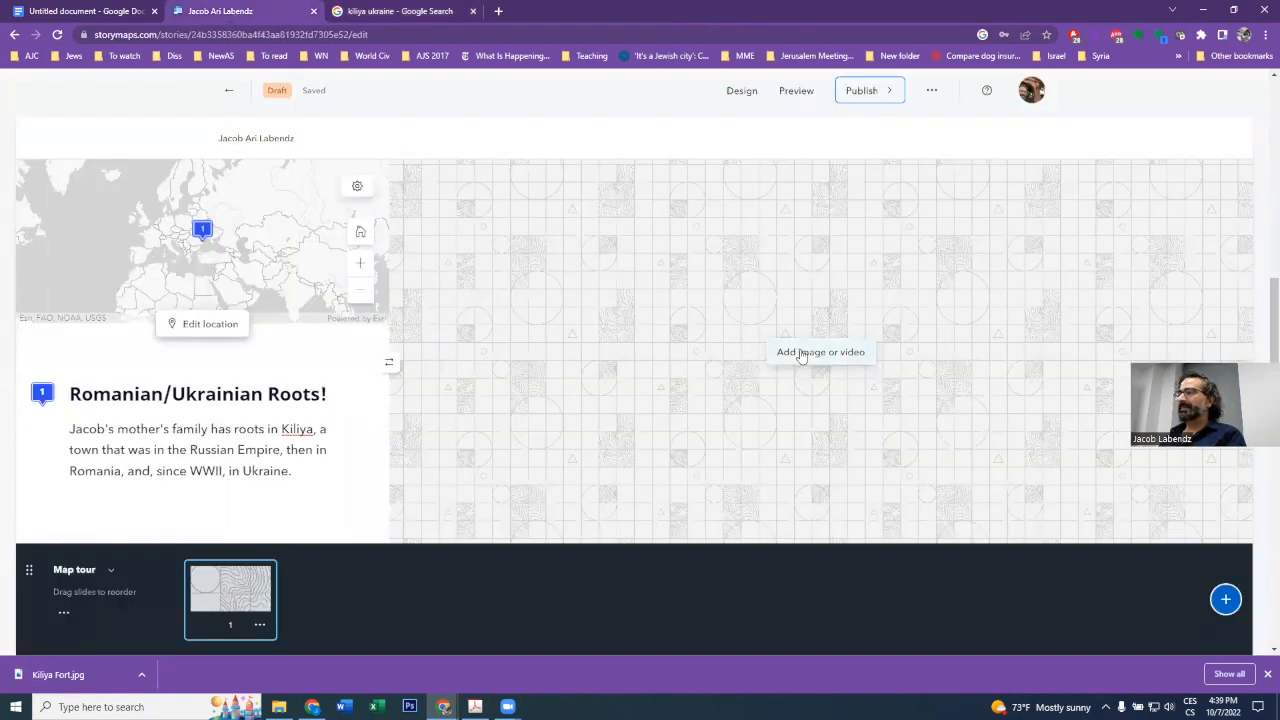
Step: Upload the fortress etching from Desktop > StoryMap Test as the first slide's picture
click(820, 352)
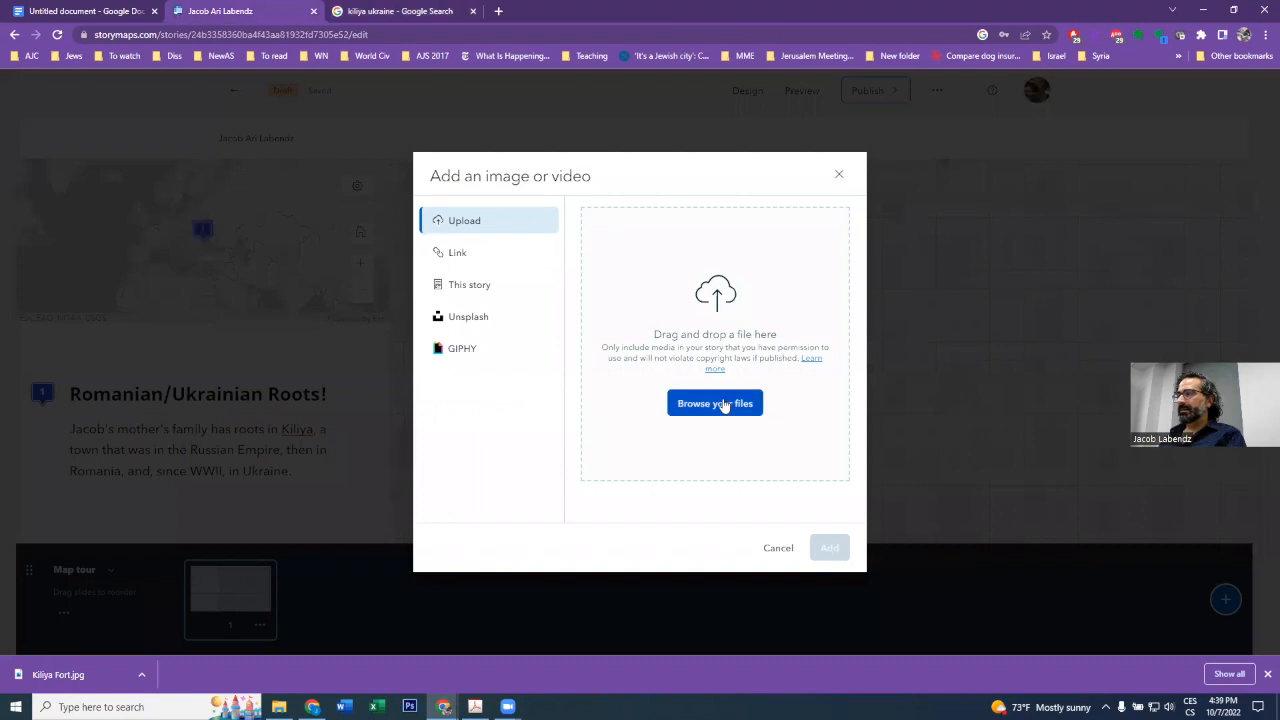
click(716, 404)
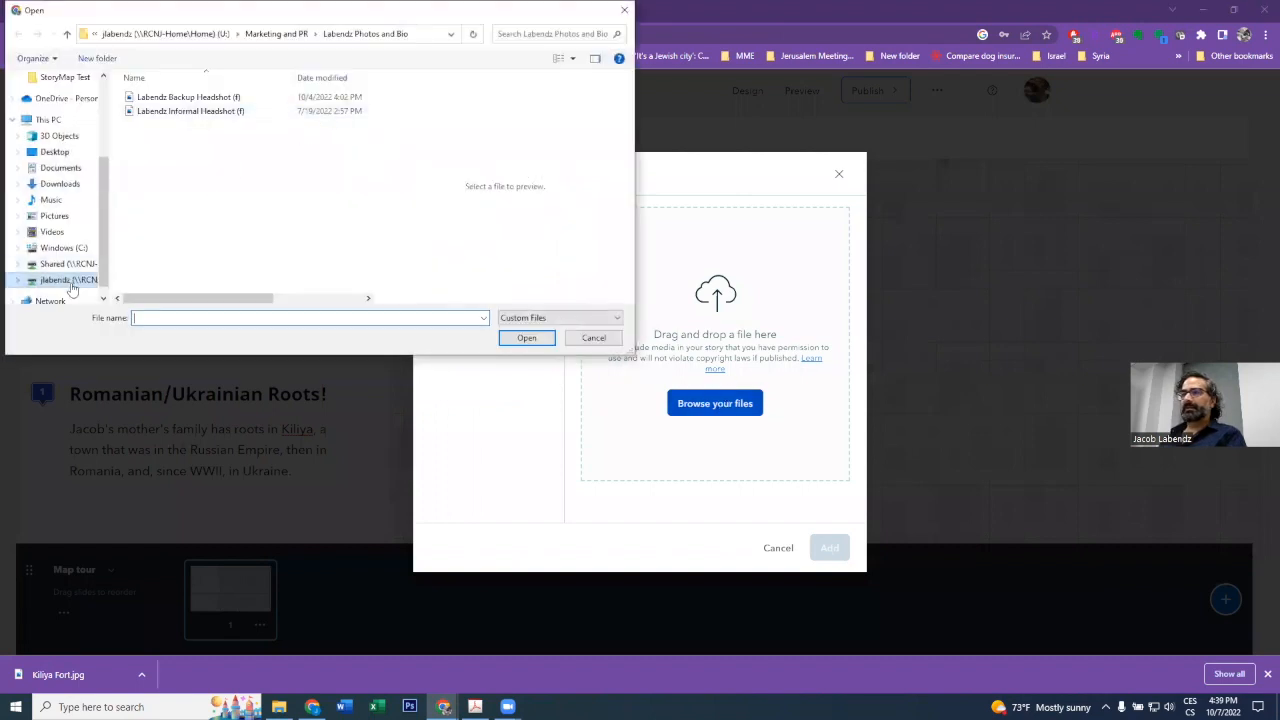
click(54, 152)
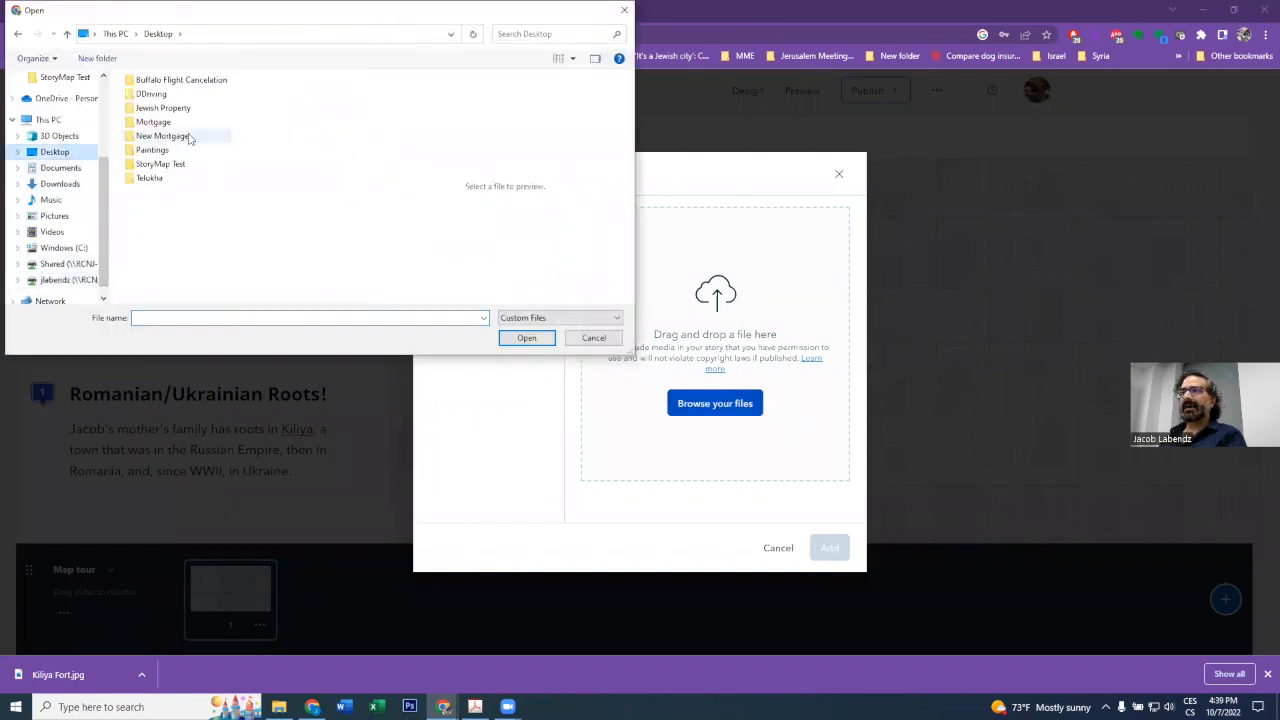
double_click(160, 164)
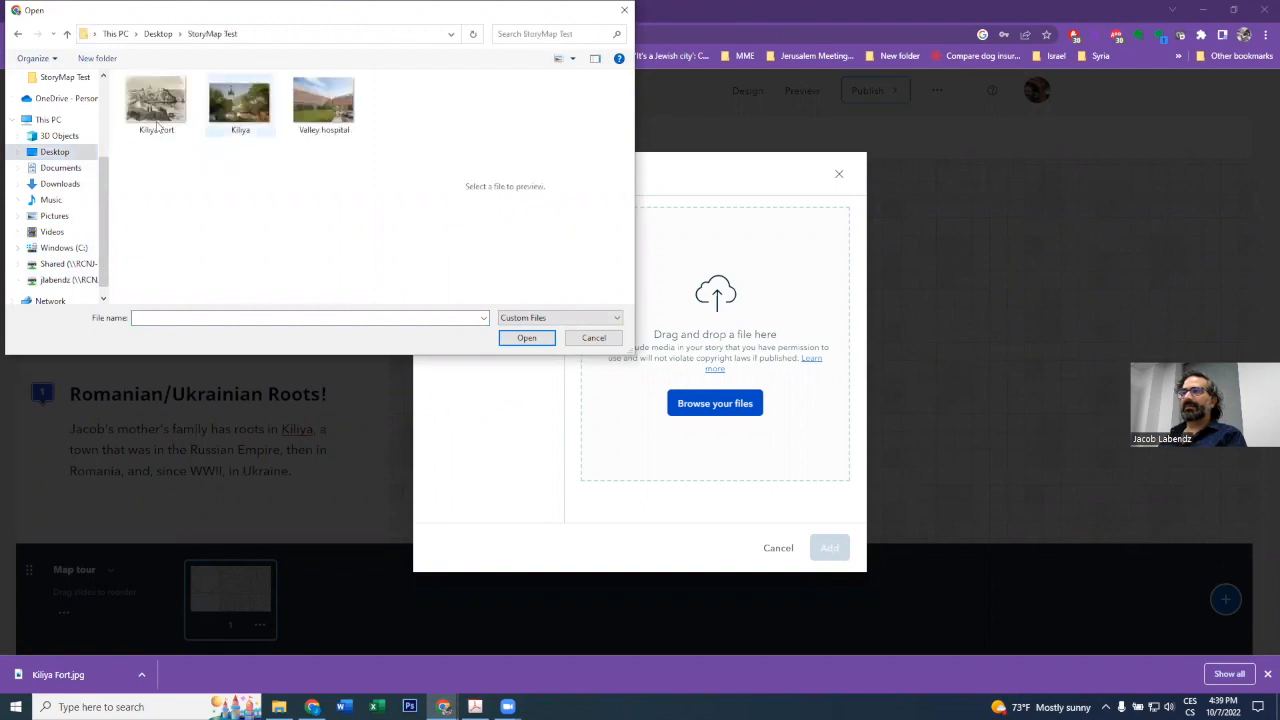
click(526, 336)
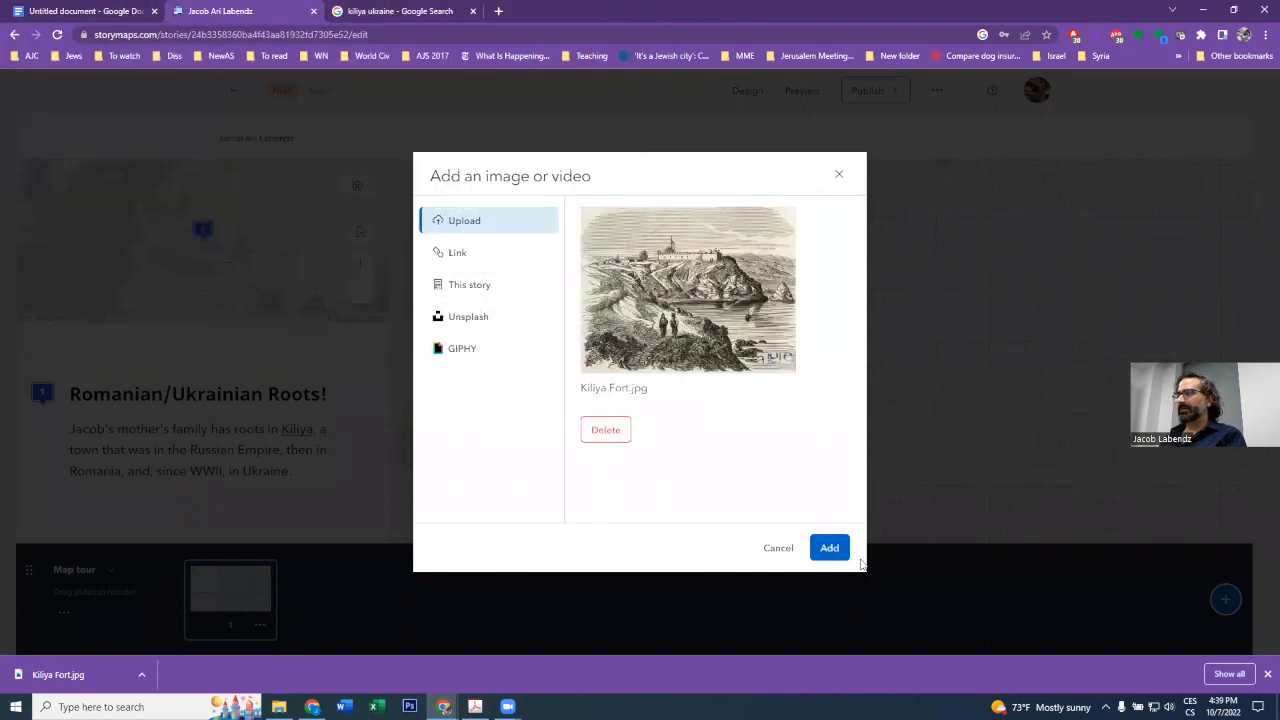
click(828, 548)
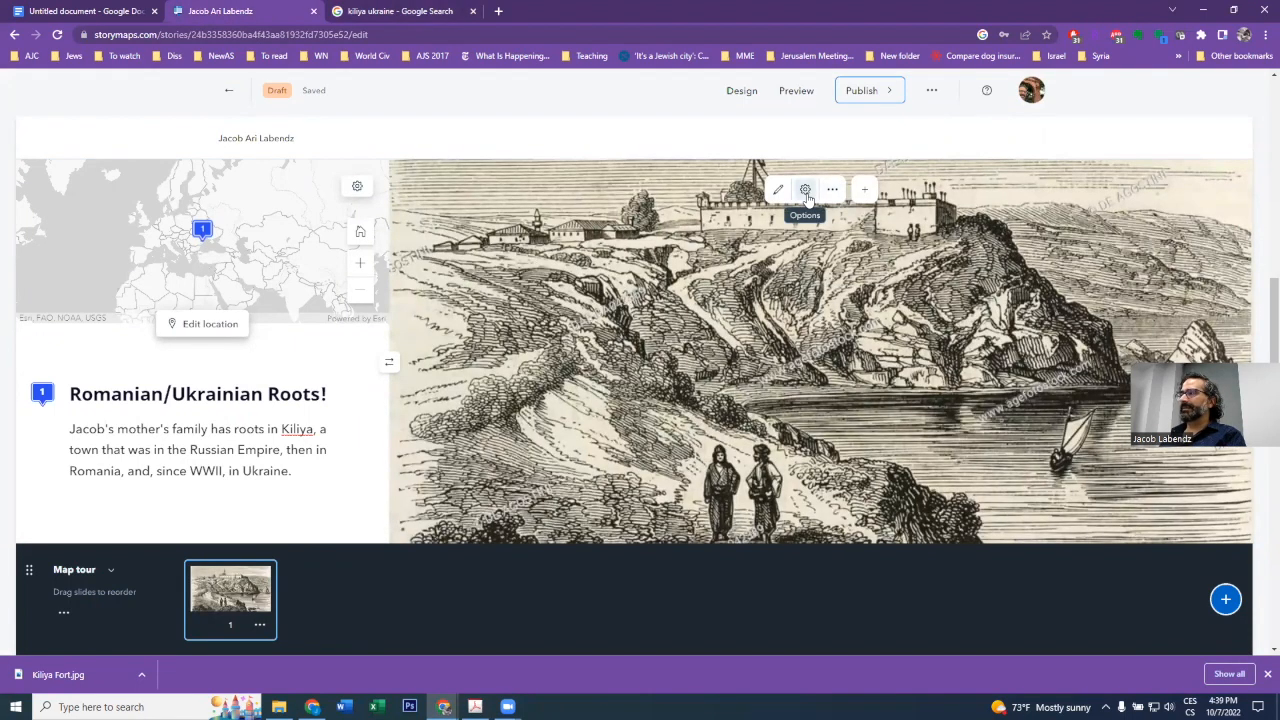
Step: Paste the etching's source web address into its Attribution field and save
click(804, 190)
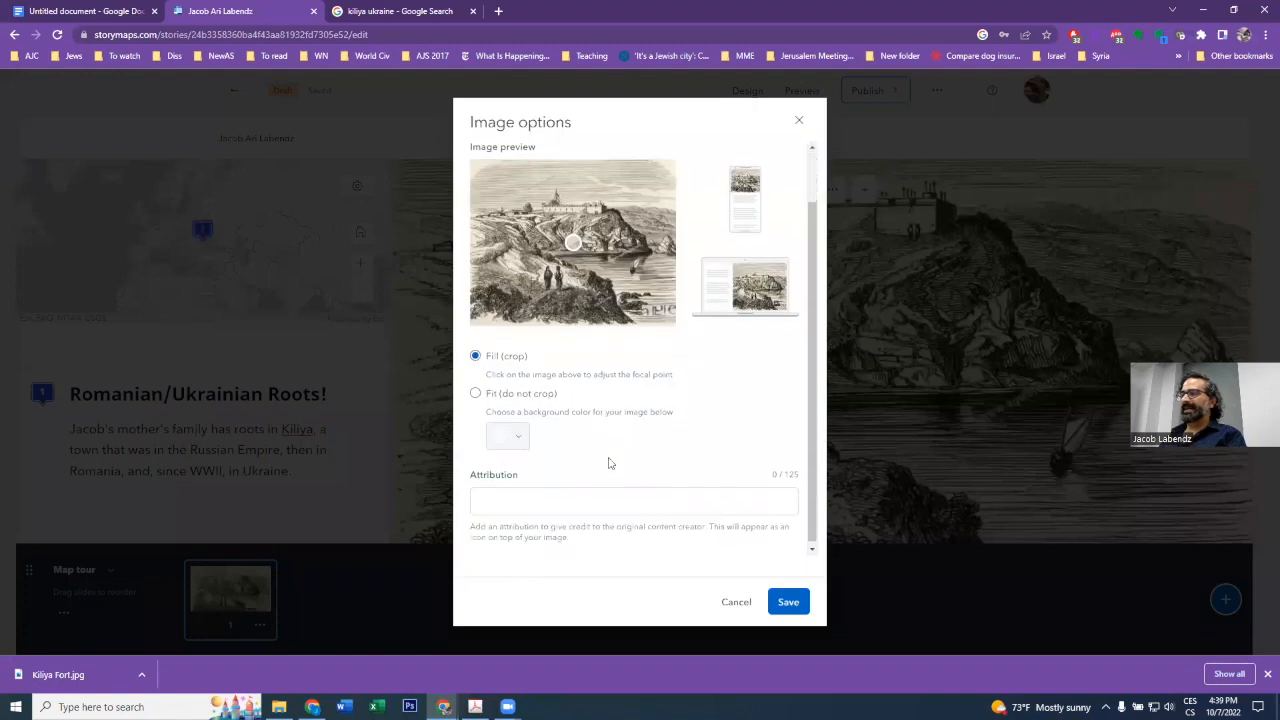
click(632, 500)
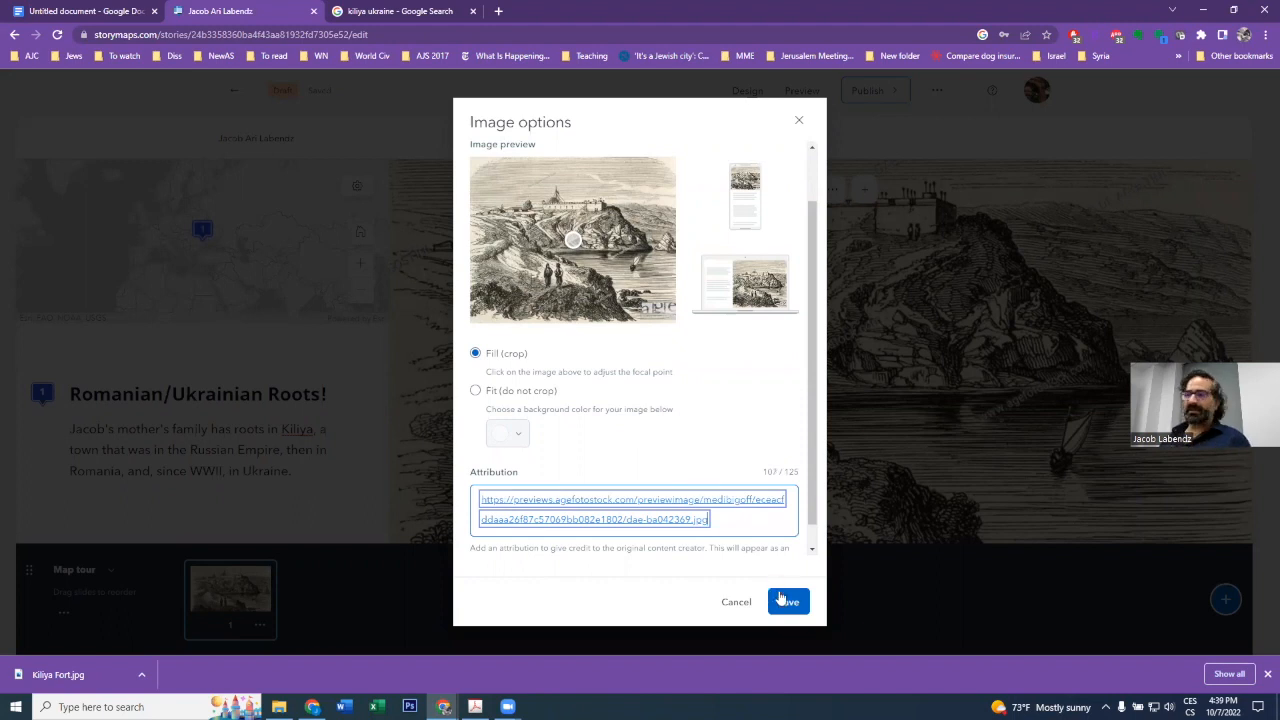
click(788, 600)
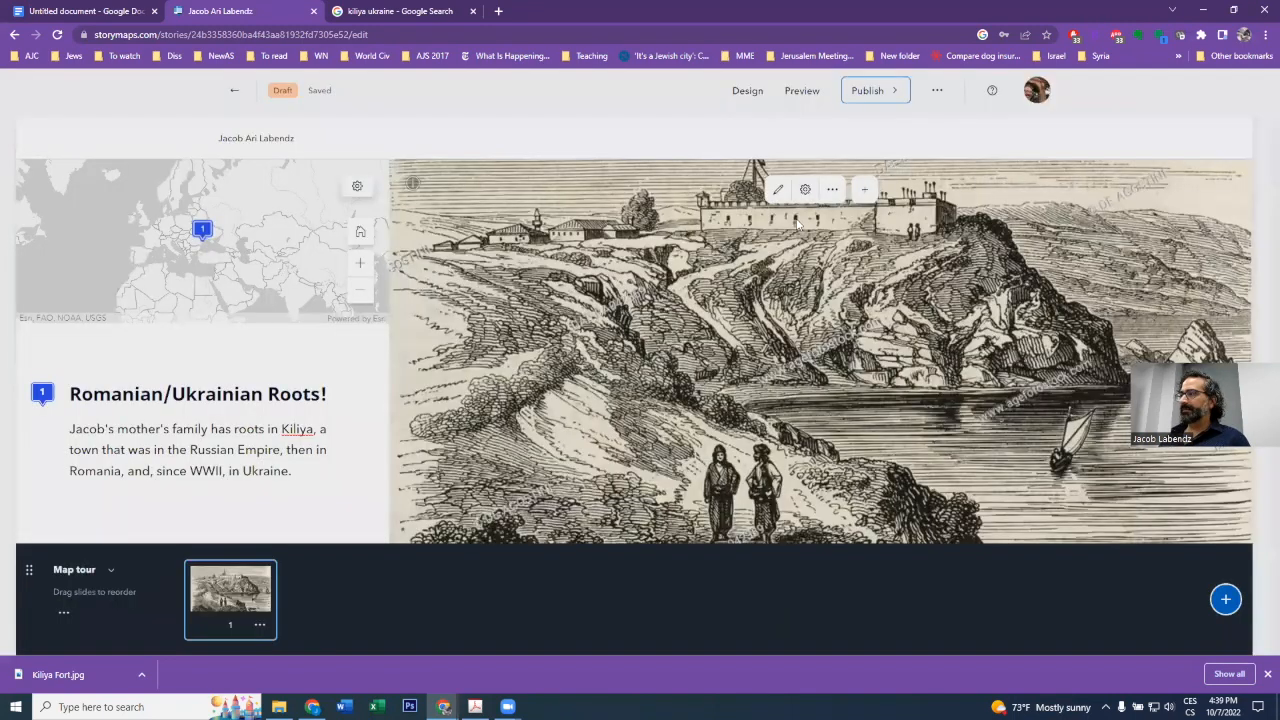
Step: Save alt text: etching of the Kiliya fort with two men in the foreground dressed in eastern garb
click(778, 188)
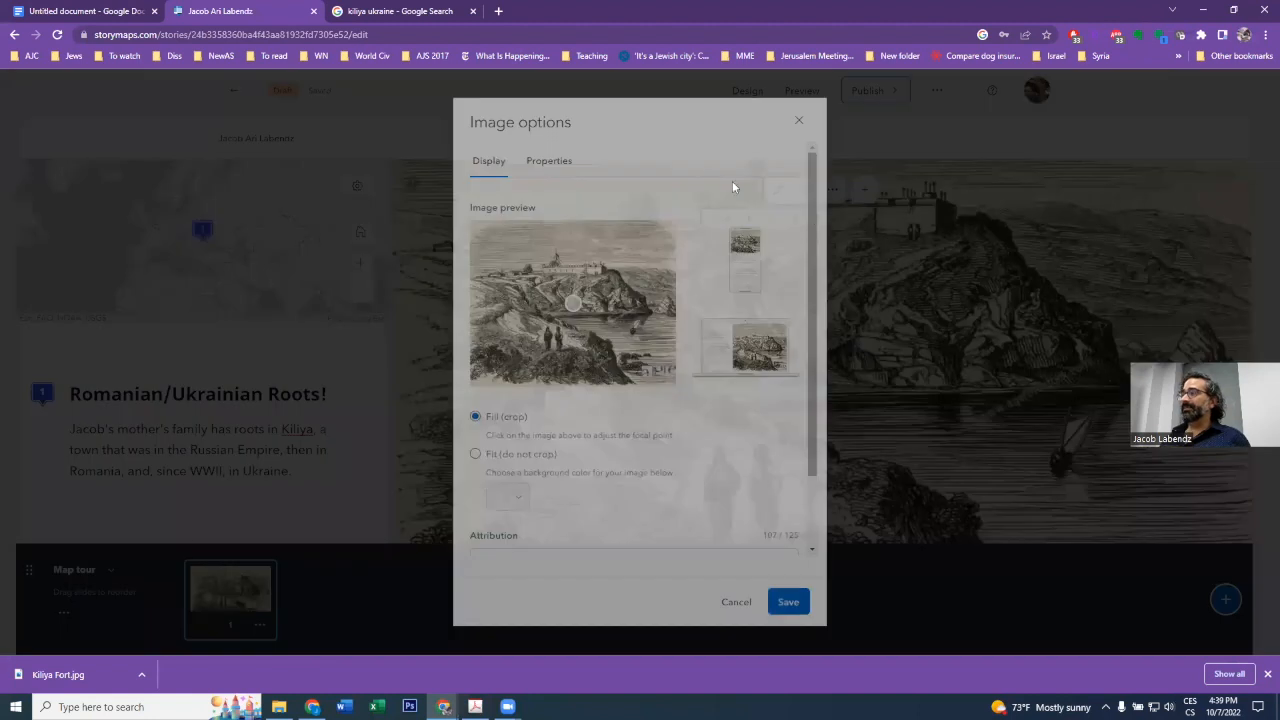
click(548, 160)
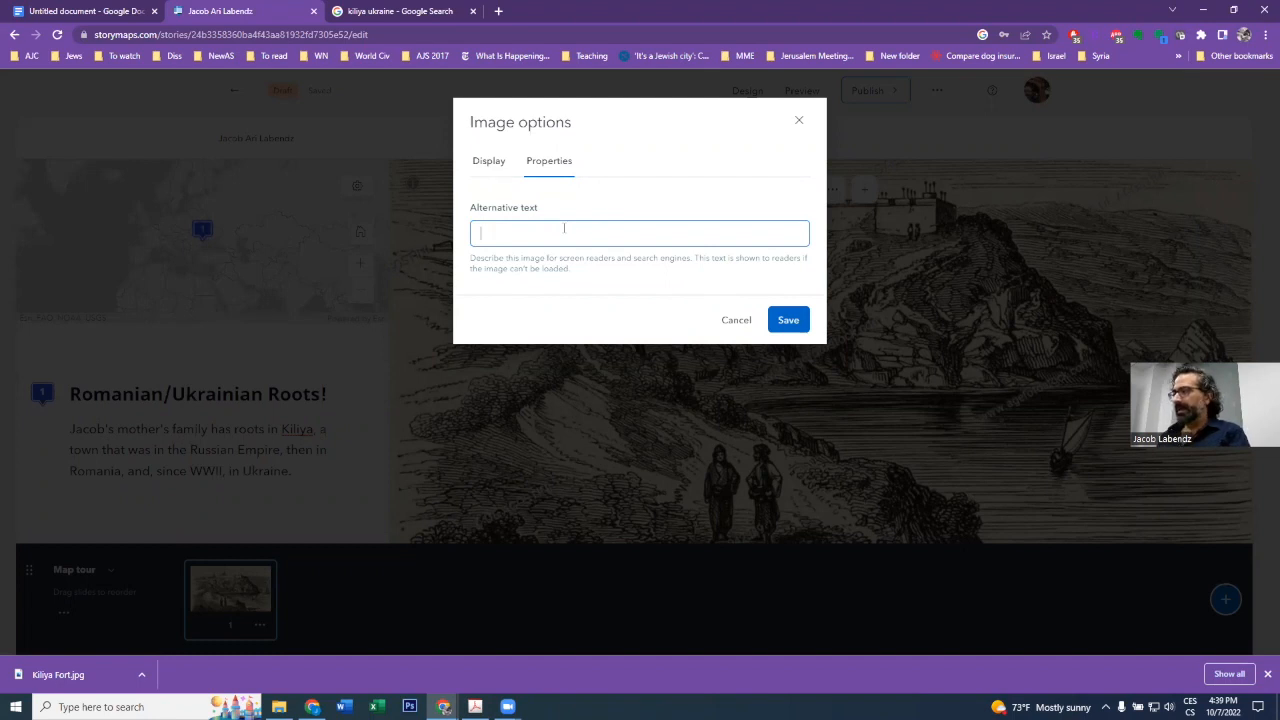
text(Etching of the fort at Kiliya)
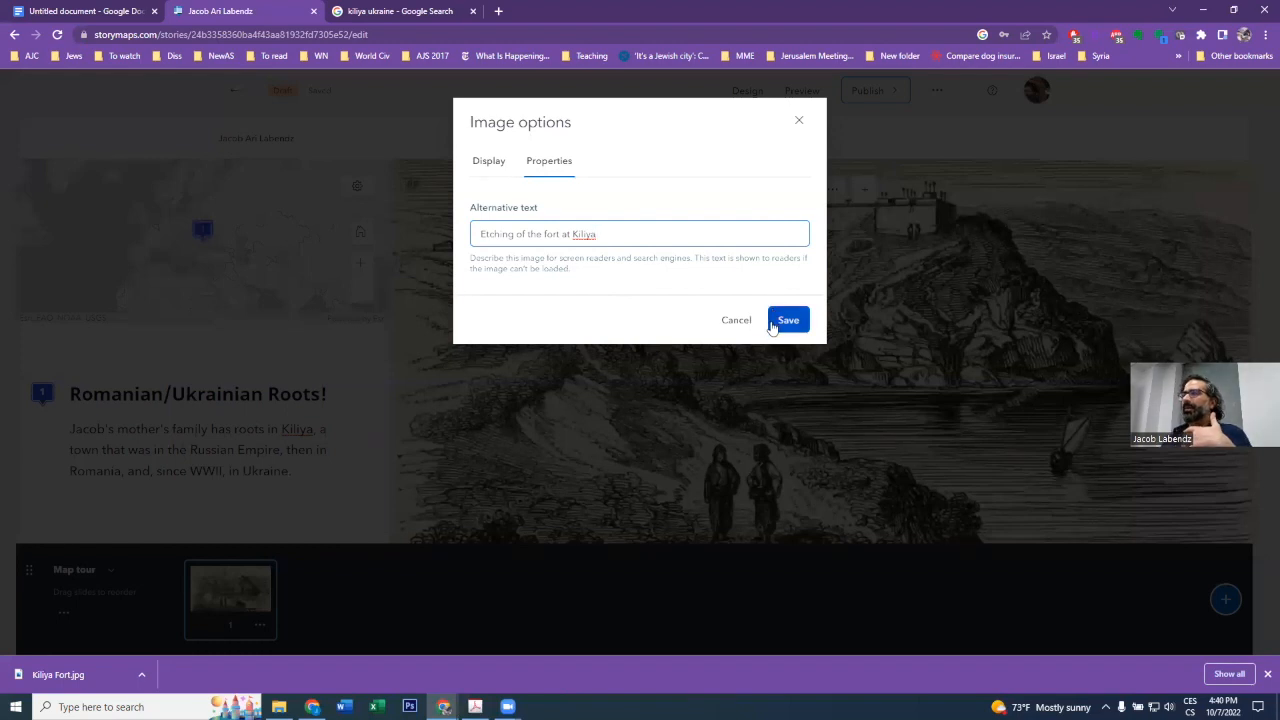
text(with two men in the)
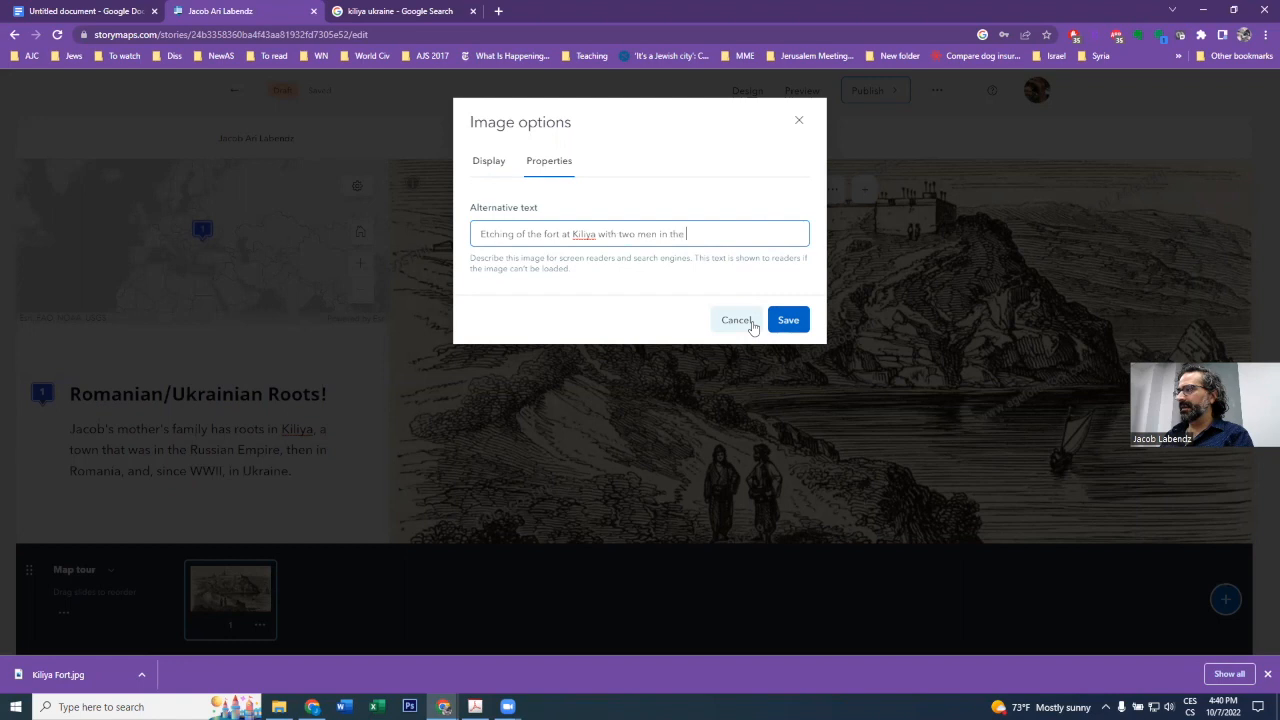
text(foreground)
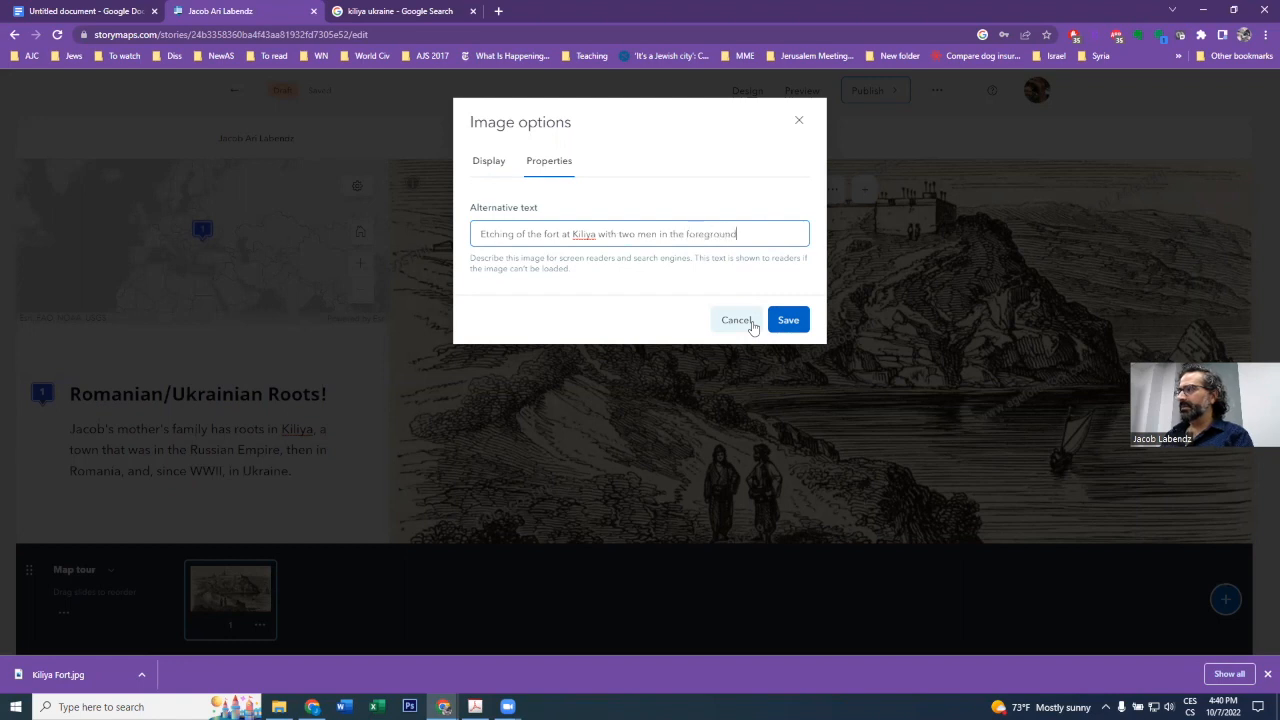
text(dressed in)
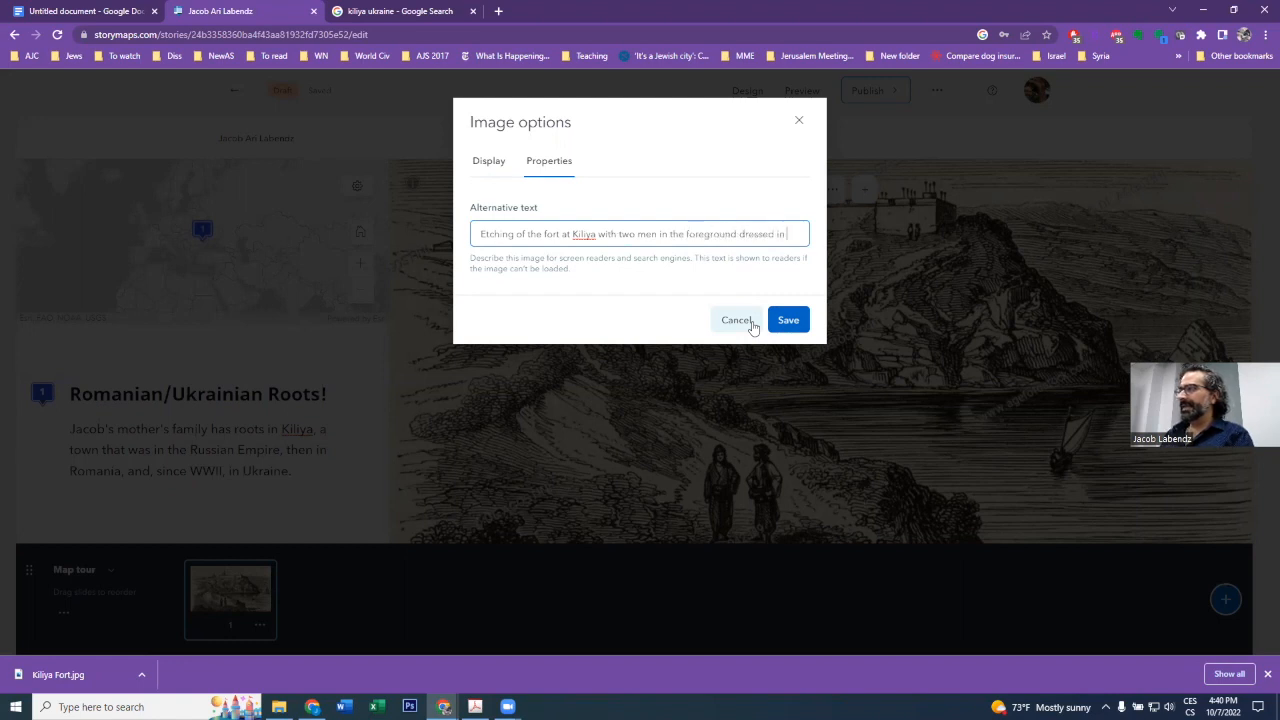
text(what appears to)
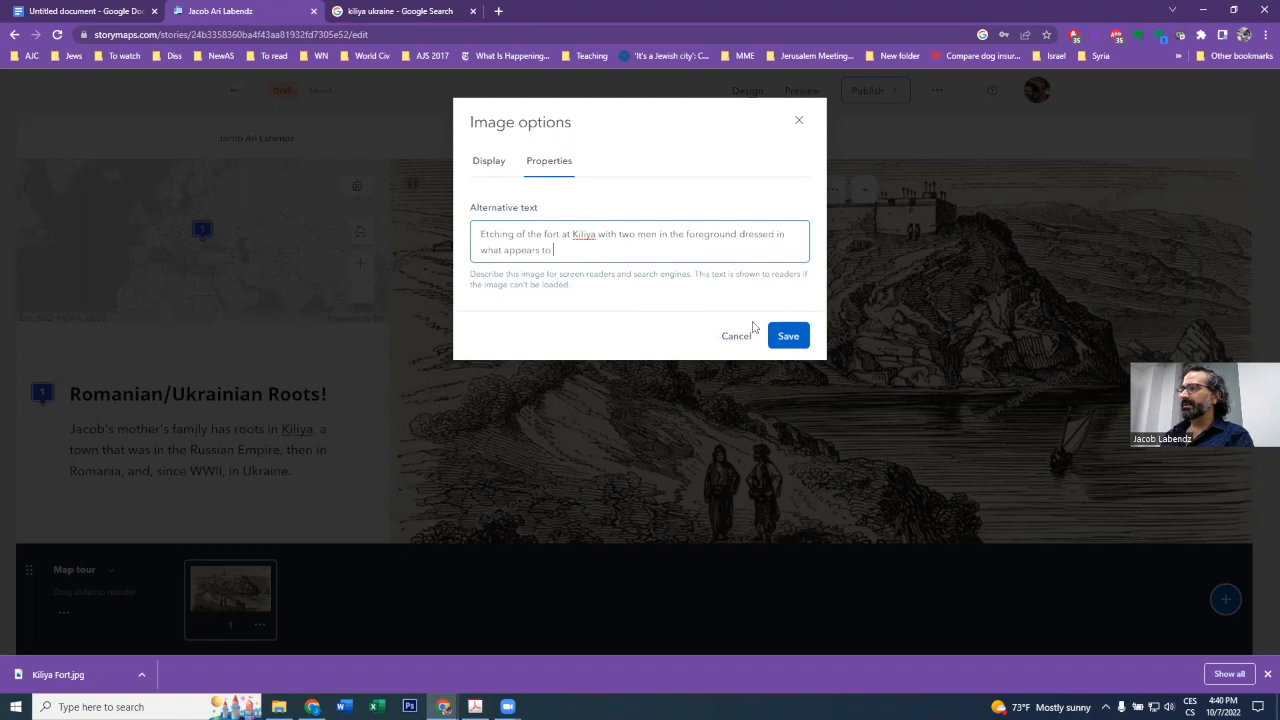
text(be eastern garb.)
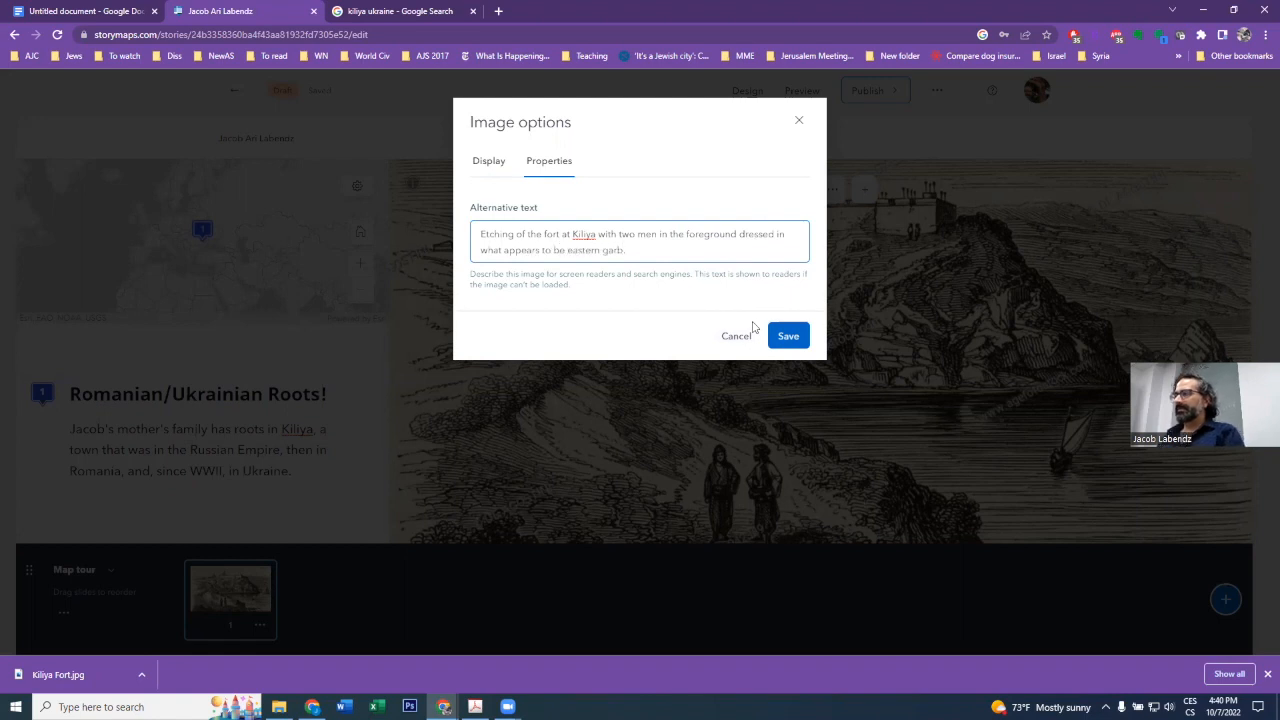
click(788, 336)
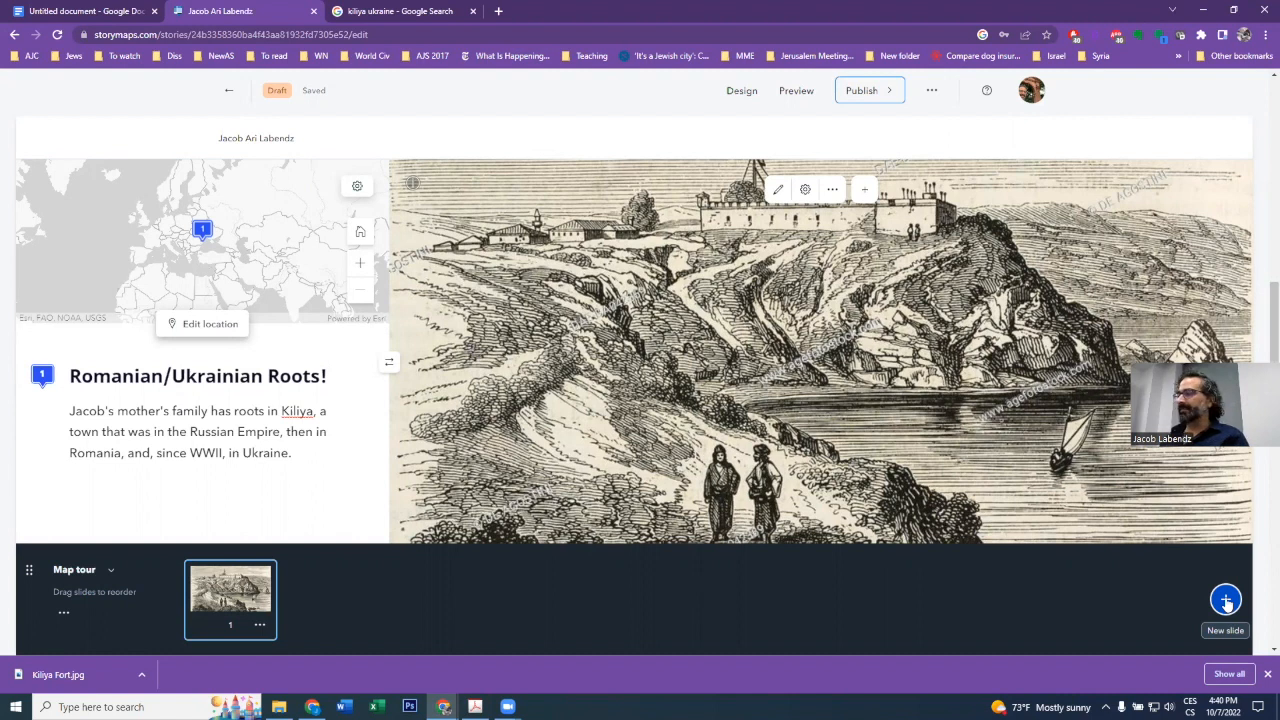
Step: Add a second slide titled 'Video of Jacob's family from Kiliya, Romania in 1927'
click(1224, 600)
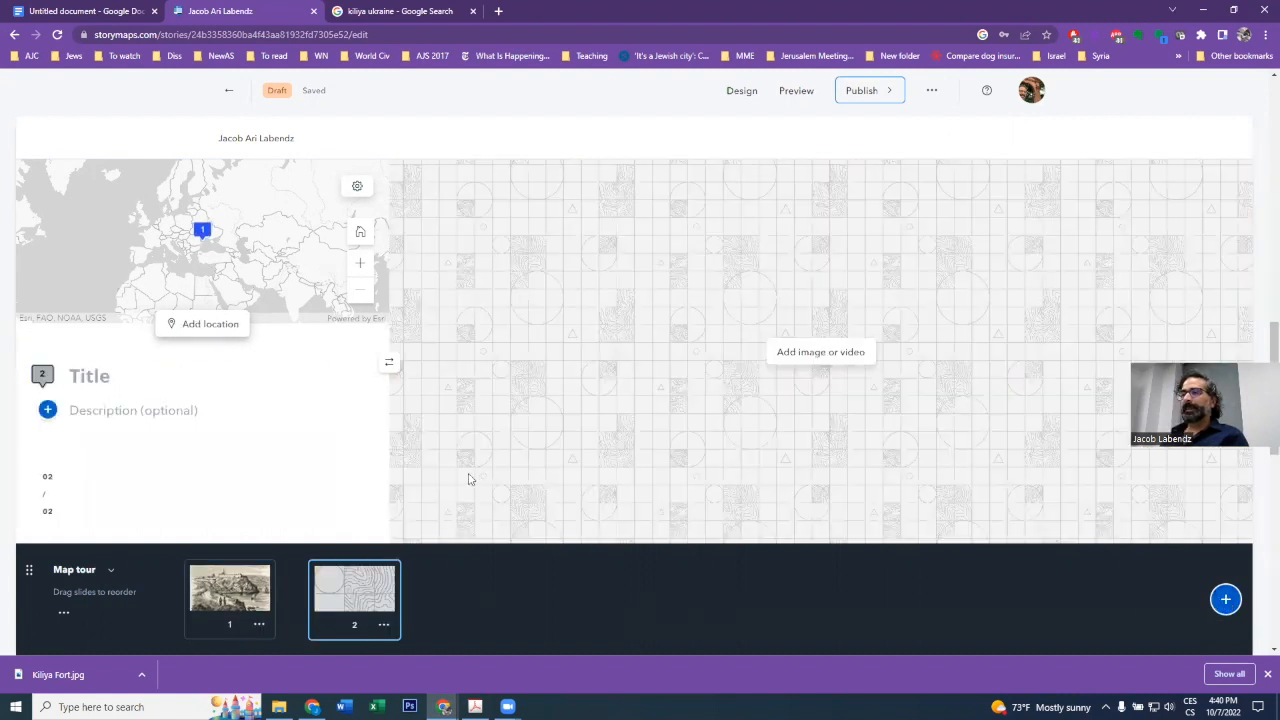
click(120, 376)
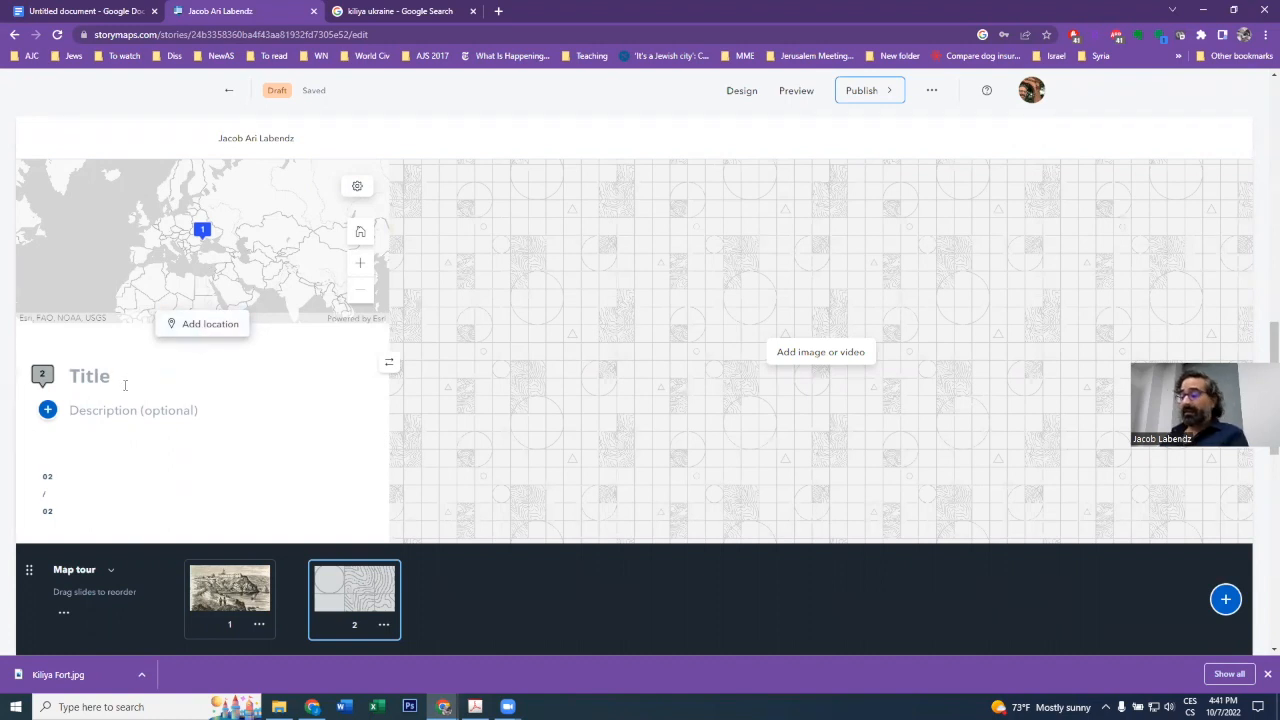
text(Video)
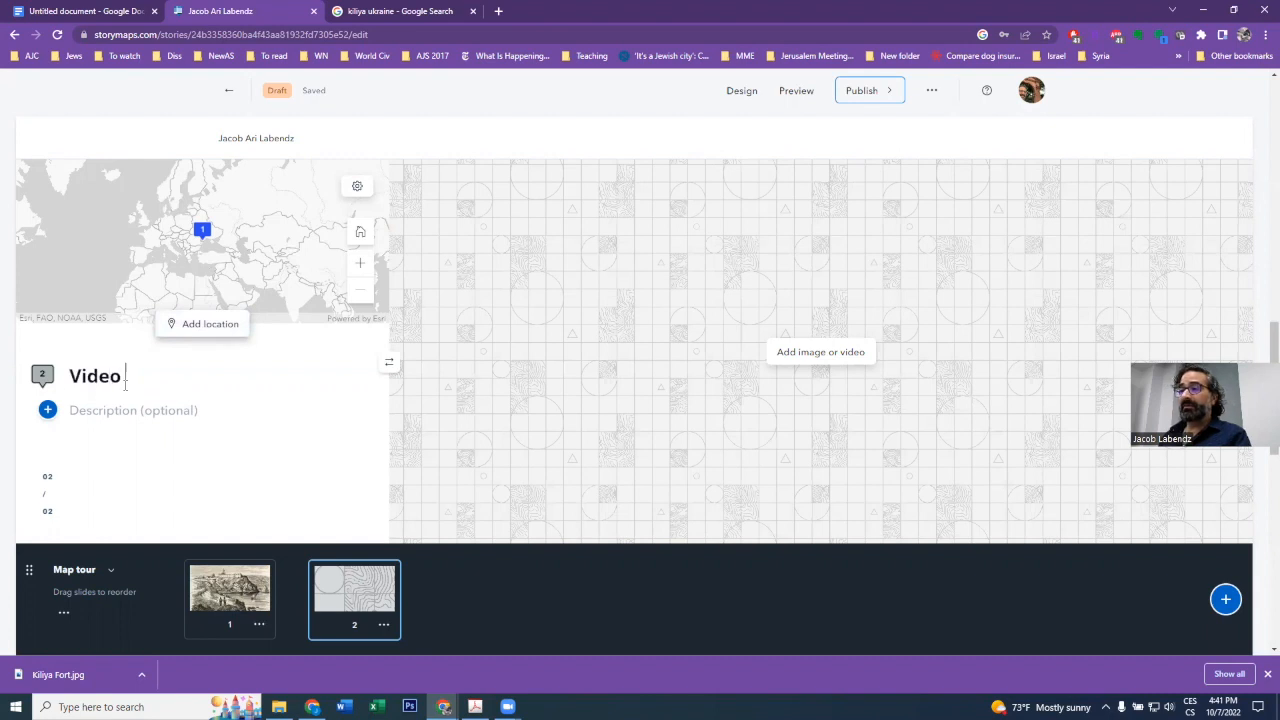
text(of Jacob)
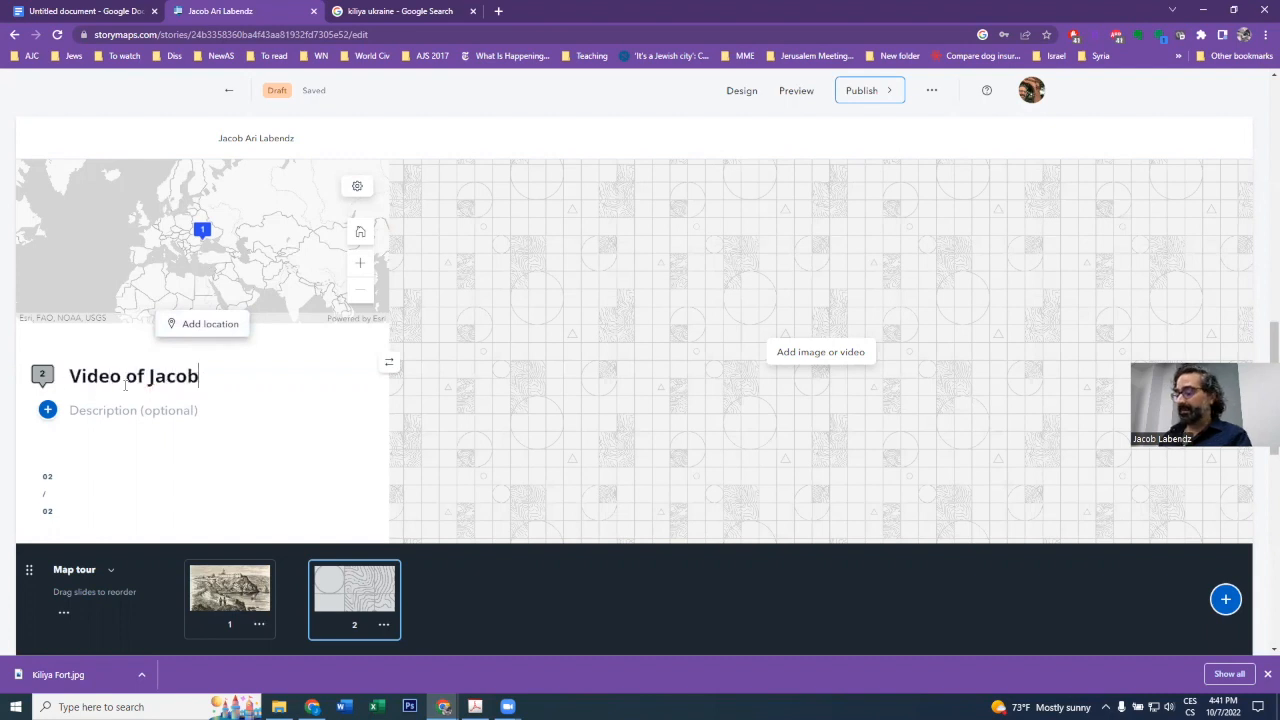
text('s family)
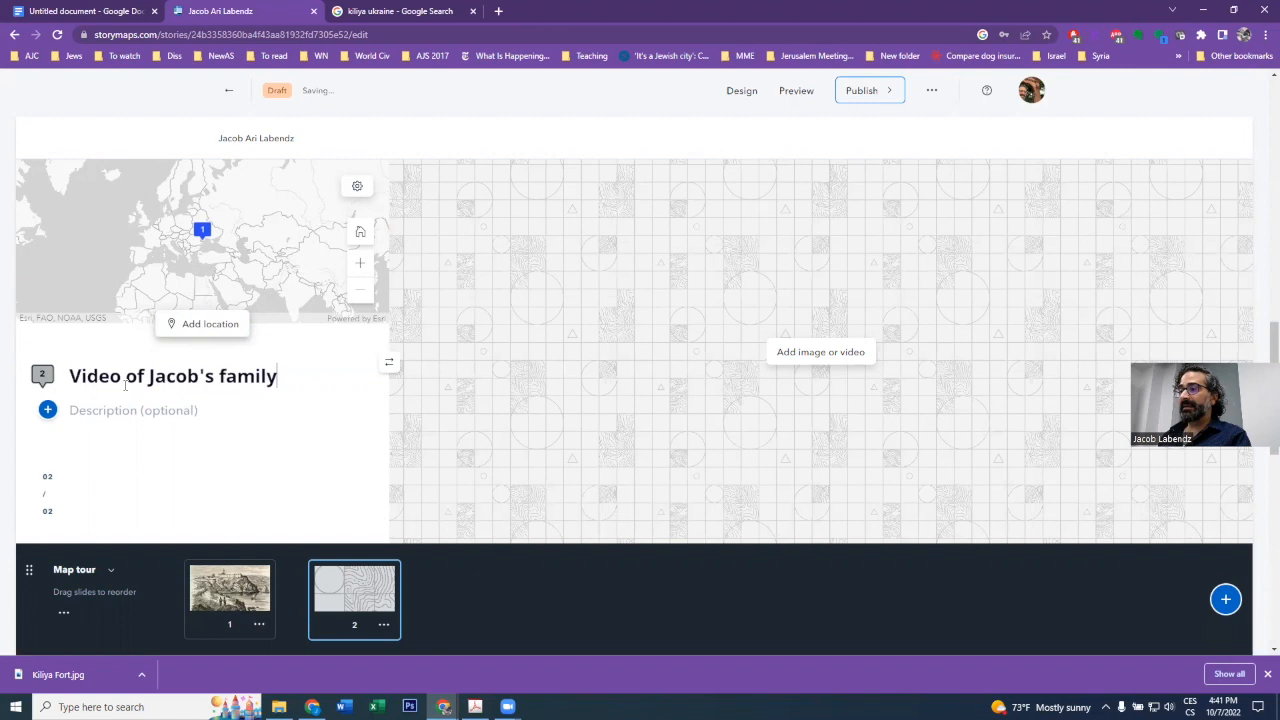
text(from Kiliya)
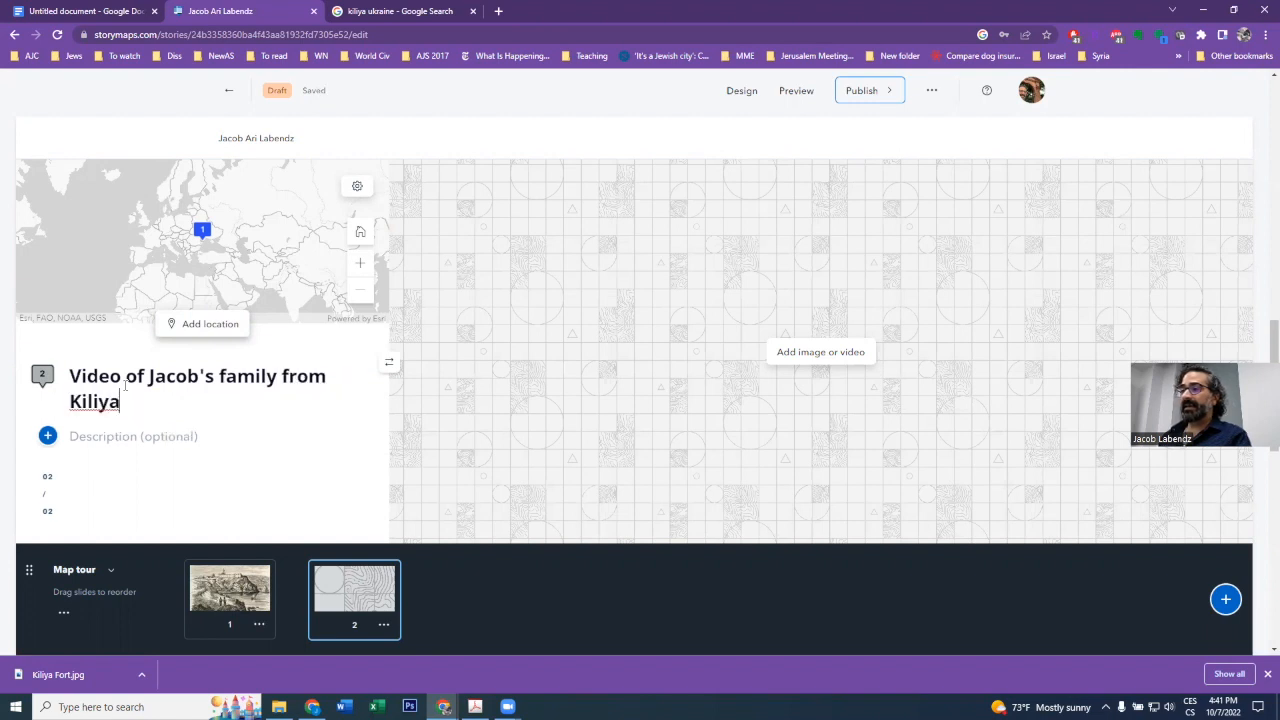
text(, Romania)
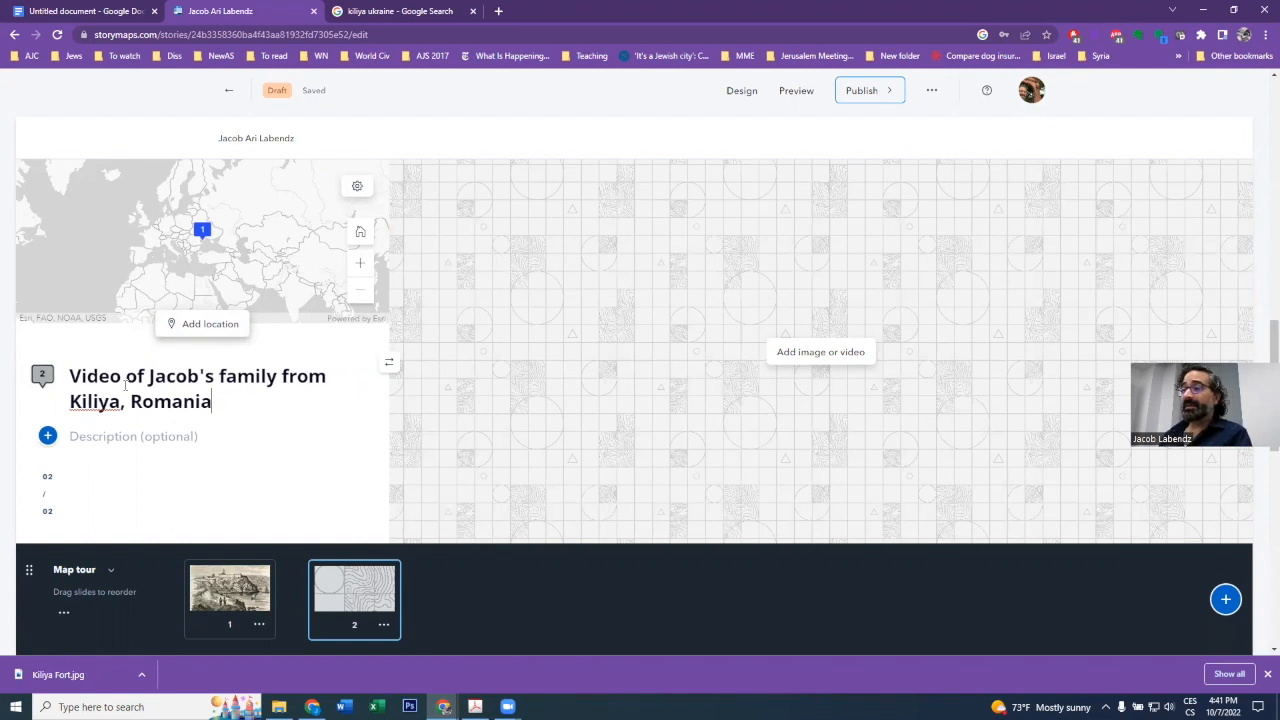
text(in 1927)
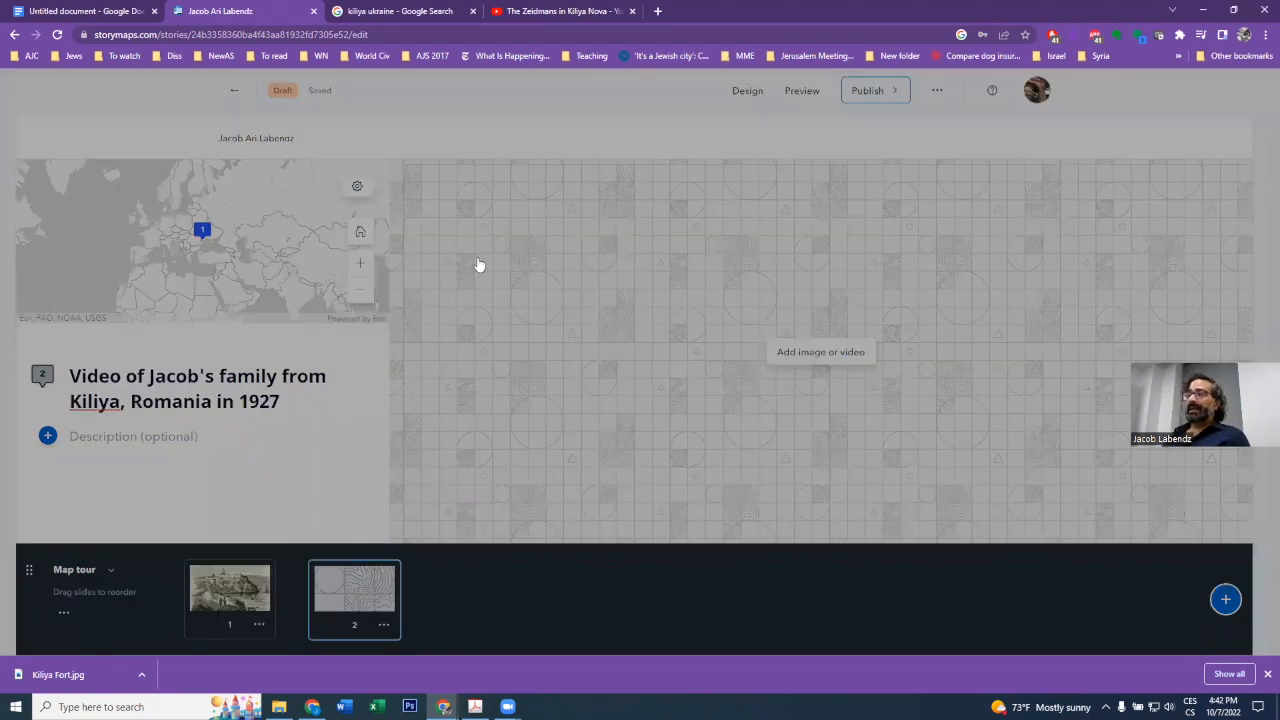
Step: Embed the YouTube link for 'The Zeidmans in Kiliya Nova' as the second stop's media
click(820, 352)
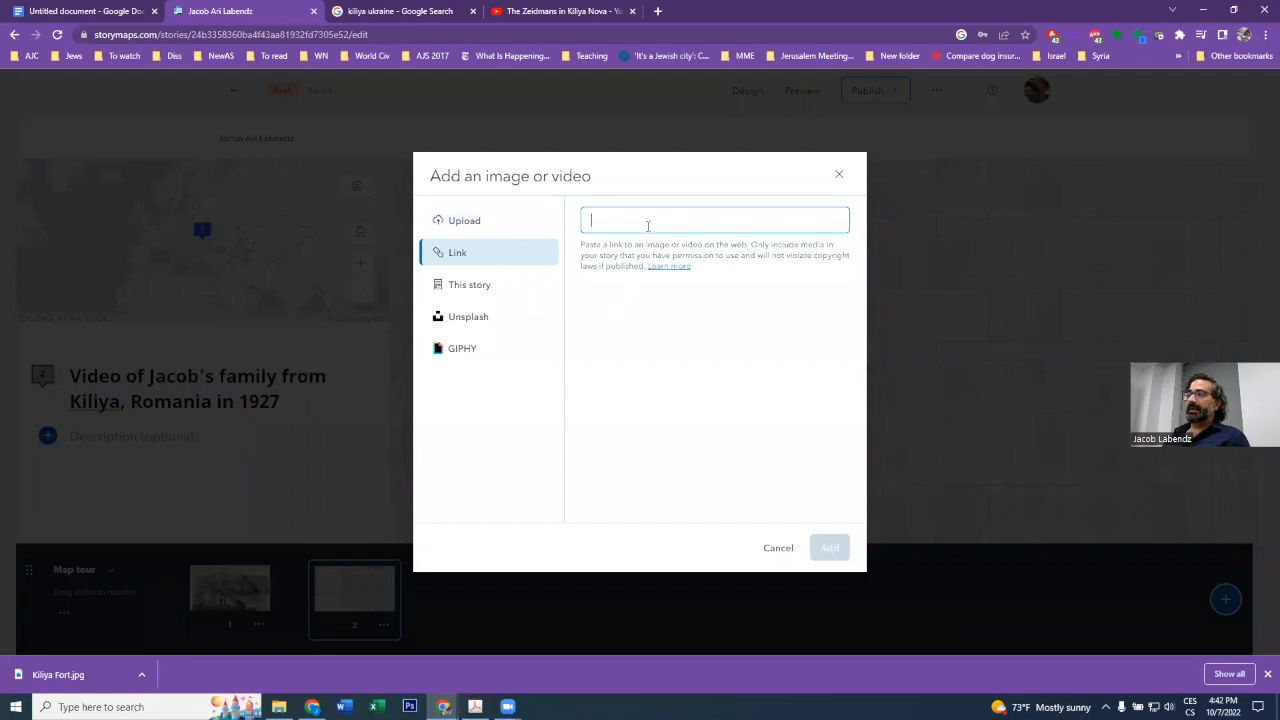
right_click(648, 220)
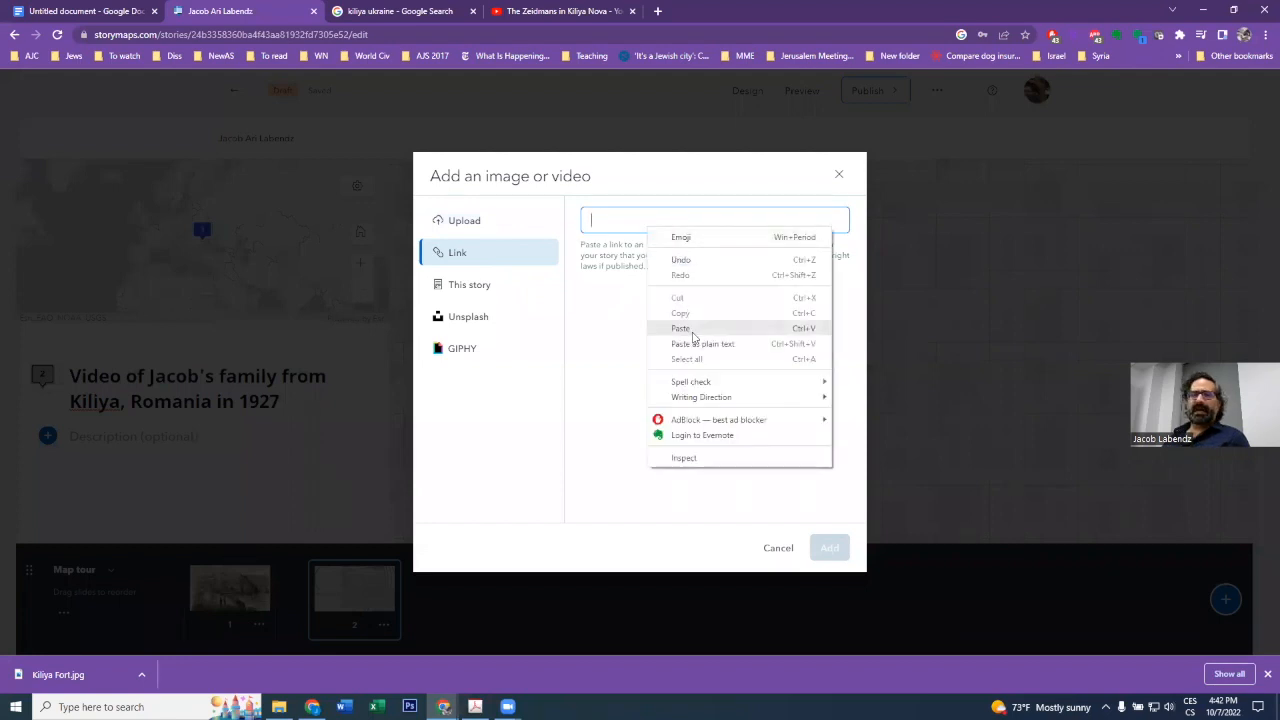
click(680, 328)
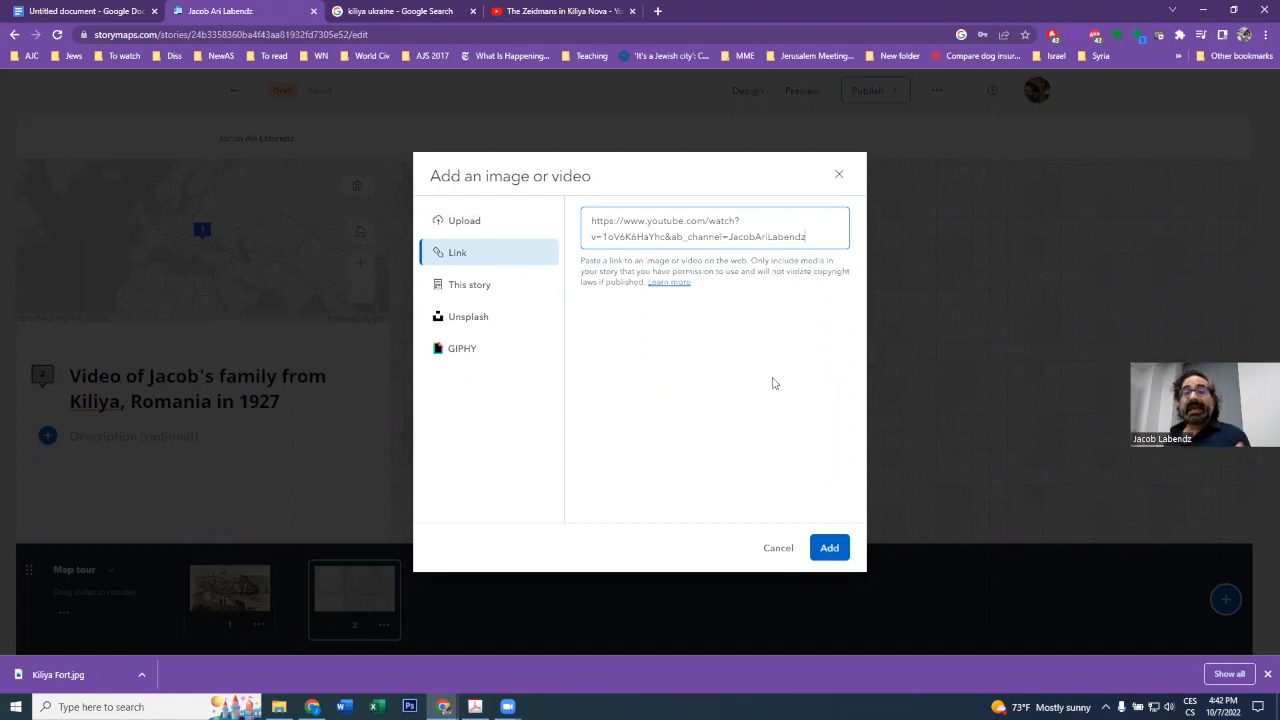
mouse_move(830, 348)
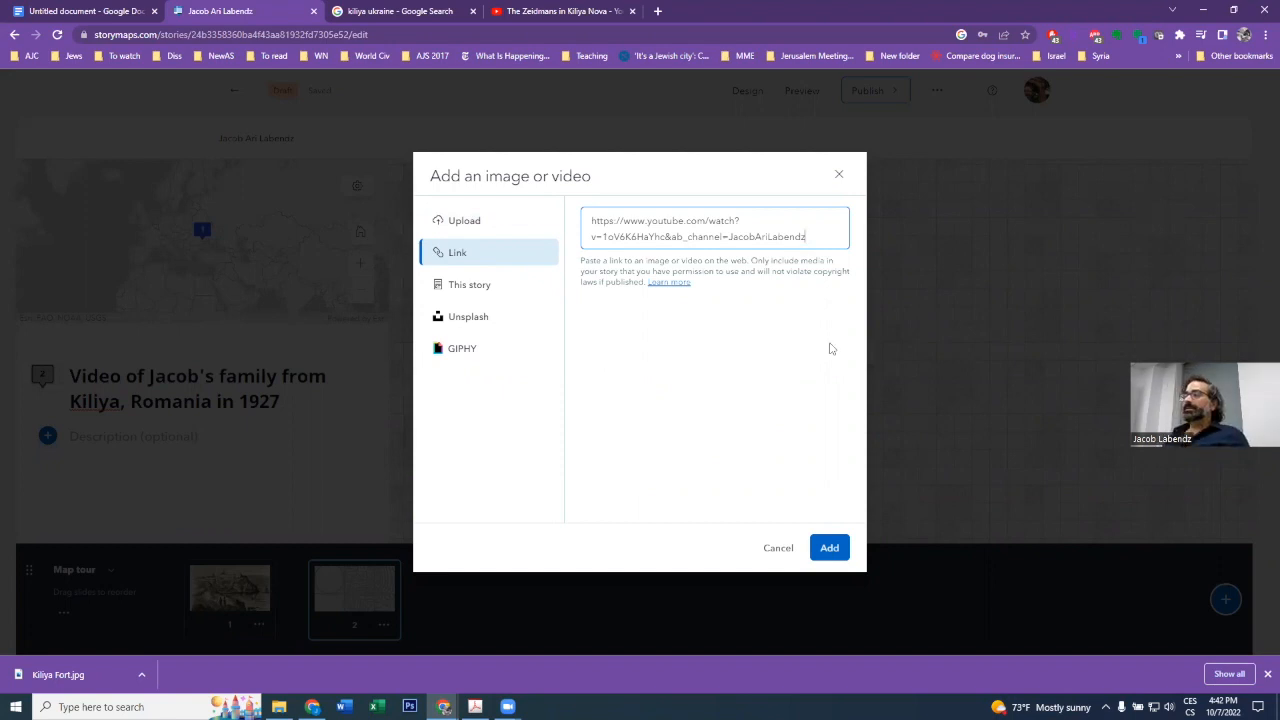
click(828, 548)
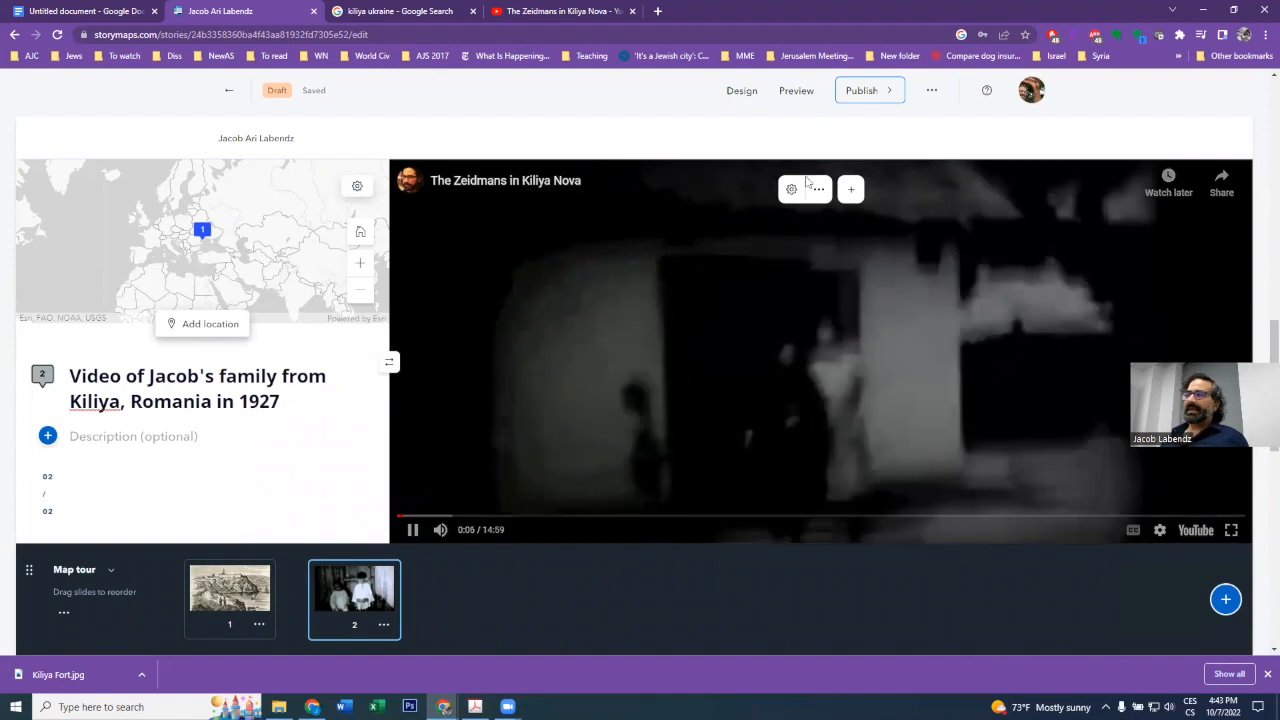
Step: Save the video's alt text 'Video of the Zeidman family in Kiliya Nova in 1927'
click(792, 188)
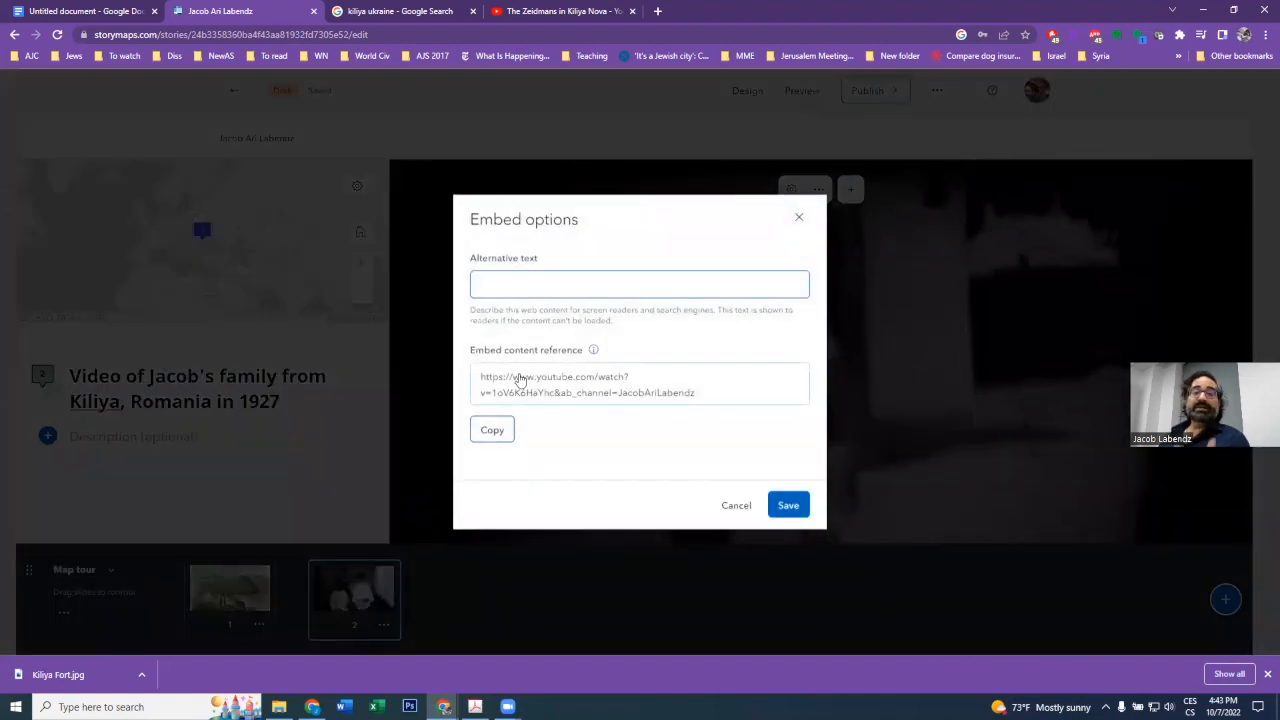
click(640, 284)
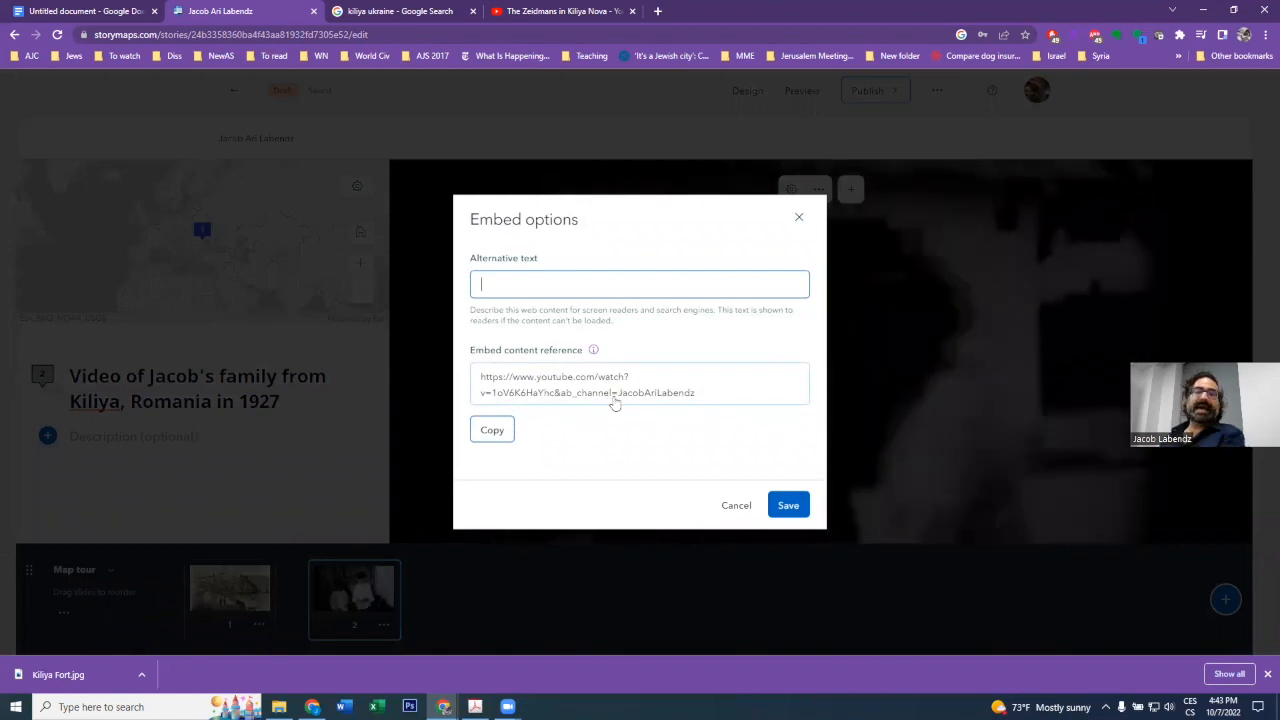
mouse_move(676, 262)
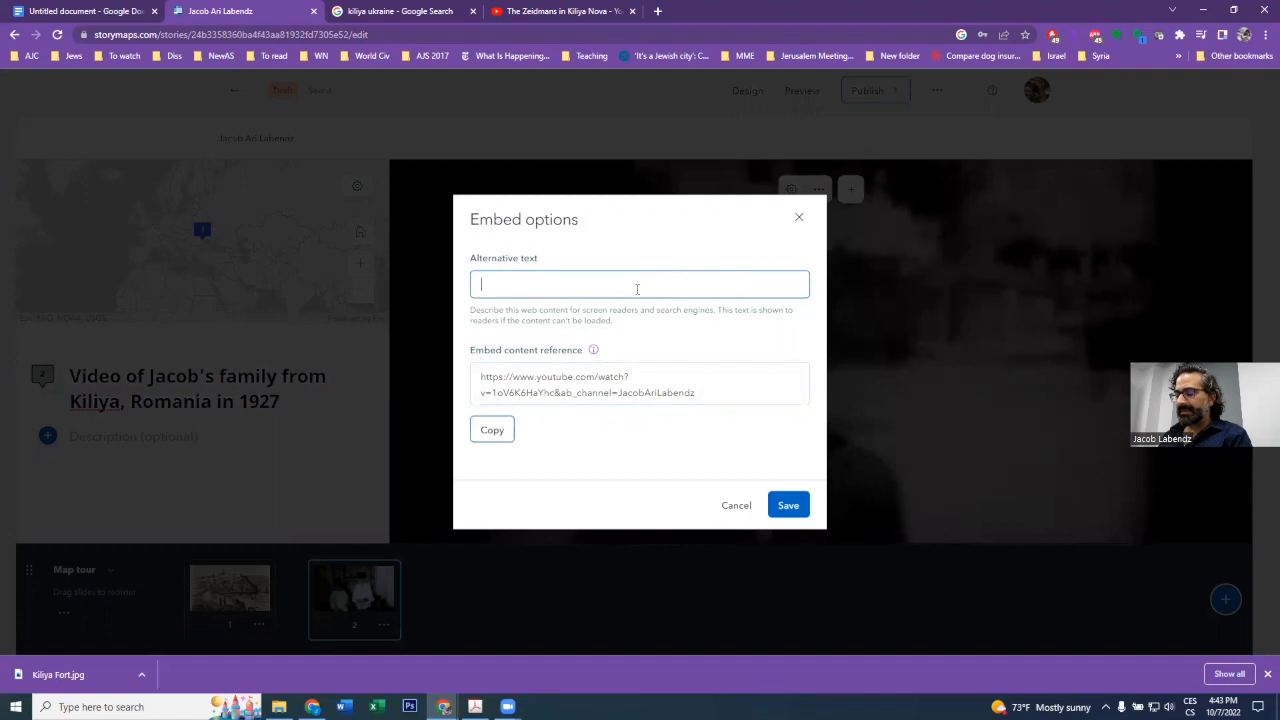
text(Video of the Zeidman family in Kiliya Nova in 1927)
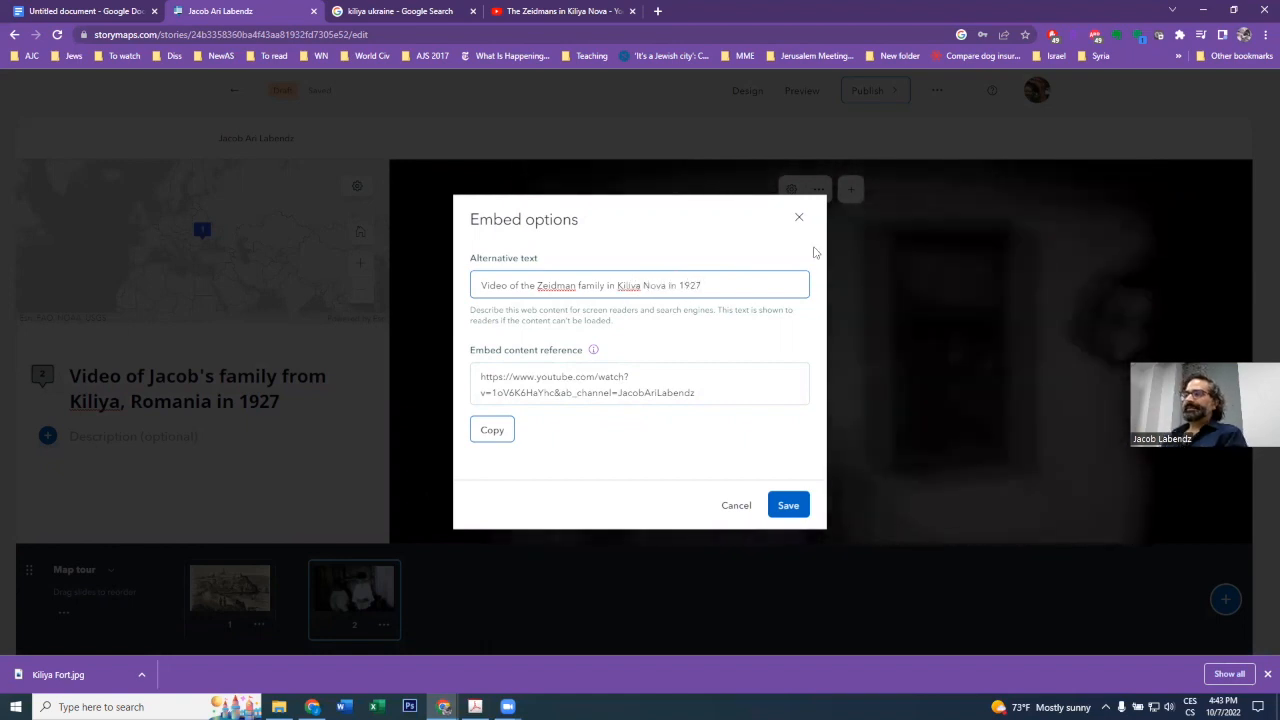
click(788, 504)
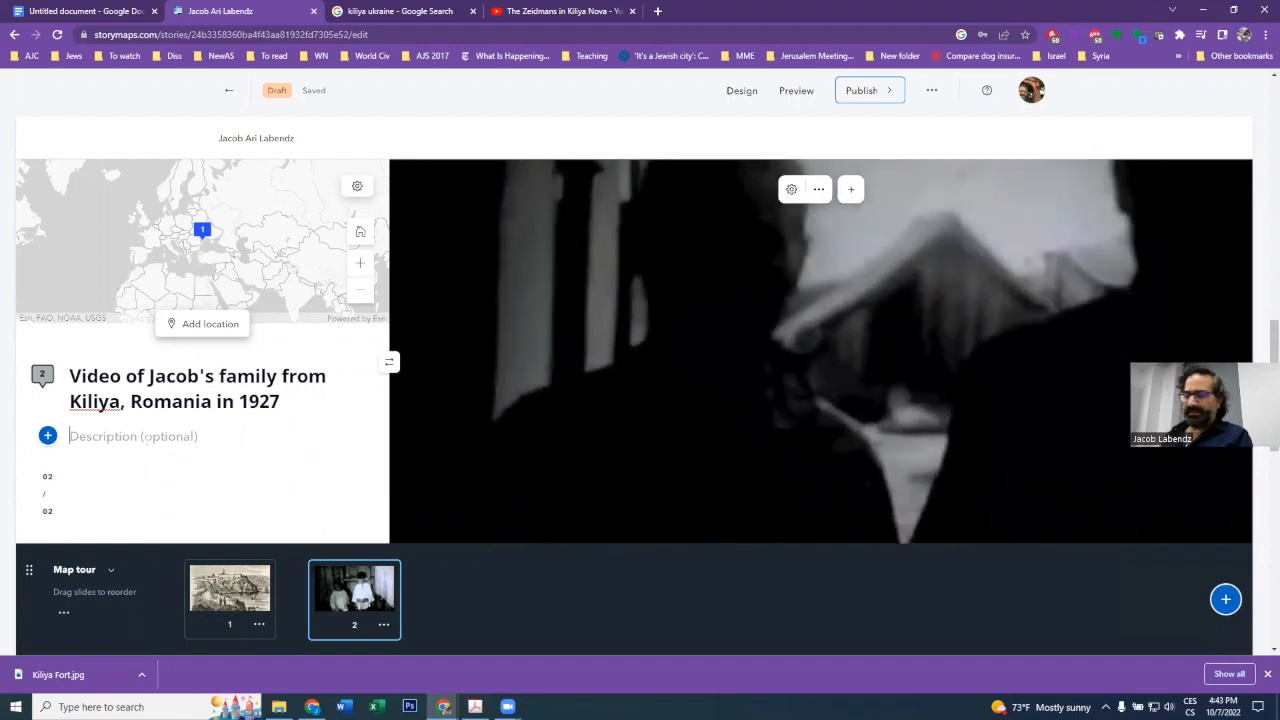
Step: Describe uncle Izzy returning to Kiliya Nova from the USA in 1927 to see his mother, Jacob's great-grandmother
text(Jacob)
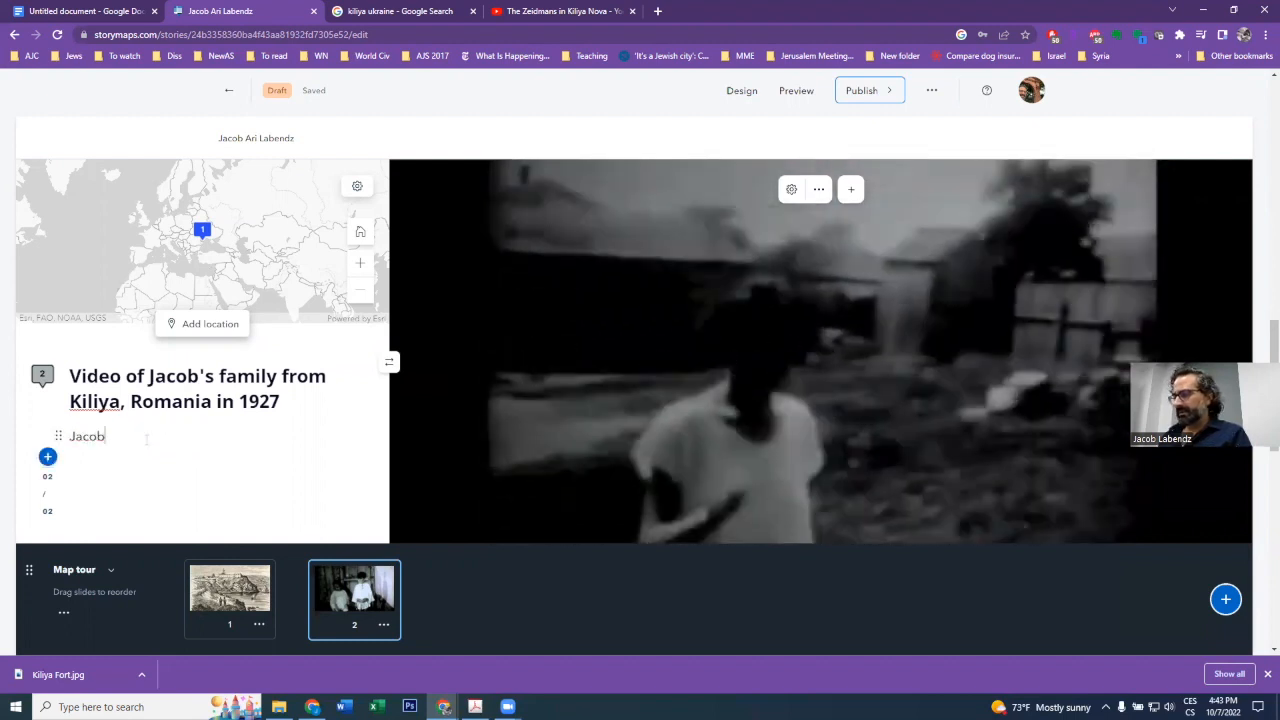
text('s)
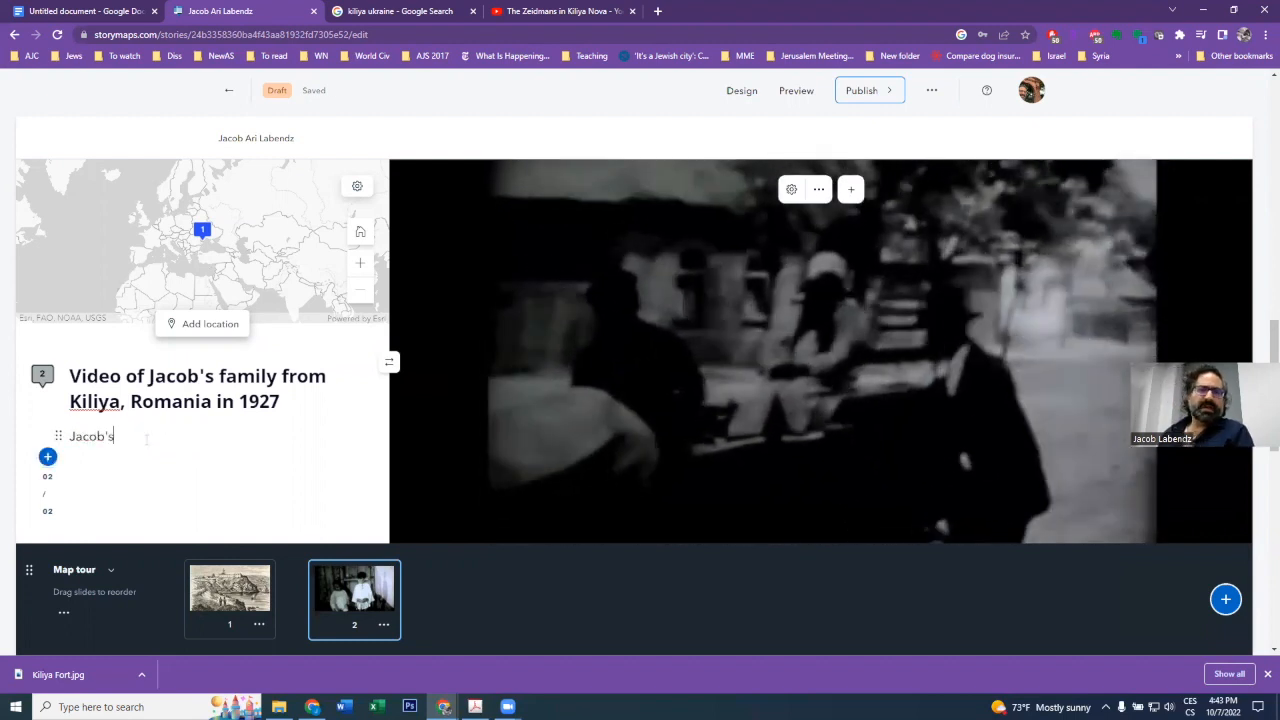
text(u)
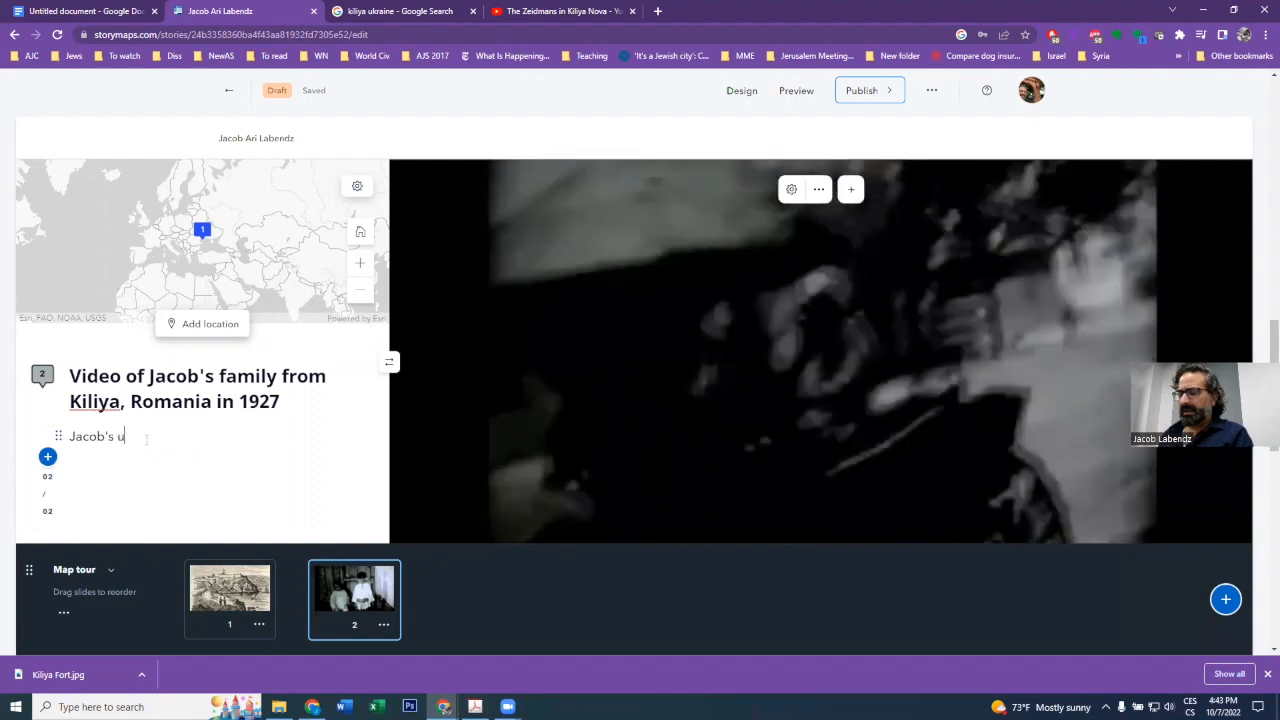
text(ncle)
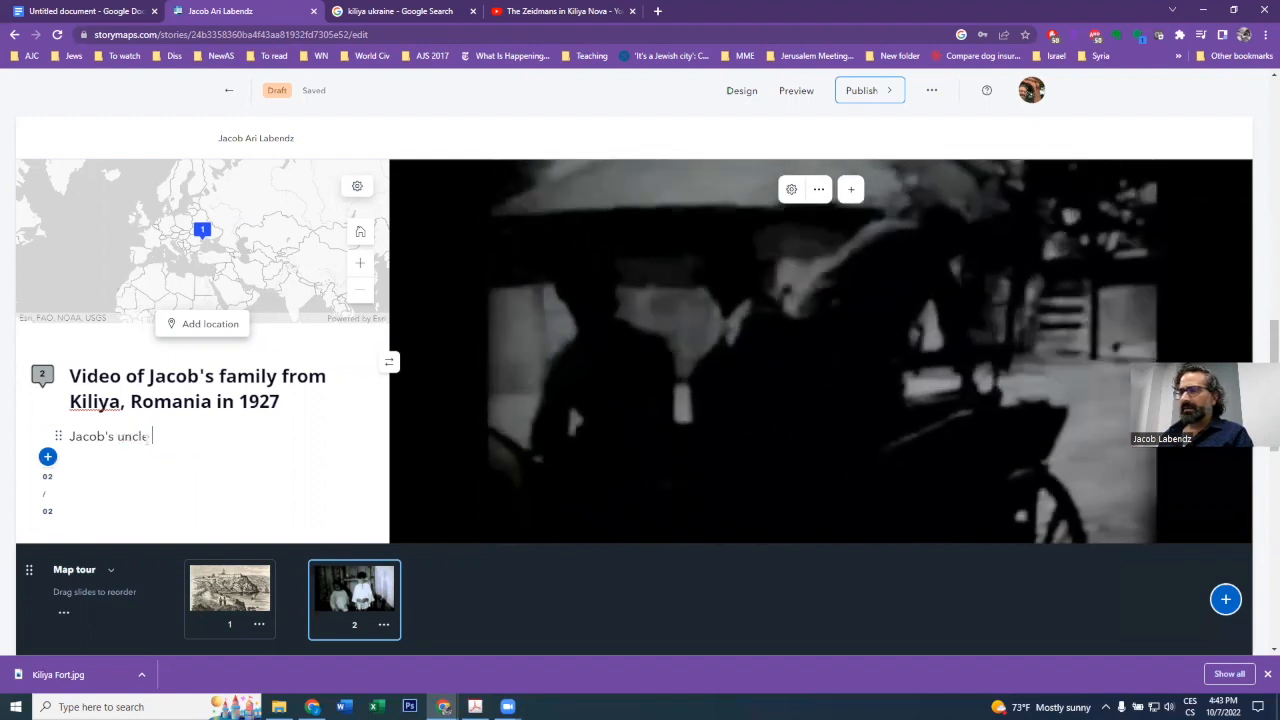
text(Izzy returned)
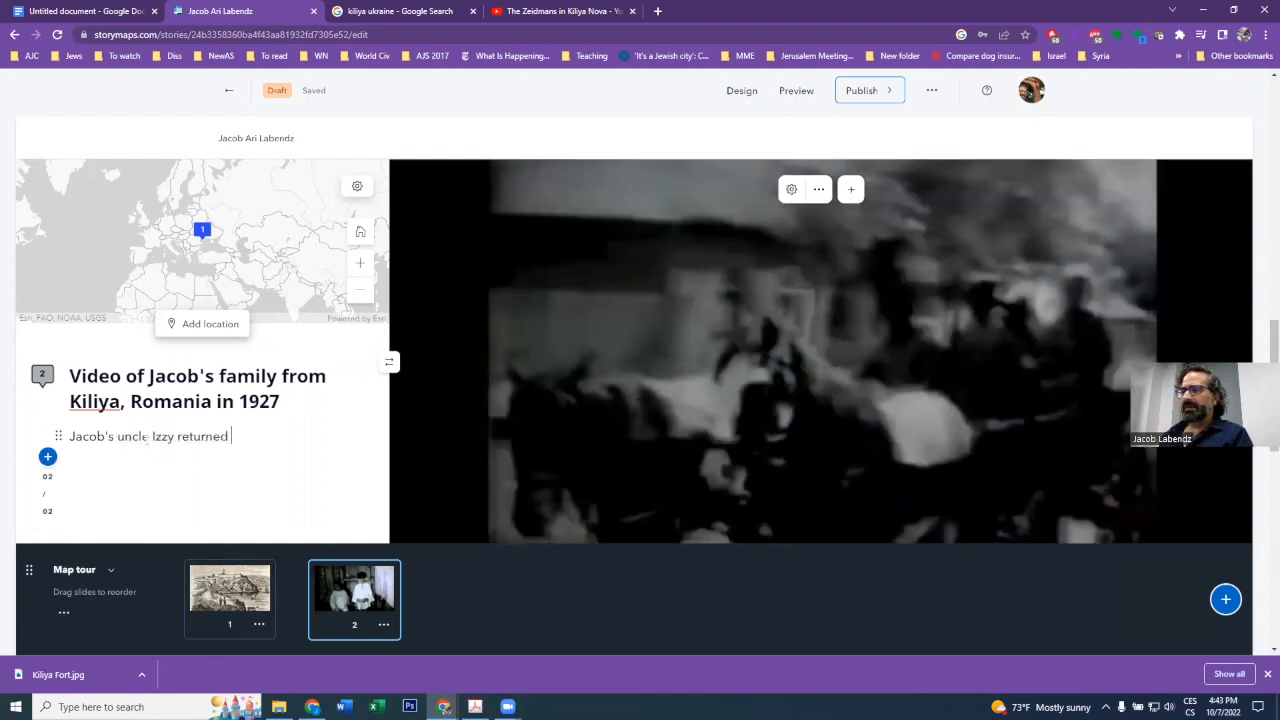
text(home to Kiliya Nova)
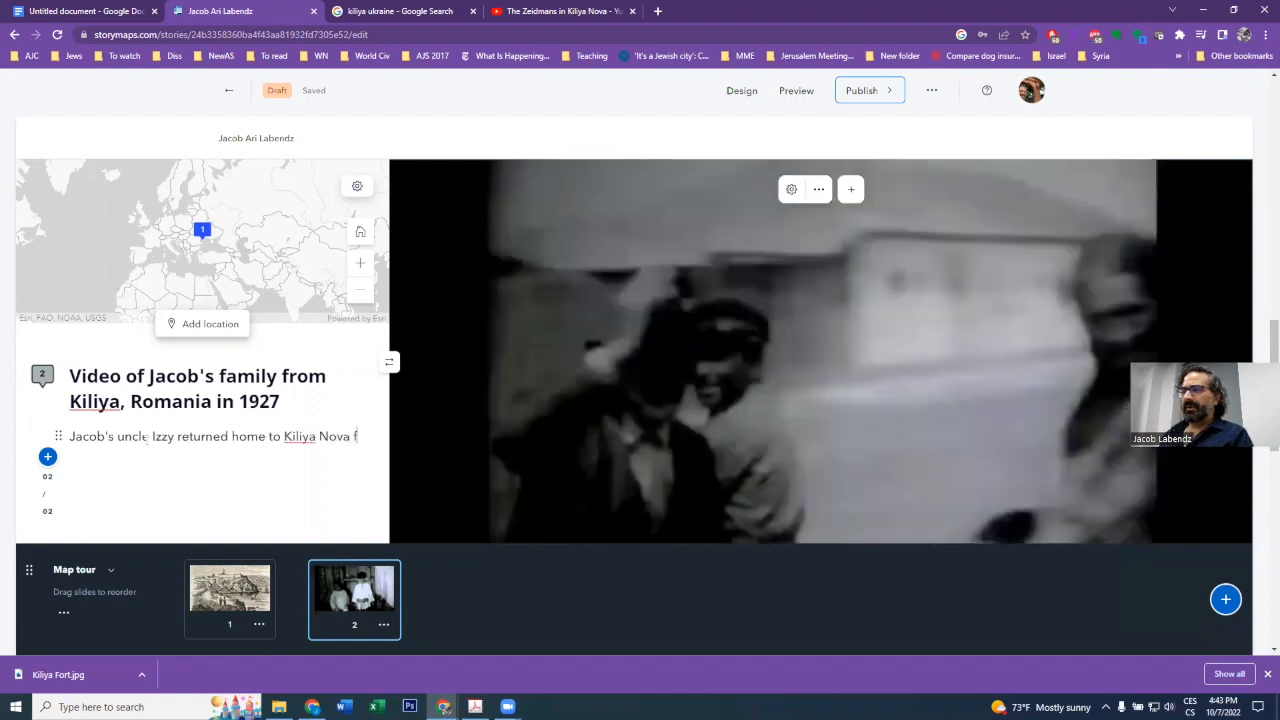
text(from the USA)
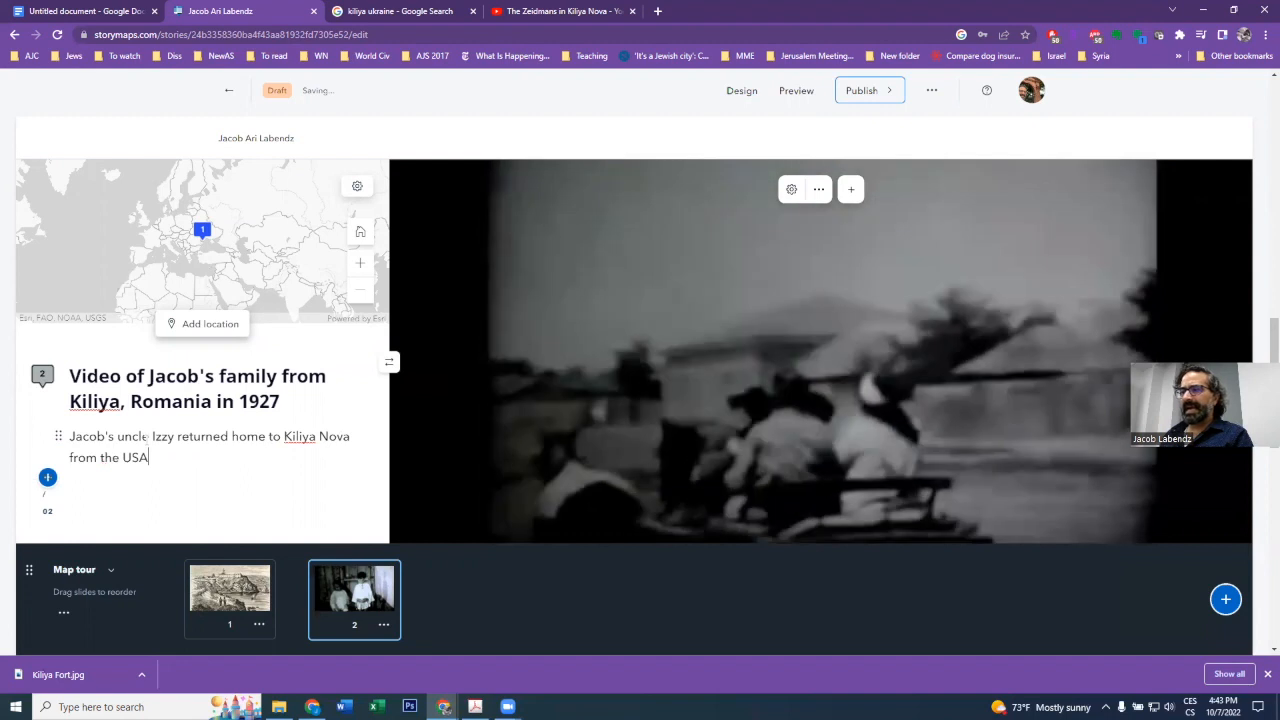
text(in 1927)
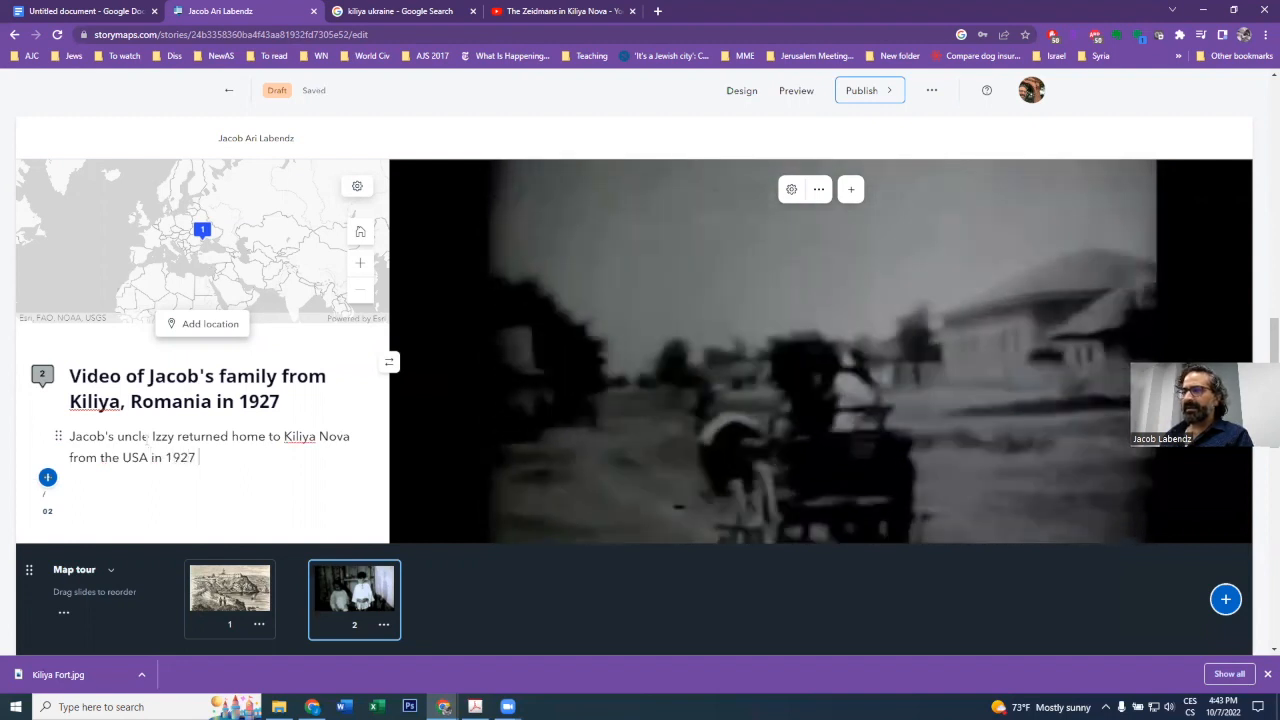
text(to see his monther for one last time.)
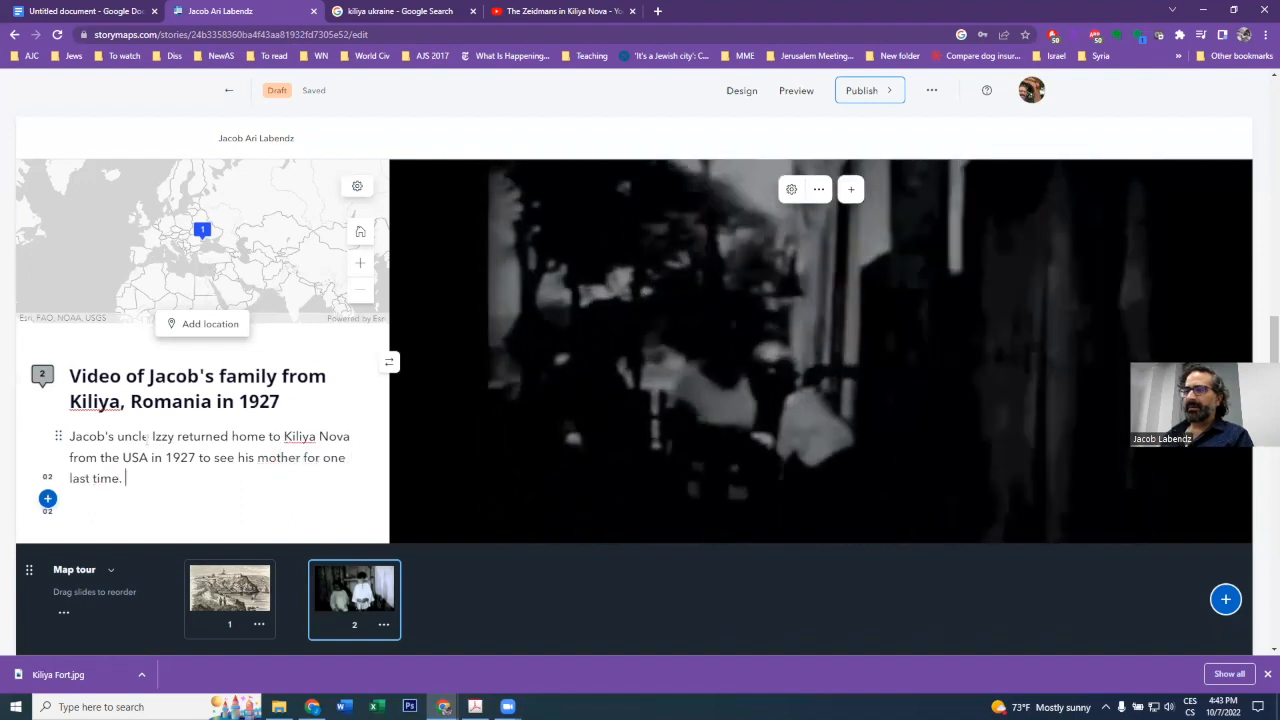
text(Jacob has)
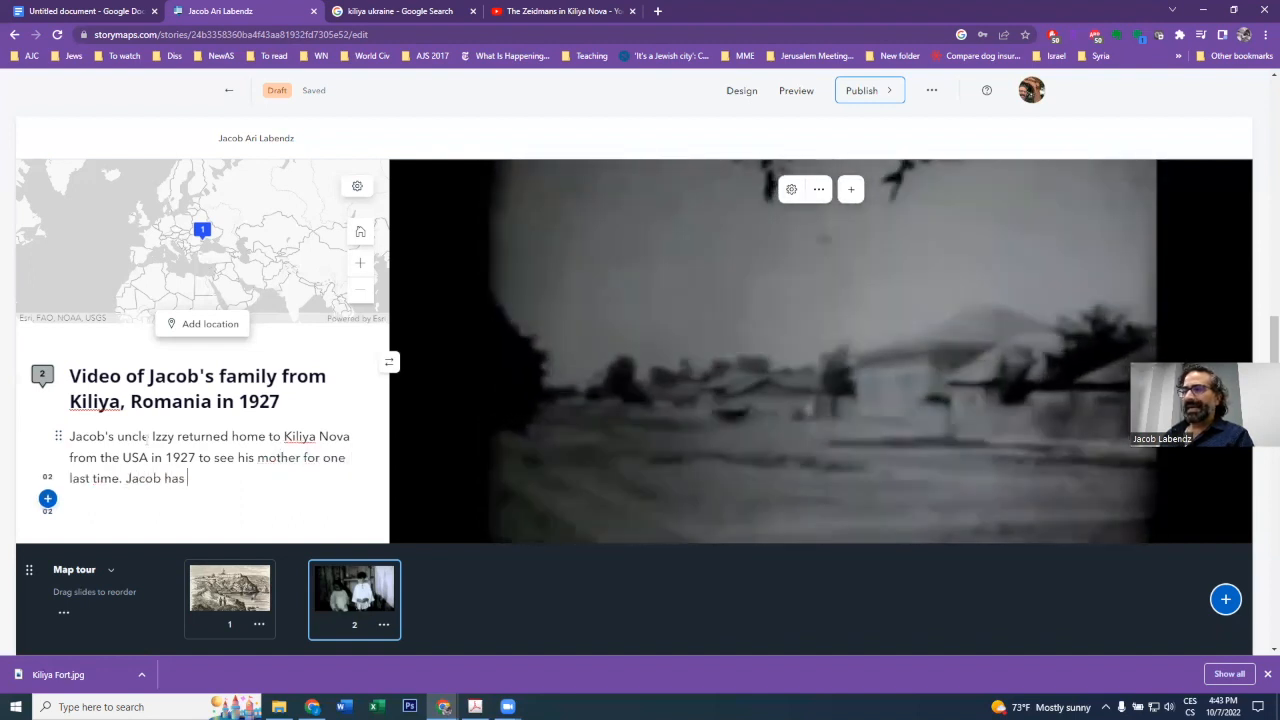
text(videos here of his great, g)
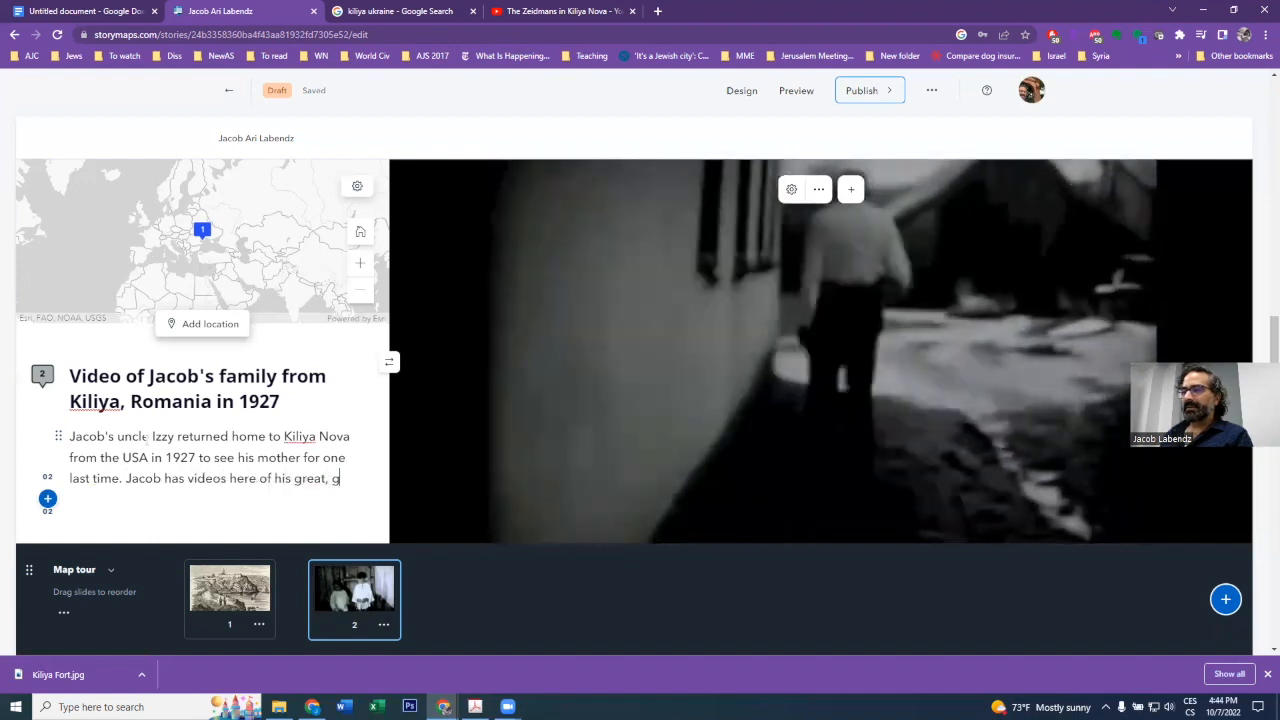
text(reat grandmoth)
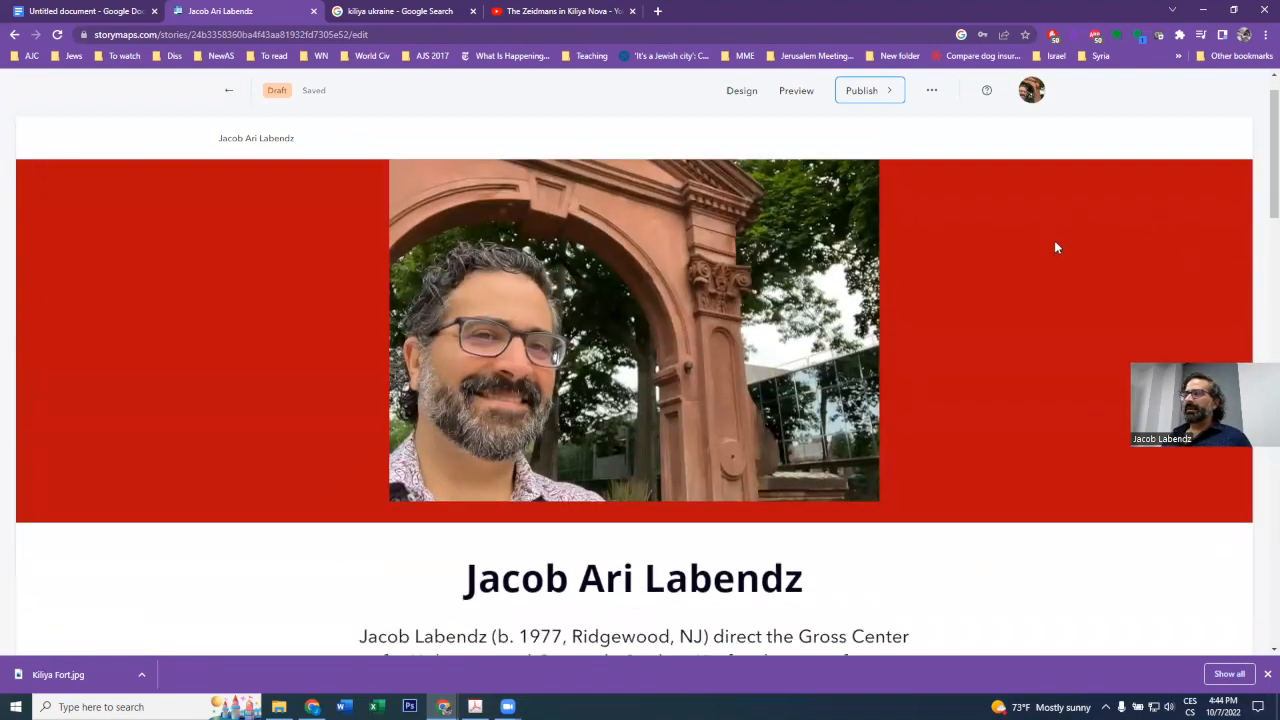
Step: Add a new empty third stop to the map tour from the carousel's + button
scroll(down, 3)
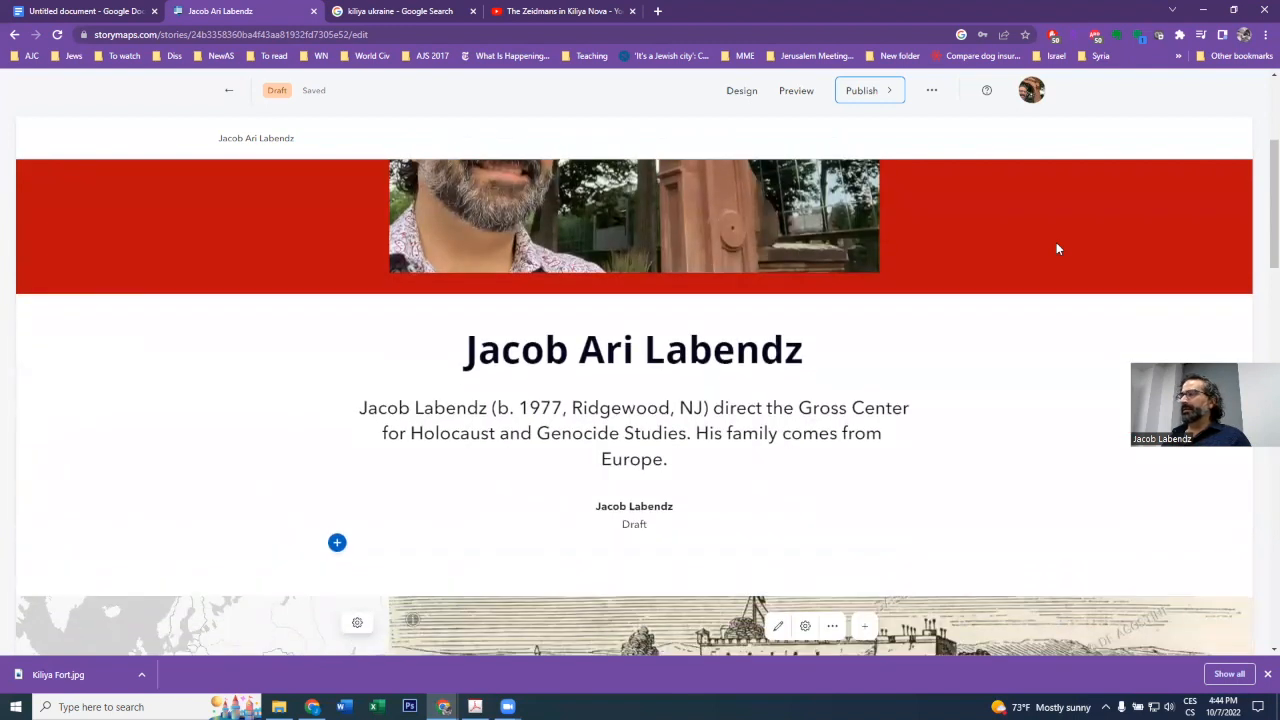
scroll(down, 3)
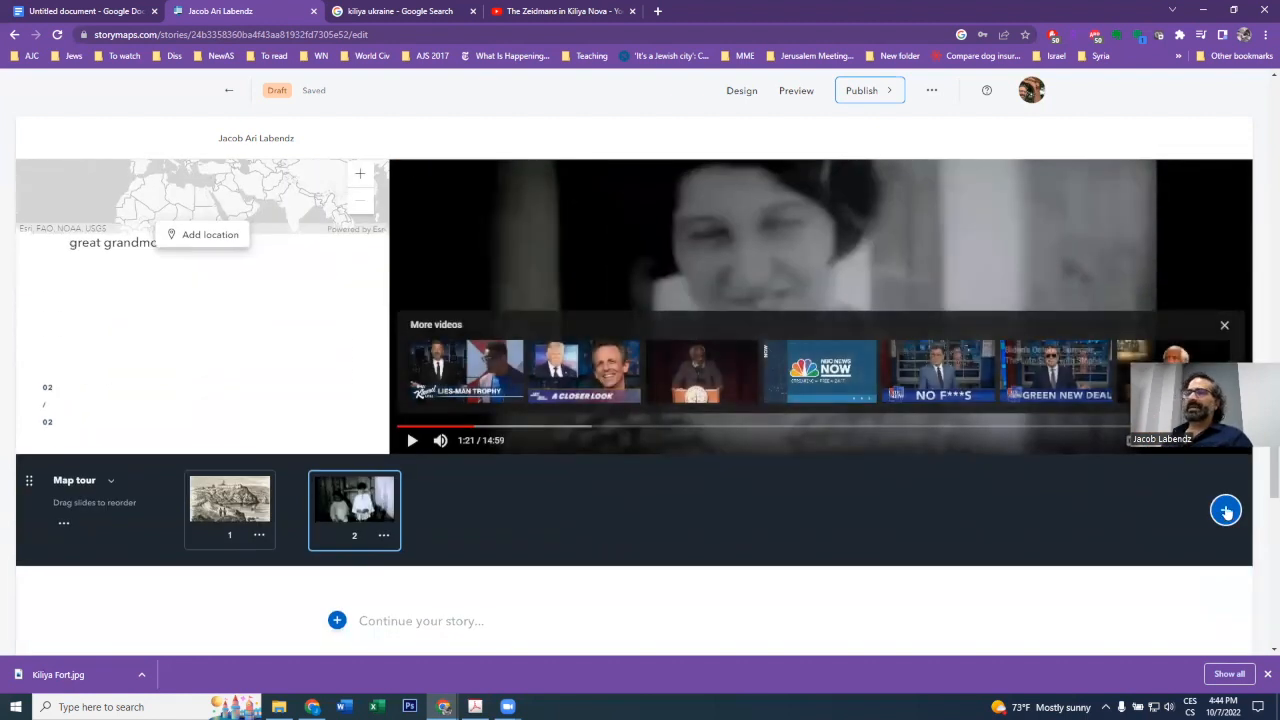
click(1226, 512)
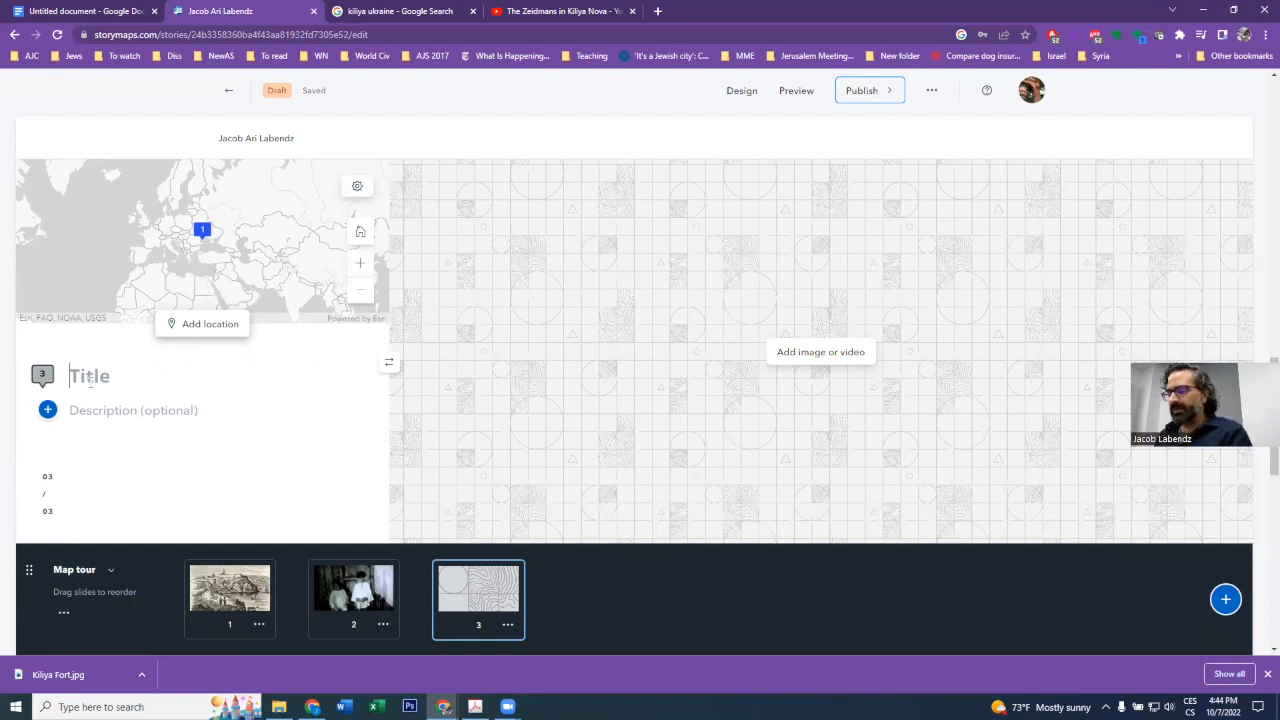
Step: Enter 'Birth in Ridgewood, NJ in 1977' as the third stop's title
text(Birth)
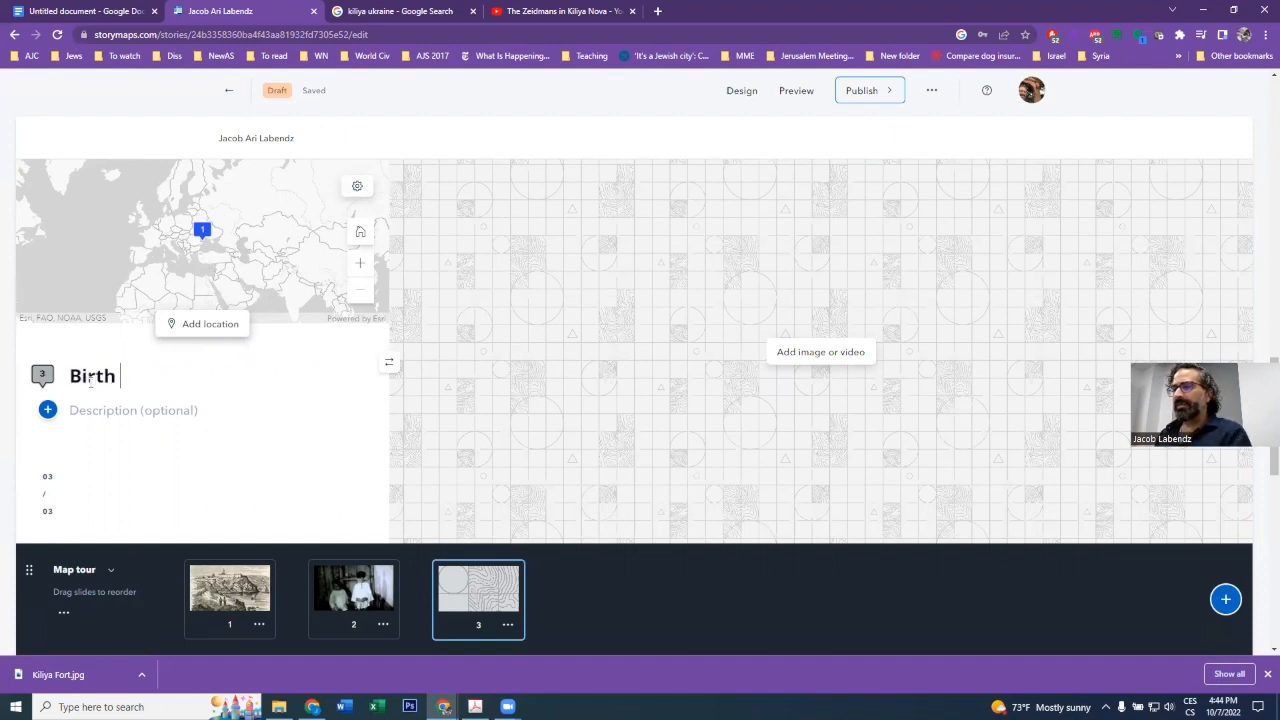
text(in Ridgewhood,)
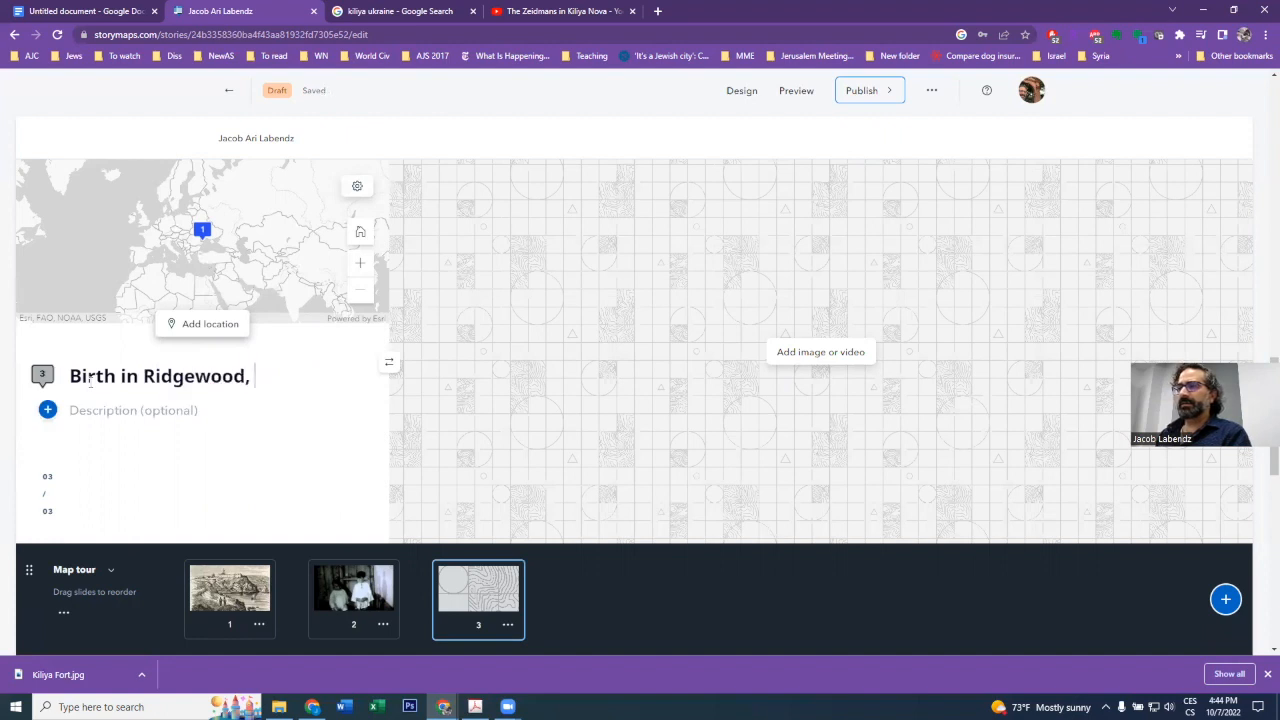
text(NJ in)
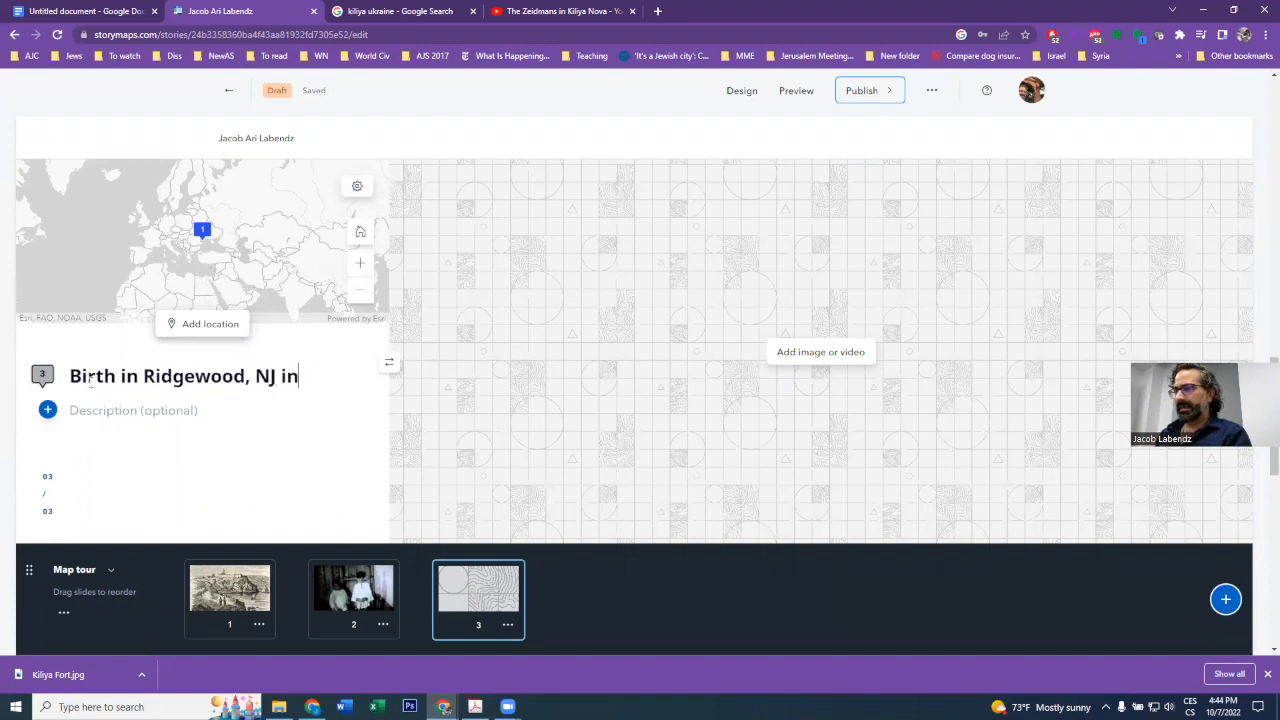
text(1977)
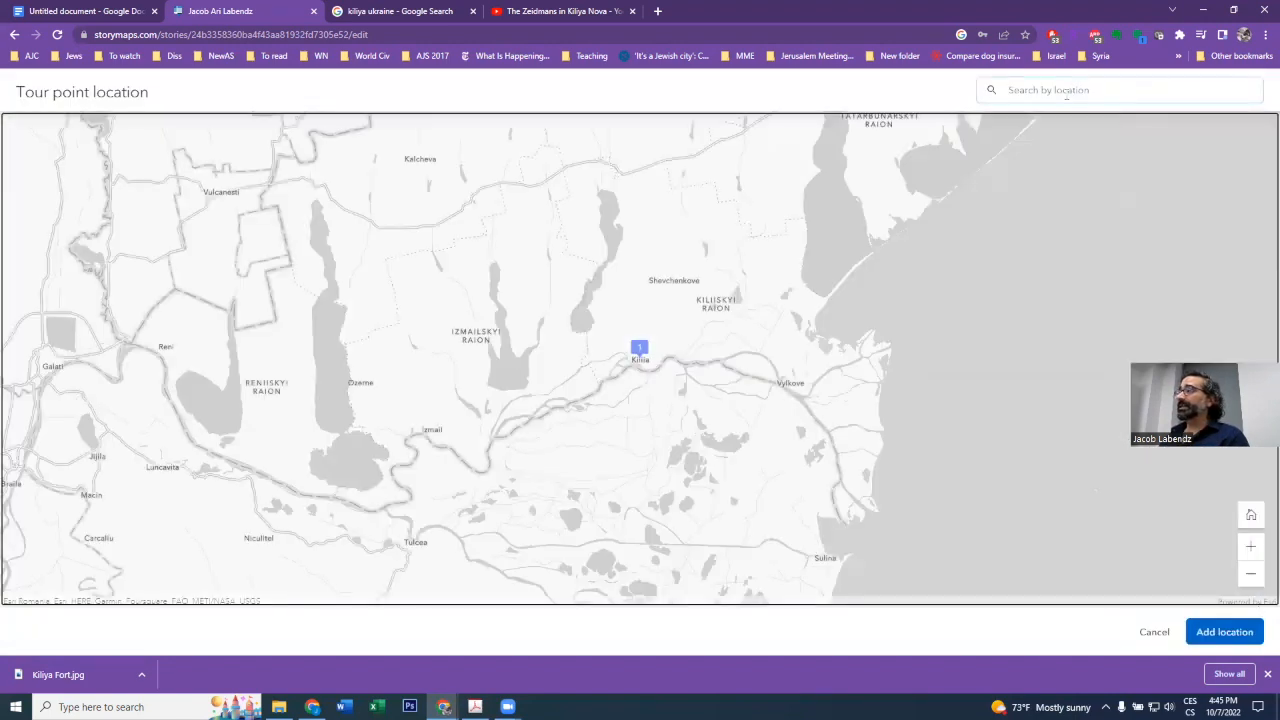
Step: Search 'Ridgewood' in the tour point picker and add Ridgewood, NJ as the location
text(Ridgewood, NJ, USA (Bergen County)
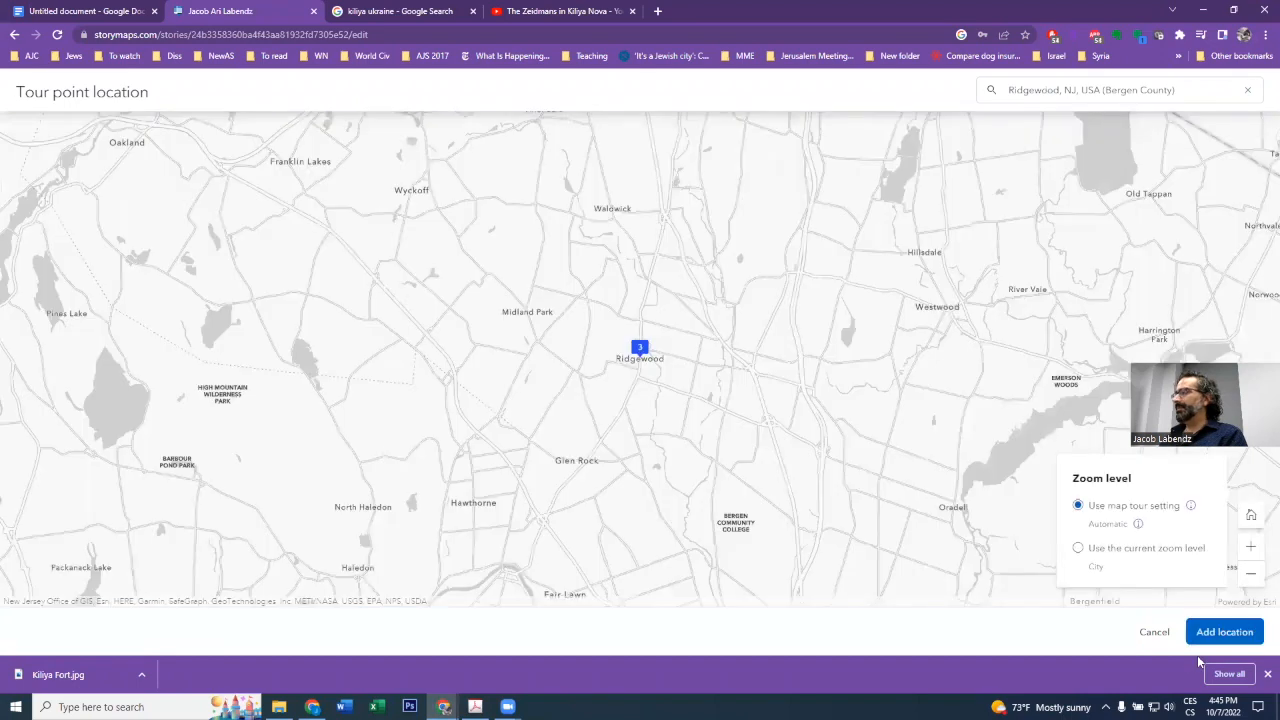
click(1224, 632)
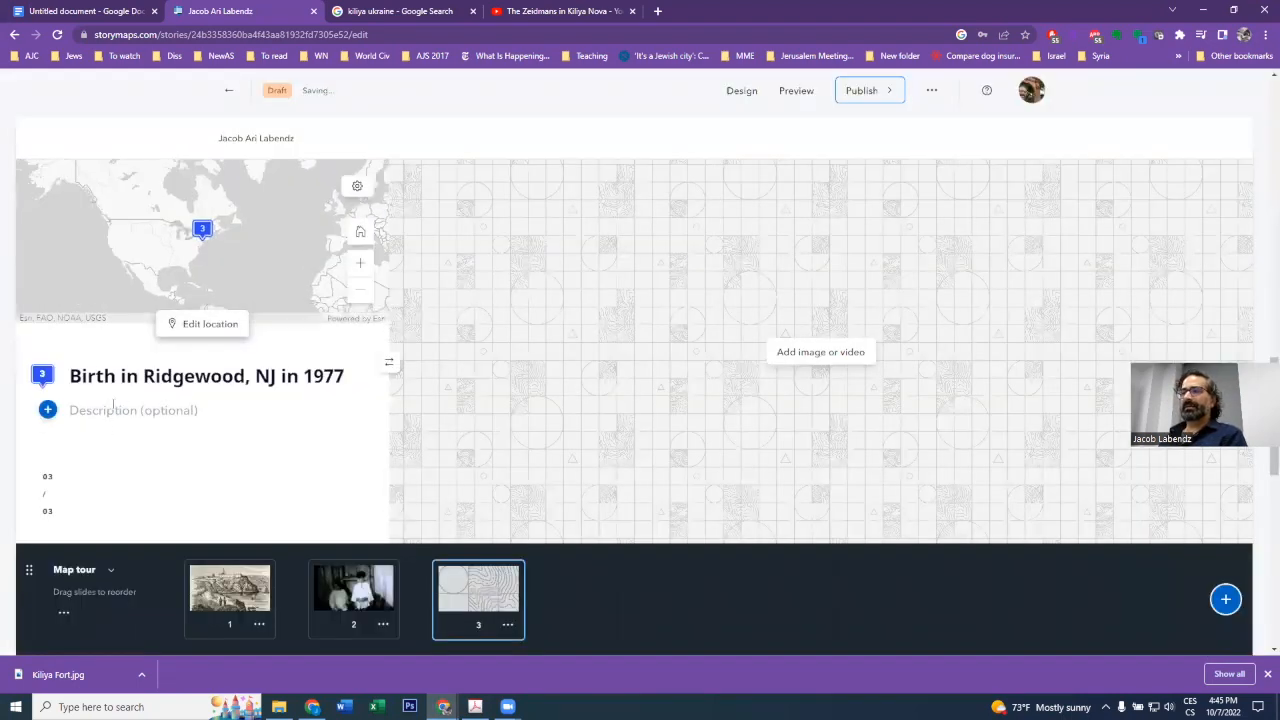
text(Jacob was born in Valley Hospital on)
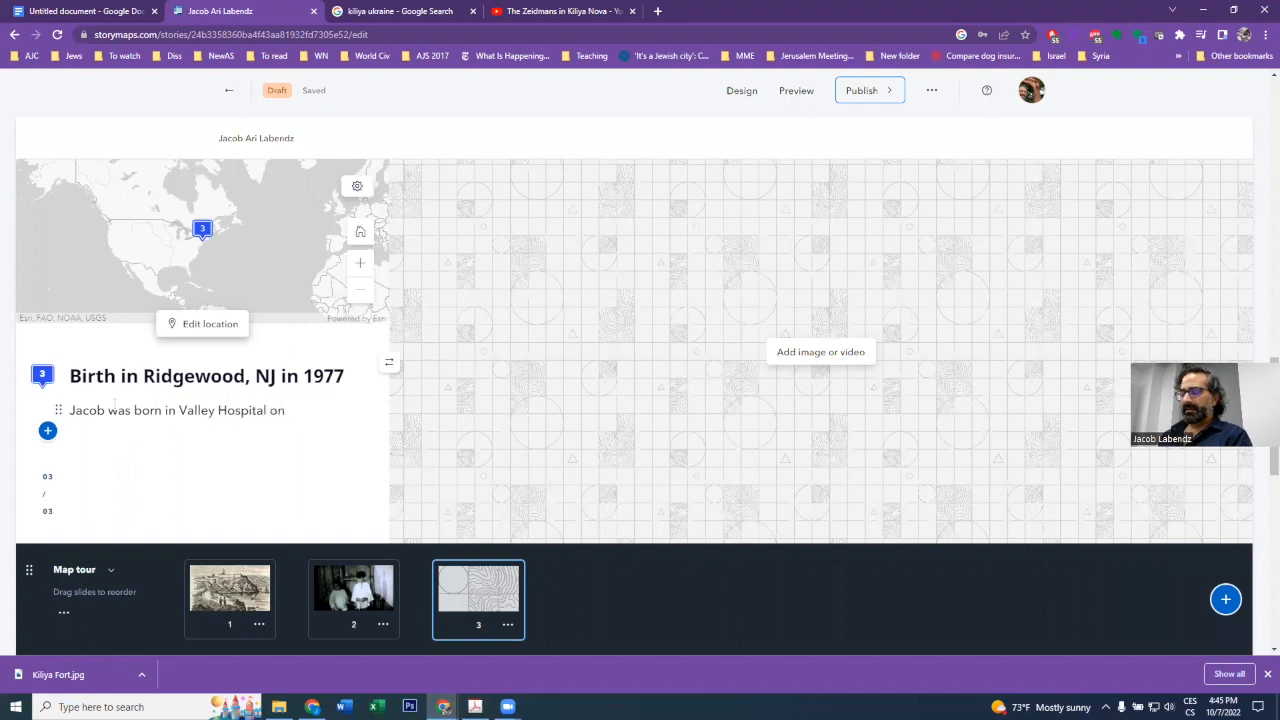
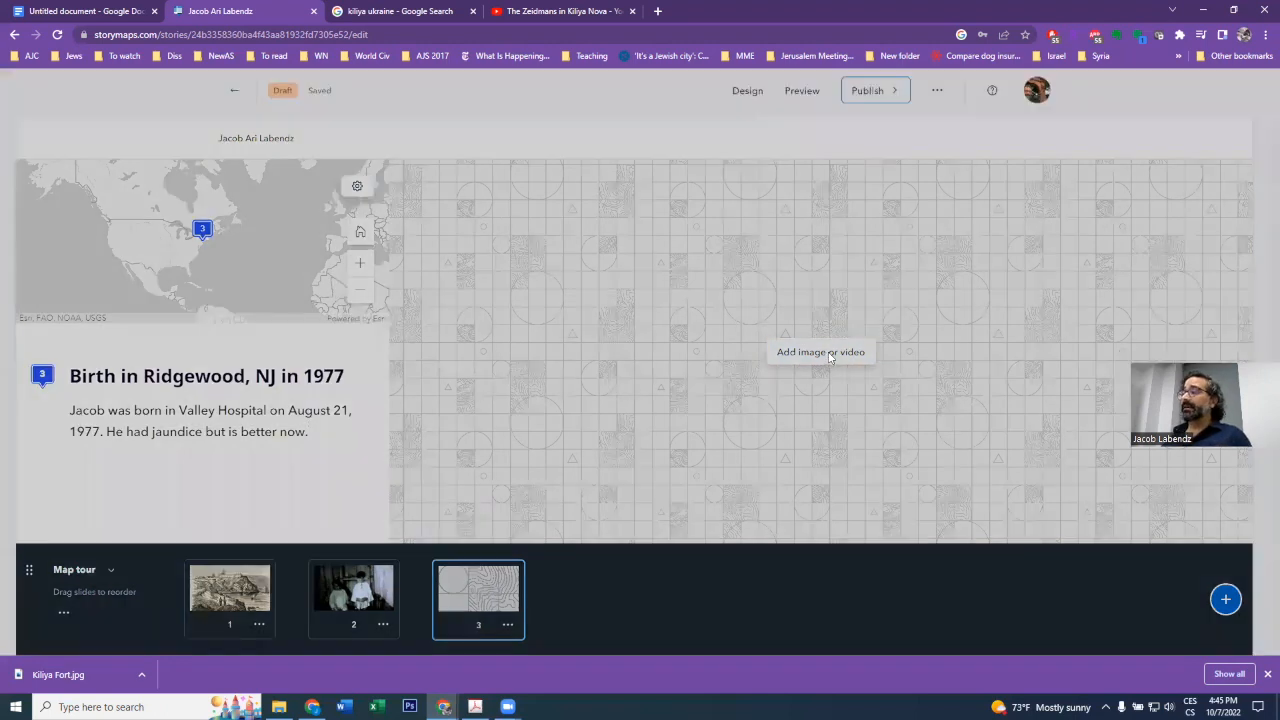
Step: Search Google Images for 'valley hospital ridgewood nj' and enlarge the first photo
click(820, 352)
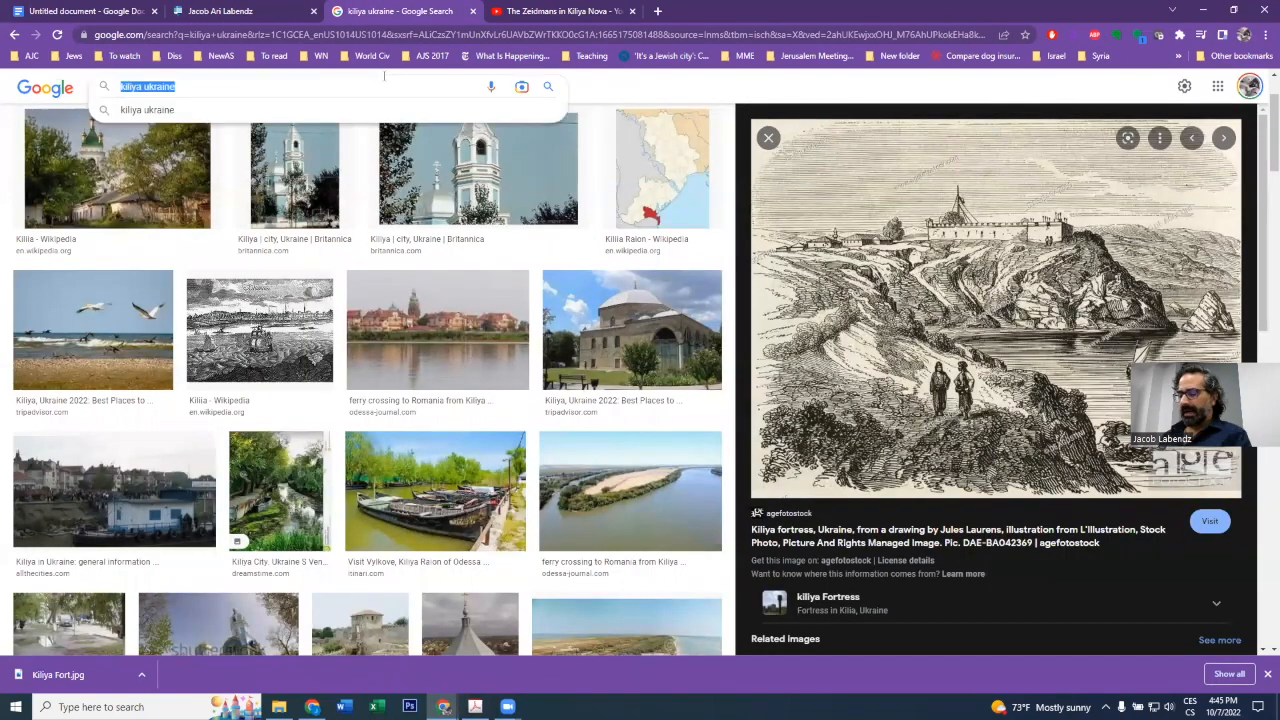
text(valley)
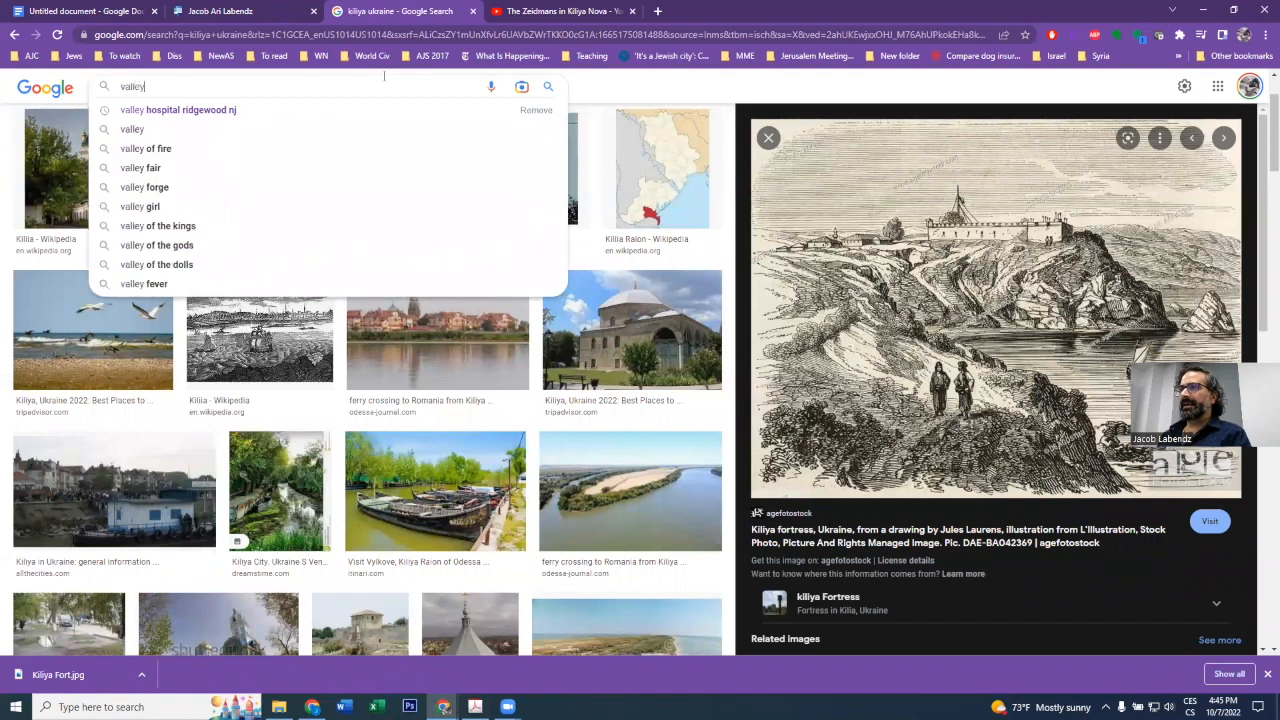
click(178, 108)
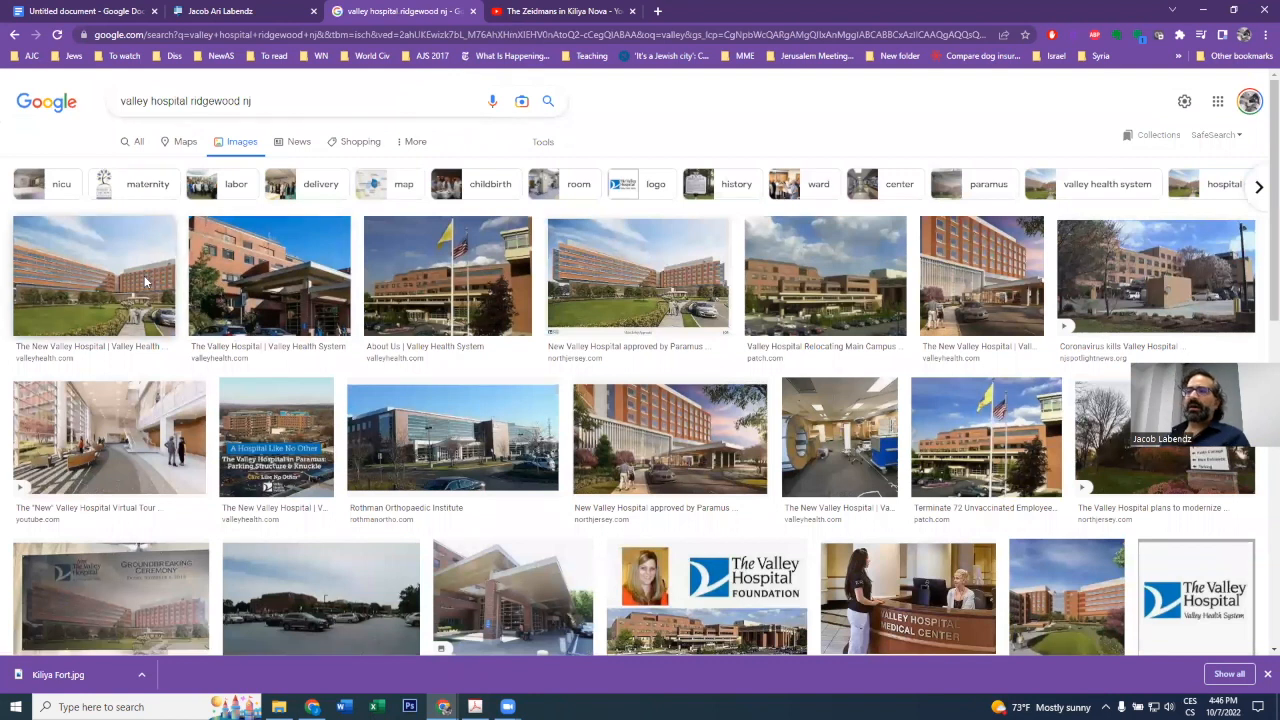
click(92, 276)
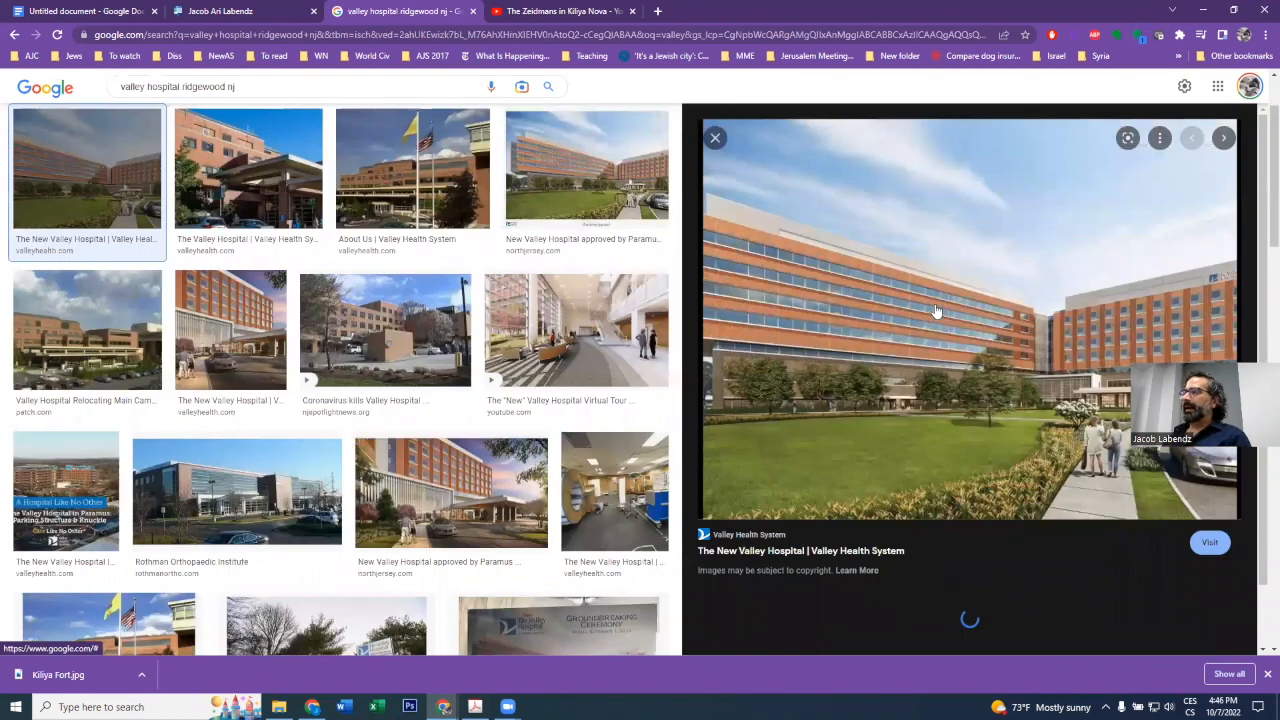
Step: Save the hospital photo as 'Valley Hospital' via Save image as
right_click(936, 312)
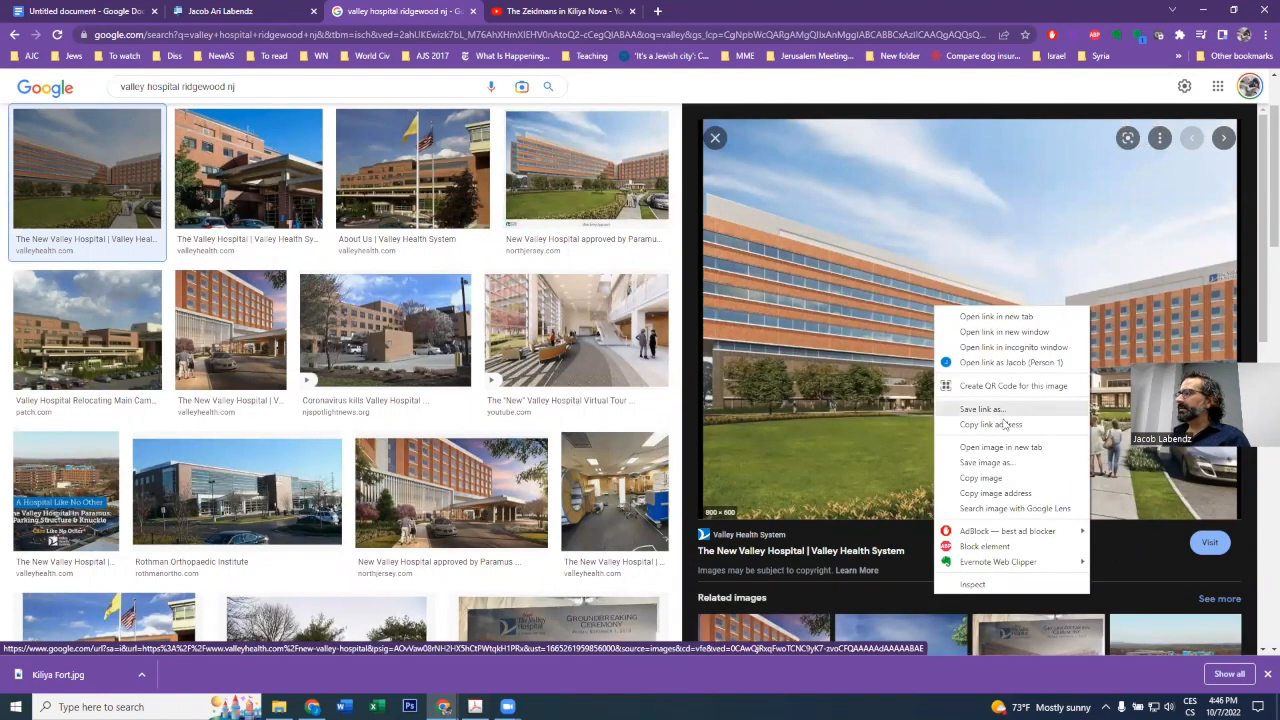
mouse_move(1022, 462)
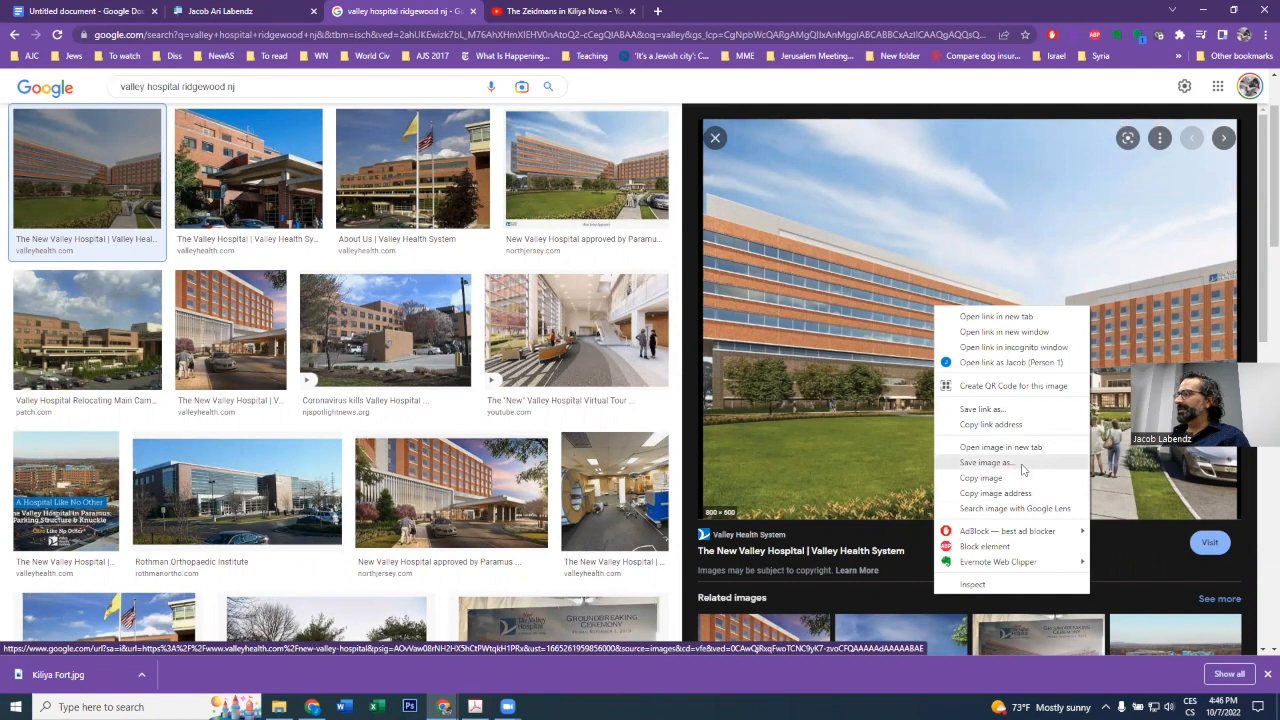
click(988, 462)
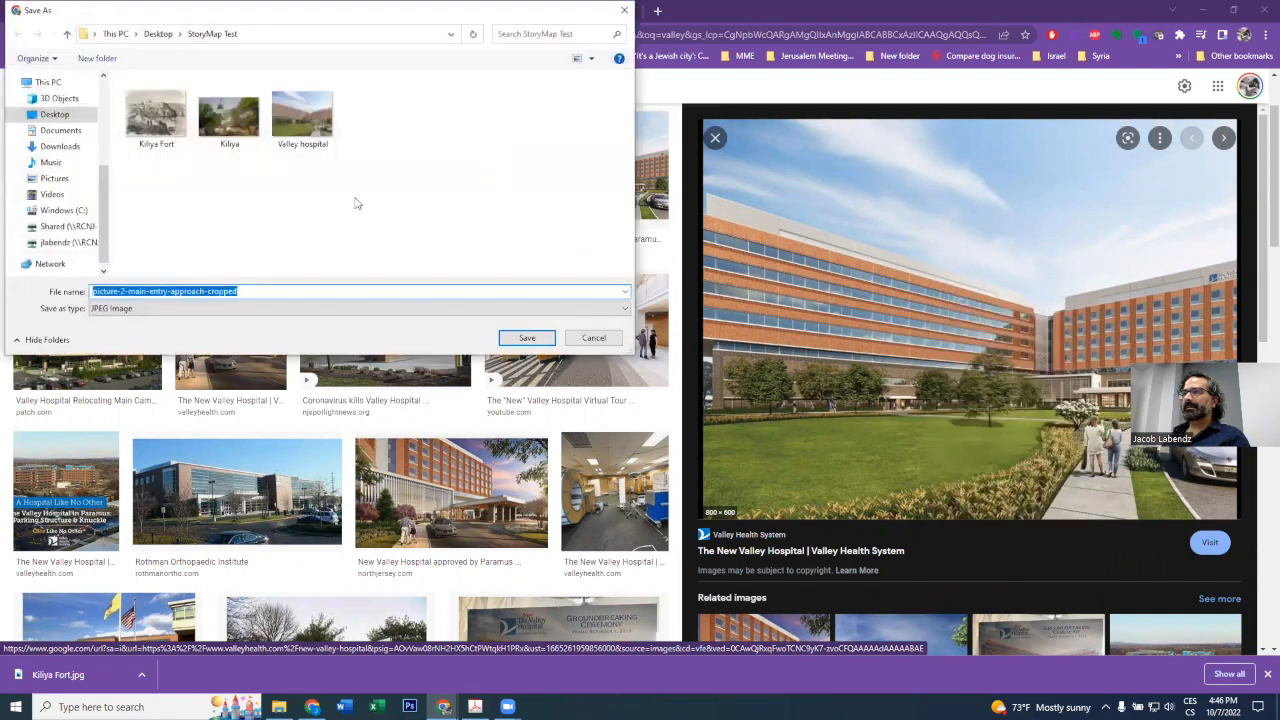
click(302, 108)
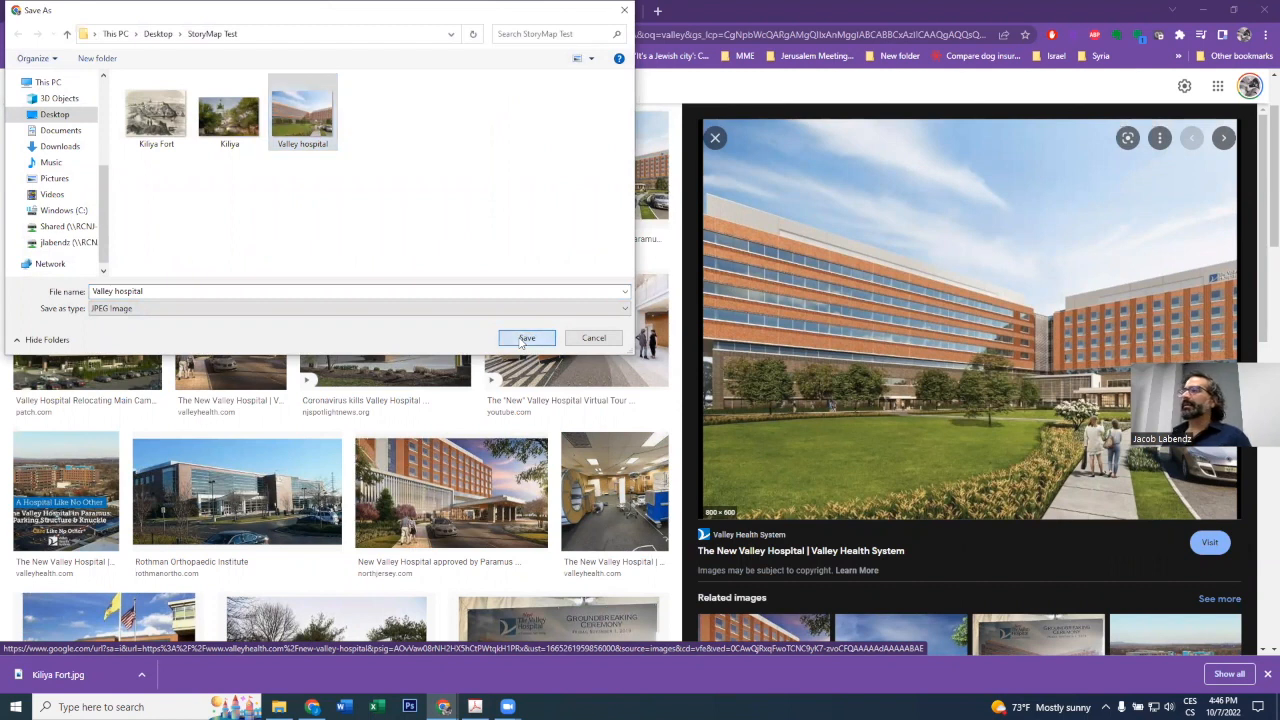
Step: Confirm saving the Valley Hospital photo and return to the story's add-image dialog
click(526, 336)
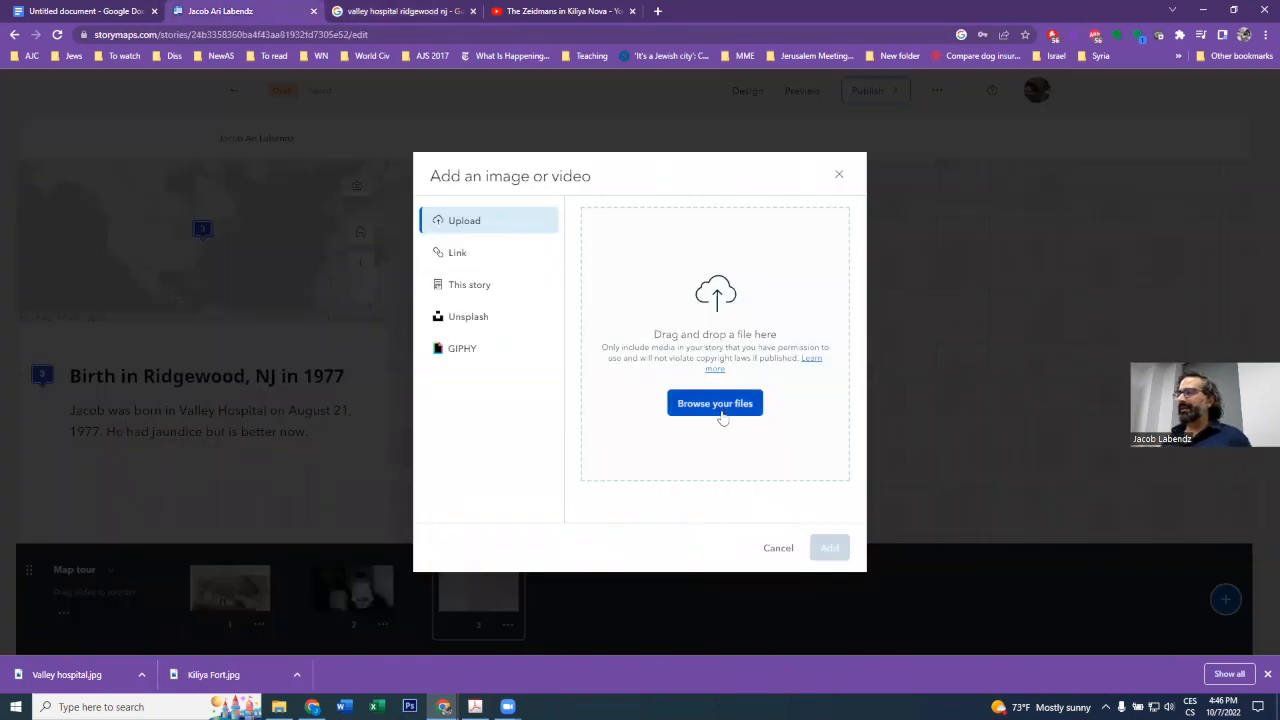
Step: Upload the Valley hospital photo from the computer as the third stop's media
click(716, 404)
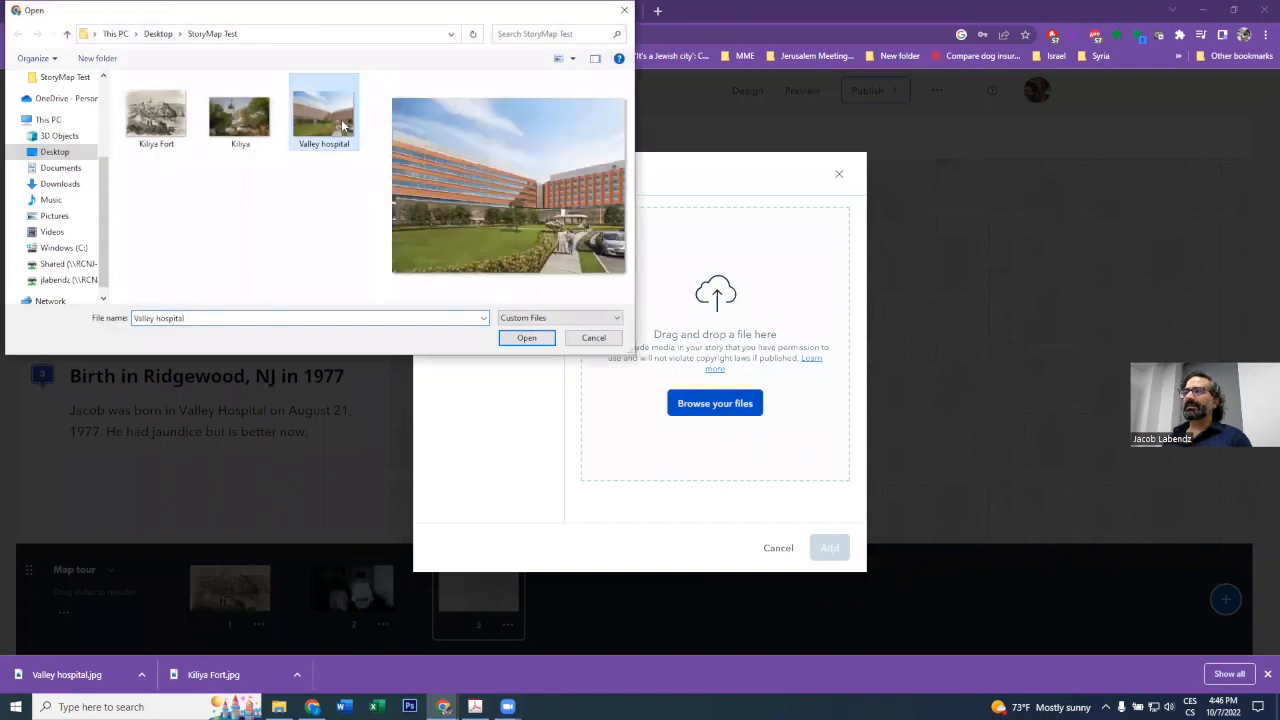
click(526, 336)
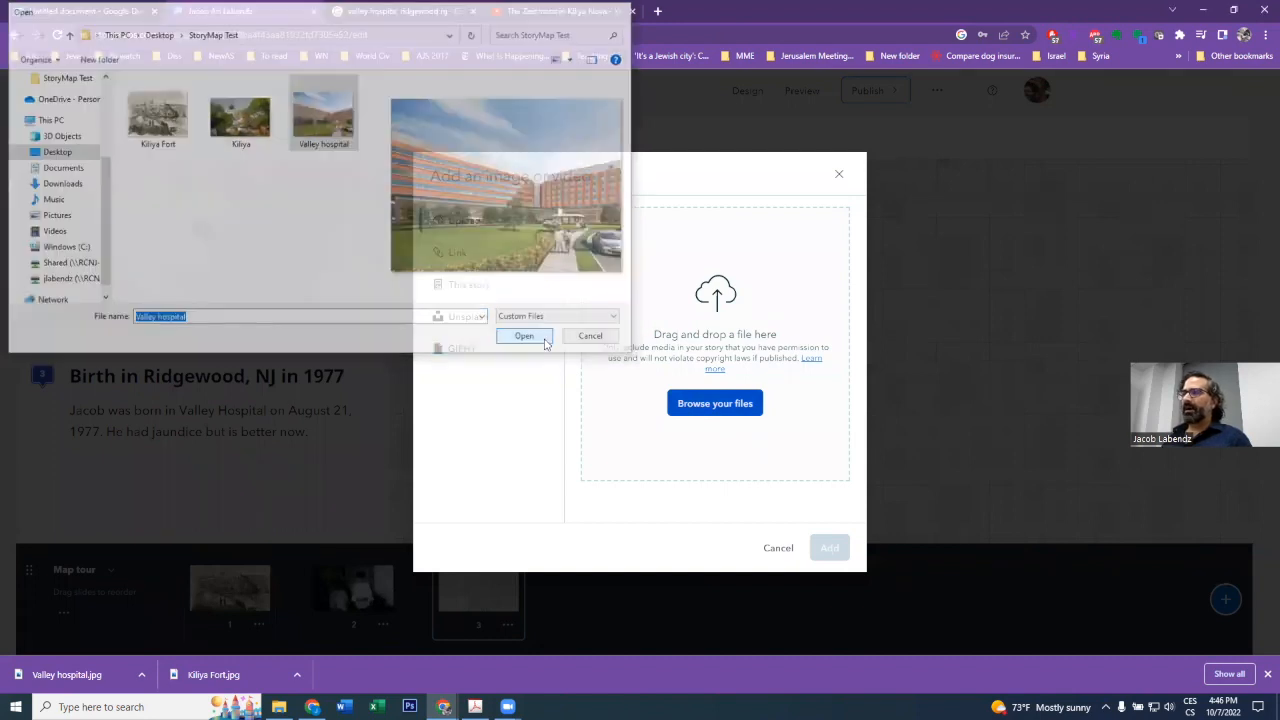
click(524, 336)
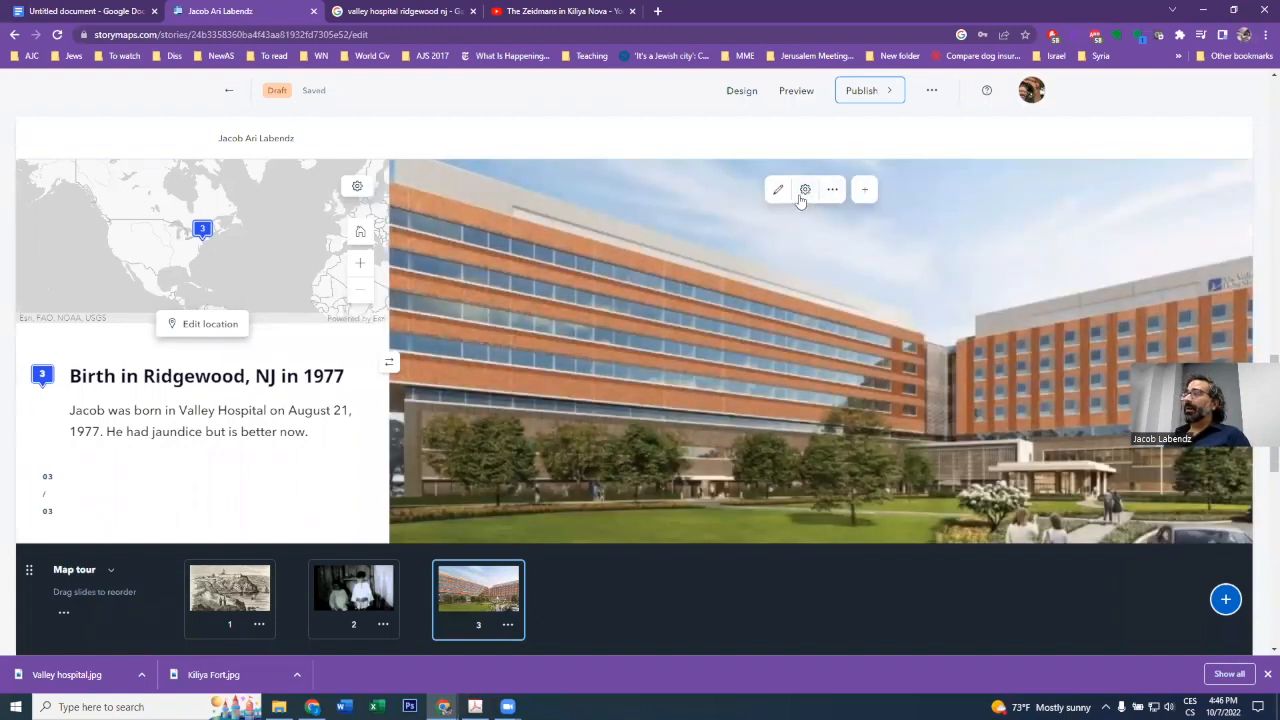
Step: Set the hospital image to Fit (do not crop) on a blue background
click(804, 190)
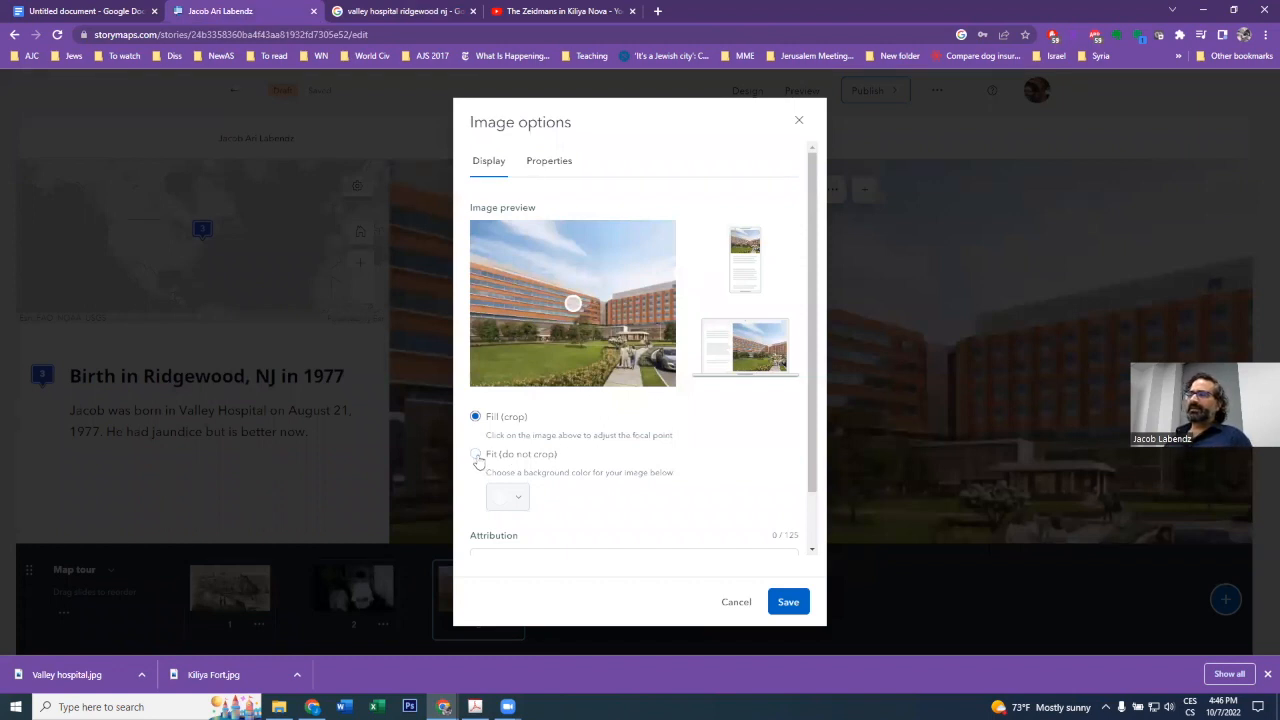
click(476, 454)
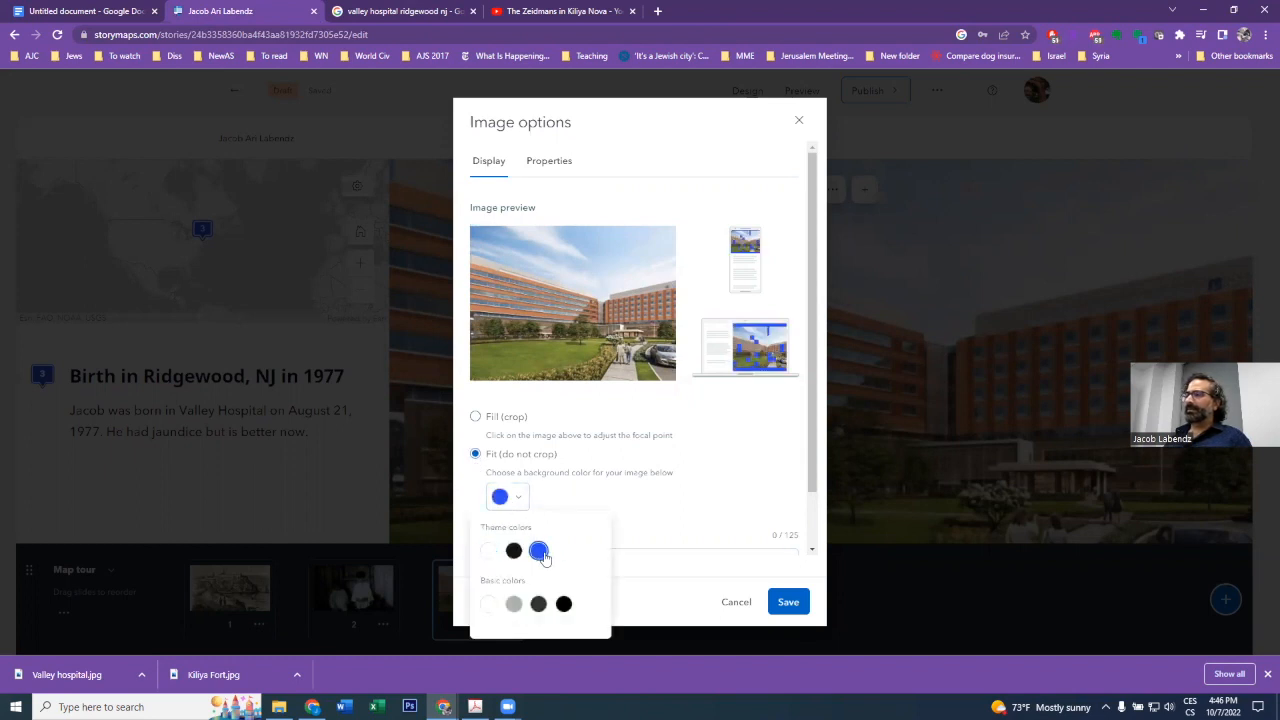
click(538, 550)
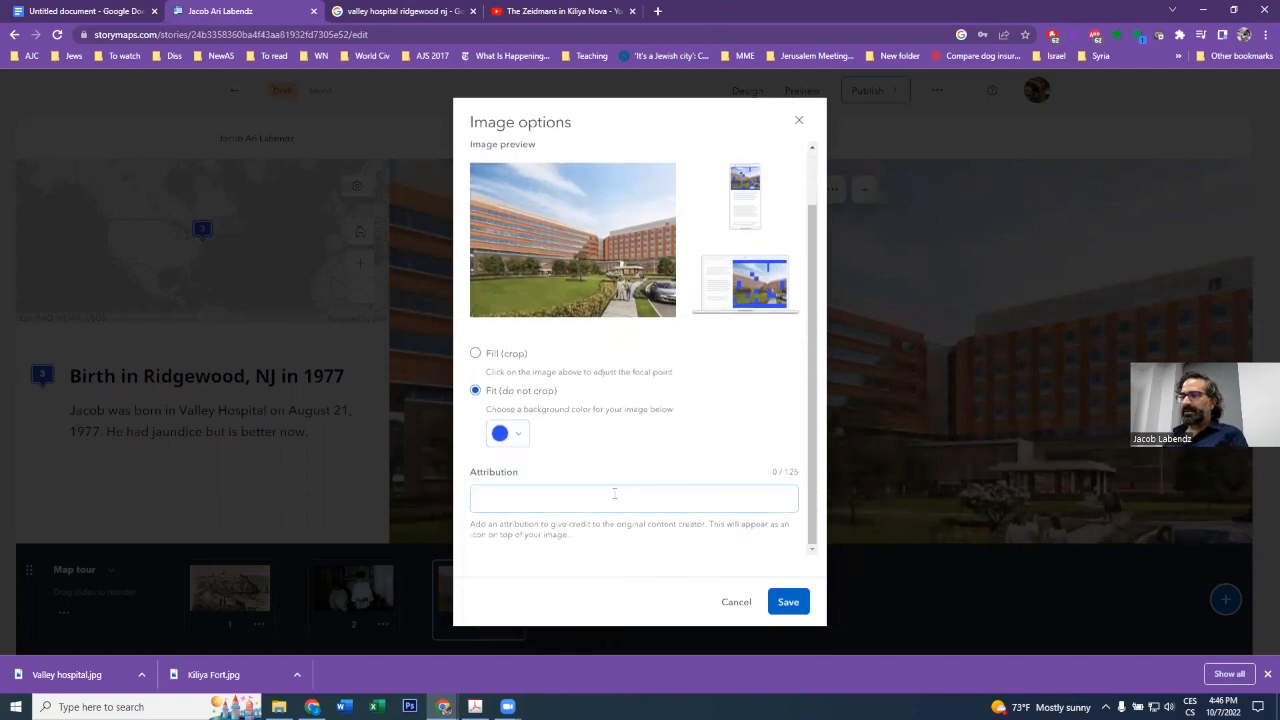
click(634, 498)
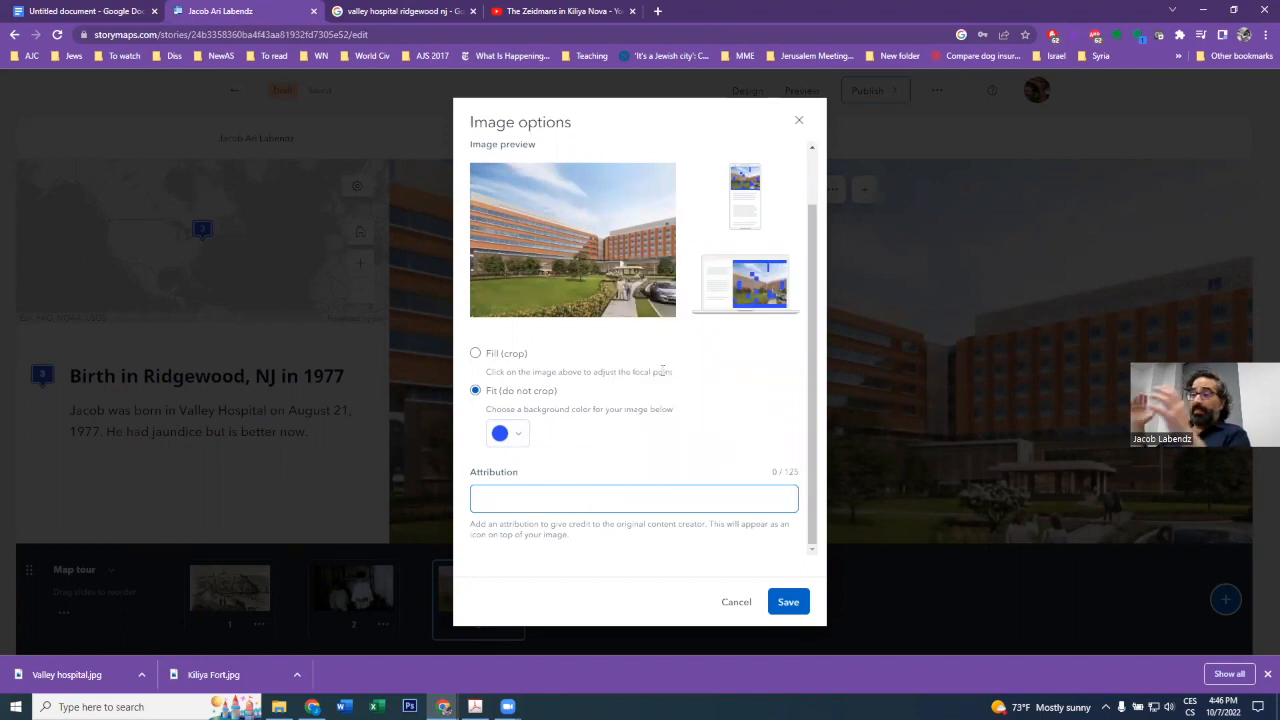
click(632, 498)
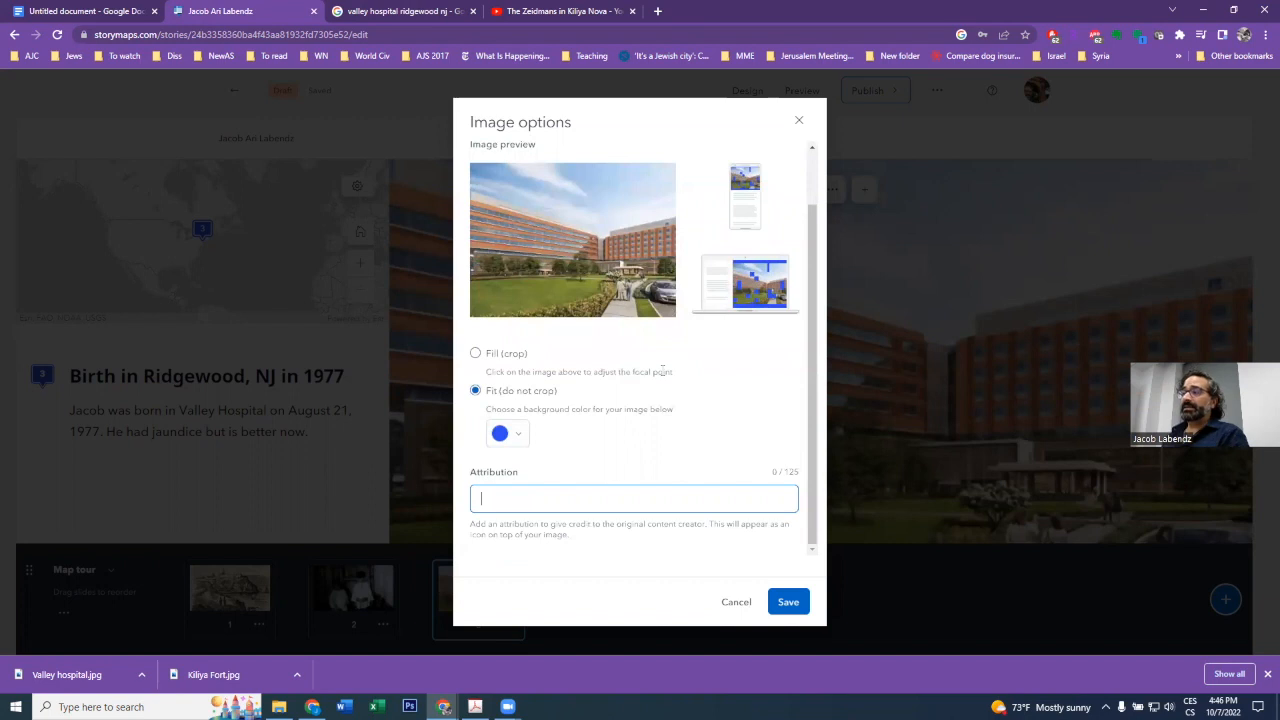
mouse_move(660, 370)
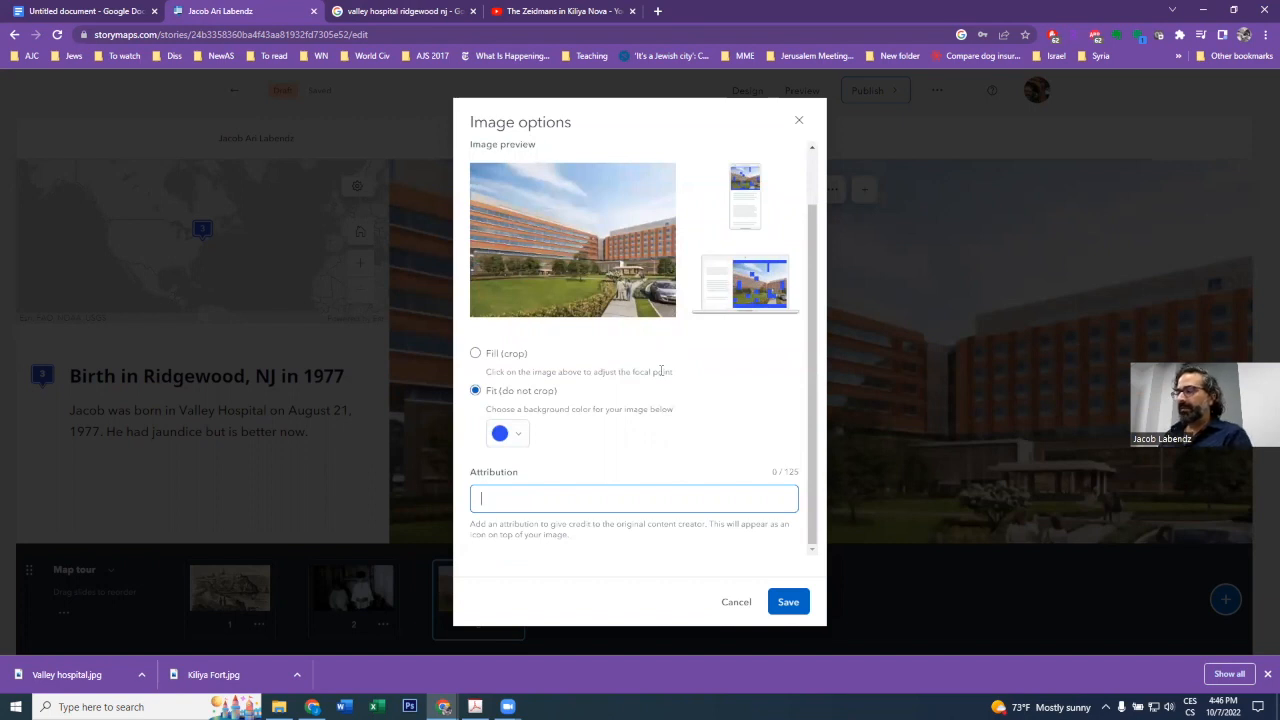
text(Fro)
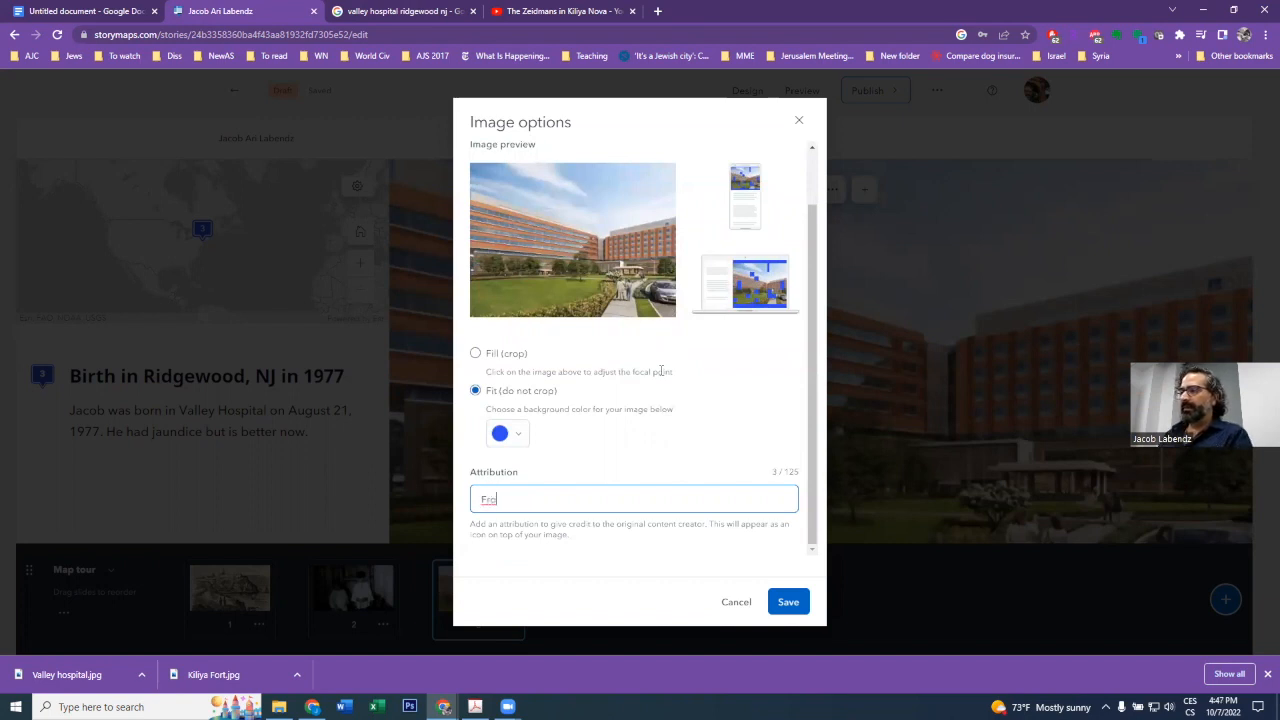
text(From the VAlle)
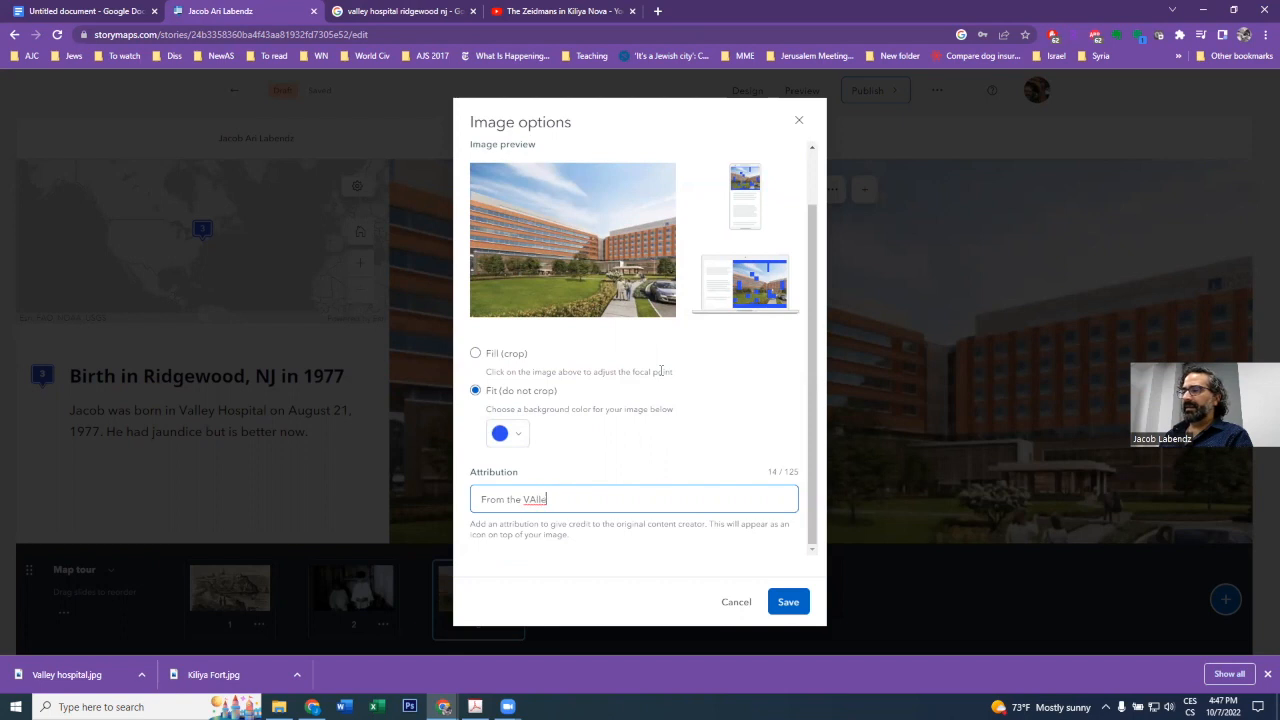
key(Backspace)
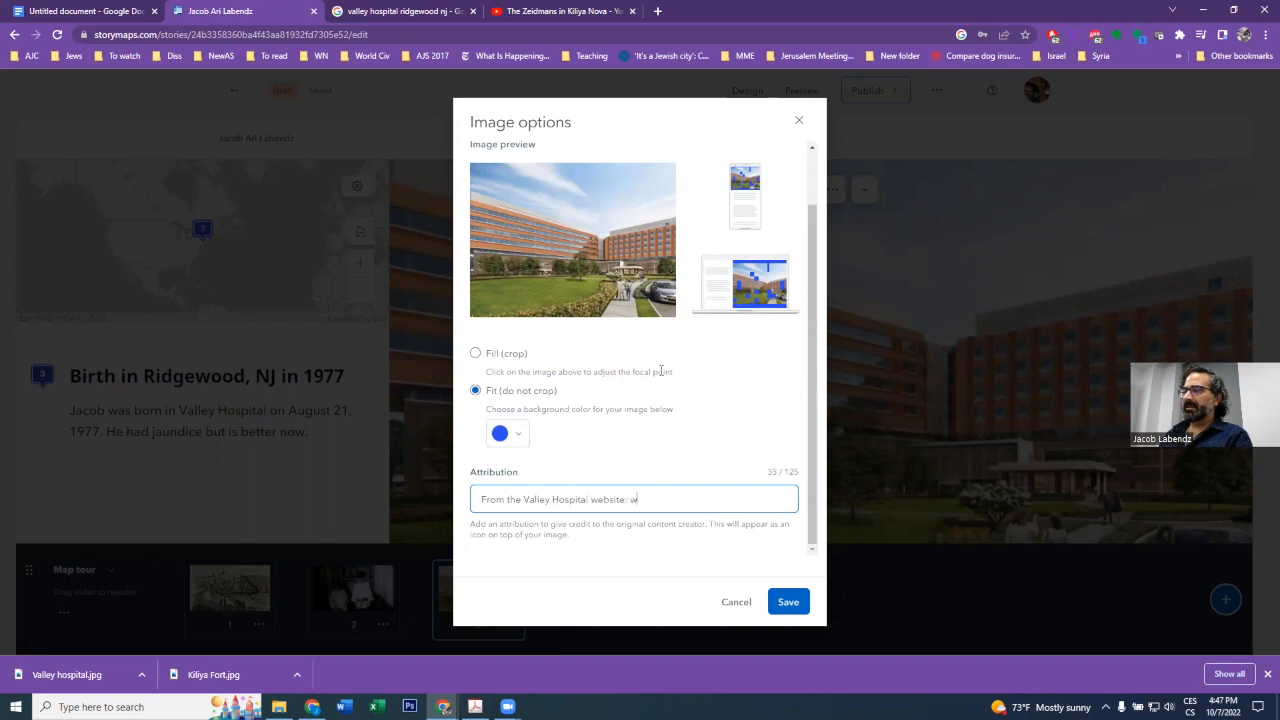
text(www.valleyhealth.com)
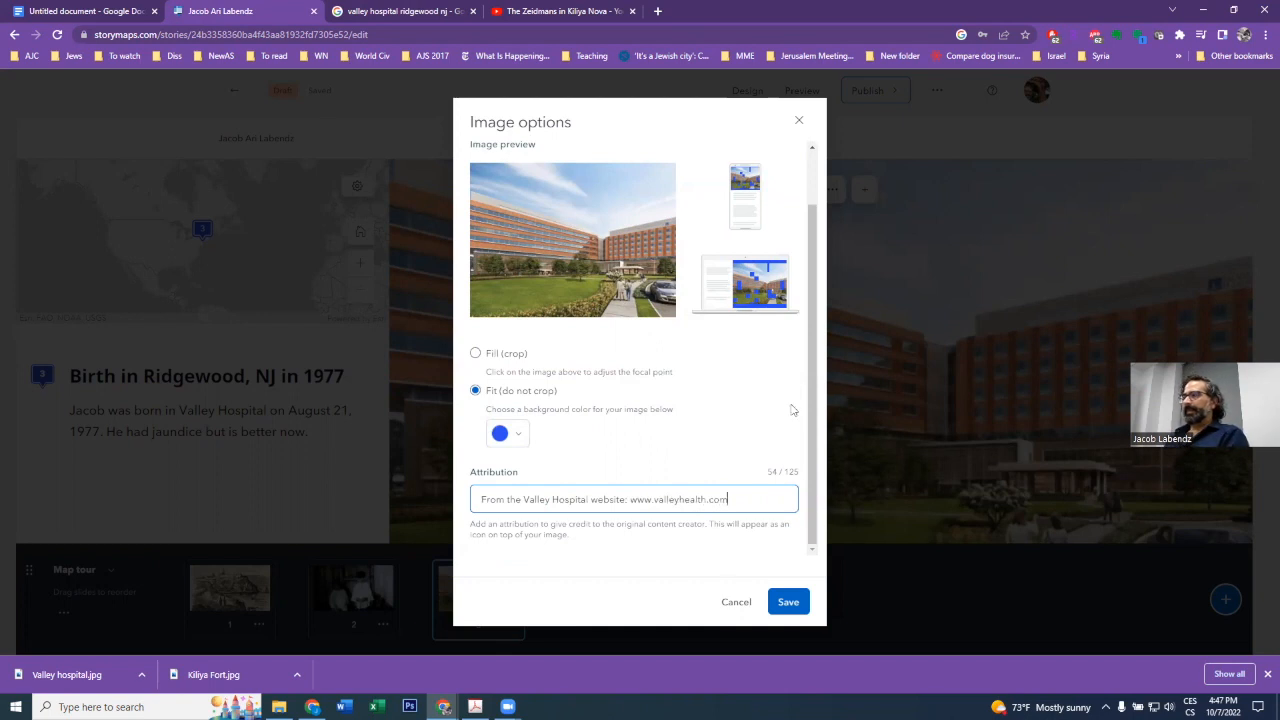
Step: Set alt text 'Picture of Valley Hospital as it looks now' and save the image options
click(548, 160)
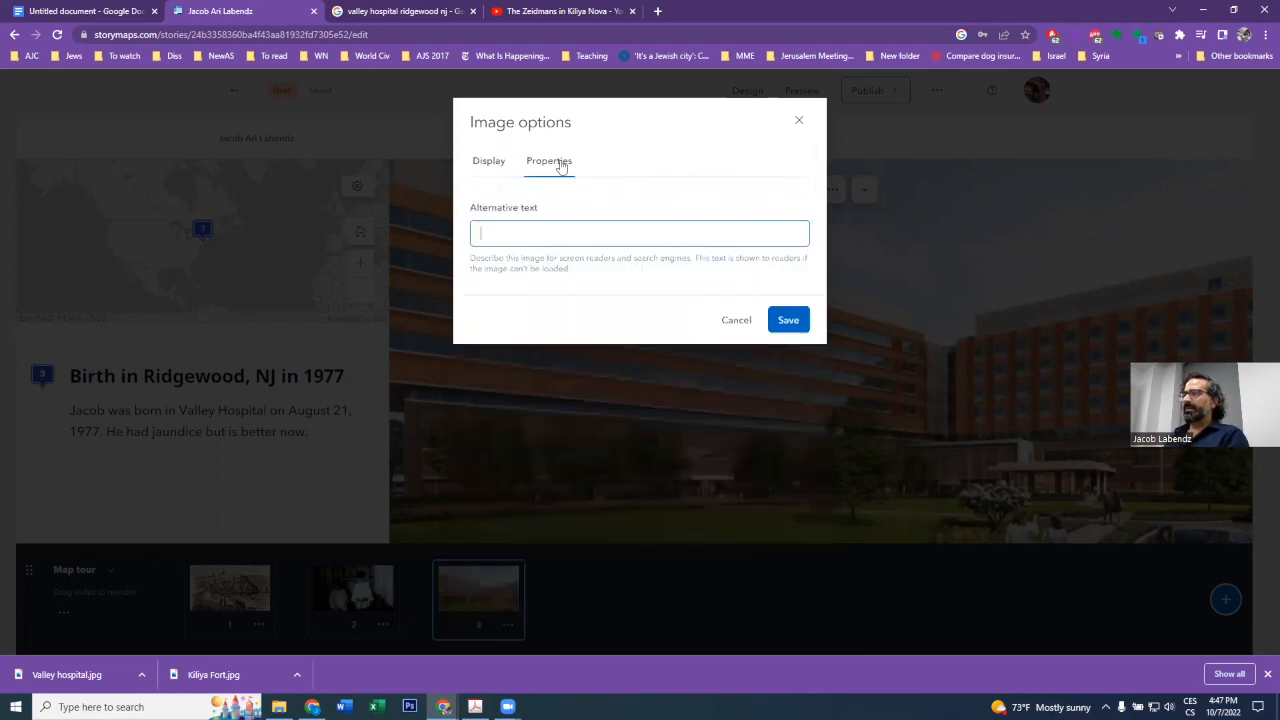
text(P)
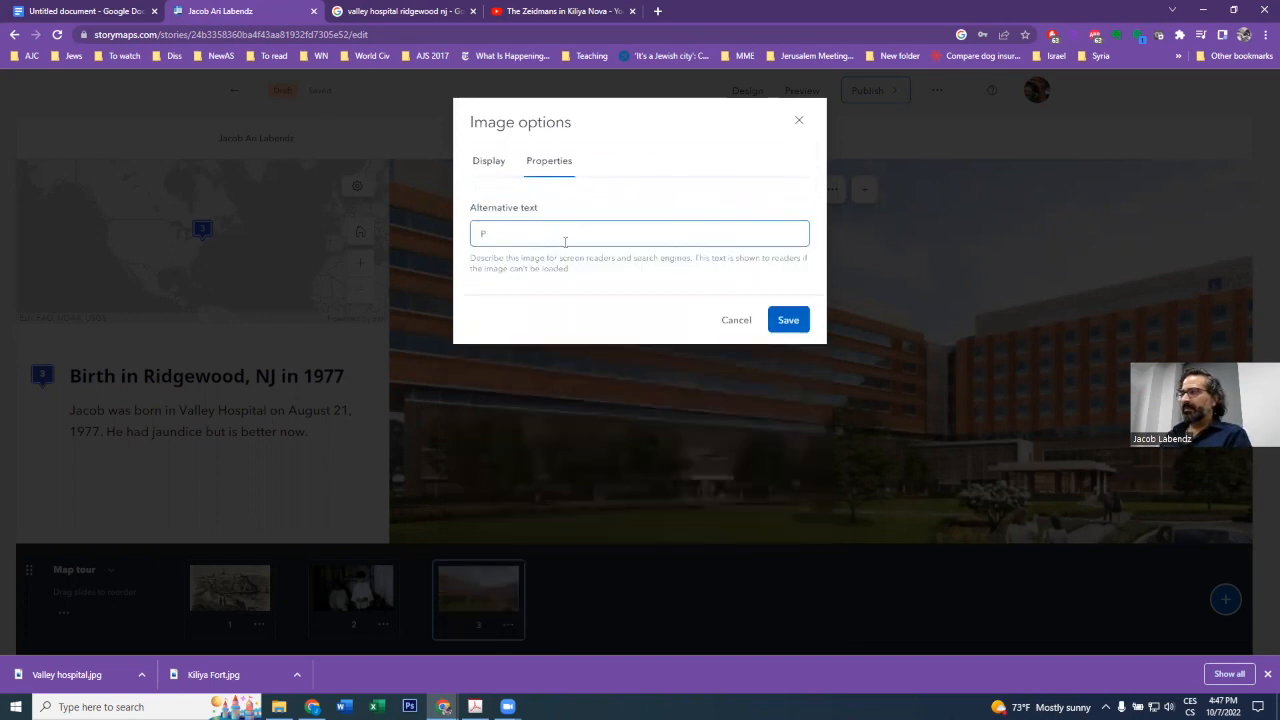
text(Picture of Vail)
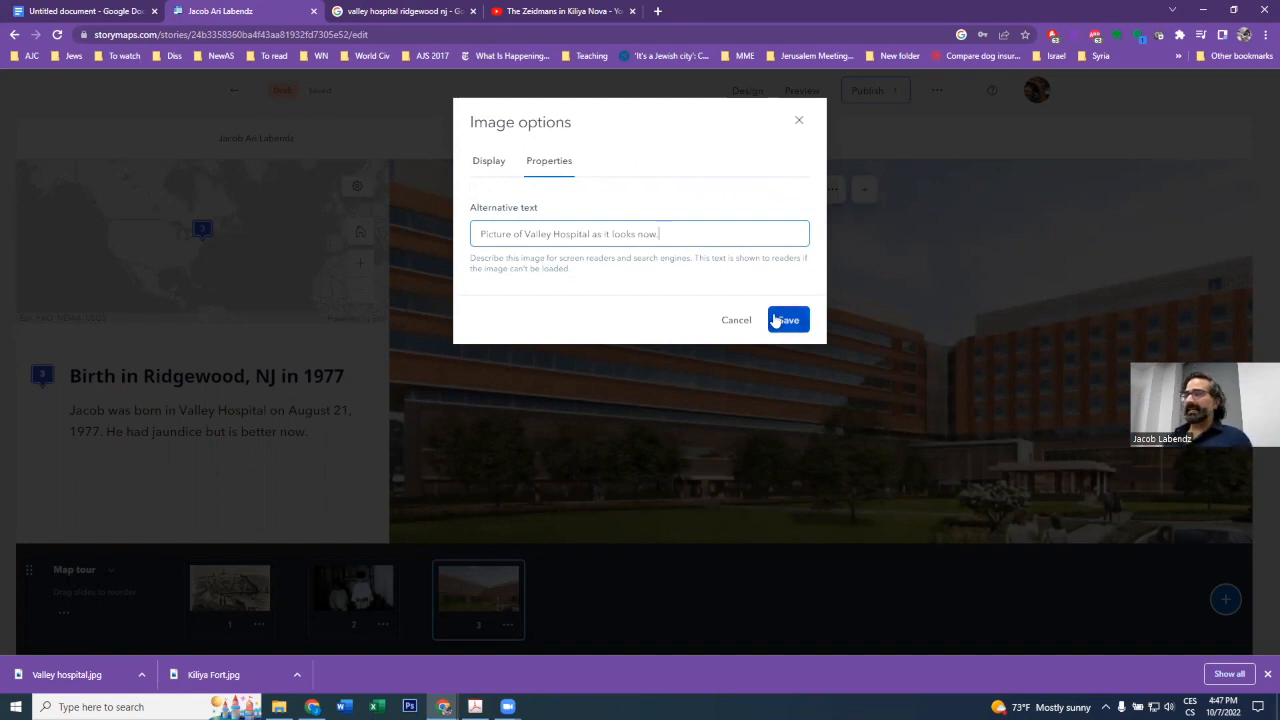
click(788, 320)
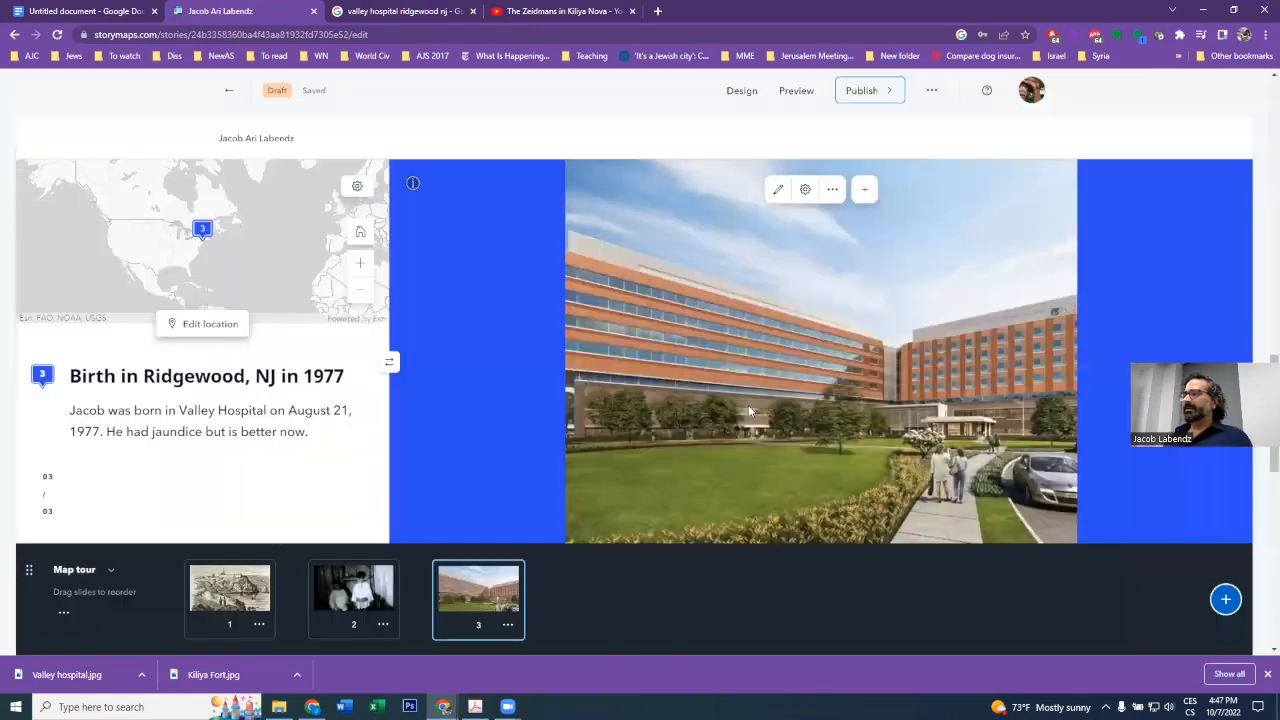
mouse_move(412, 184)
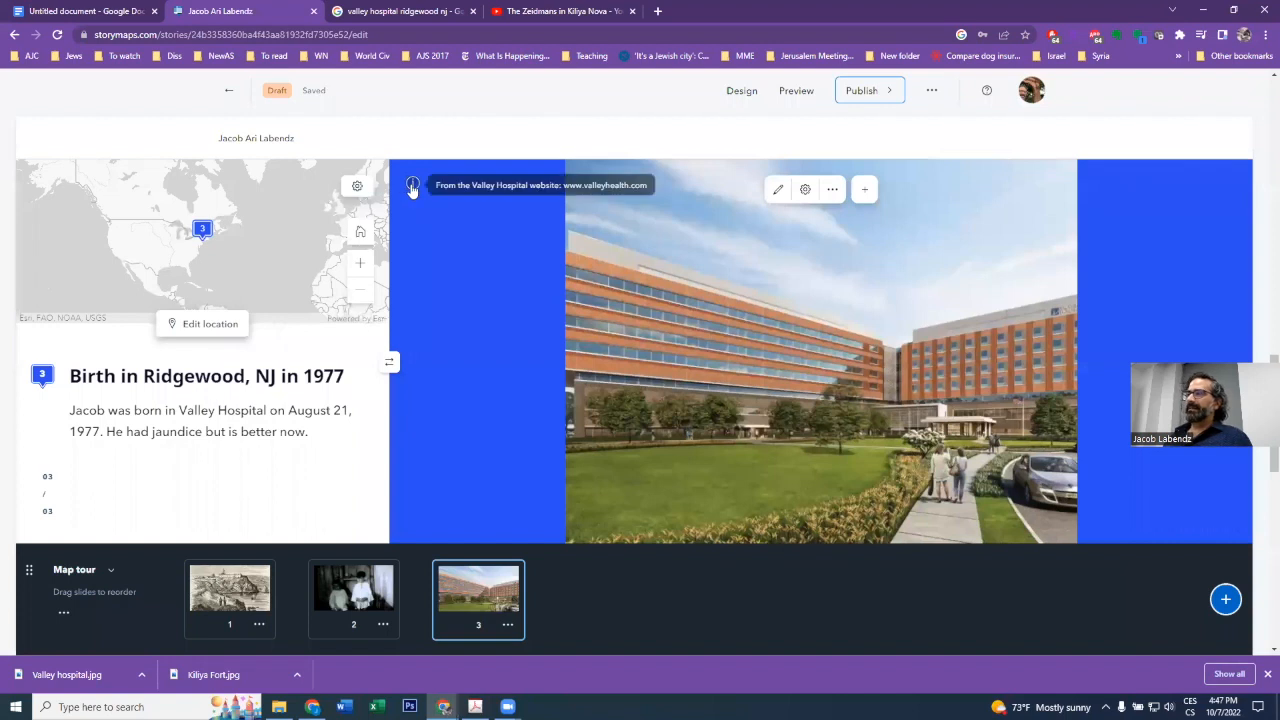
click(354, 600)
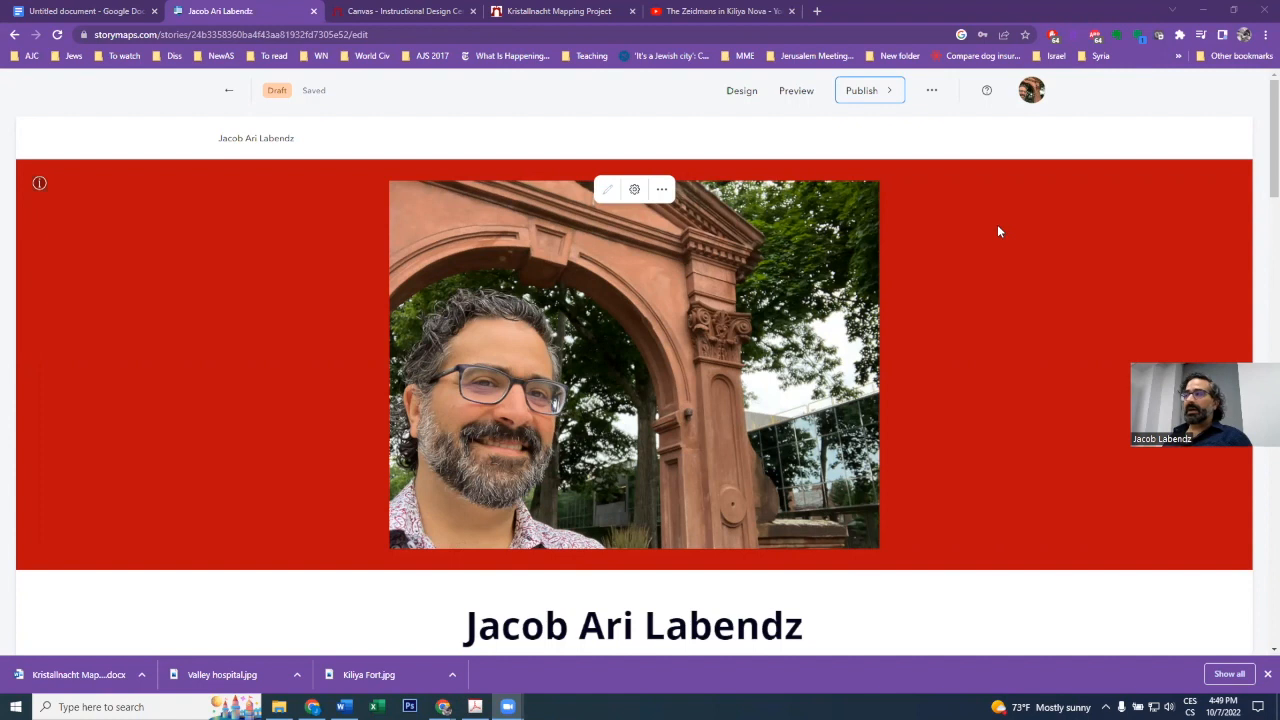
Step: View tour slides 2 and 3, then scroll down to the empty credits section
scroll(down, 3)
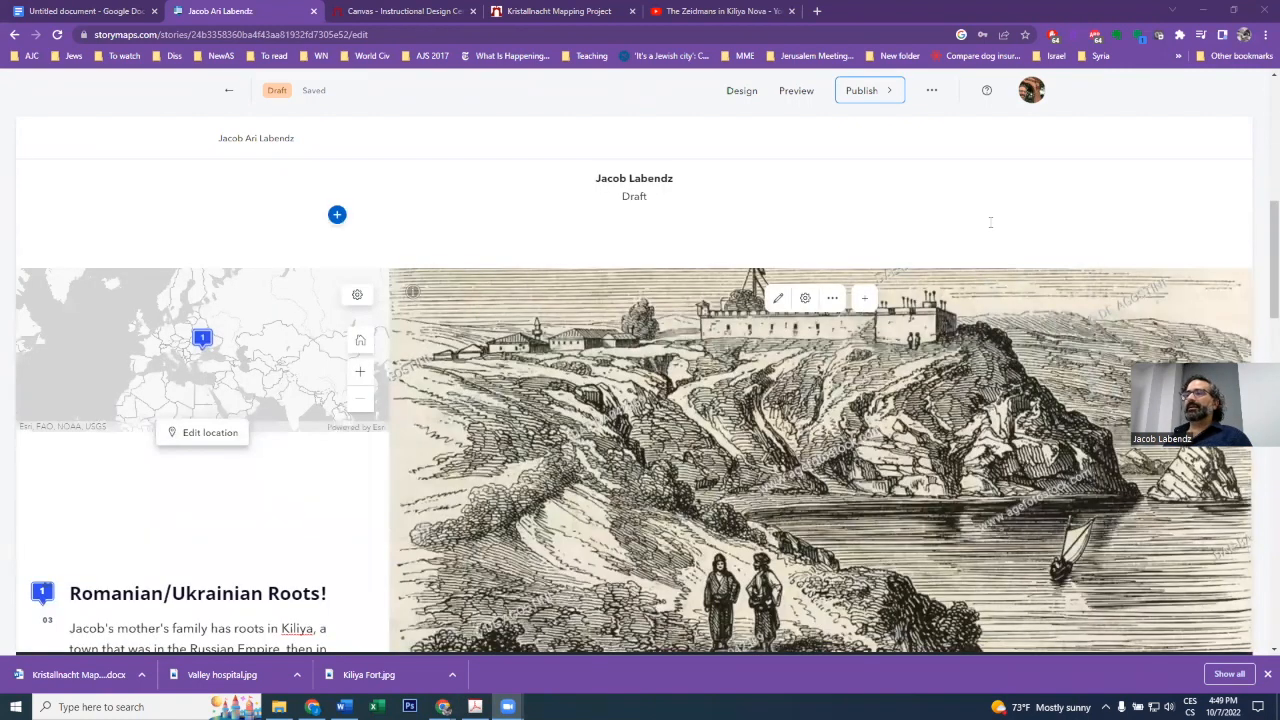
scroll(down, 3)
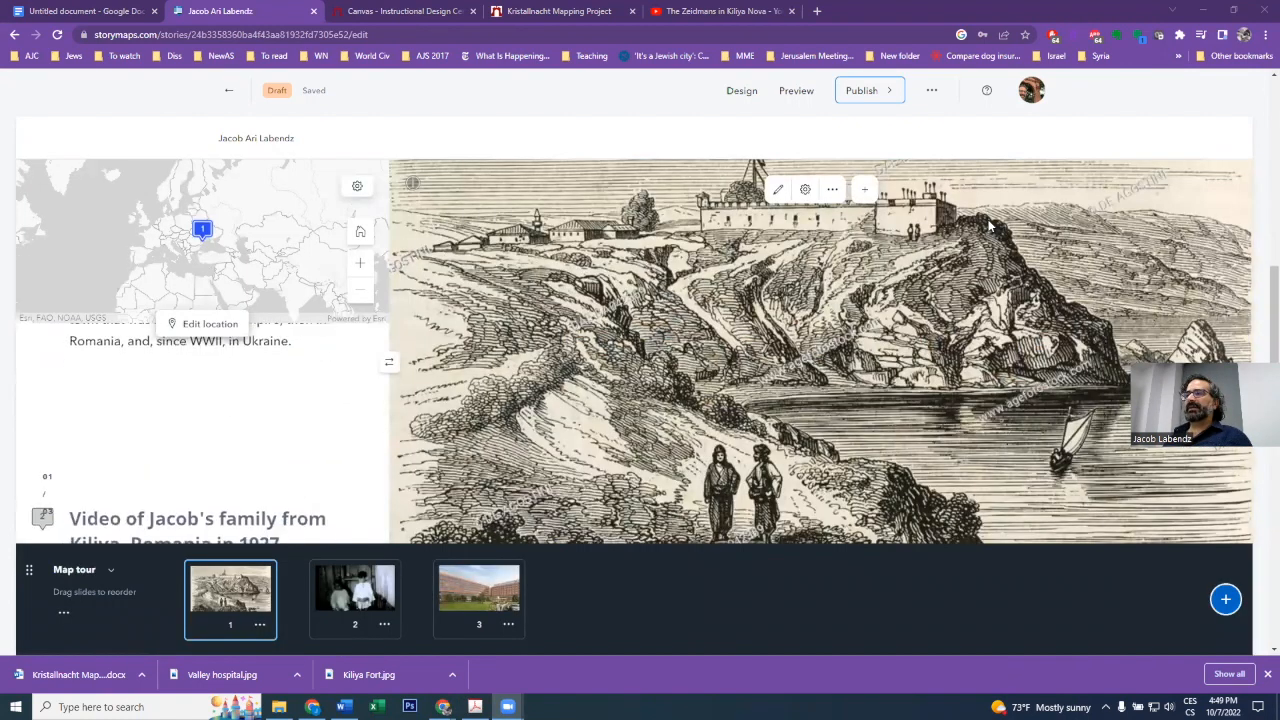
click(354, 592)
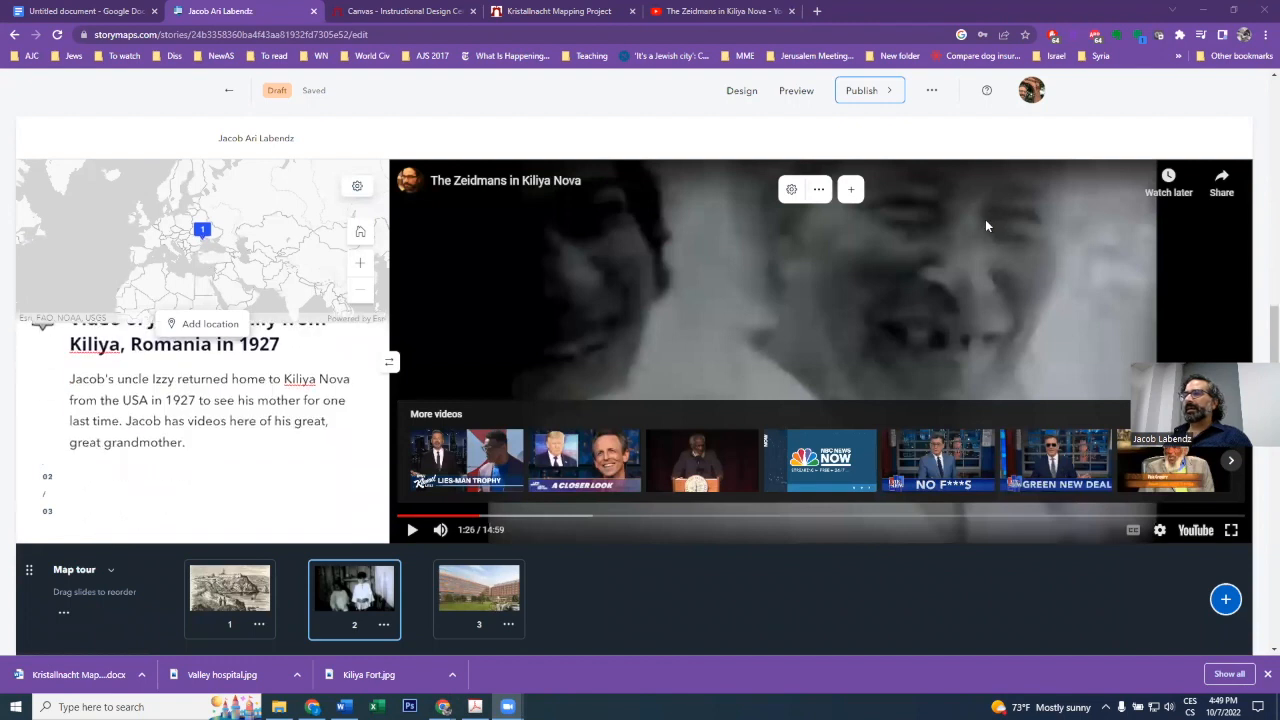
click(478, 600)
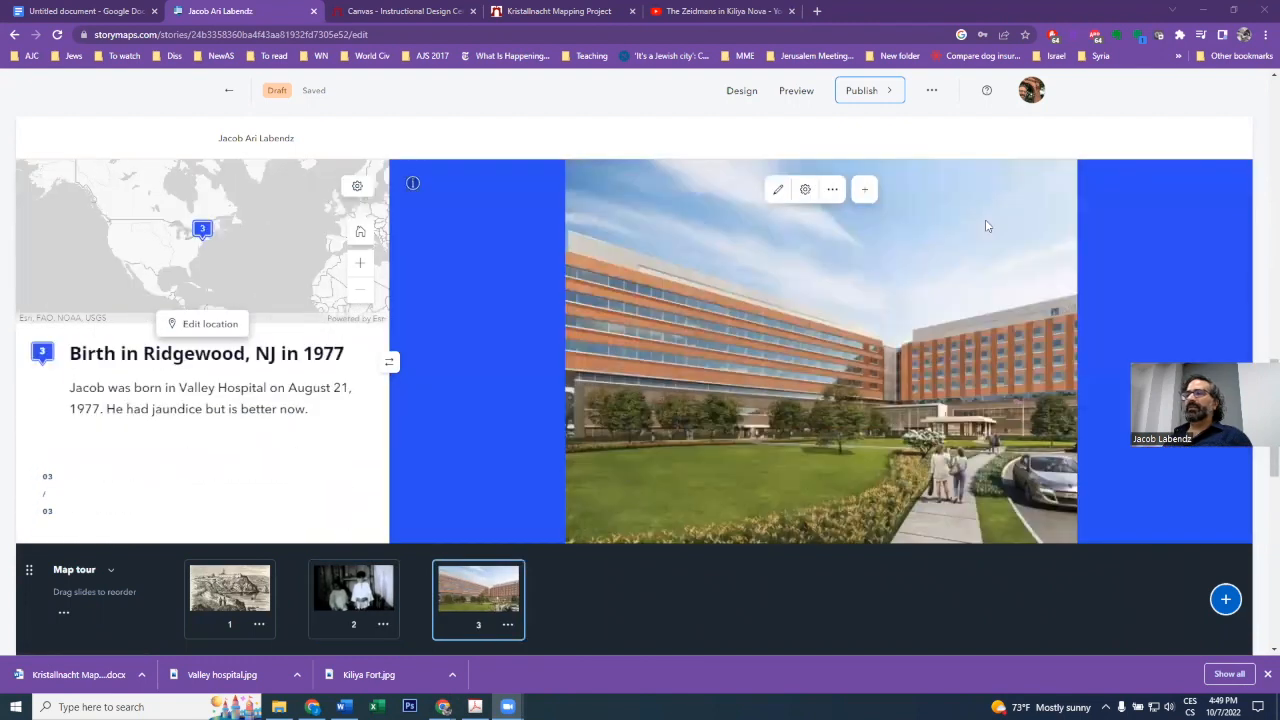
scroll(down, 3)
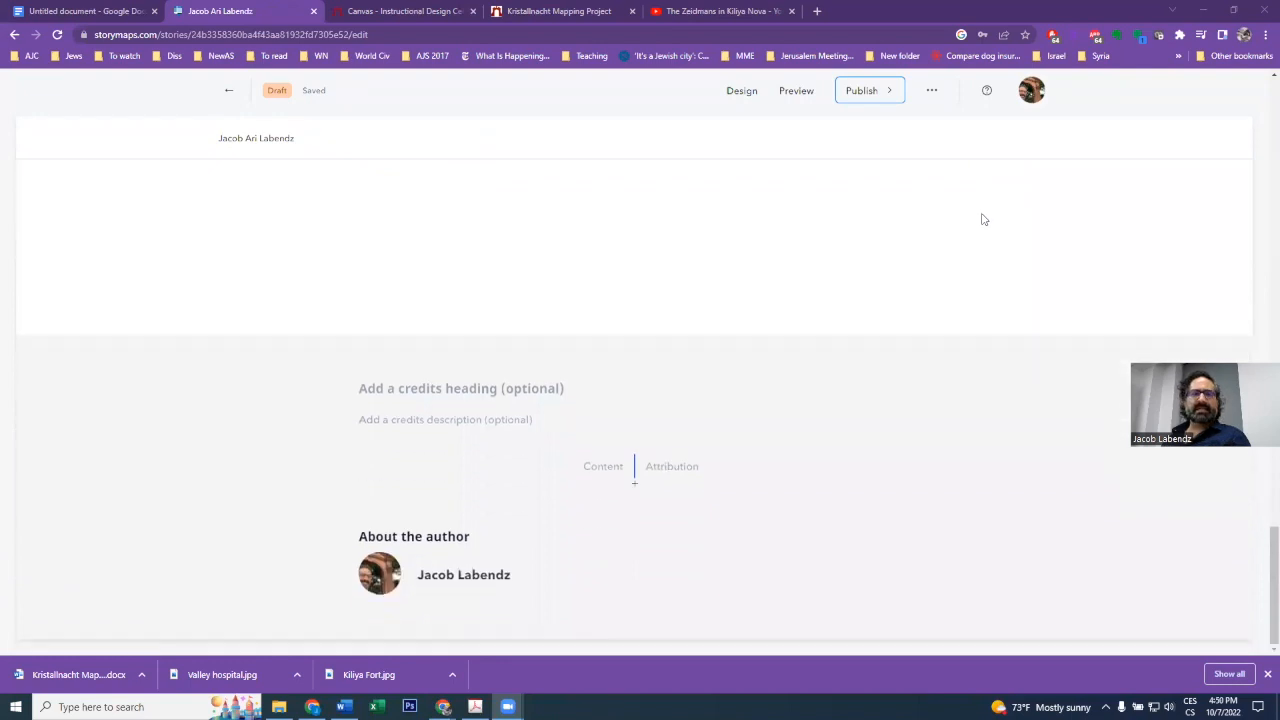
mouse_move(830, 196)
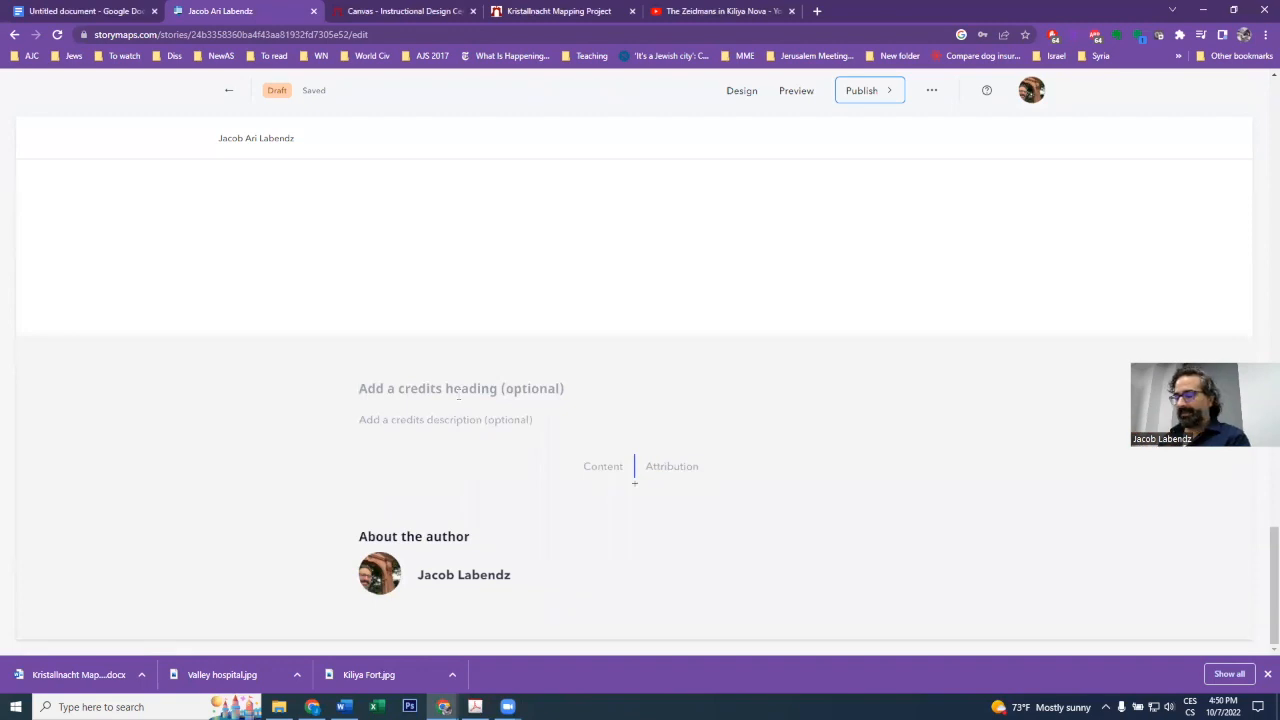
Step: Enter the Kristallnacht Mapping Project line and the 'HIST 357: Hitler, the Holocaust, and Genocide (Fall 2022)' course line
text(Kristallnacht Mapping Project)
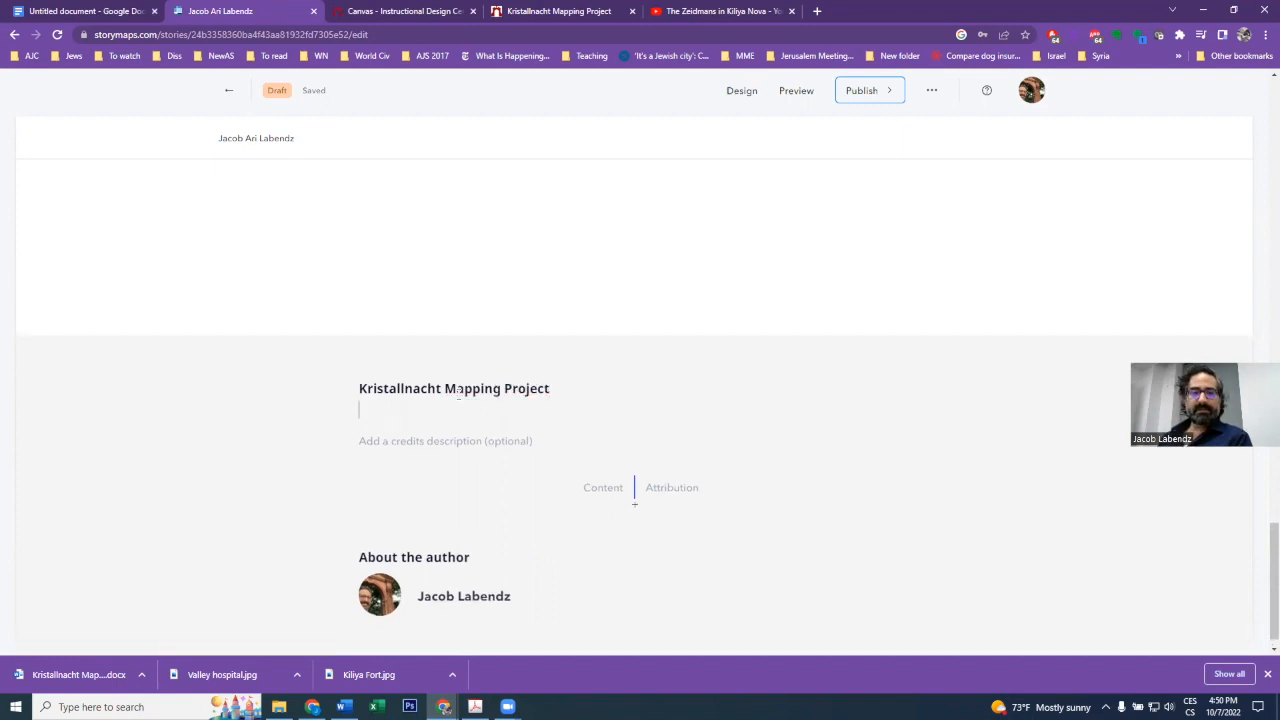
text(HIST 3)
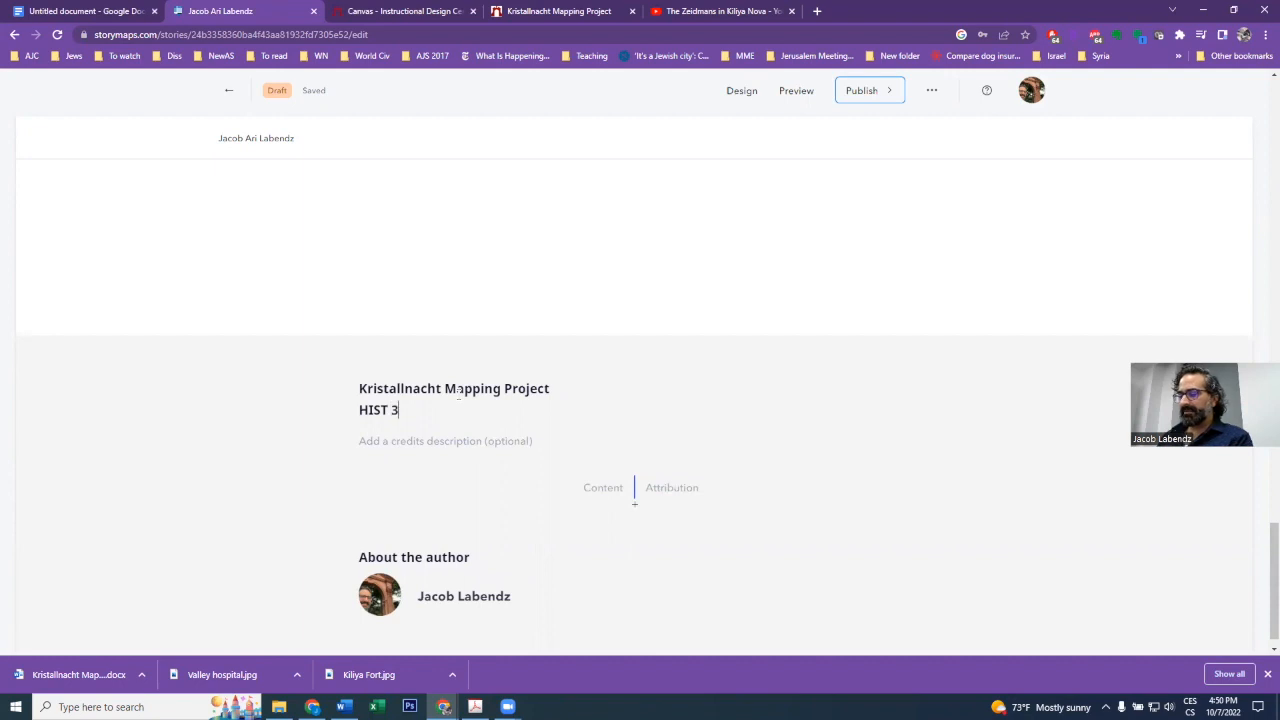
text(57:)
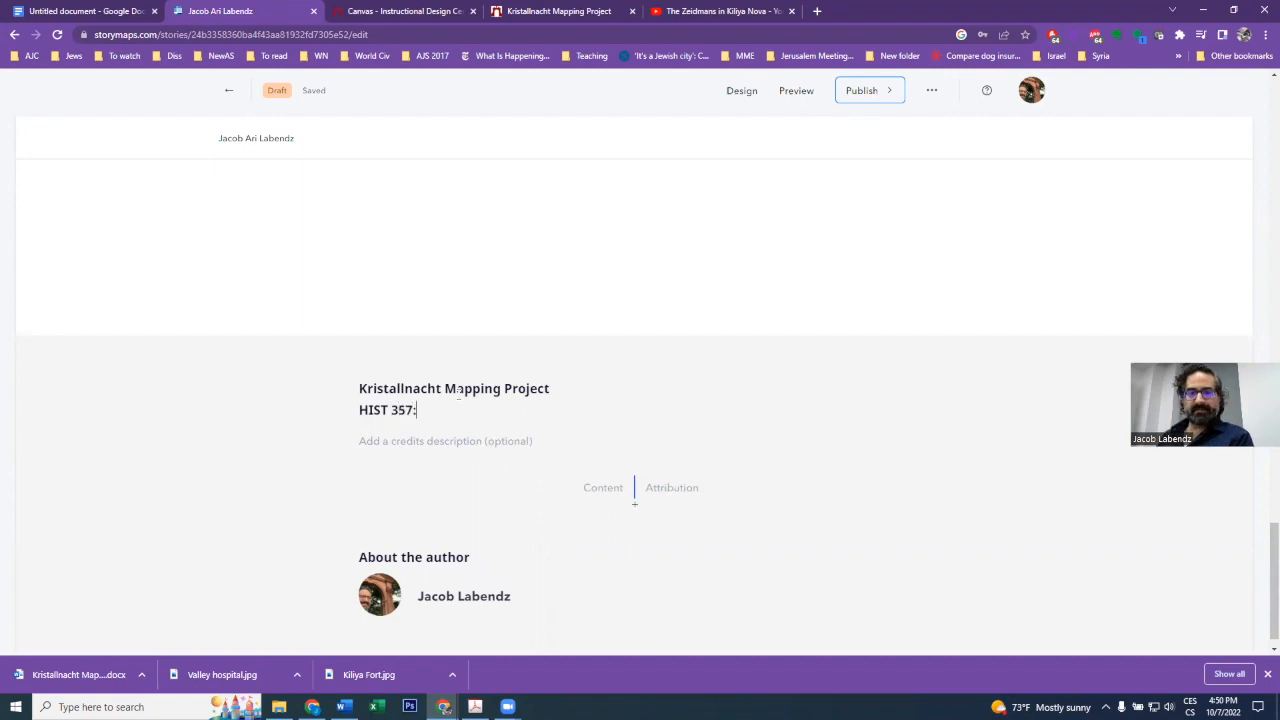
text(Hitler, the)
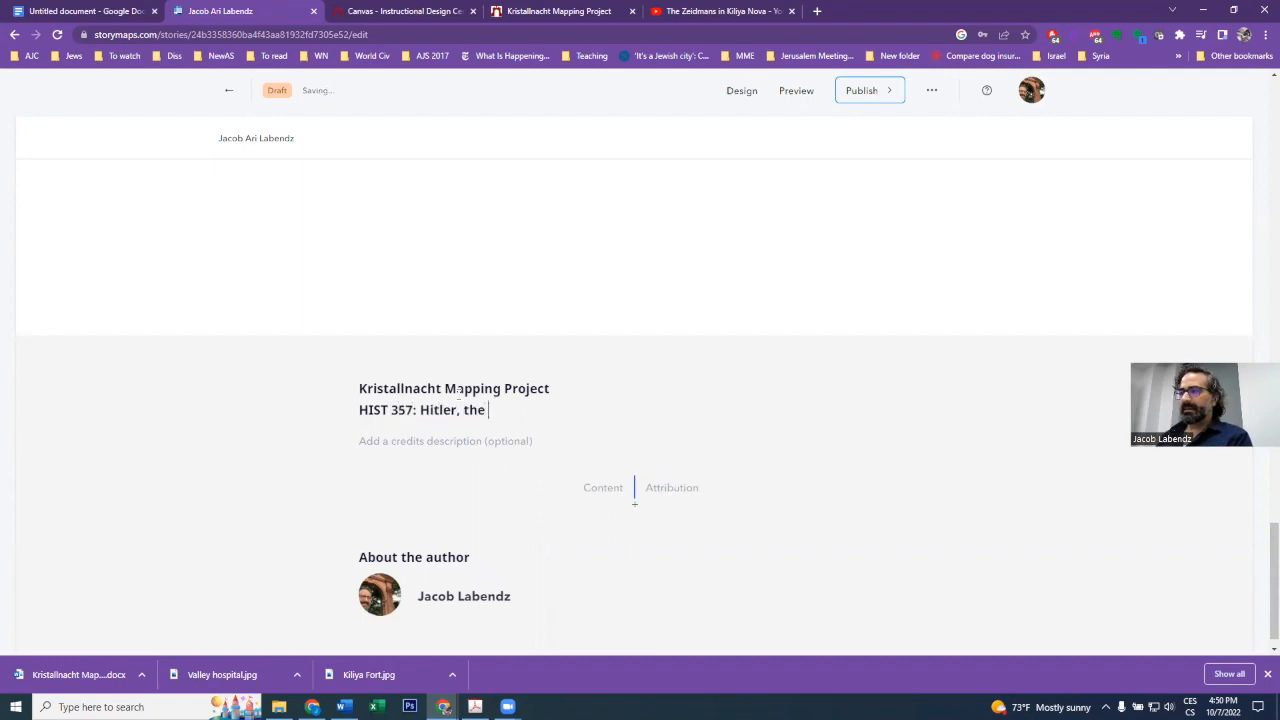
text(Holocaust, and)
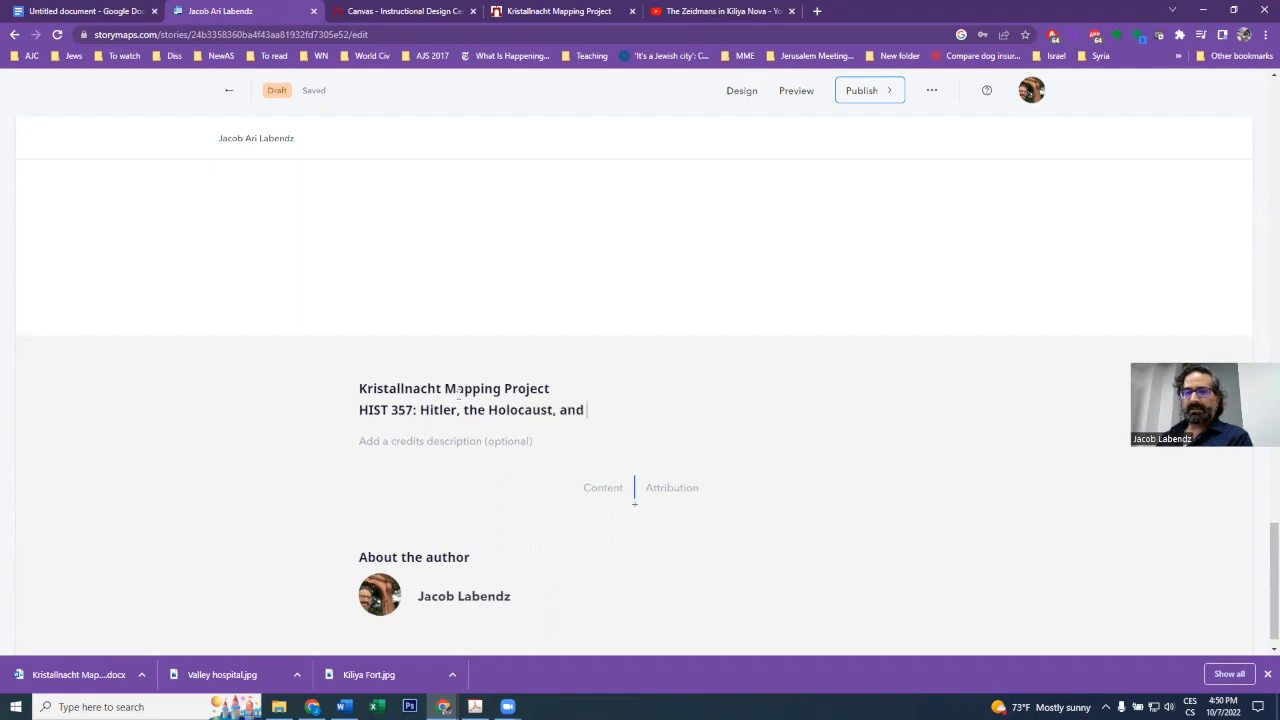
text(Genocide (Fall 2022)
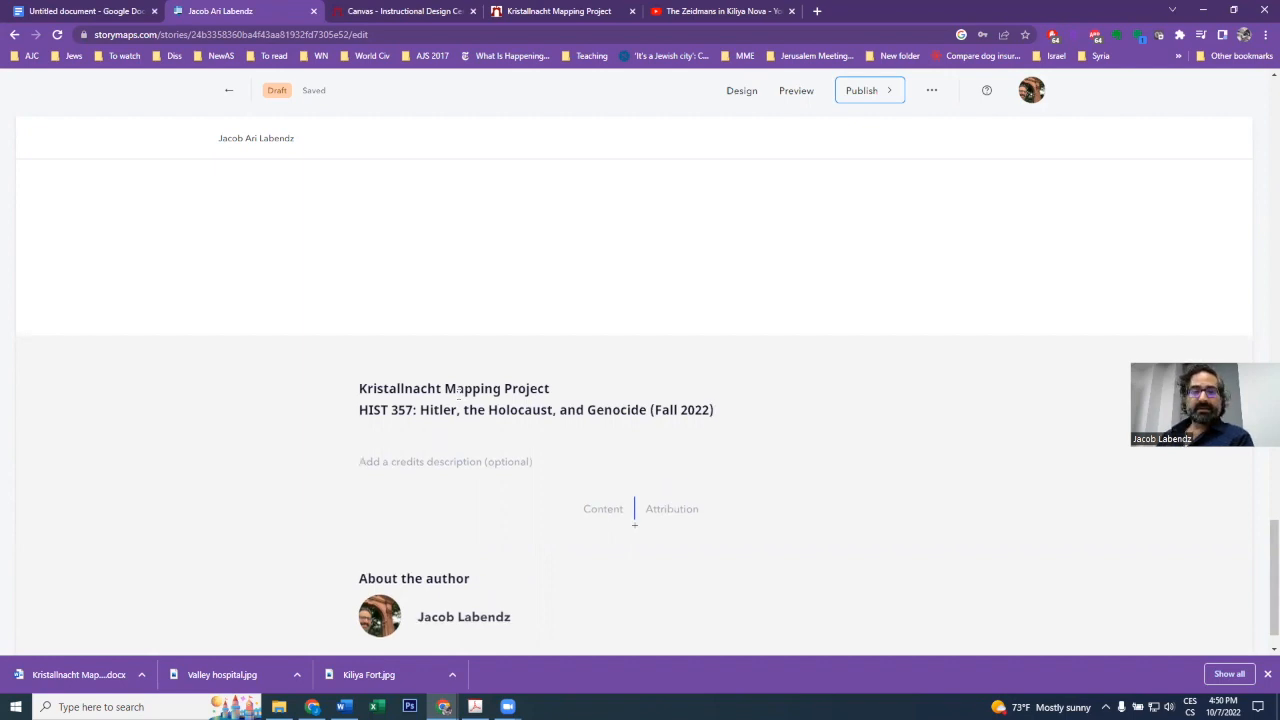
Step: Add the third heading line 'Ramapo College of NJ / Dr. Jacob Ari Labendz'
text(Ramapo College of NJ /)
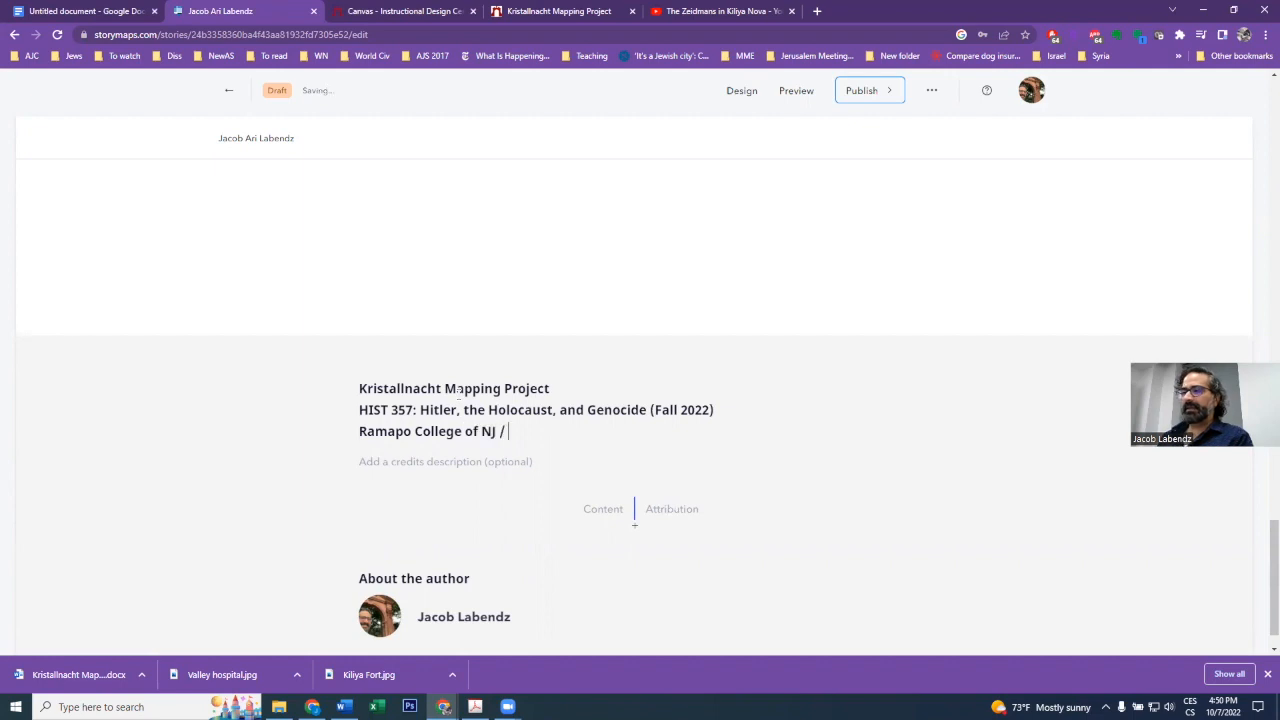
text(Dr. Jacob Ari)
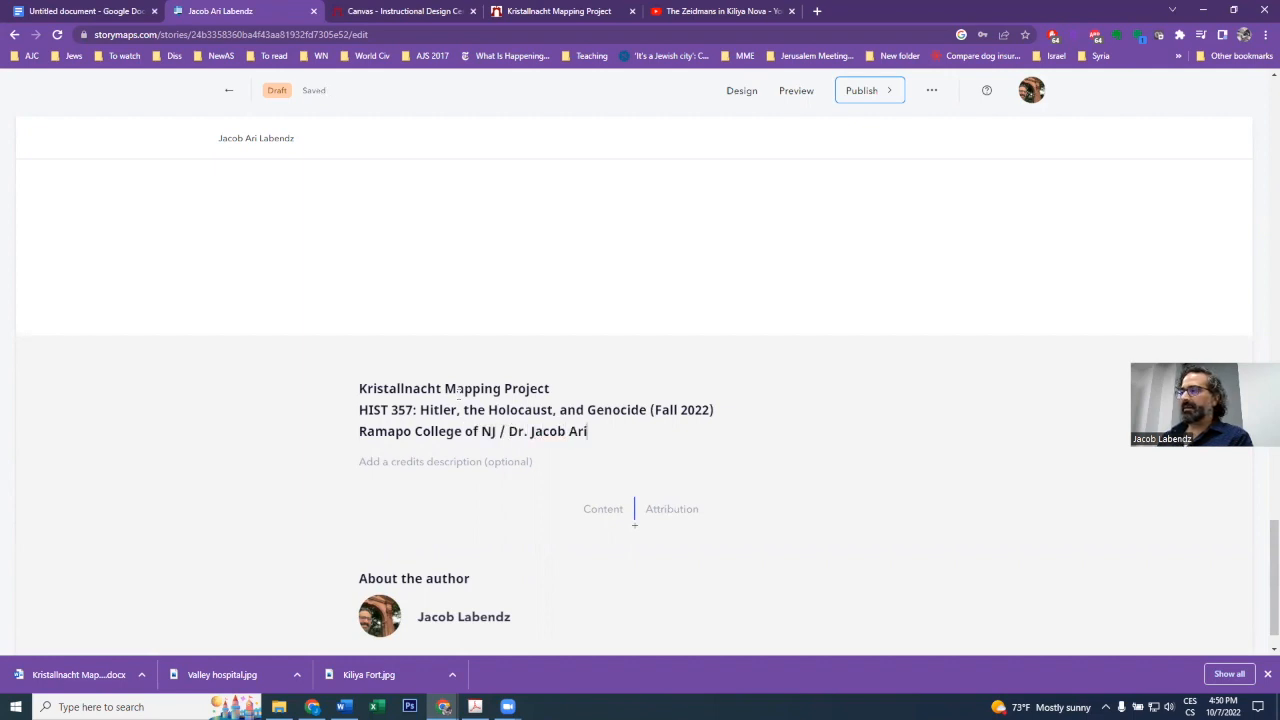
text(Labendz)
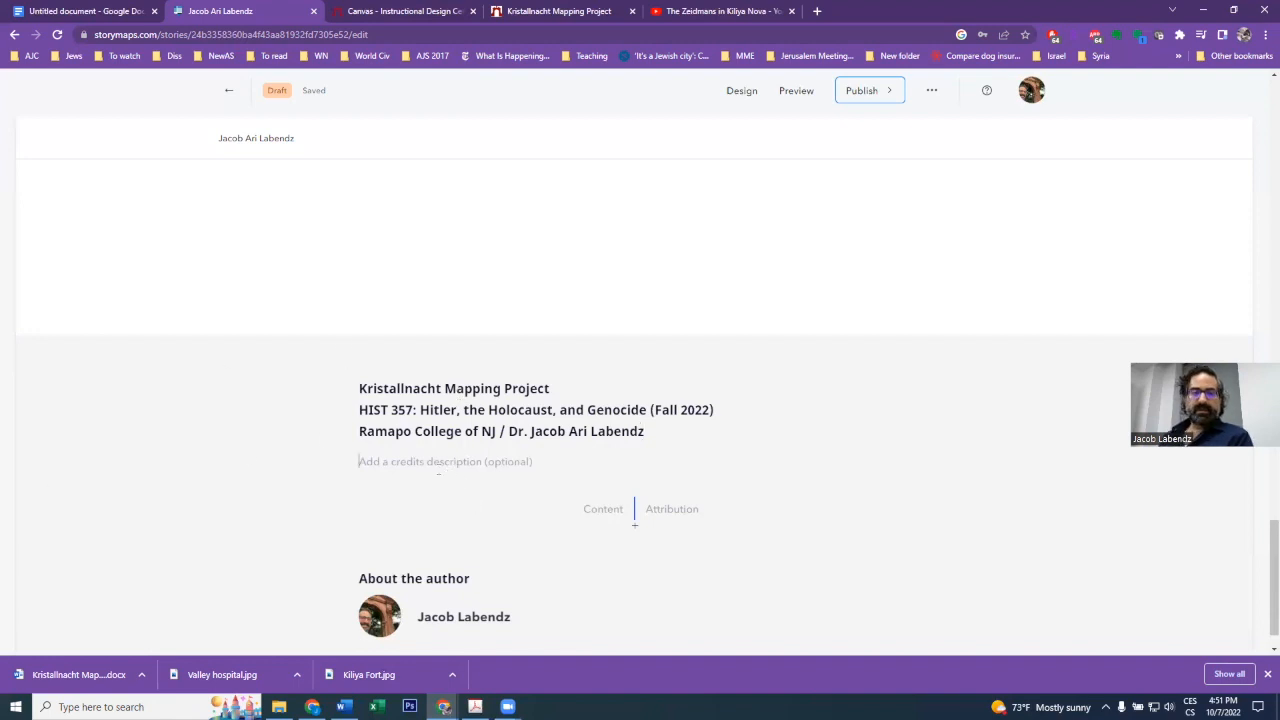
Step: Write 'With thanks and gratitude to:' and the Fortunoff Video Archive for Holocaust Testimonies at Yale University line
text(With thanks an)
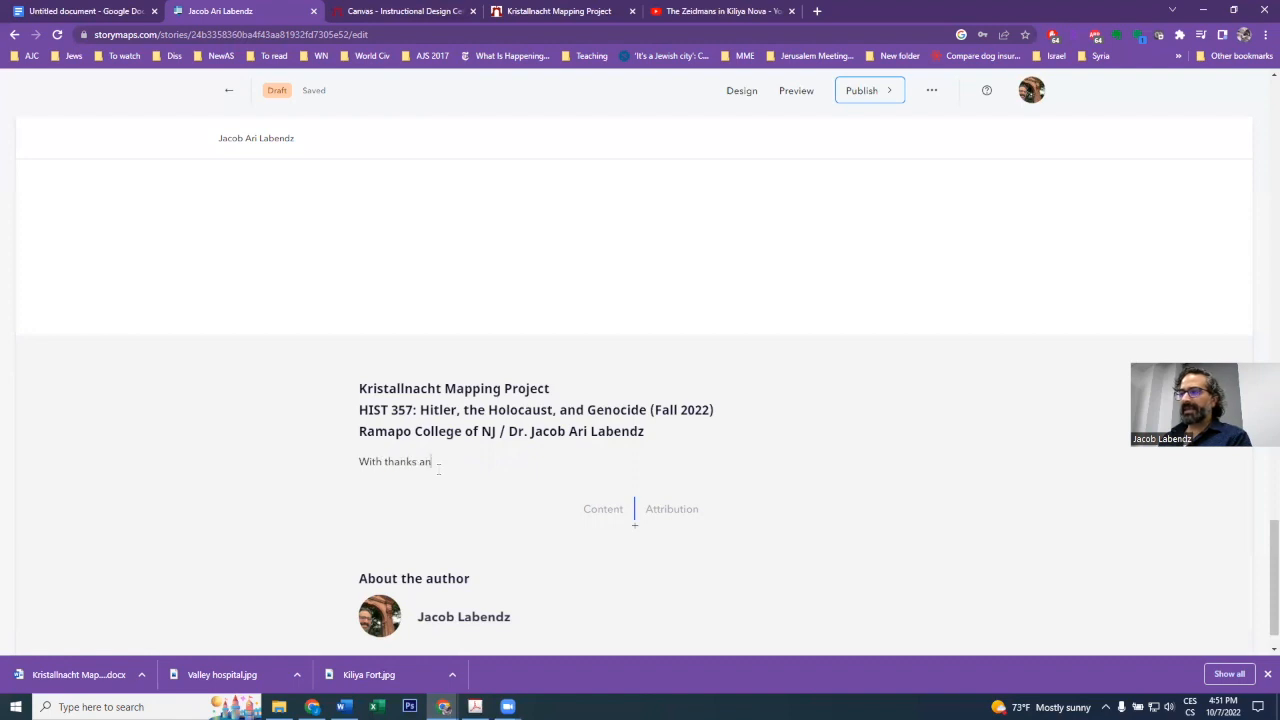
text(gratitude to:)
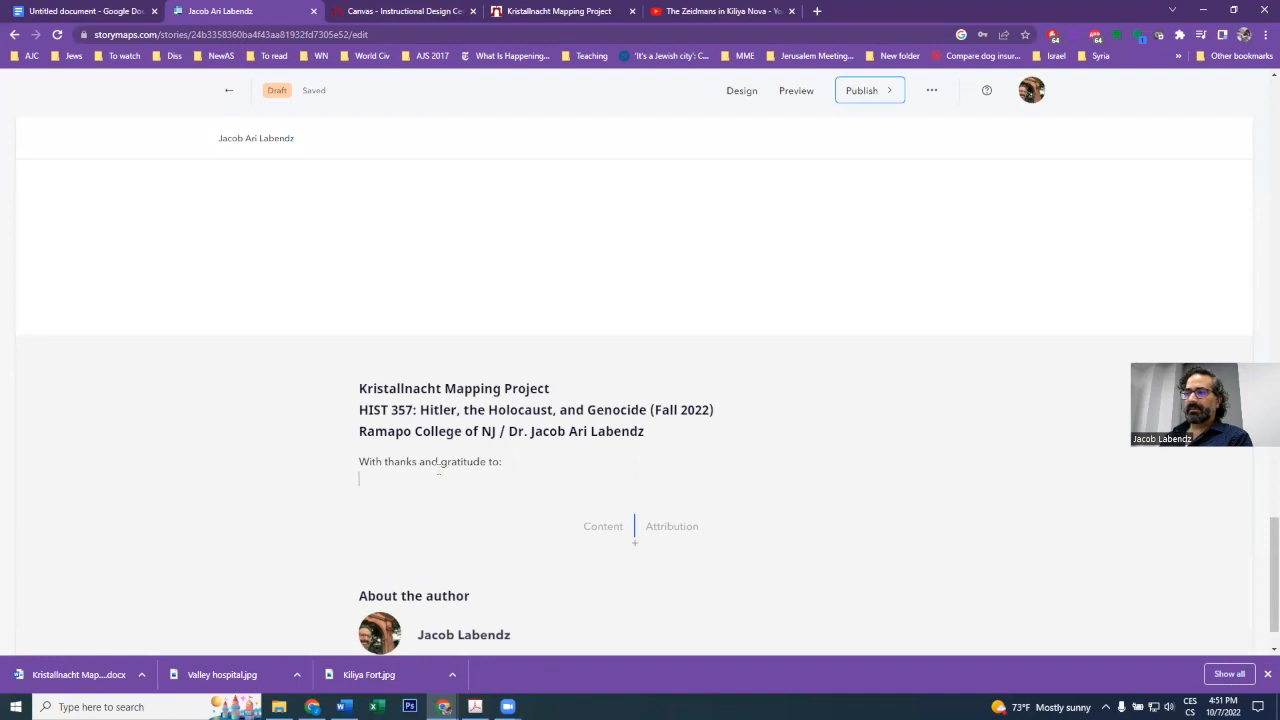
text(The)
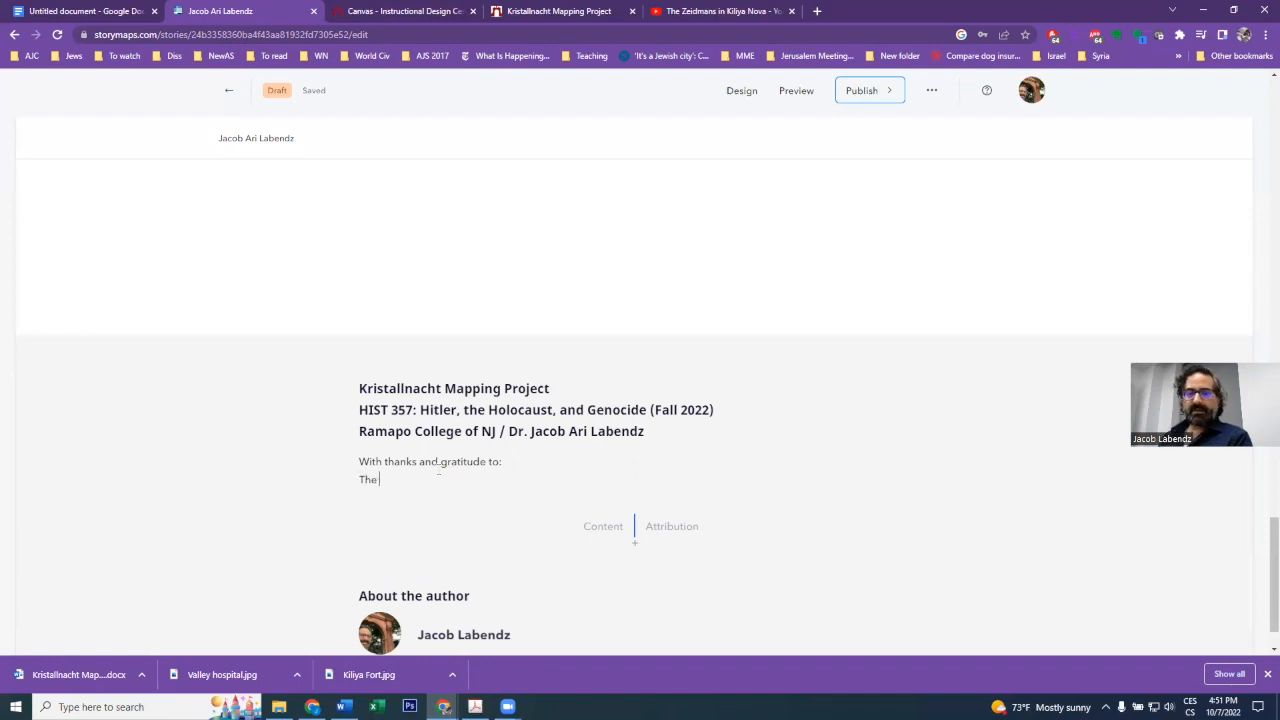
text(Fortunoff)
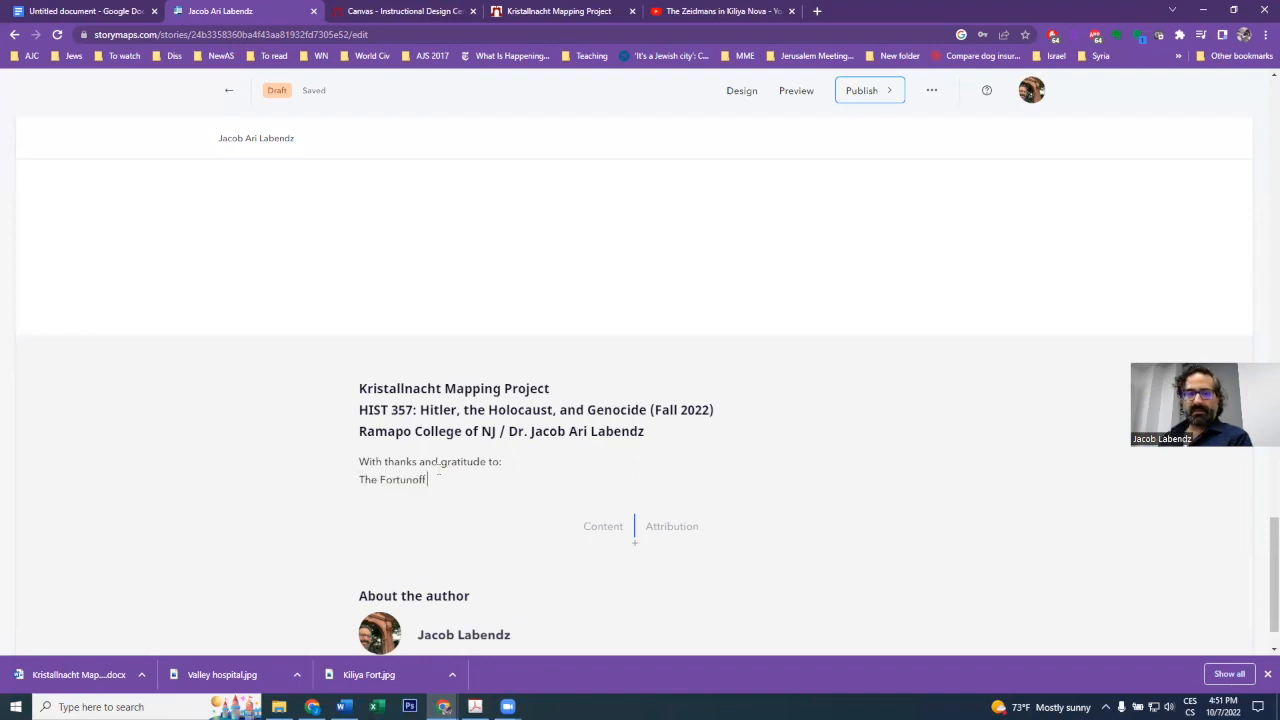
text(Video Archive)
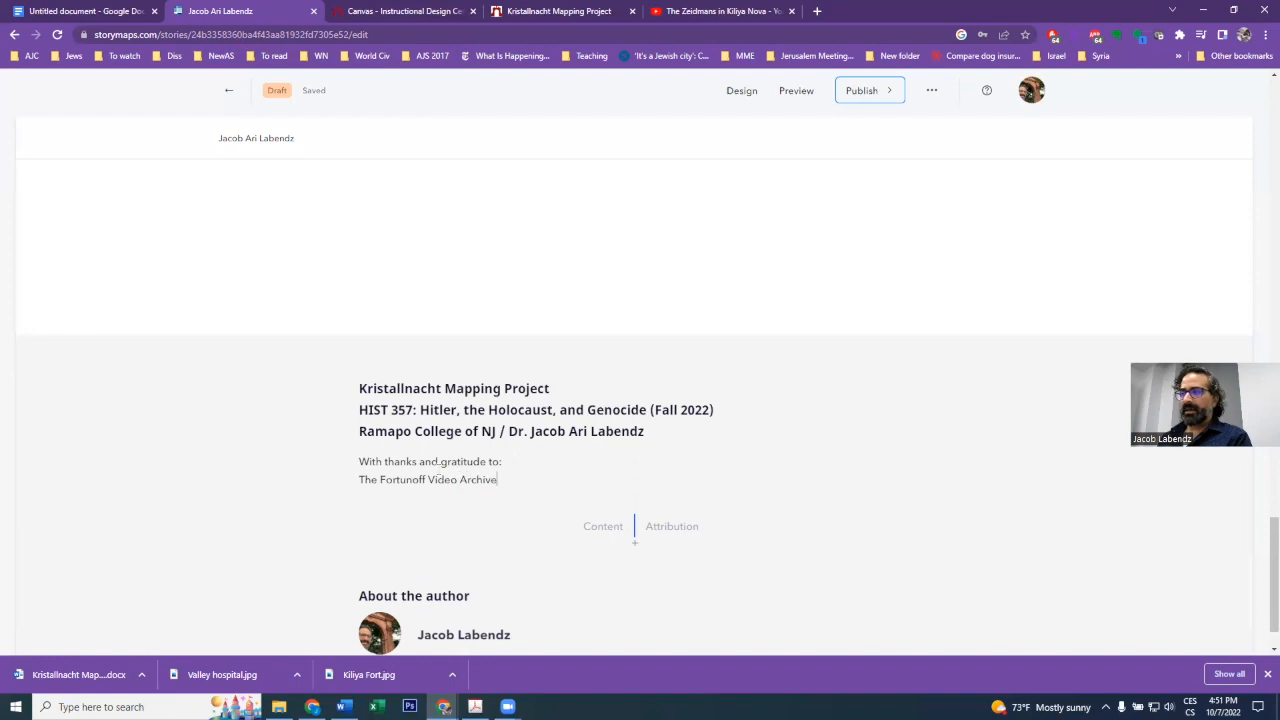
text(for Holocaus)
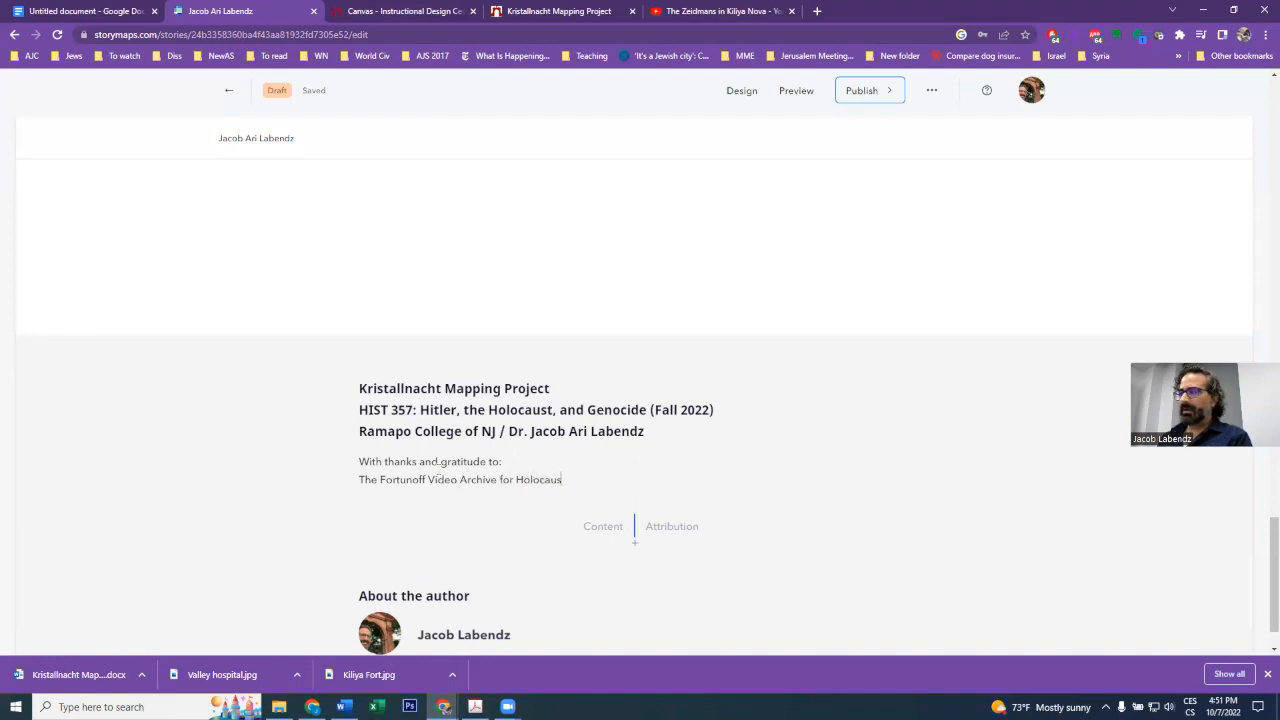
text(Testimonies at)
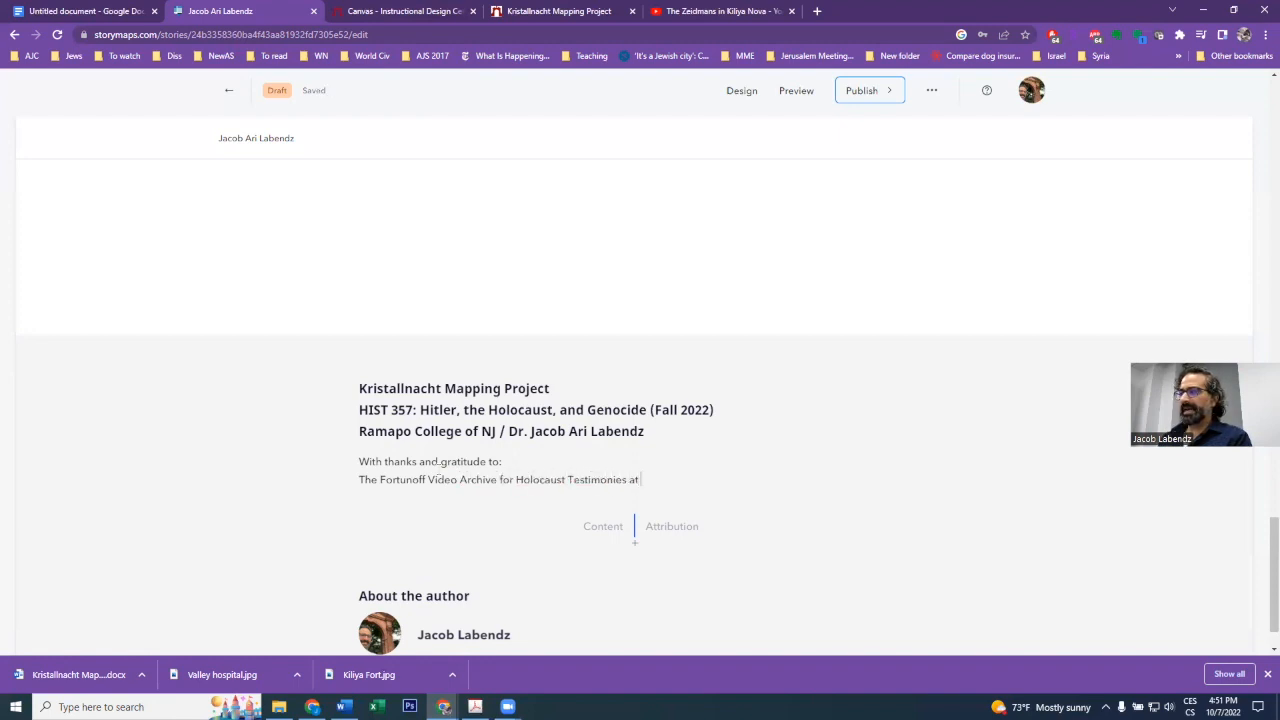
text(Yale University)
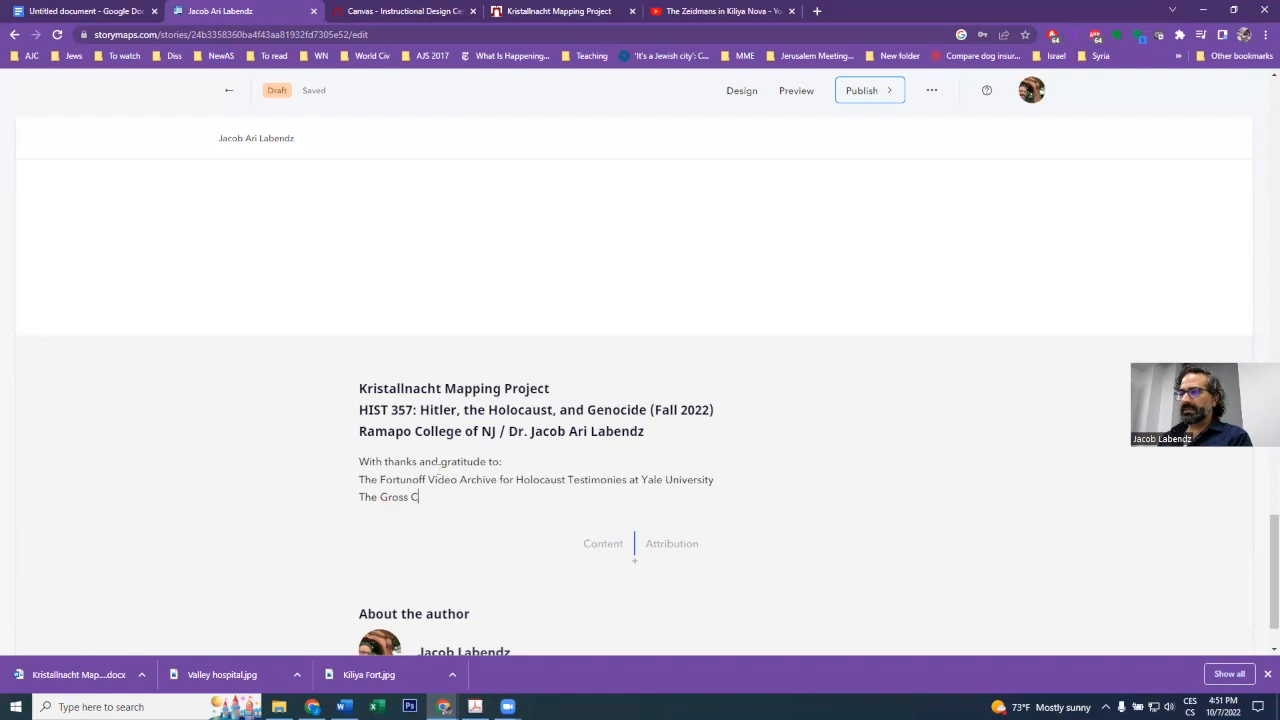
Step: Add the Gross Center for Holocaust and Genocide Studies and Congregation Beth Haverim Shir Shalom, Mahwah, NJ lines
text(enter for Holocaust and Gen)
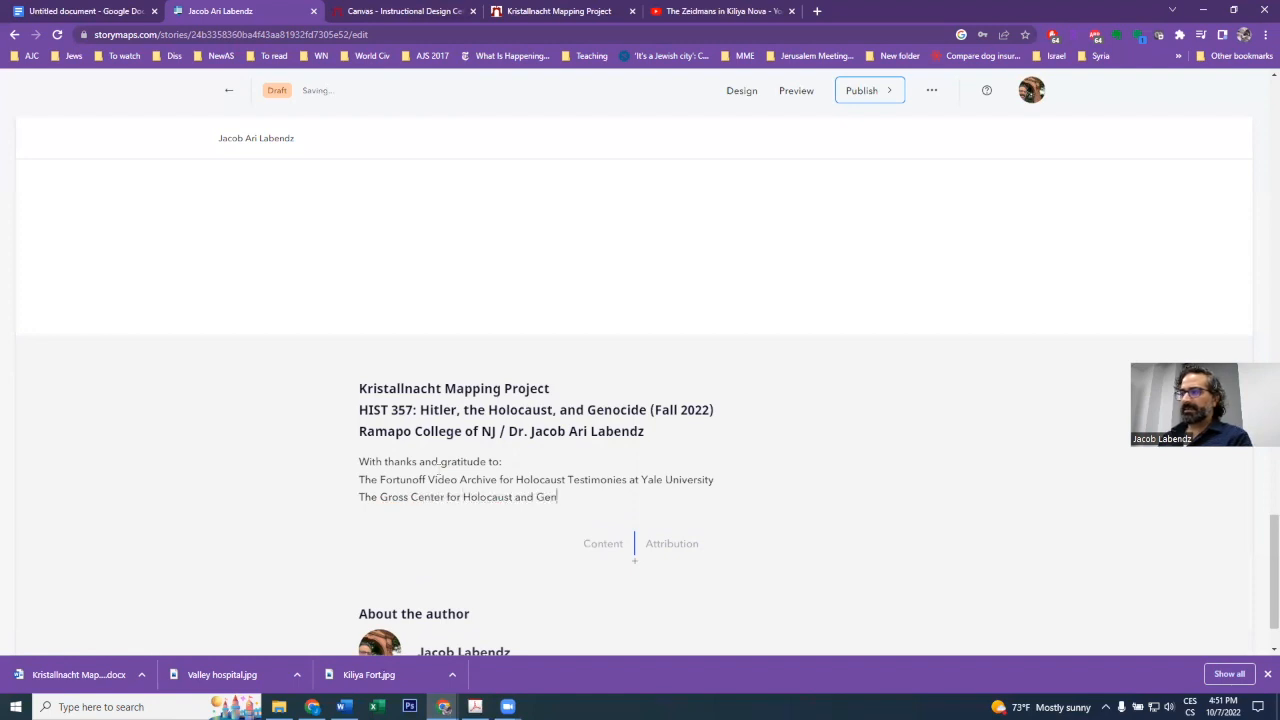
text(ocide Studies.)
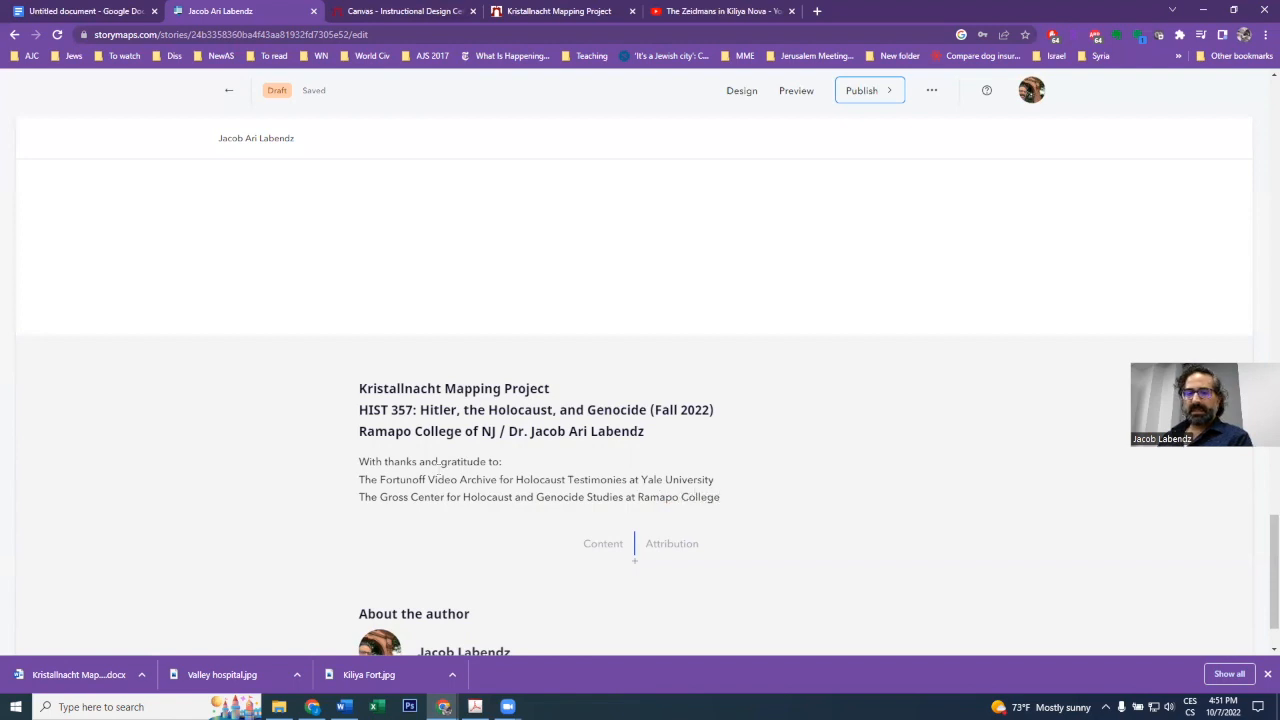
text(Congregation)
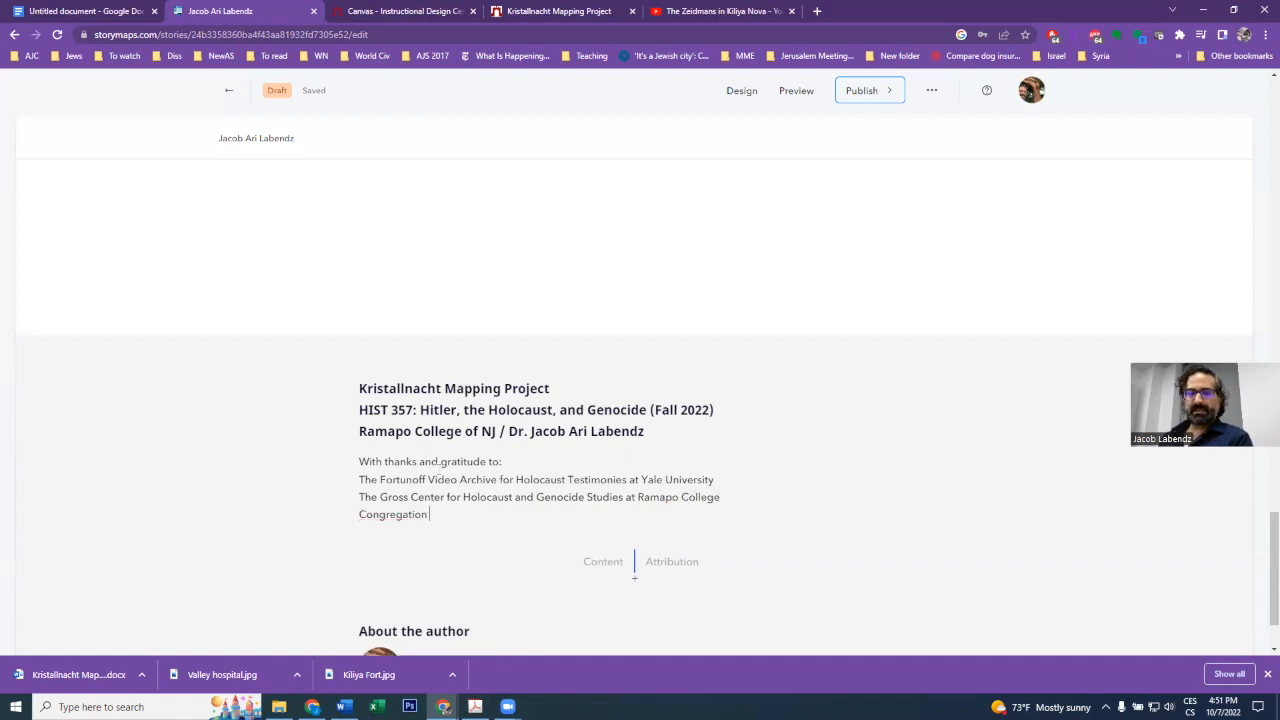
text(Beth Haverim Shir Shalo)
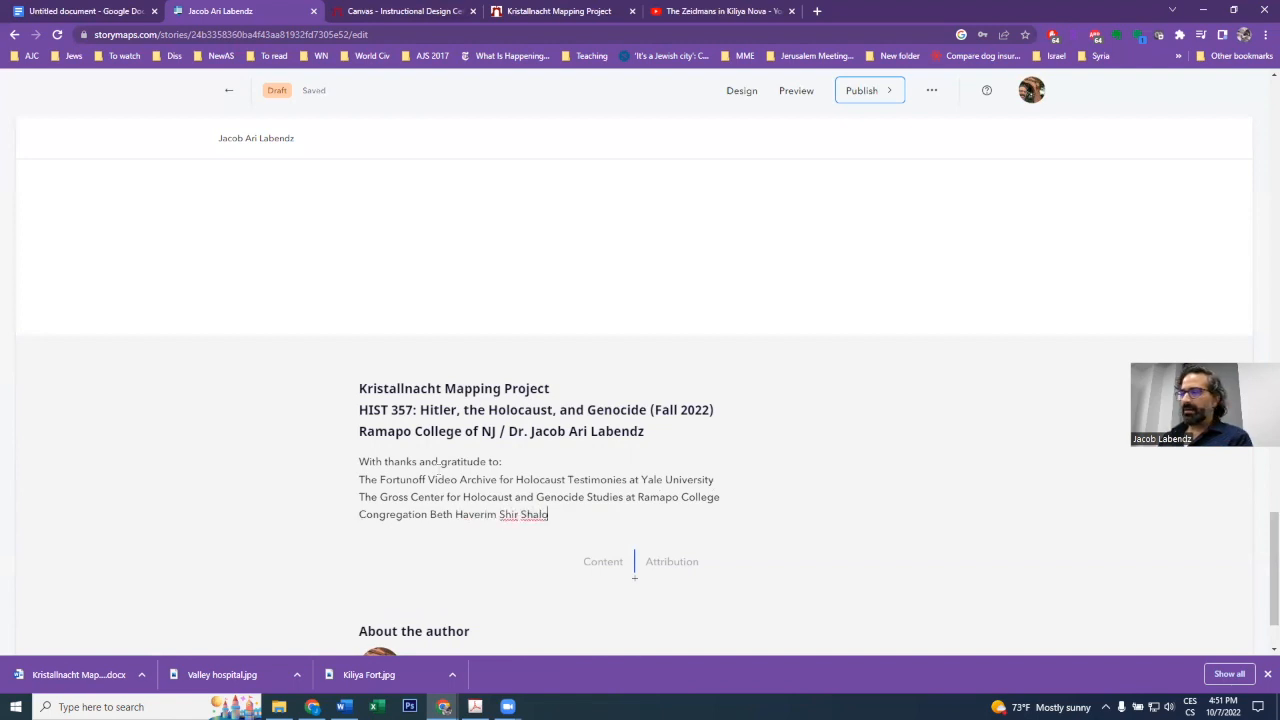
text(m, Mahwa)
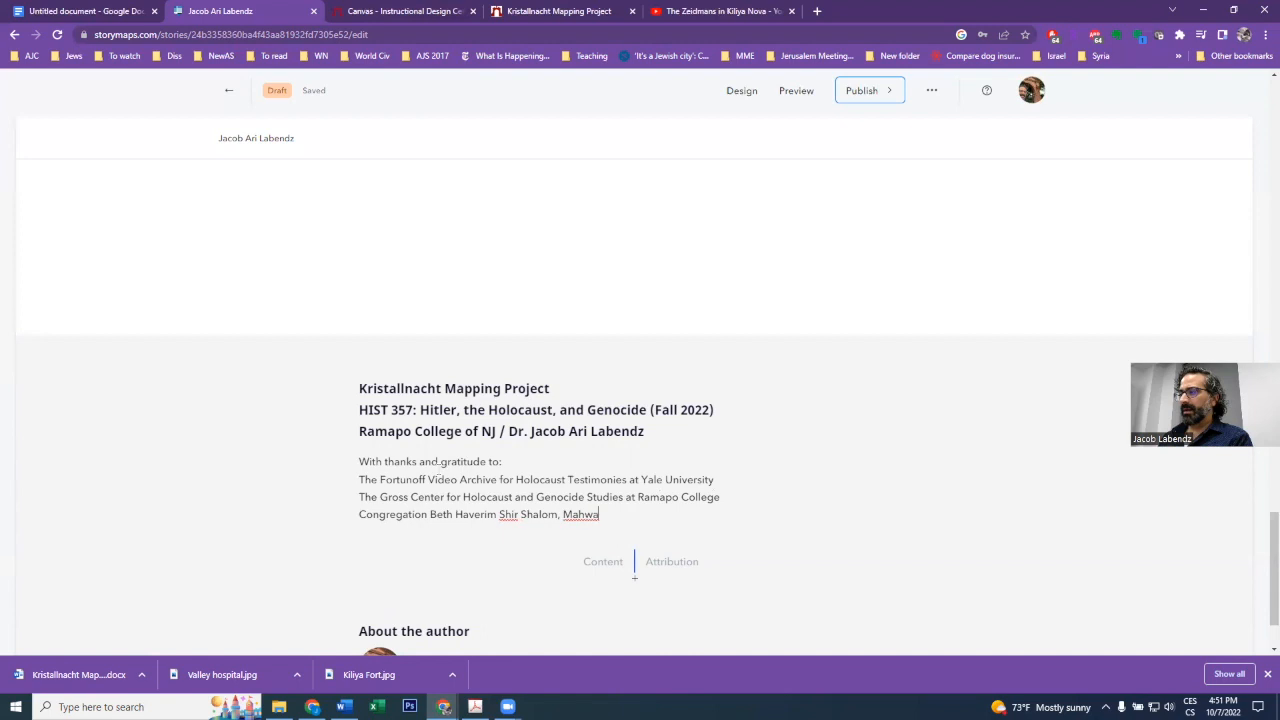
text(h, NJ)
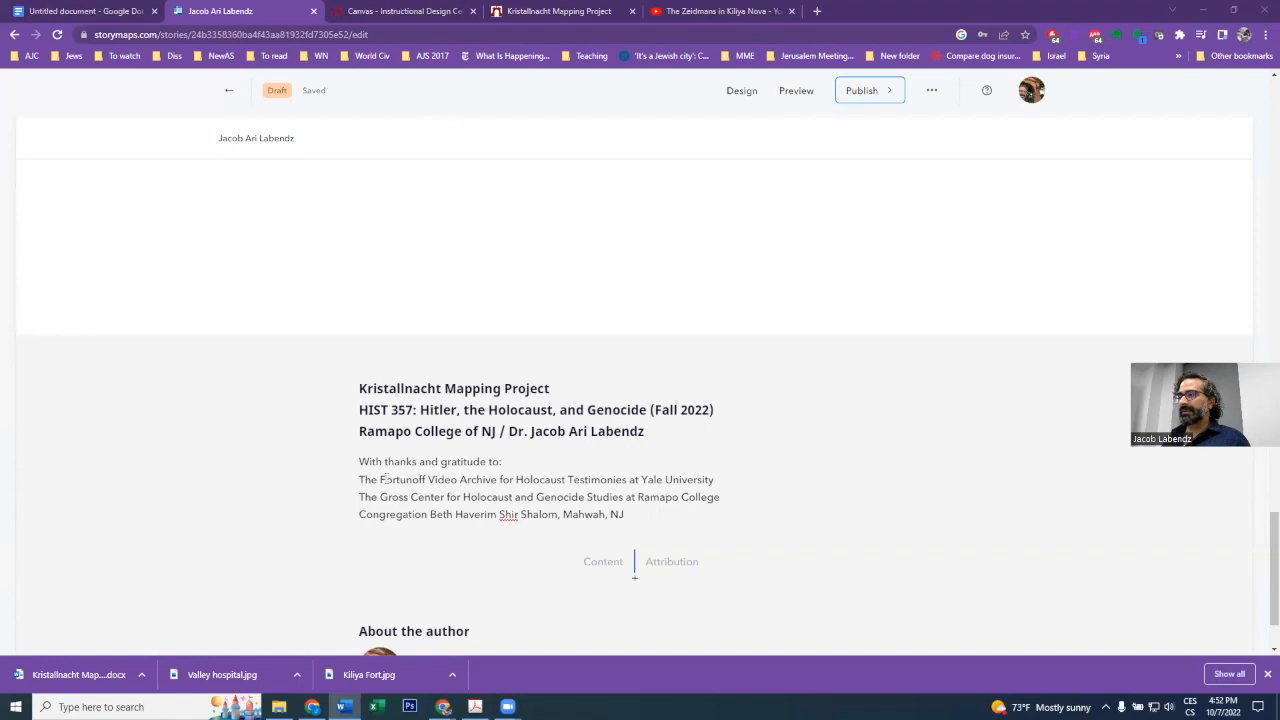
Step: Link the Fortunoff Video Archive thanks line to its web address
drag(380, 480, 624, 480)
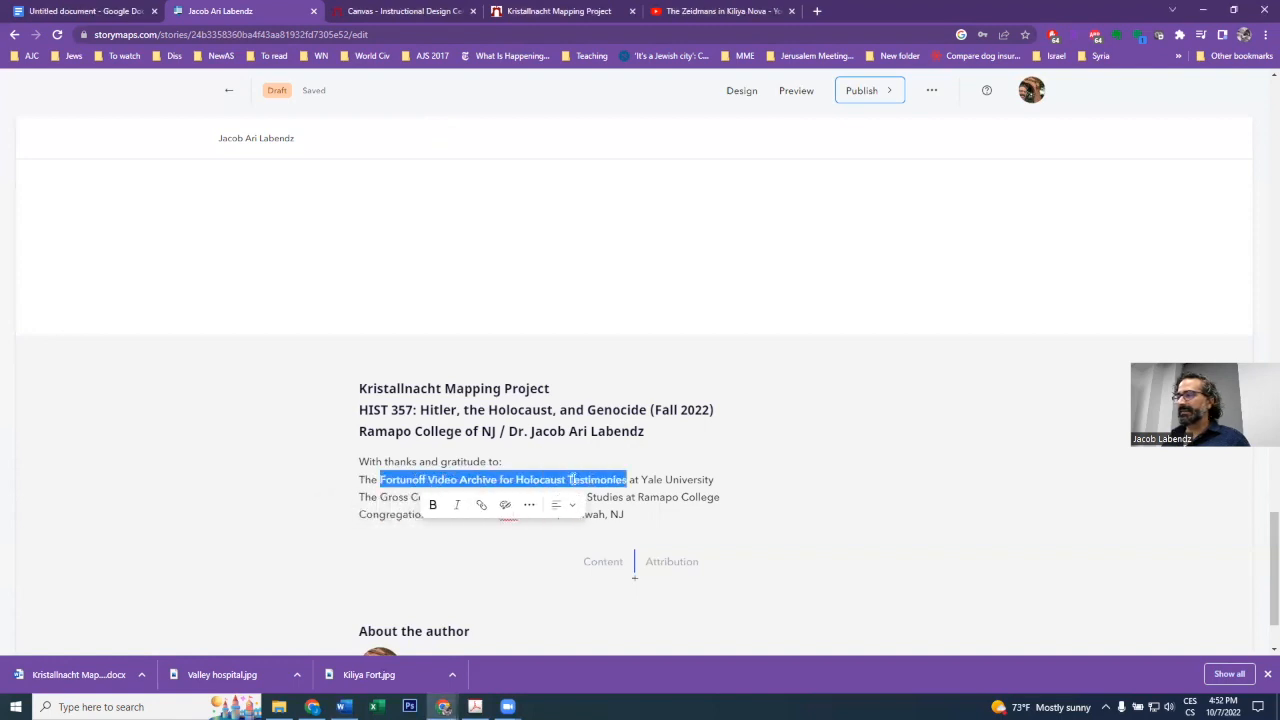
drag(380, 480, 712, 480)
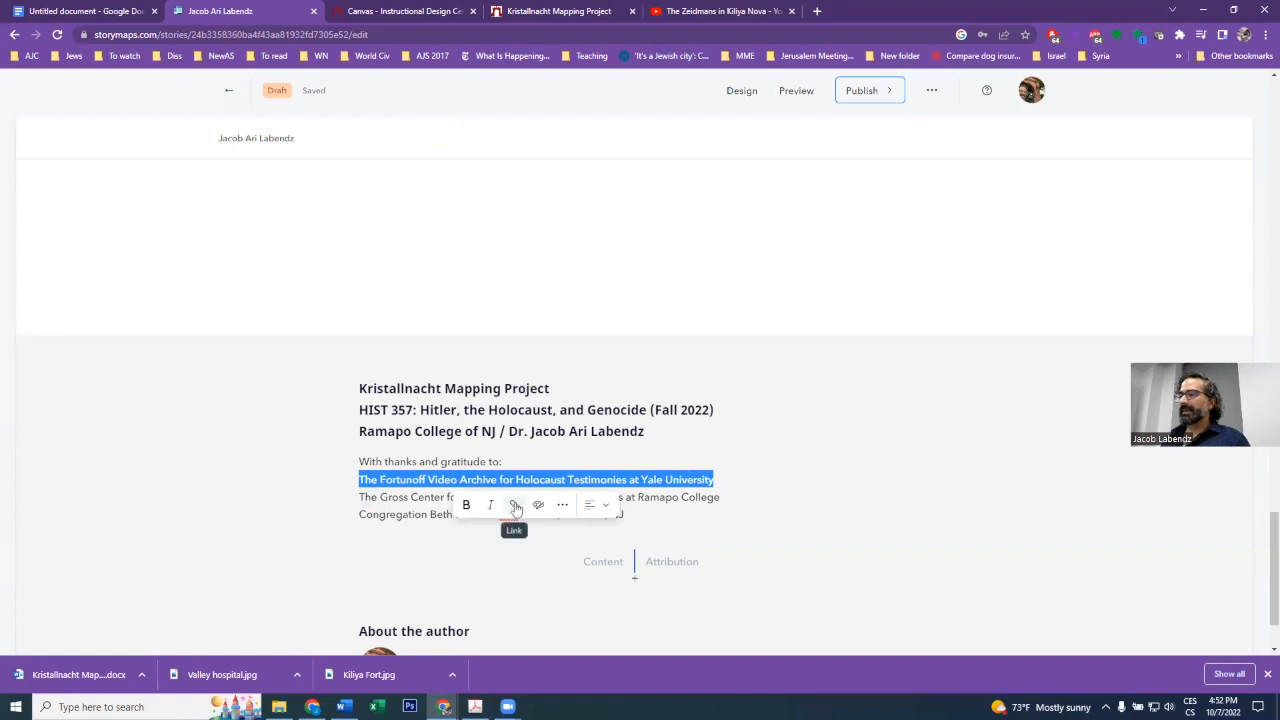
click(514, 504)
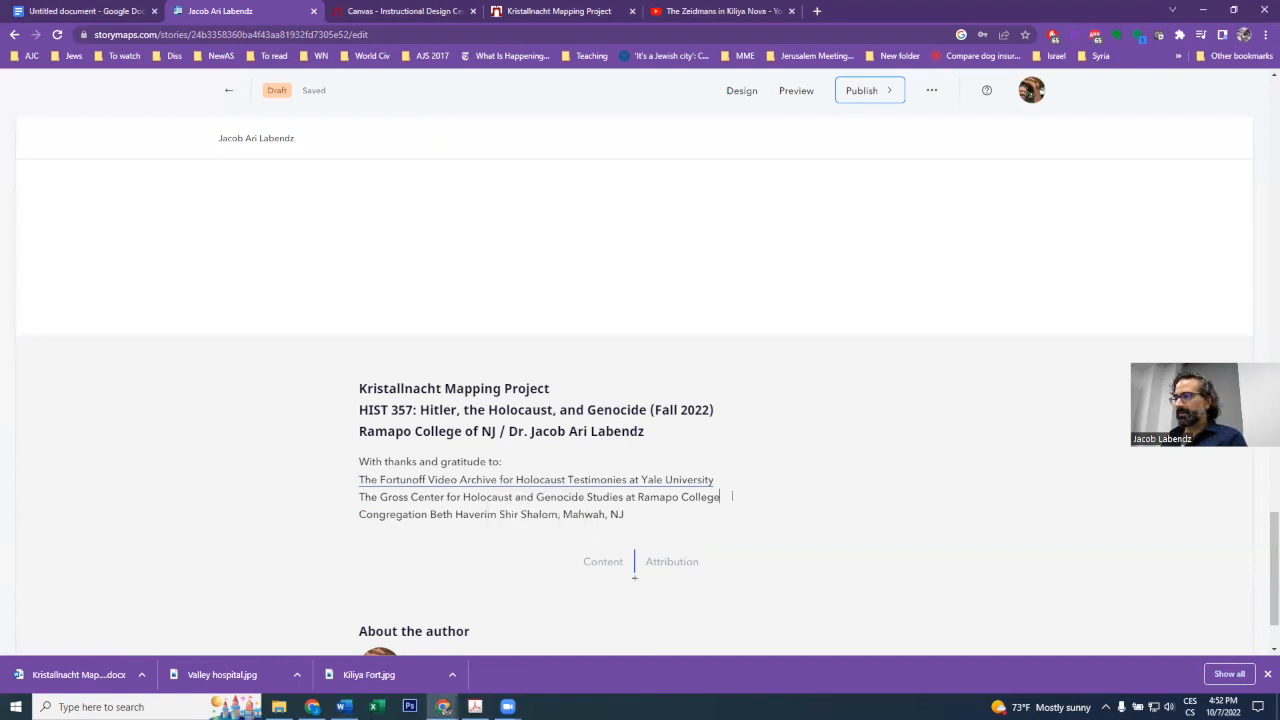
Step: Link the Gross Center and Congregation thanks lines to their web addresses
triple_click(538, 496)
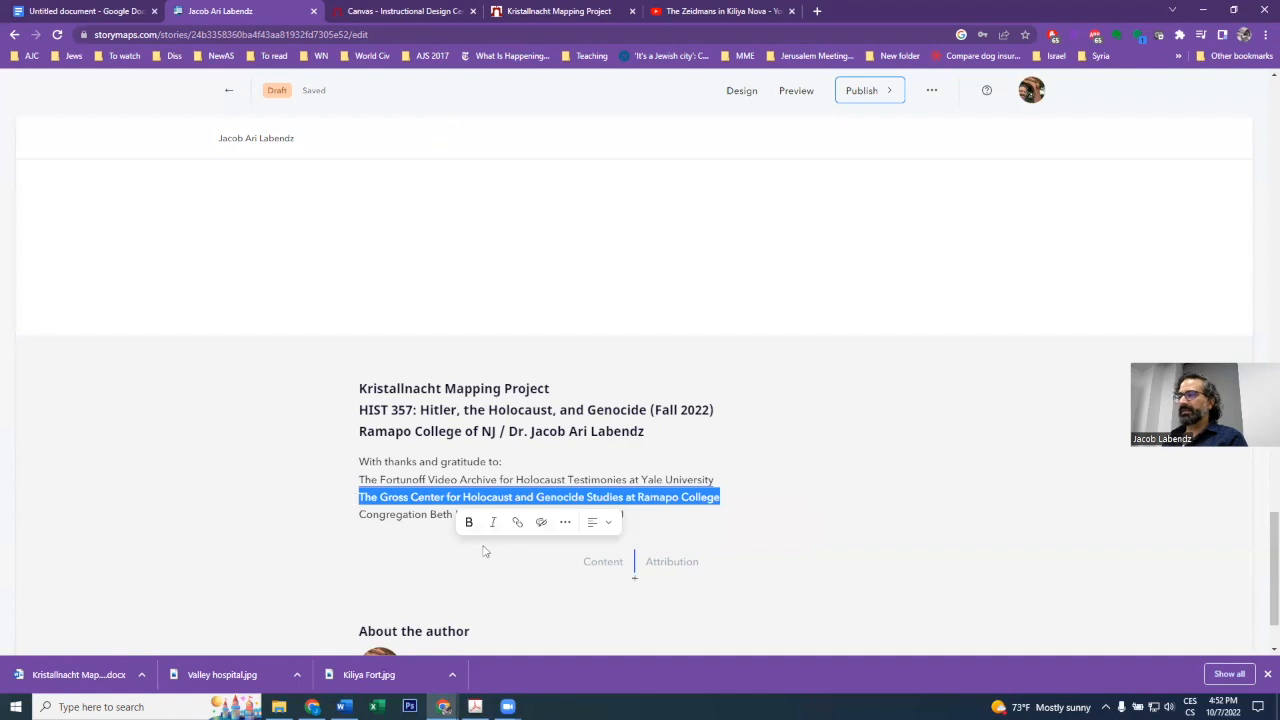
click(516, 520)
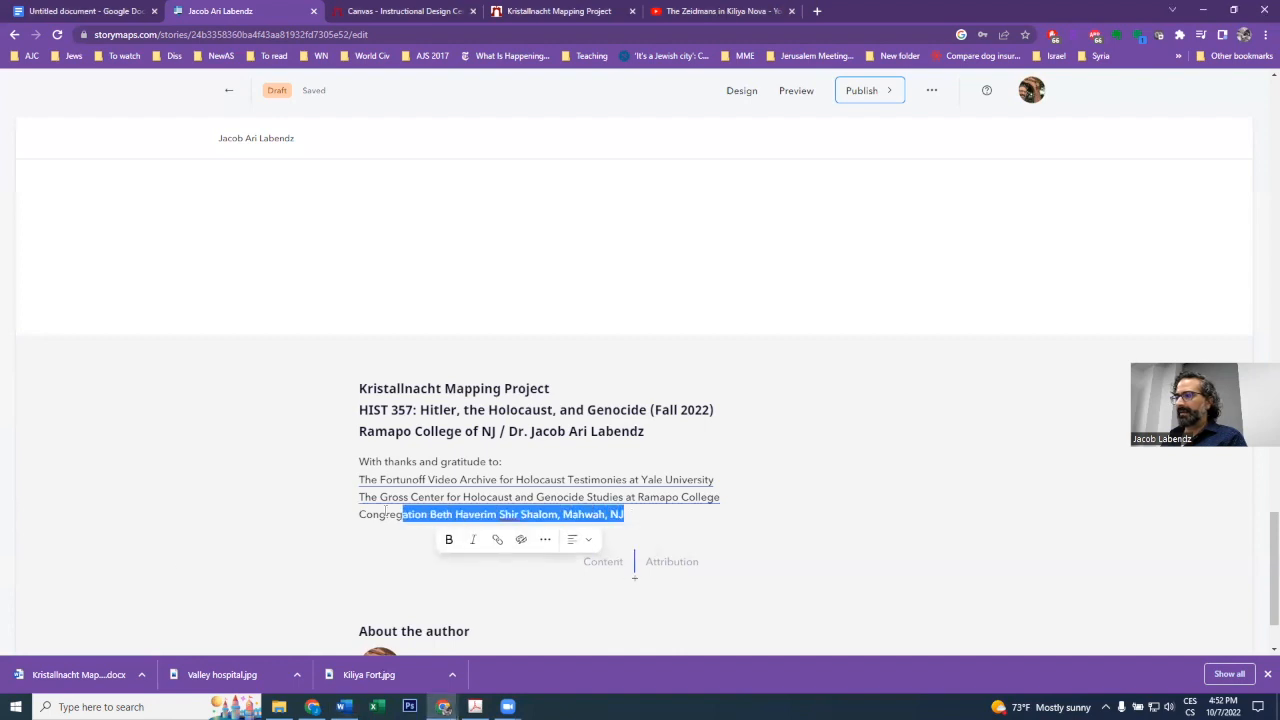
click(496, 540)
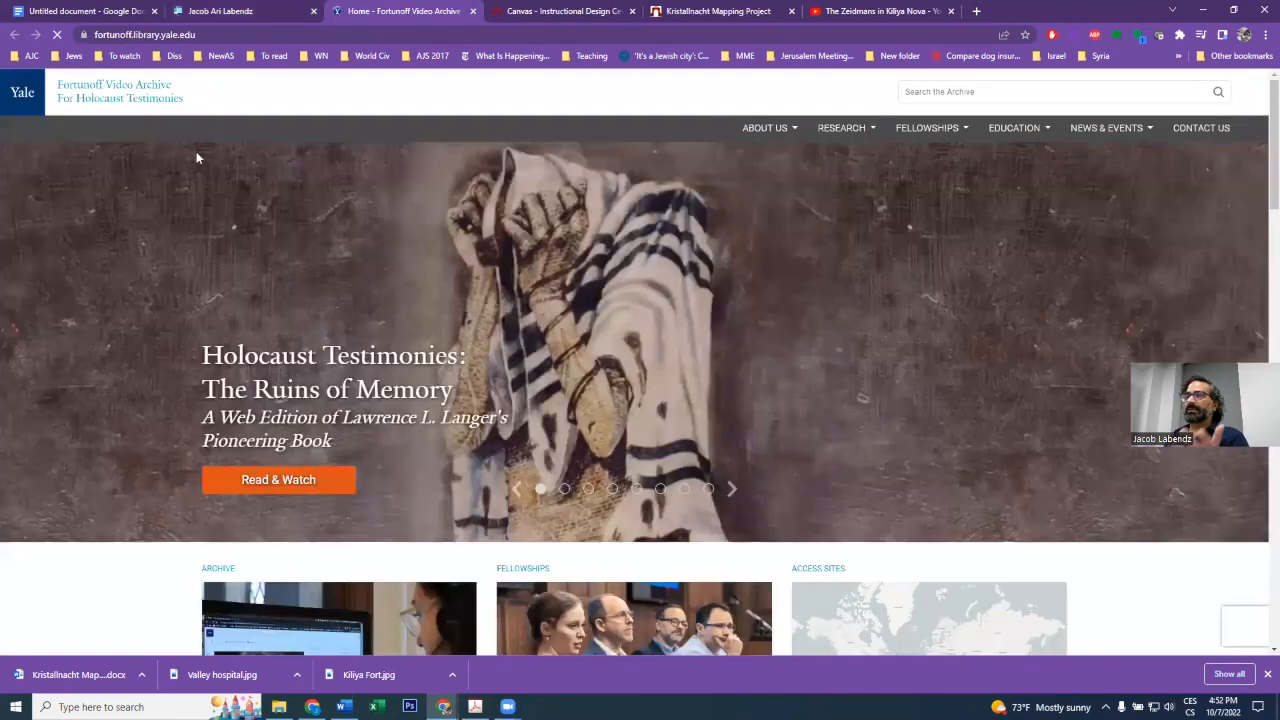
Step: Switch from the Fortunoff site back to the StoryMaps draft in the editor
click(244, 12)
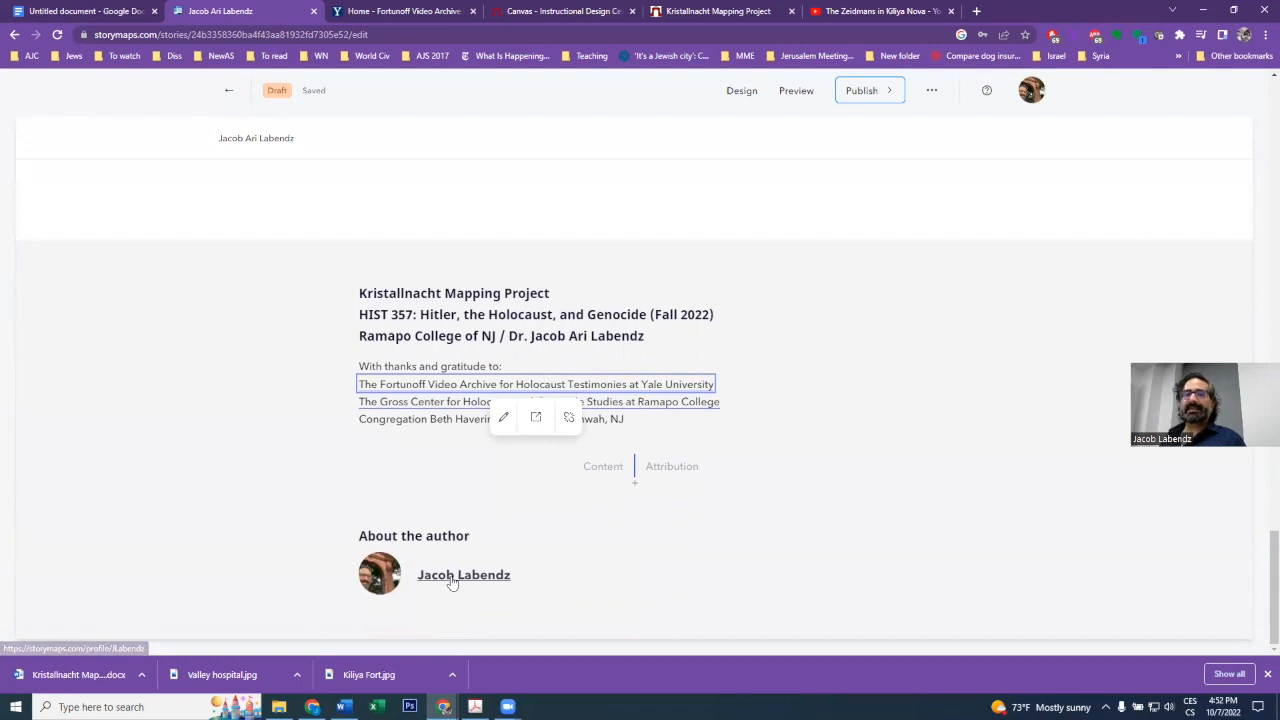
mouse_move(570, 558)
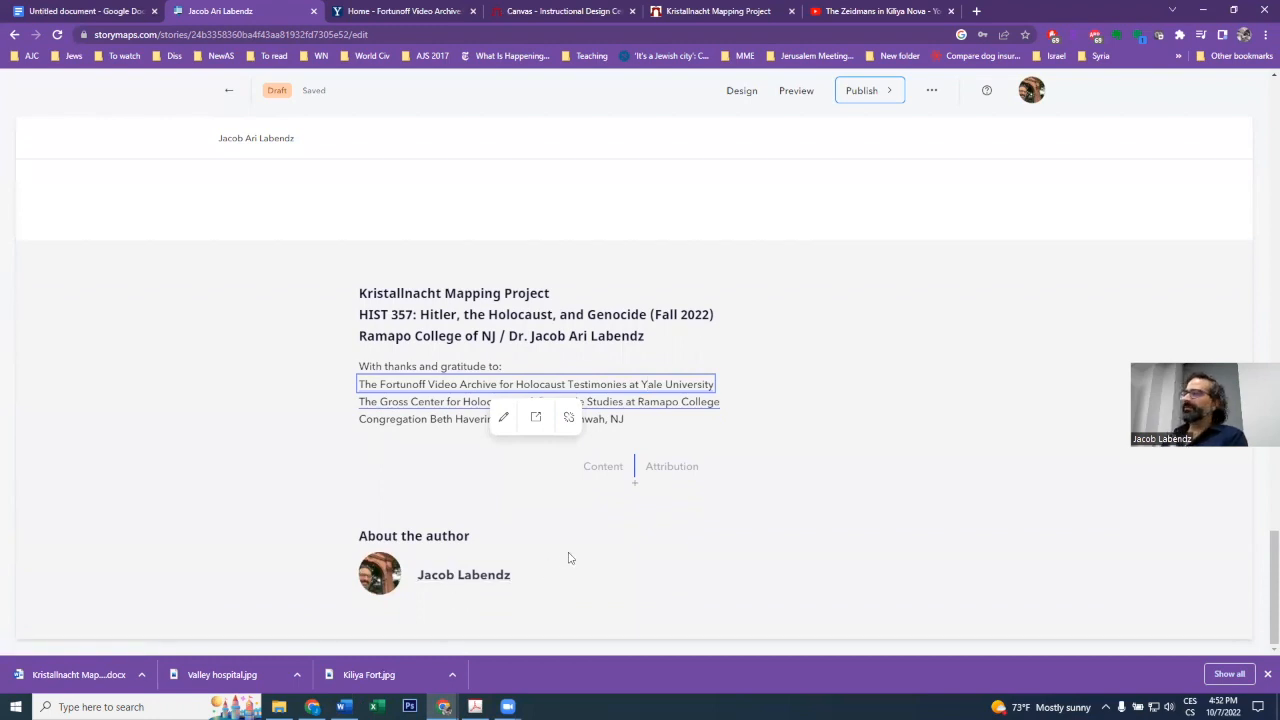
mouse_move(576, 556)
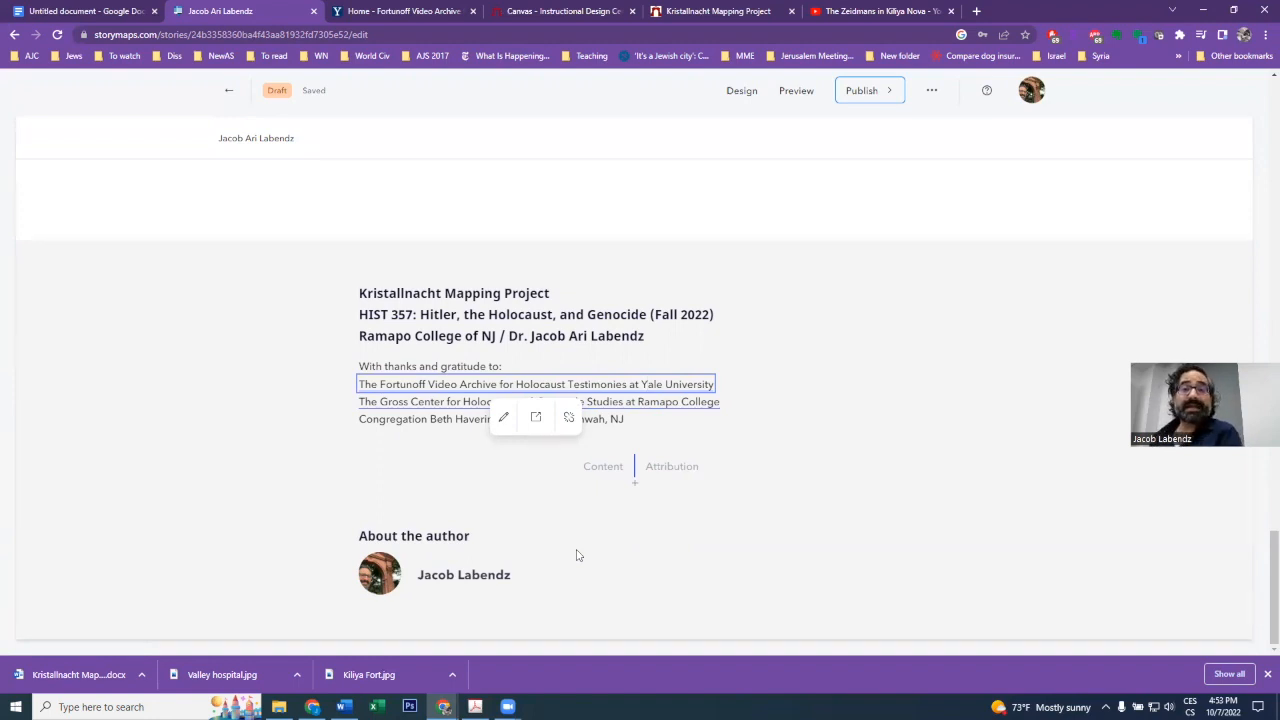
mouse_move(986, 470)
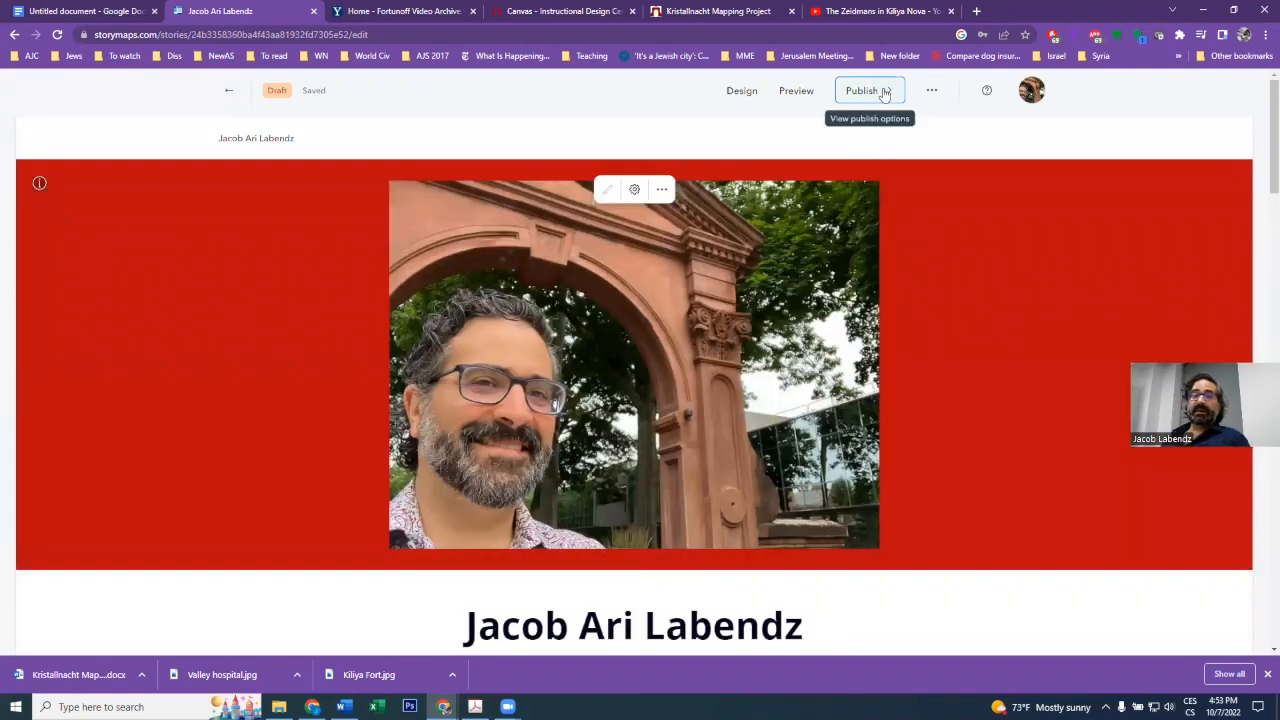
Step: Publish the story with its visibility set to Everyone
click(862, 90)
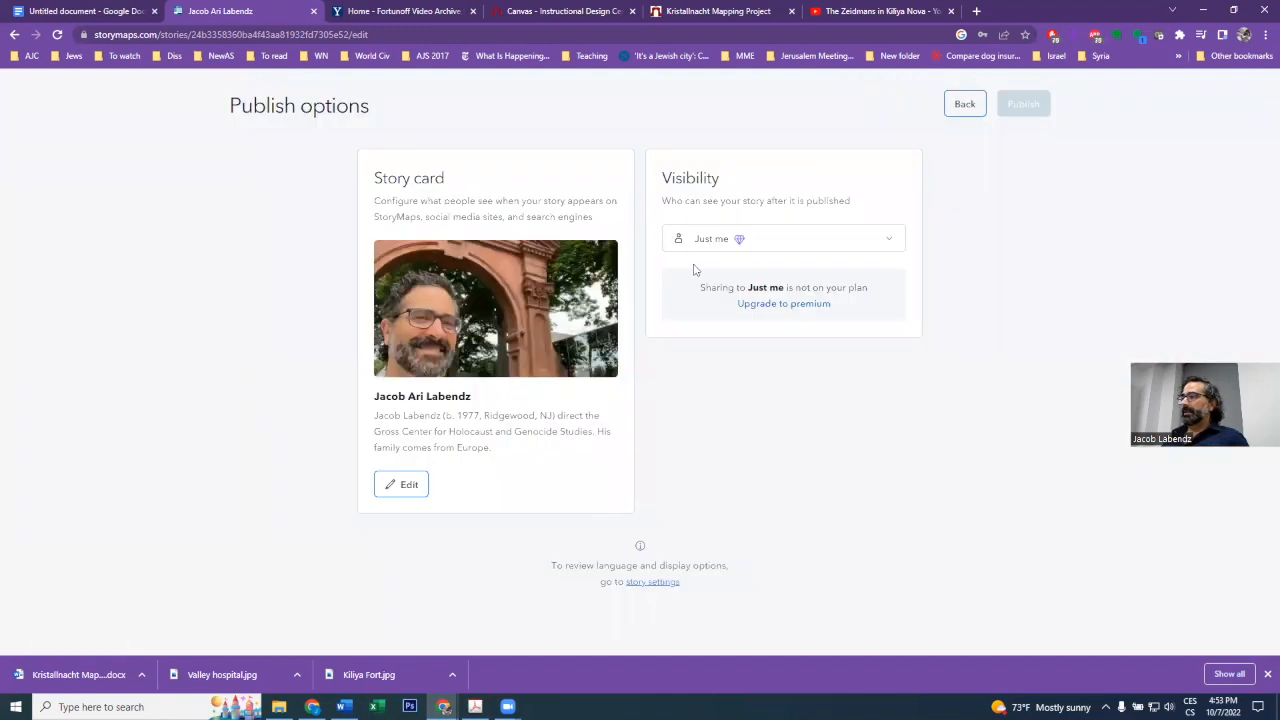
click(784, 238)
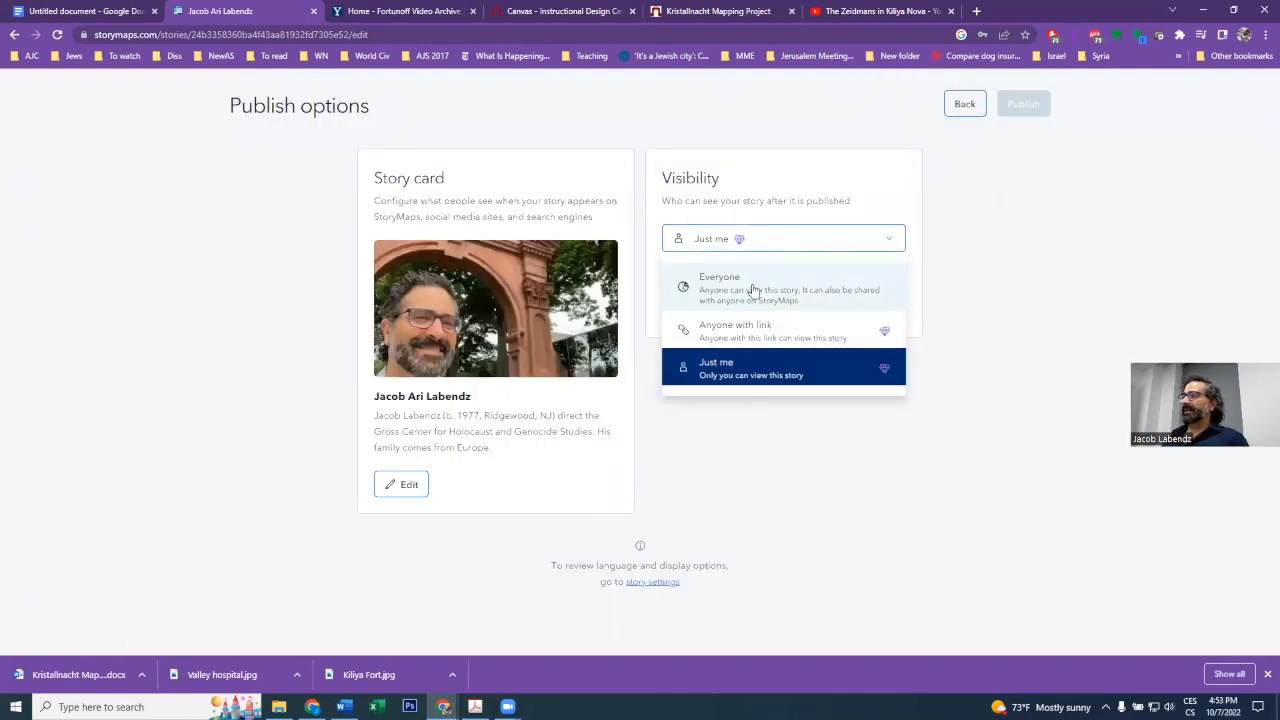
click(720, 288)
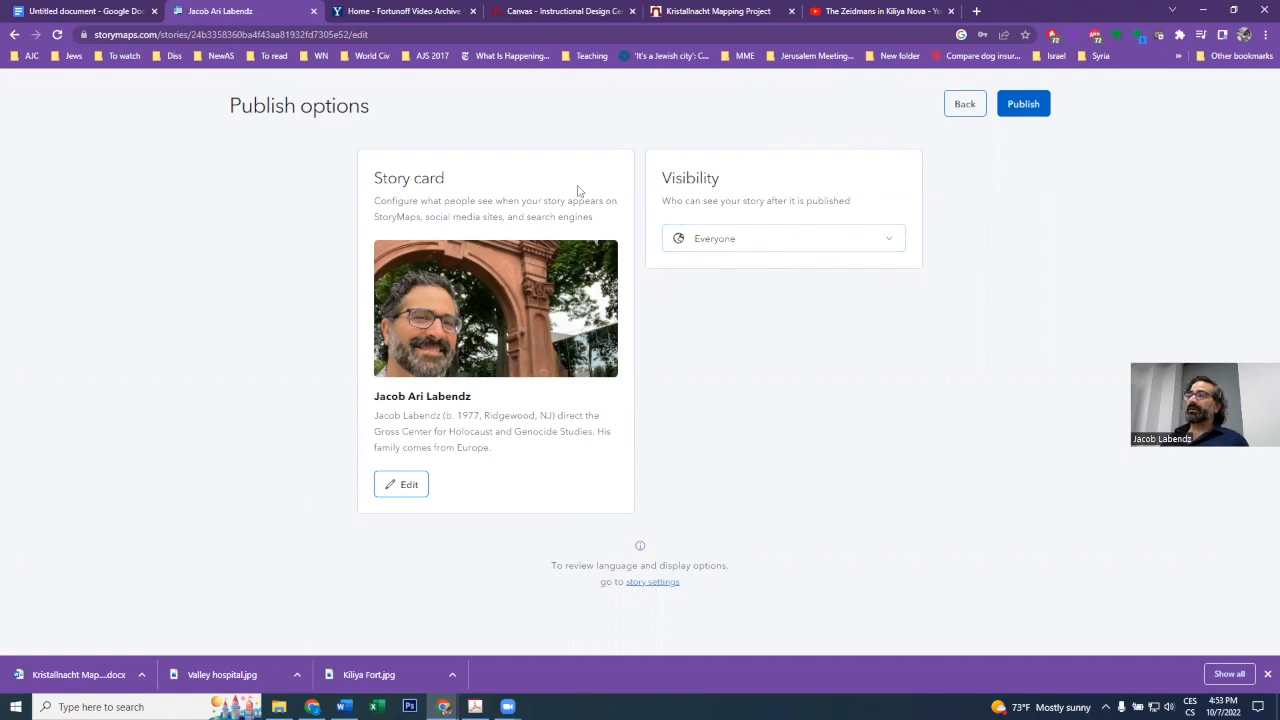
mouse_move(624, 256)
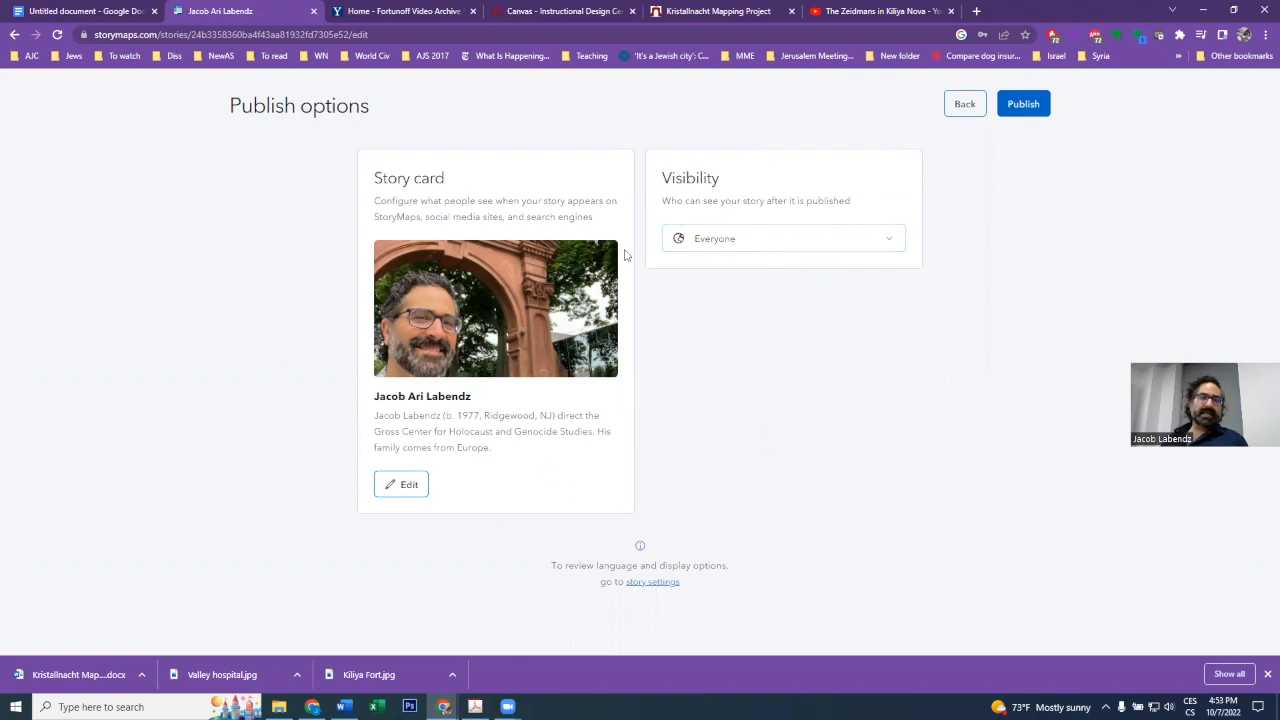
click(1024, 104)
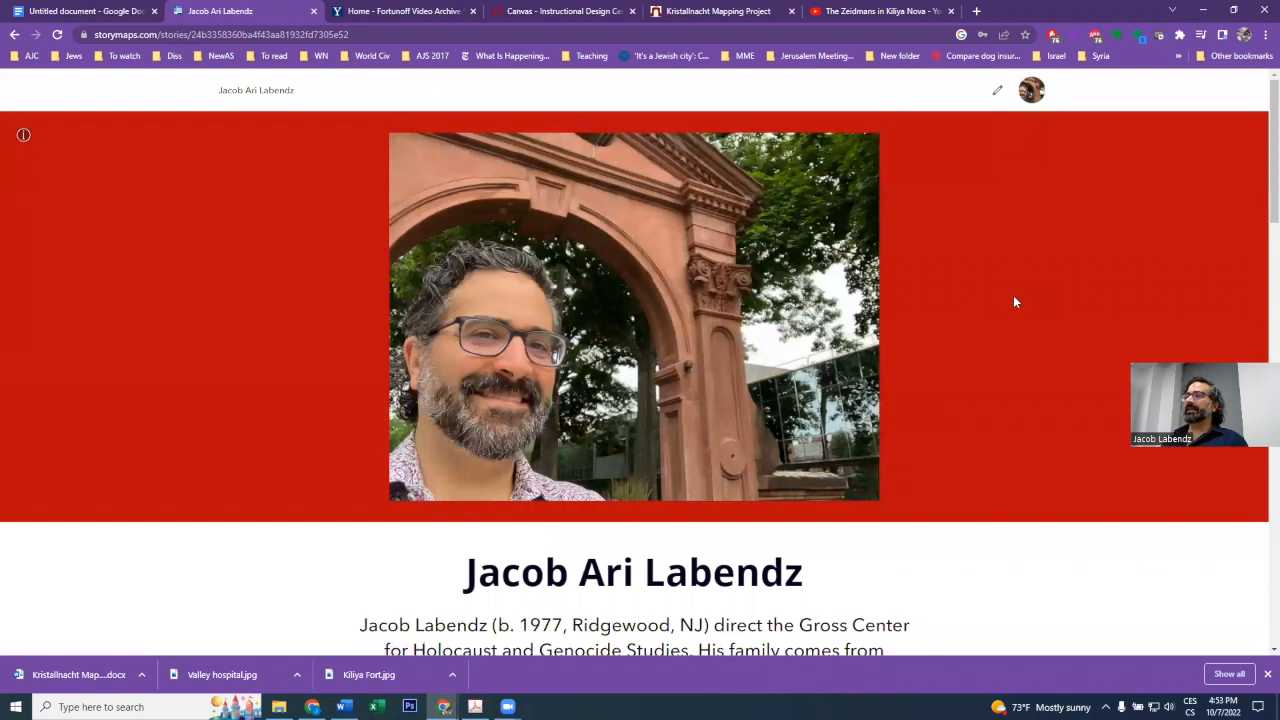
Step: Scroll through the published story from the cover down through the tour slides to the credits
scroll(down, 3)
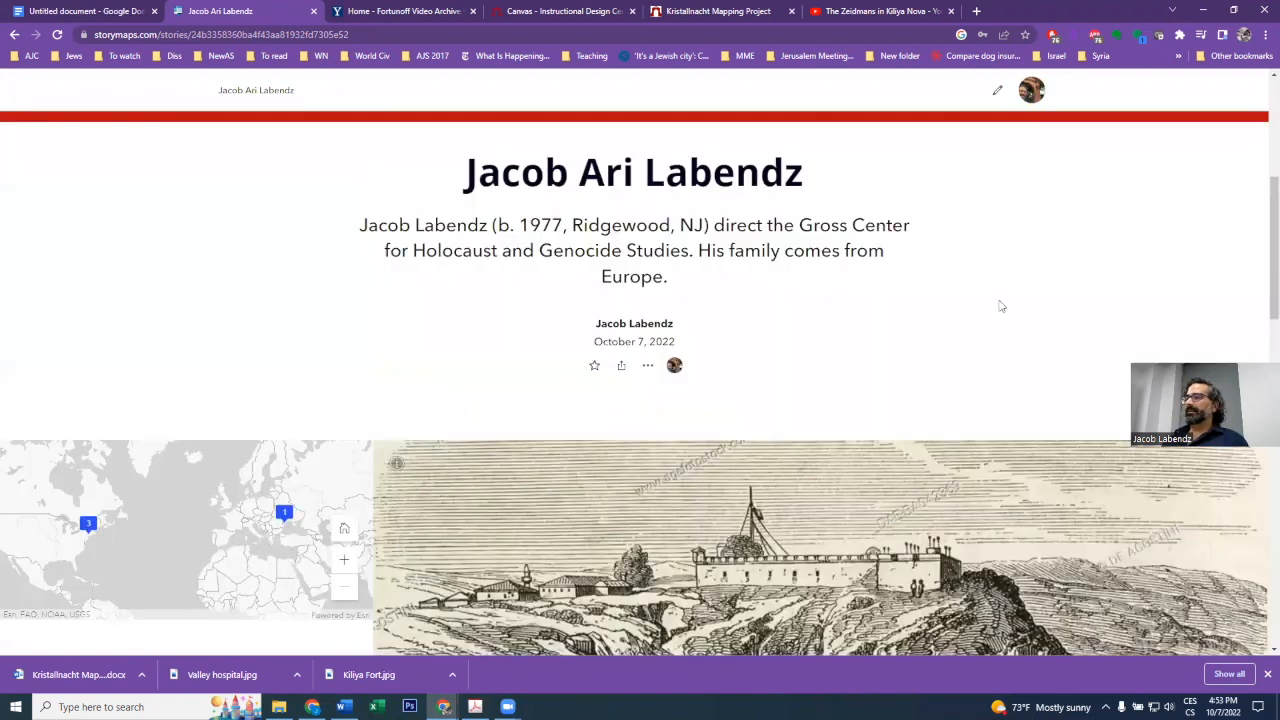
scroll(down, 3)
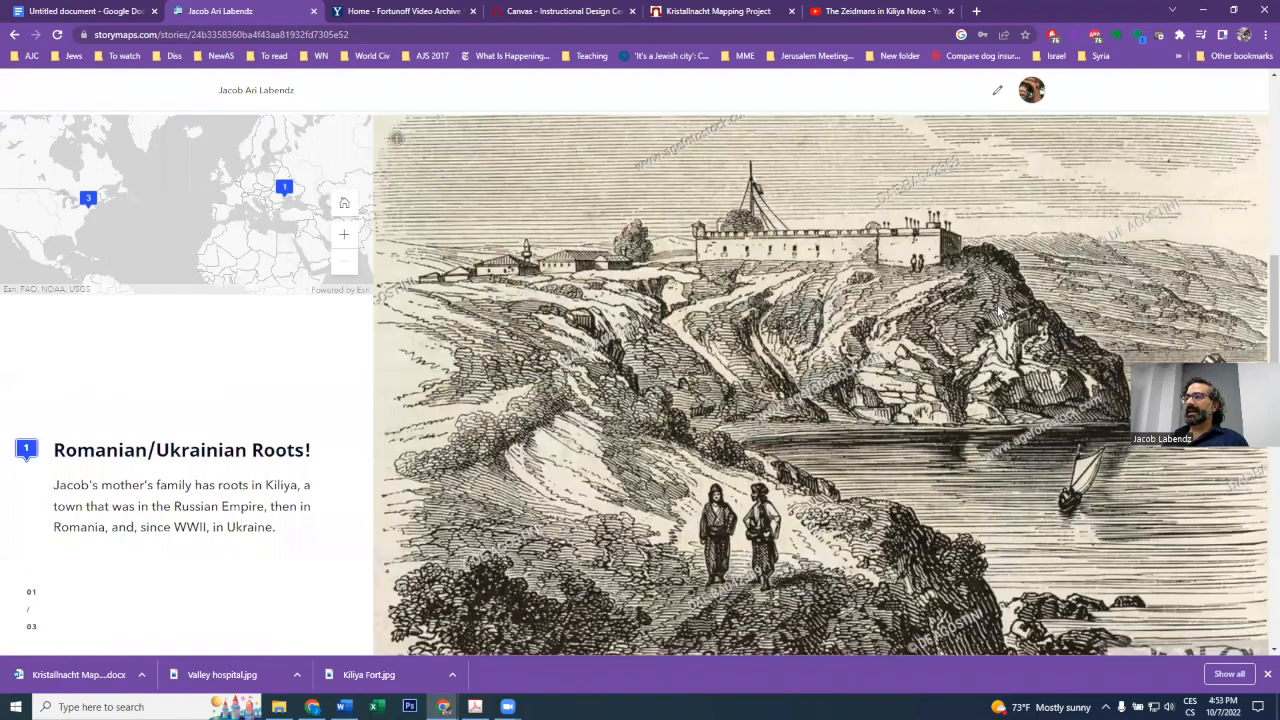
scroll(down, 3)
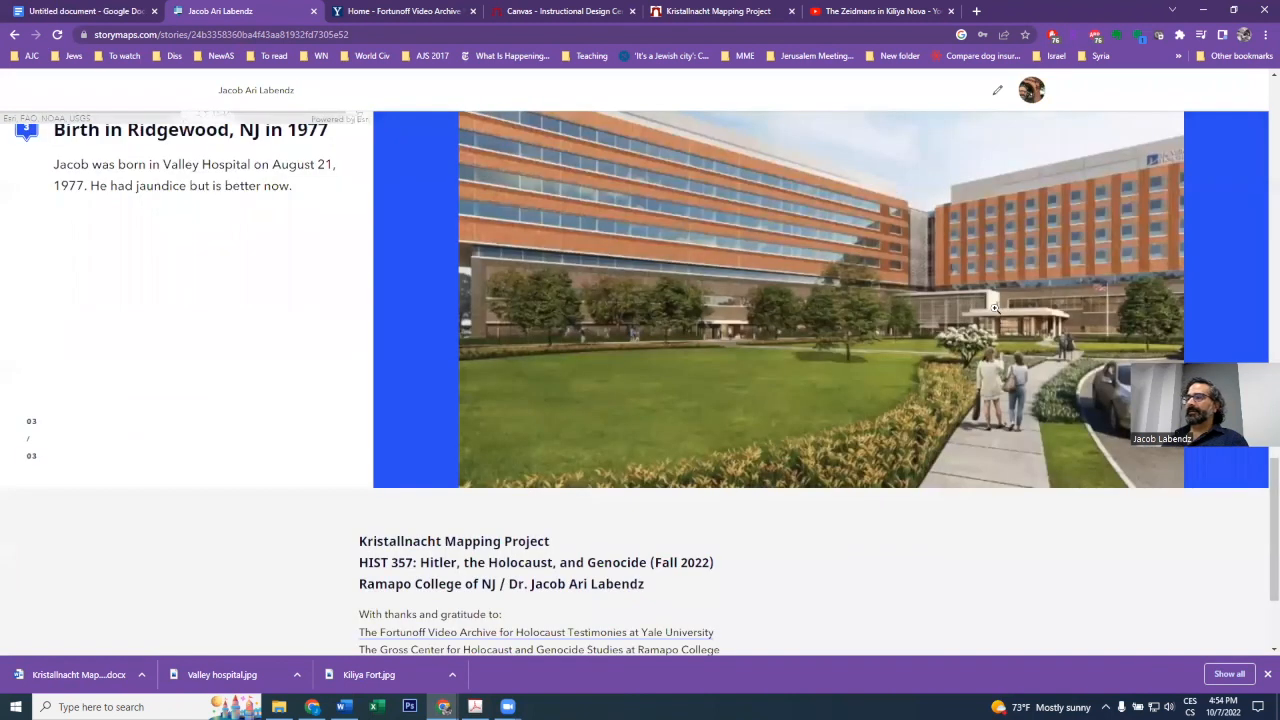
scroll(down, 3)
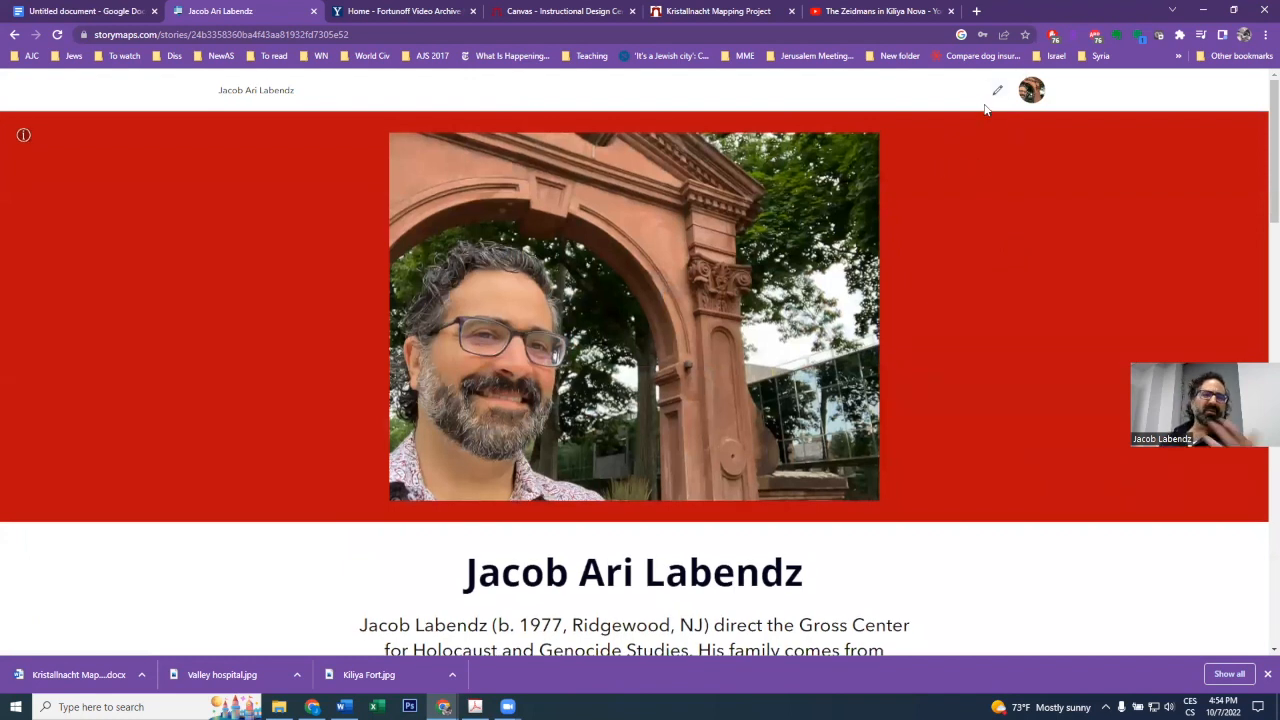
mouse_move(996, 90)
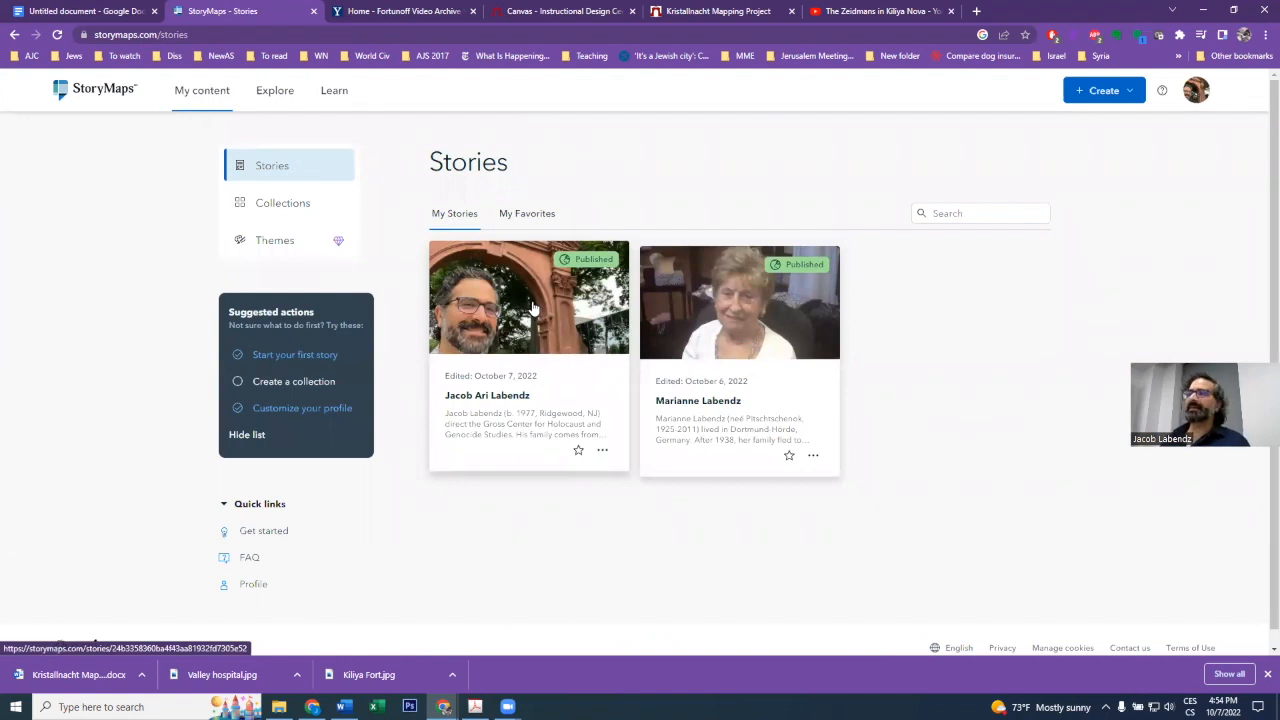
click(528, 296)
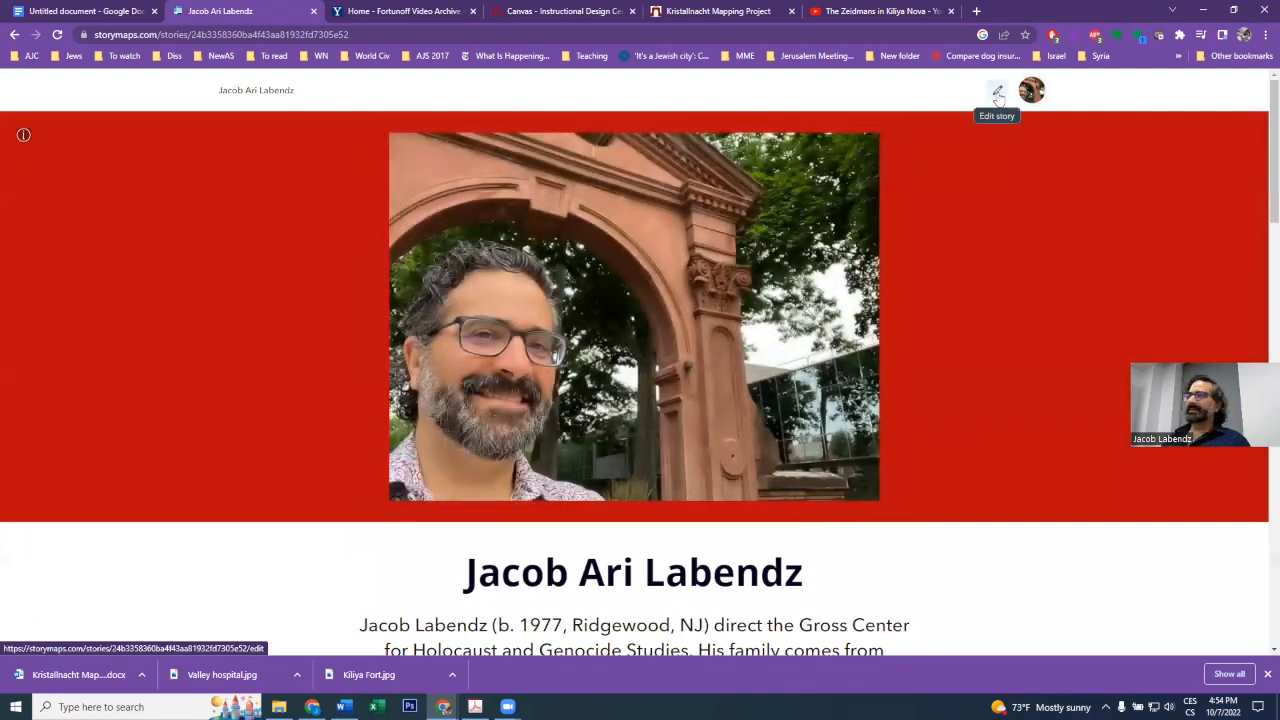
click(996, 90)
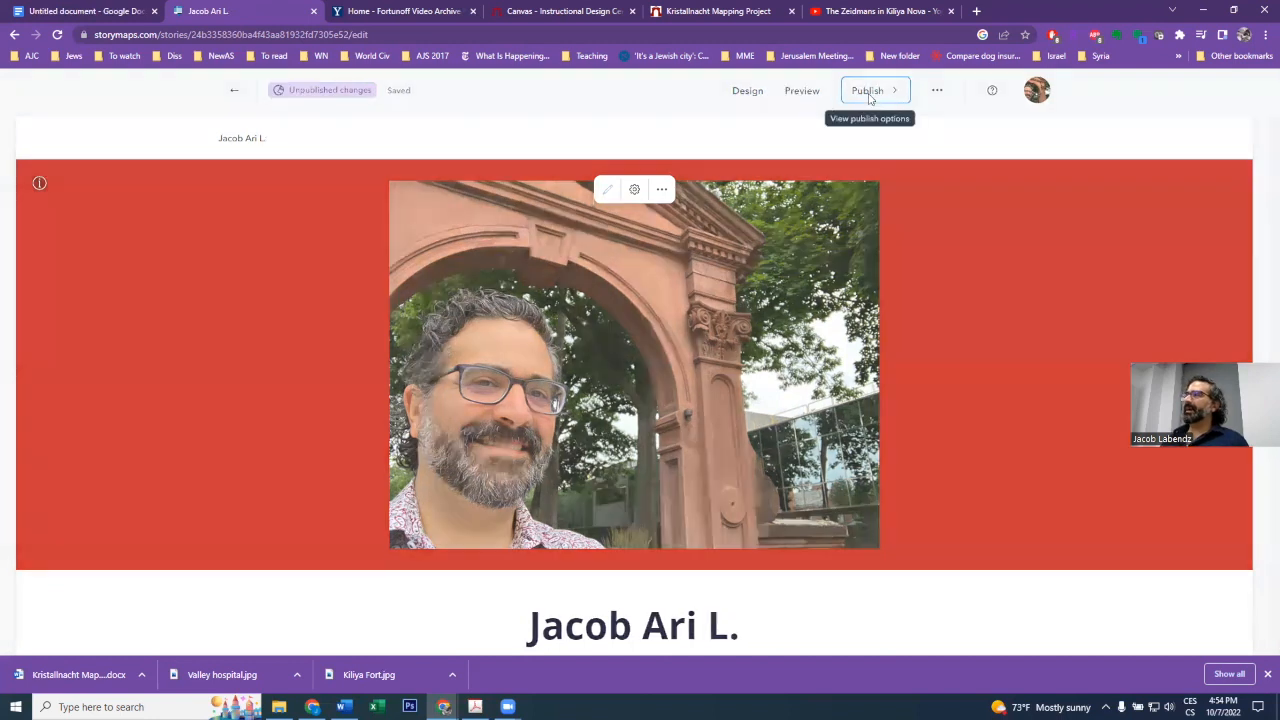
click(868, 90)
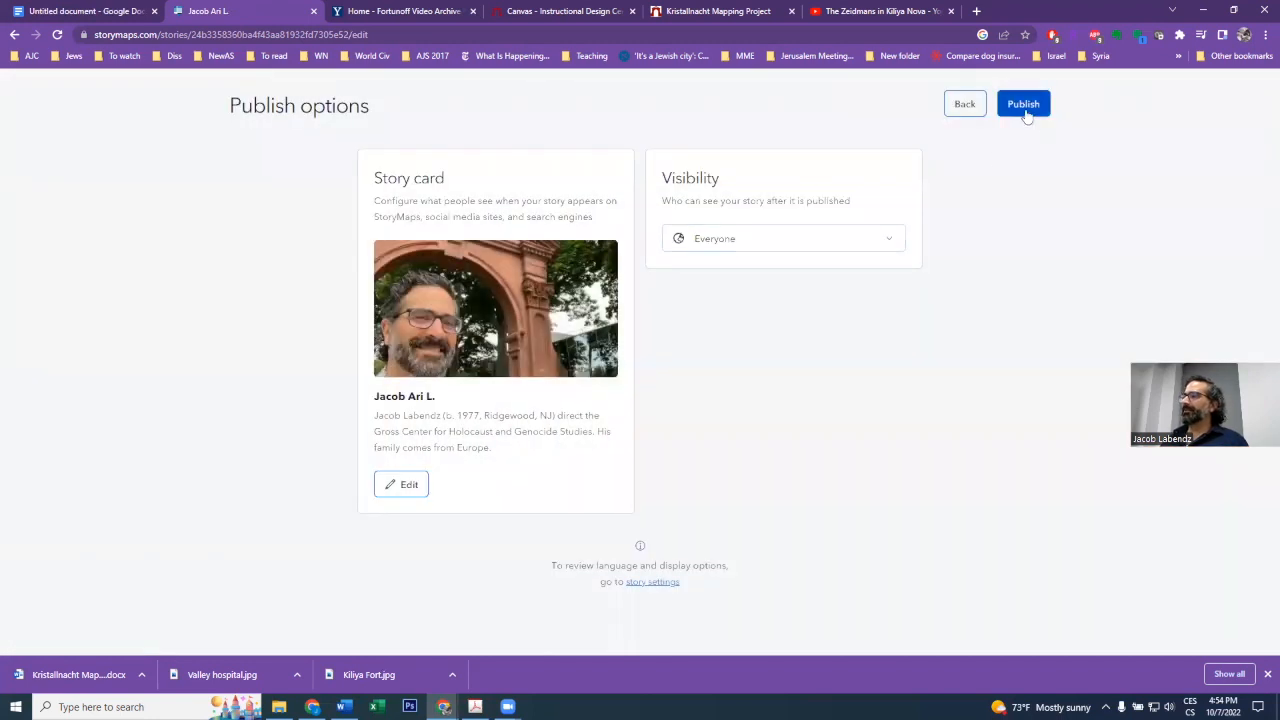
click(1022, 104)
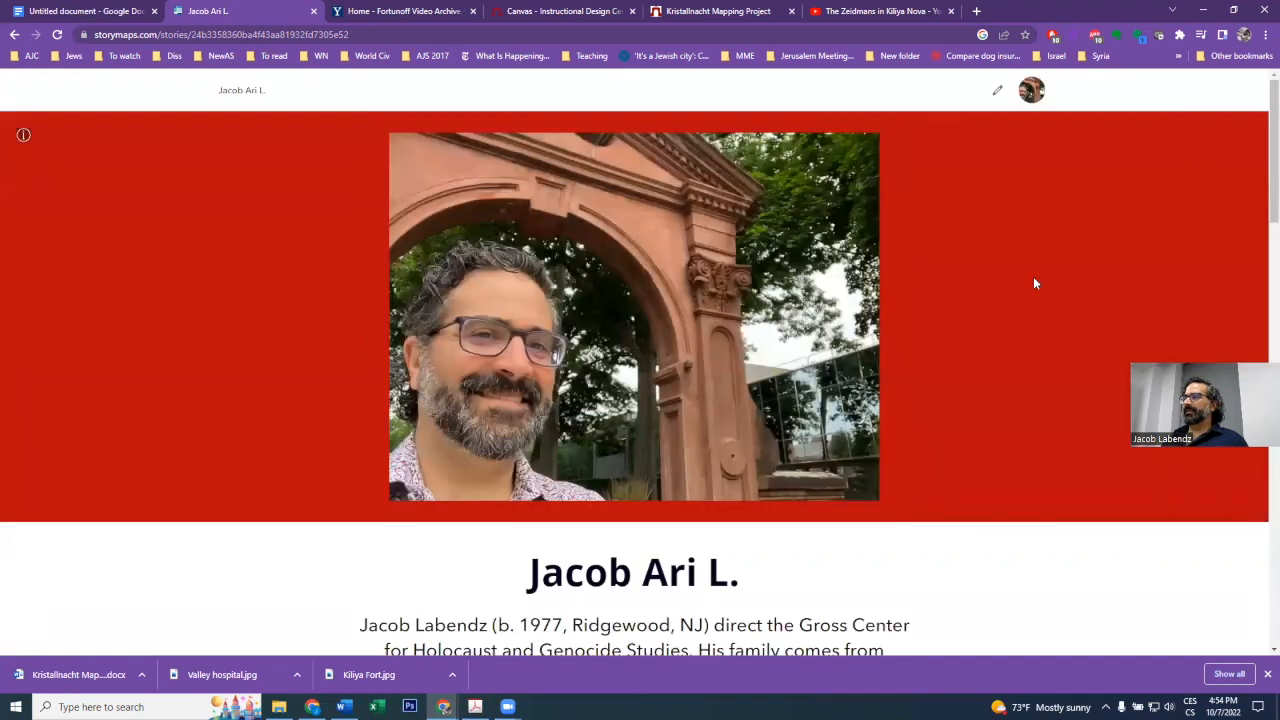
Step: Go via My content to Jacob Labendz's public author profile page
click(1032, 90)
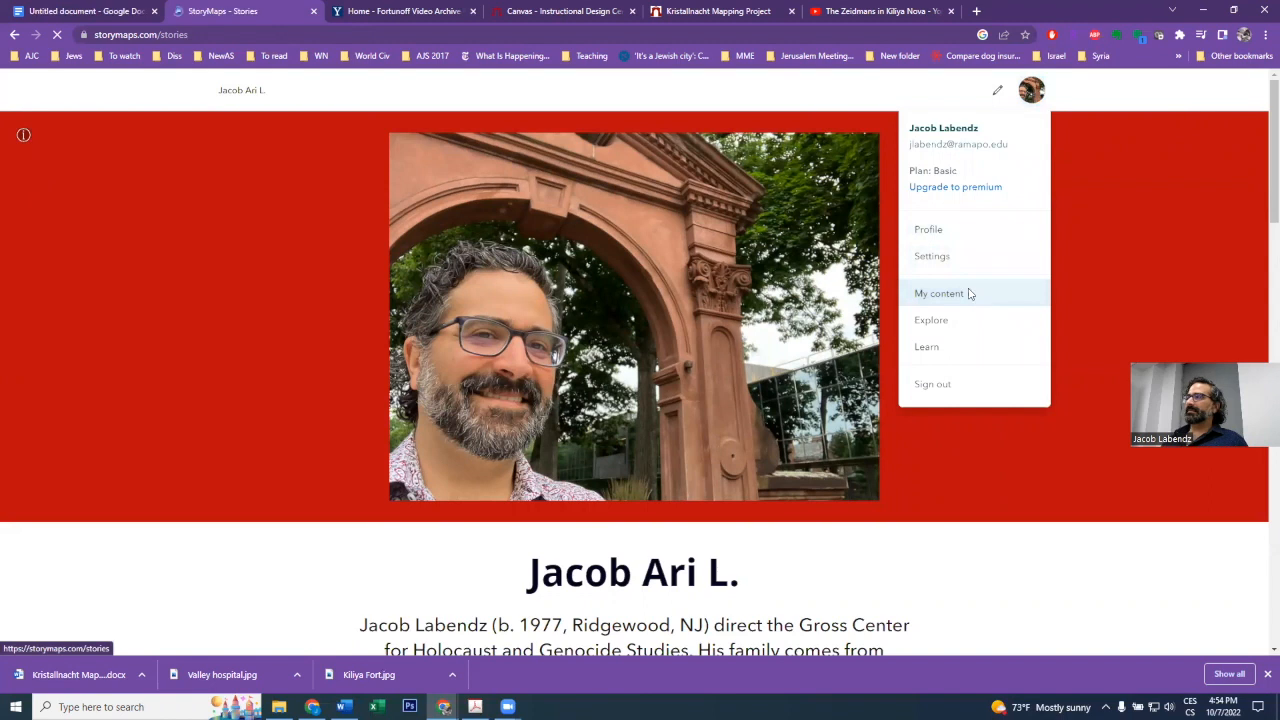
click(938, 292)
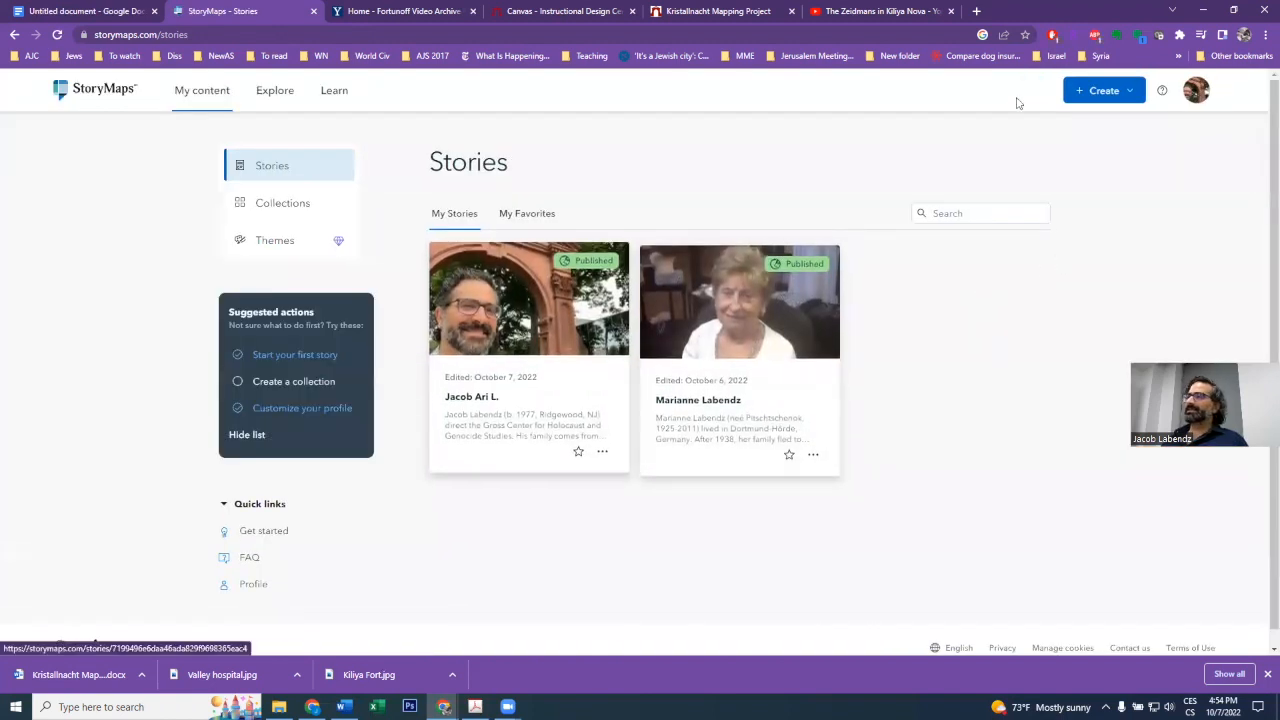
click(1196, 90)
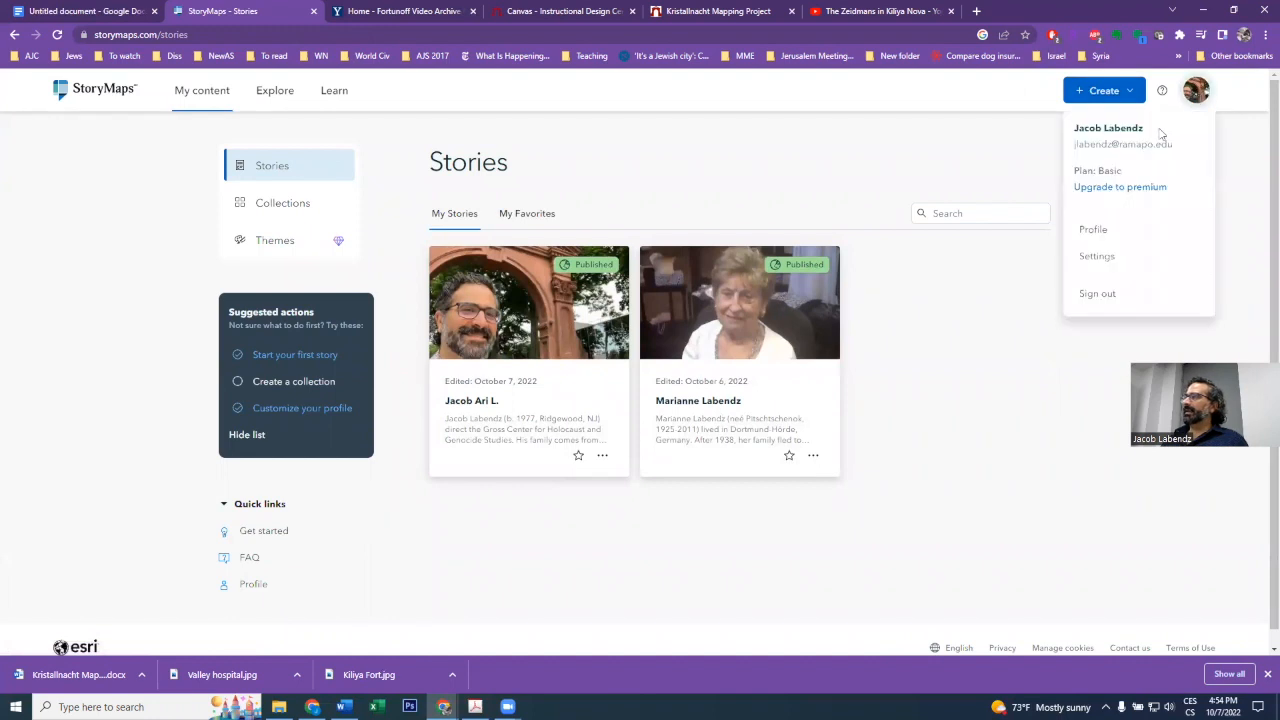
click(1092, 228)
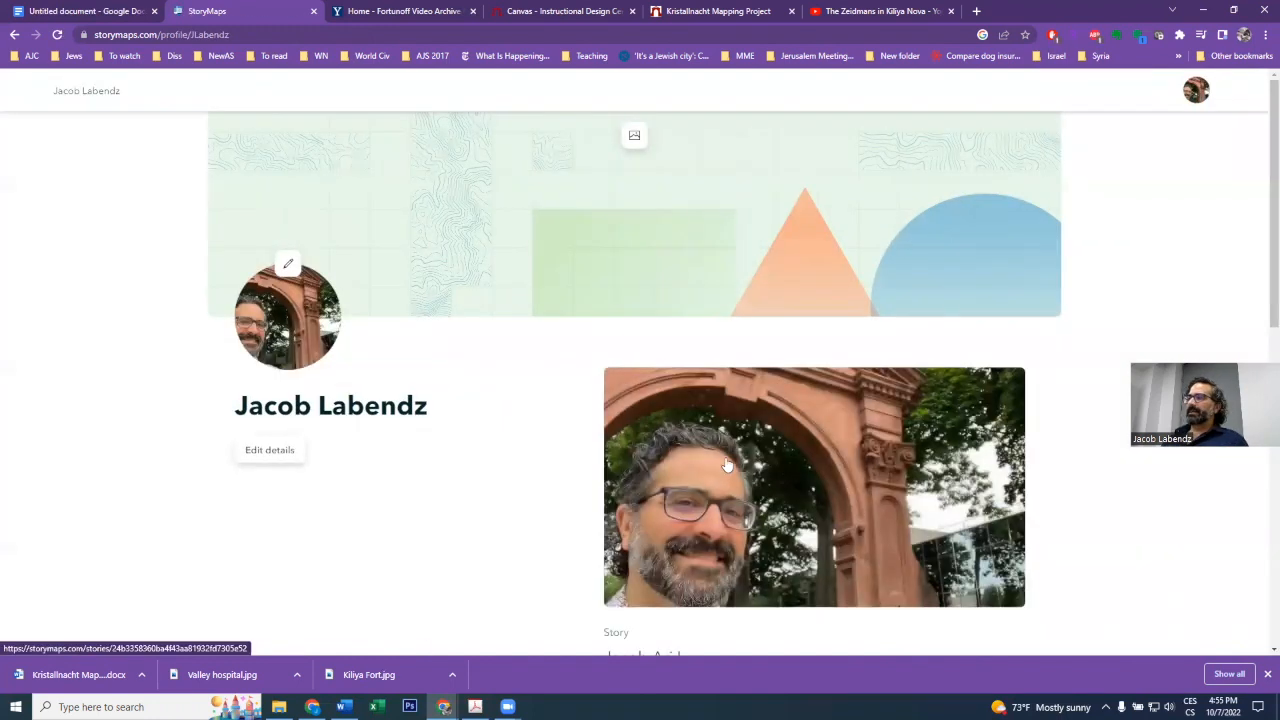
scroll(down, 3)
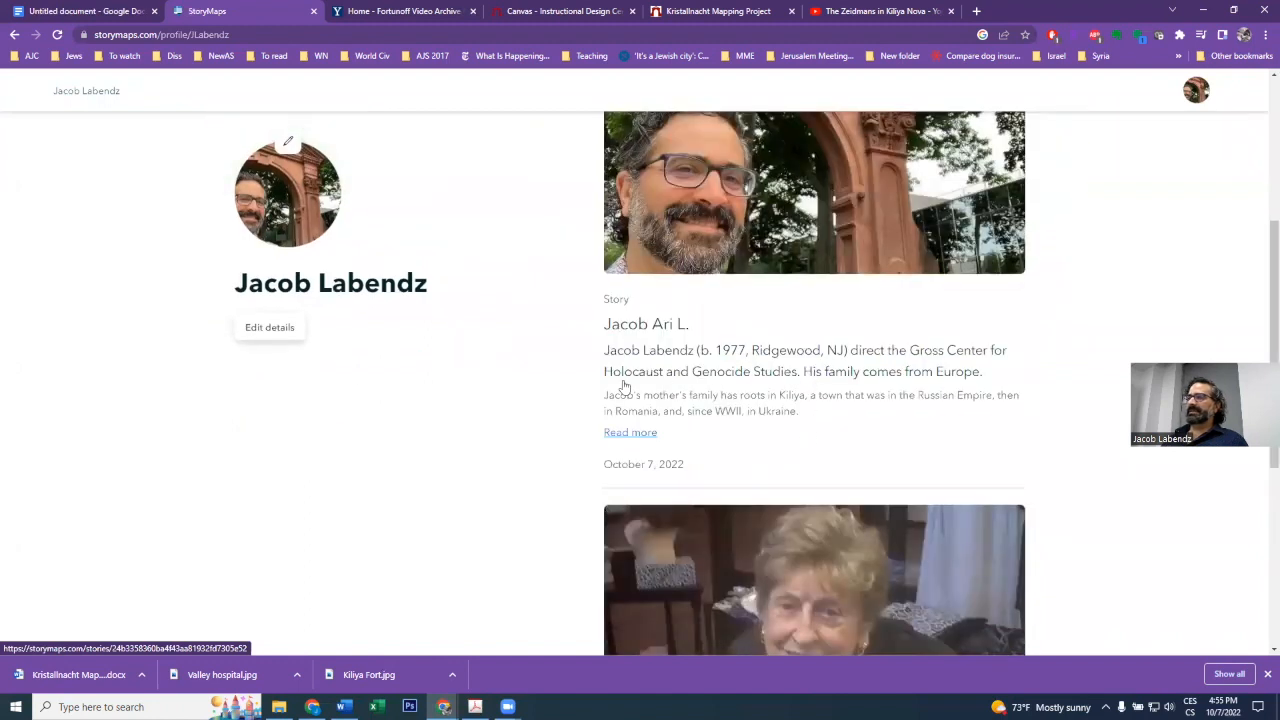
click(268, 328)
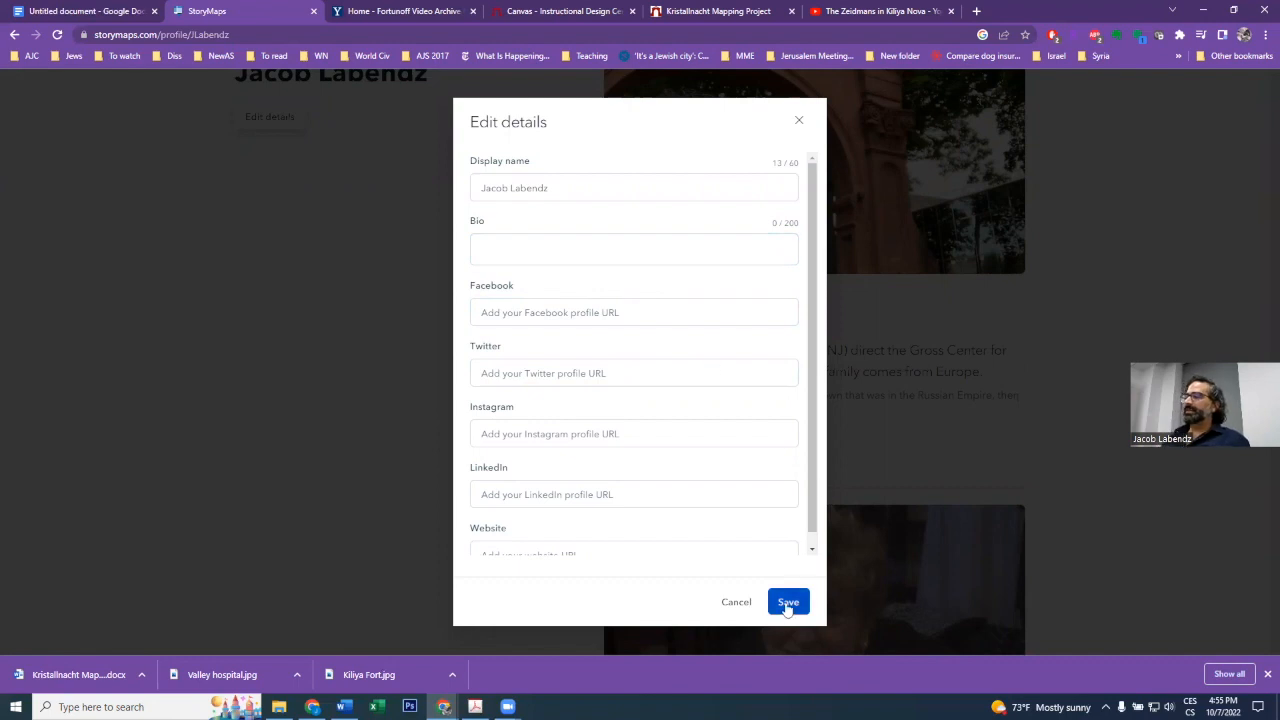
click(788, 602)
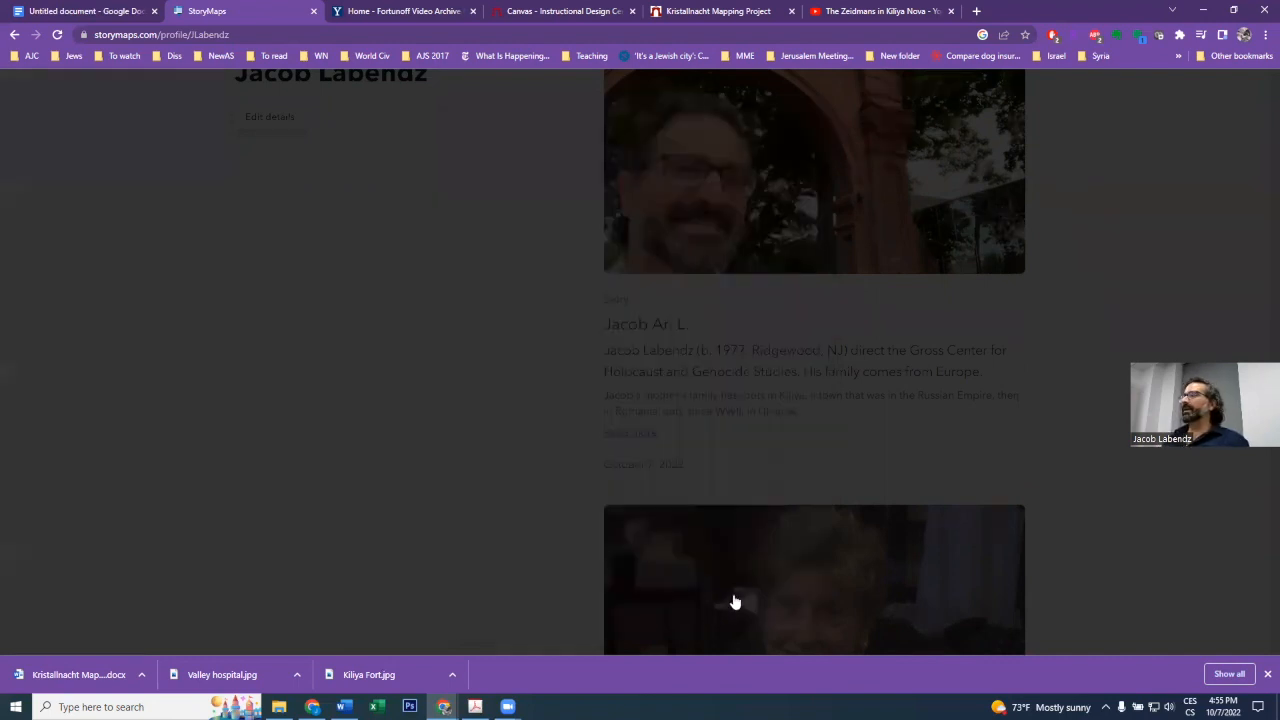